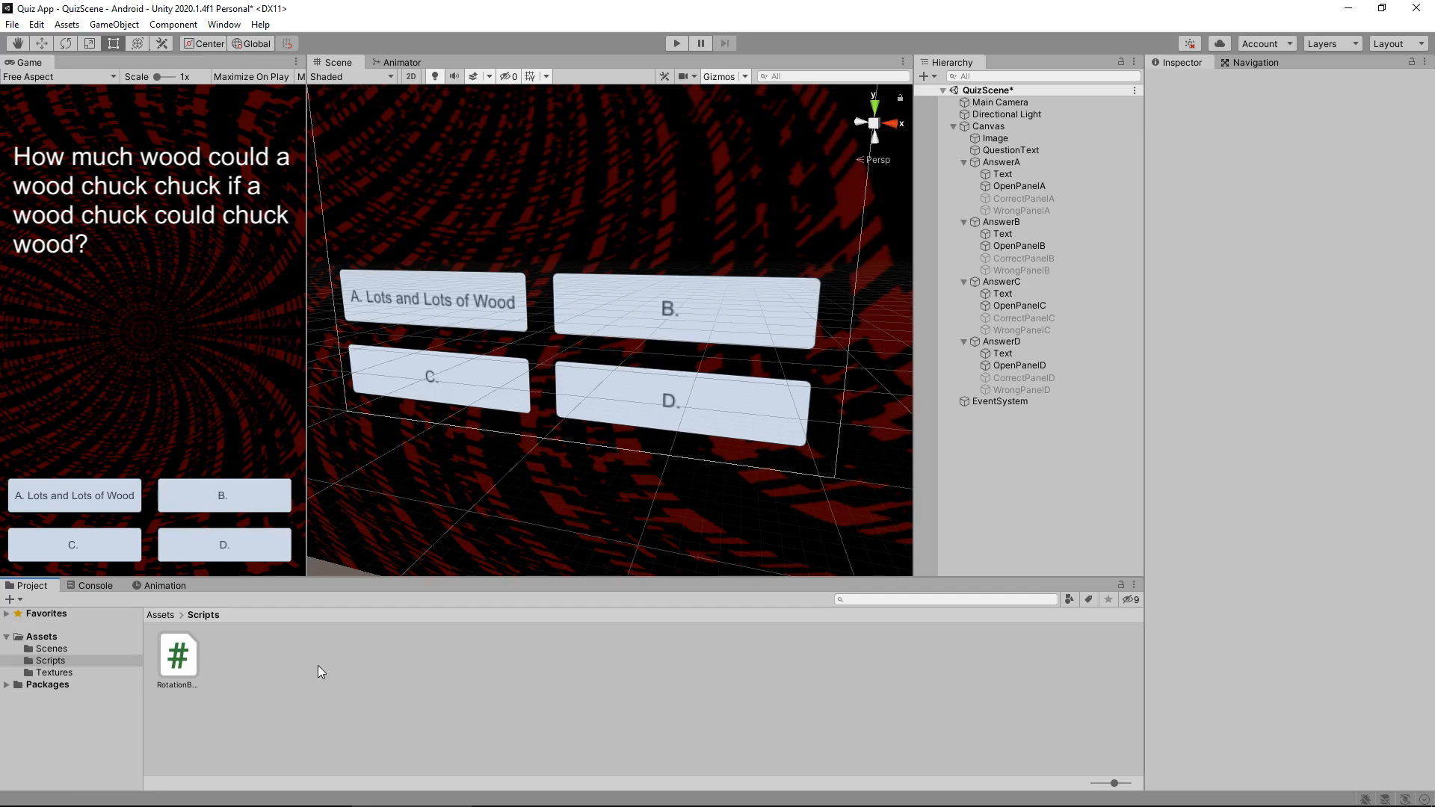
pyautogui.moveTo(165, 197)
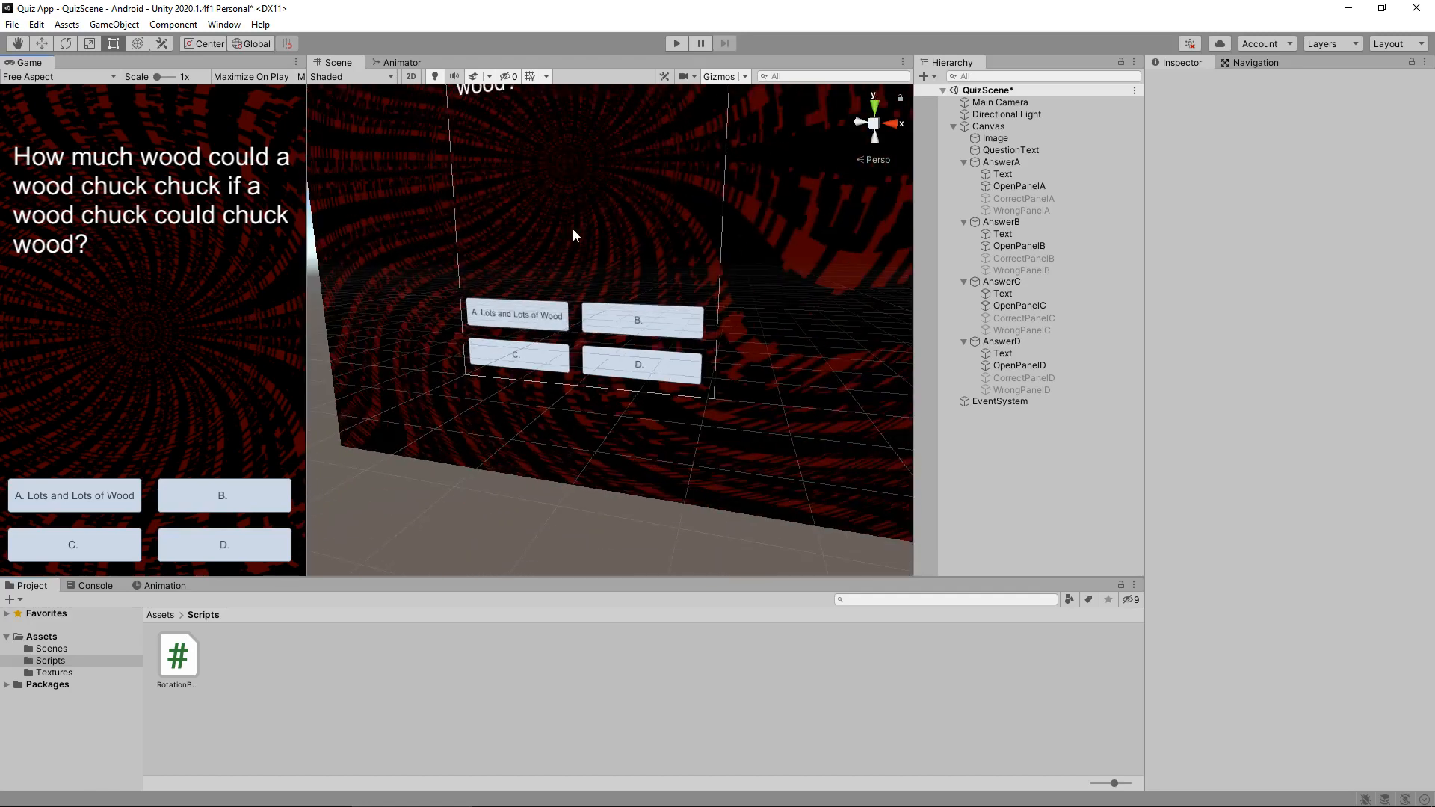
# - Select QuestionText to show its Text component with the wood chuck question
pyautogui.click(1011, 149)
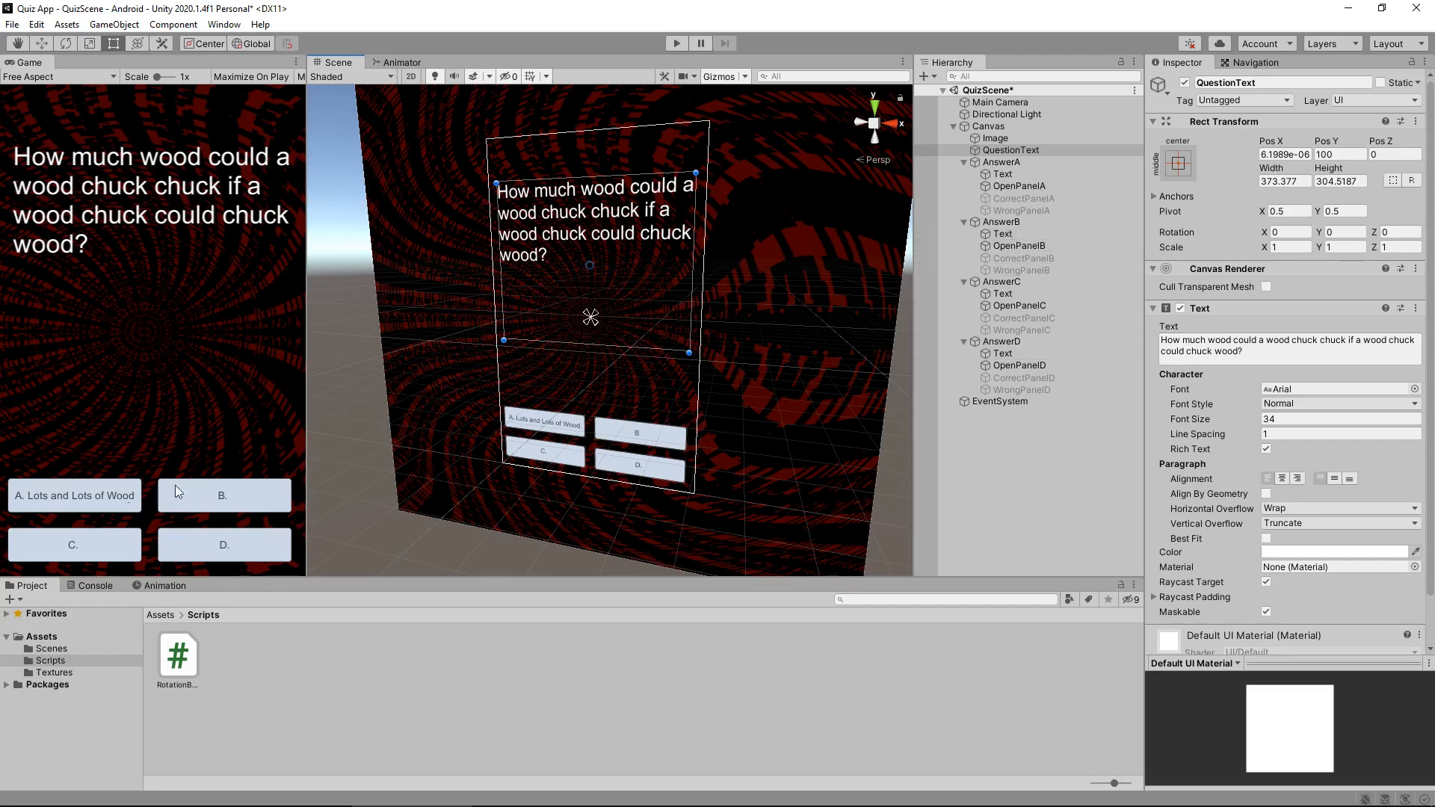
# - Inspect the Text objects of AnswerB and AnswerA, answer A reading "A. Lots and Lots of Wood"
pyautogui.click(1271, 349)
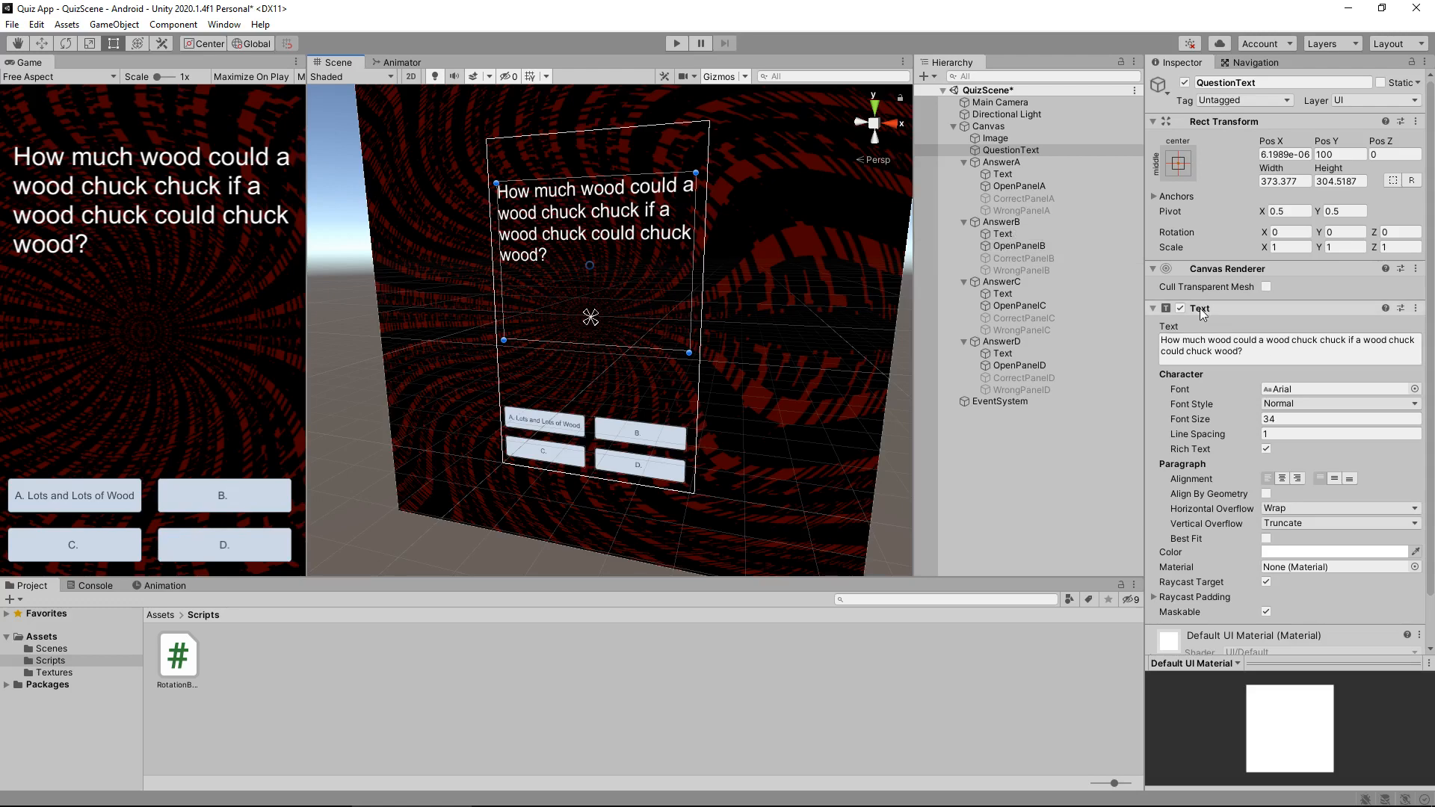
pyautogui.click(1181, 340)
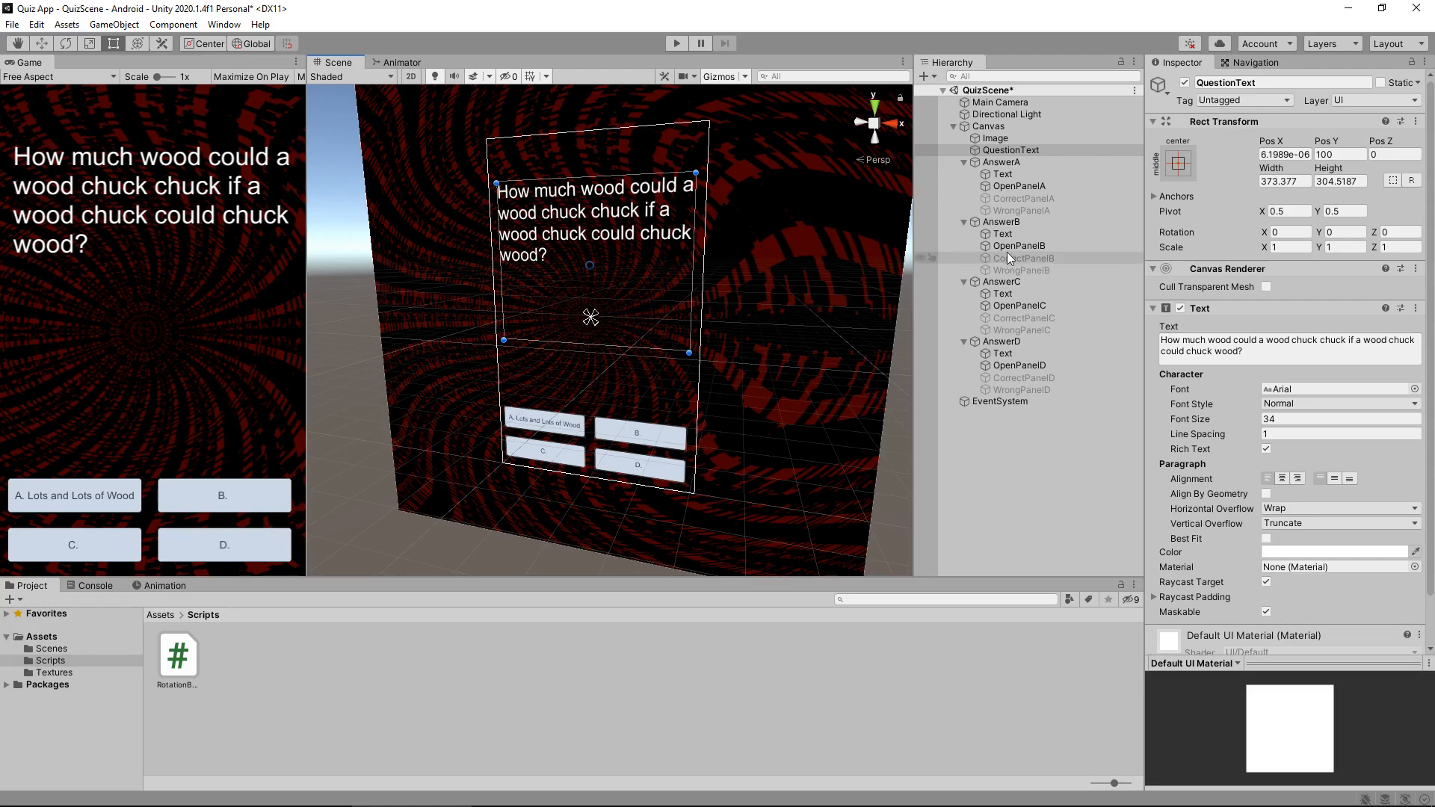
pyautogui.click(1005, 234)
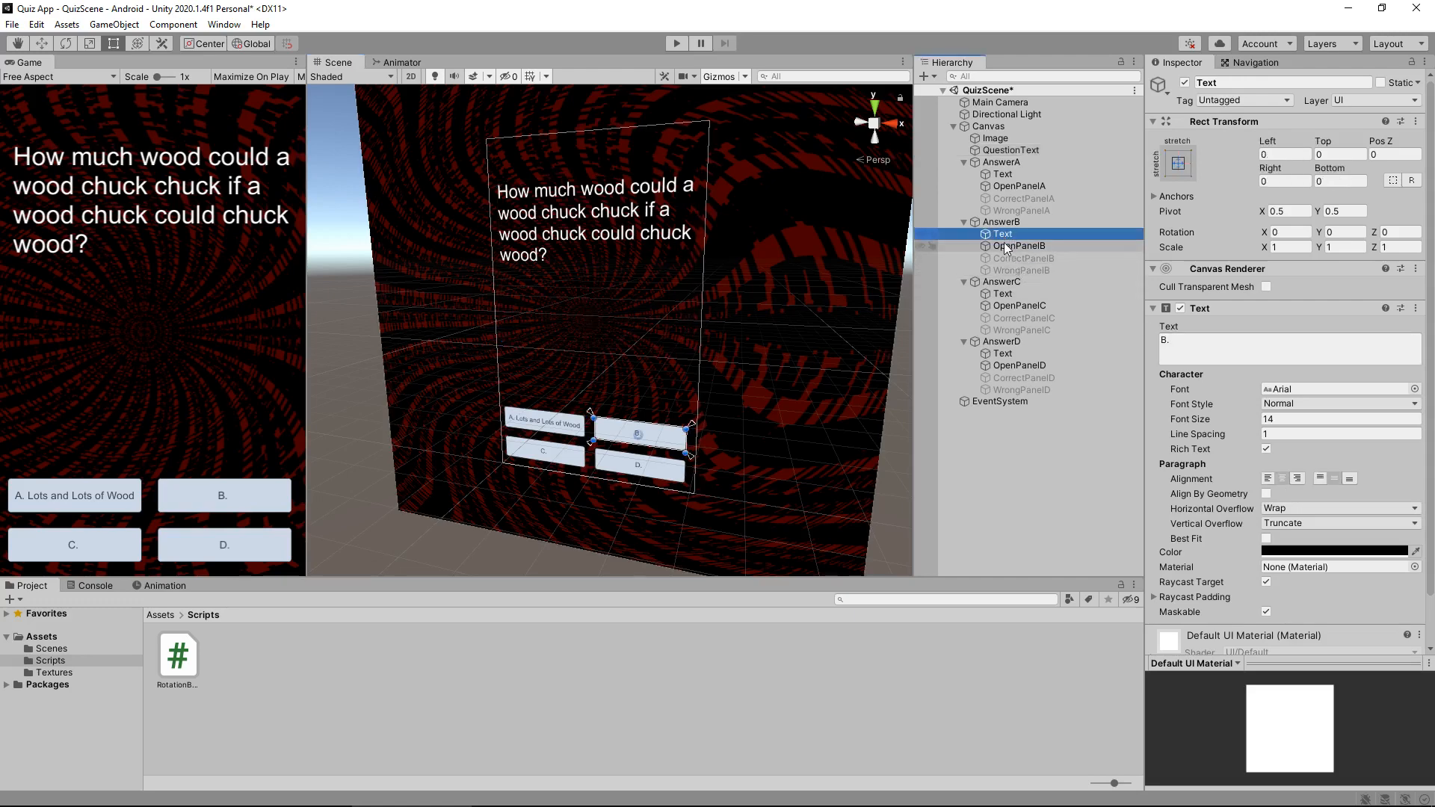
pyautogui.click(1003, 173)
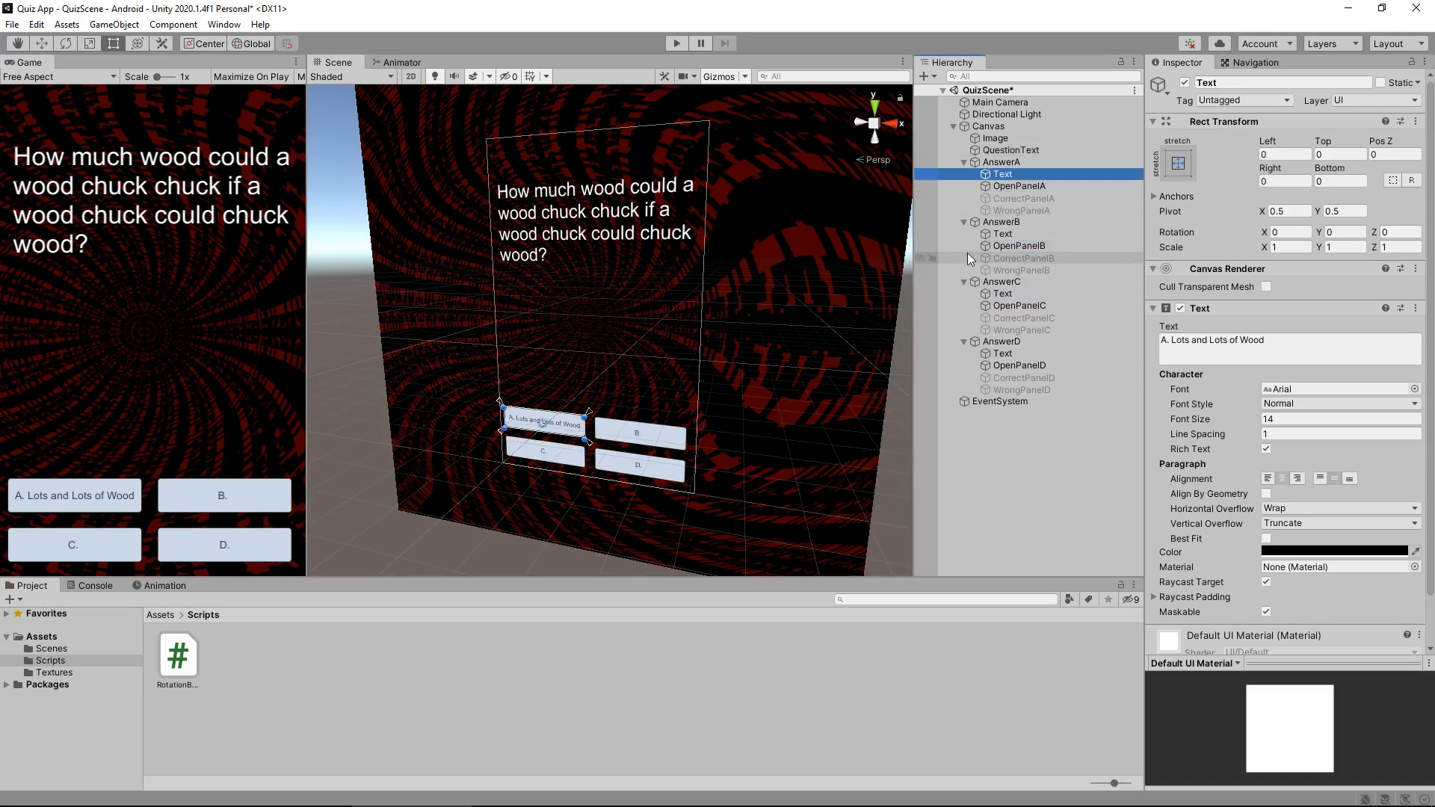
pyautogui.moveTo(378, 335)
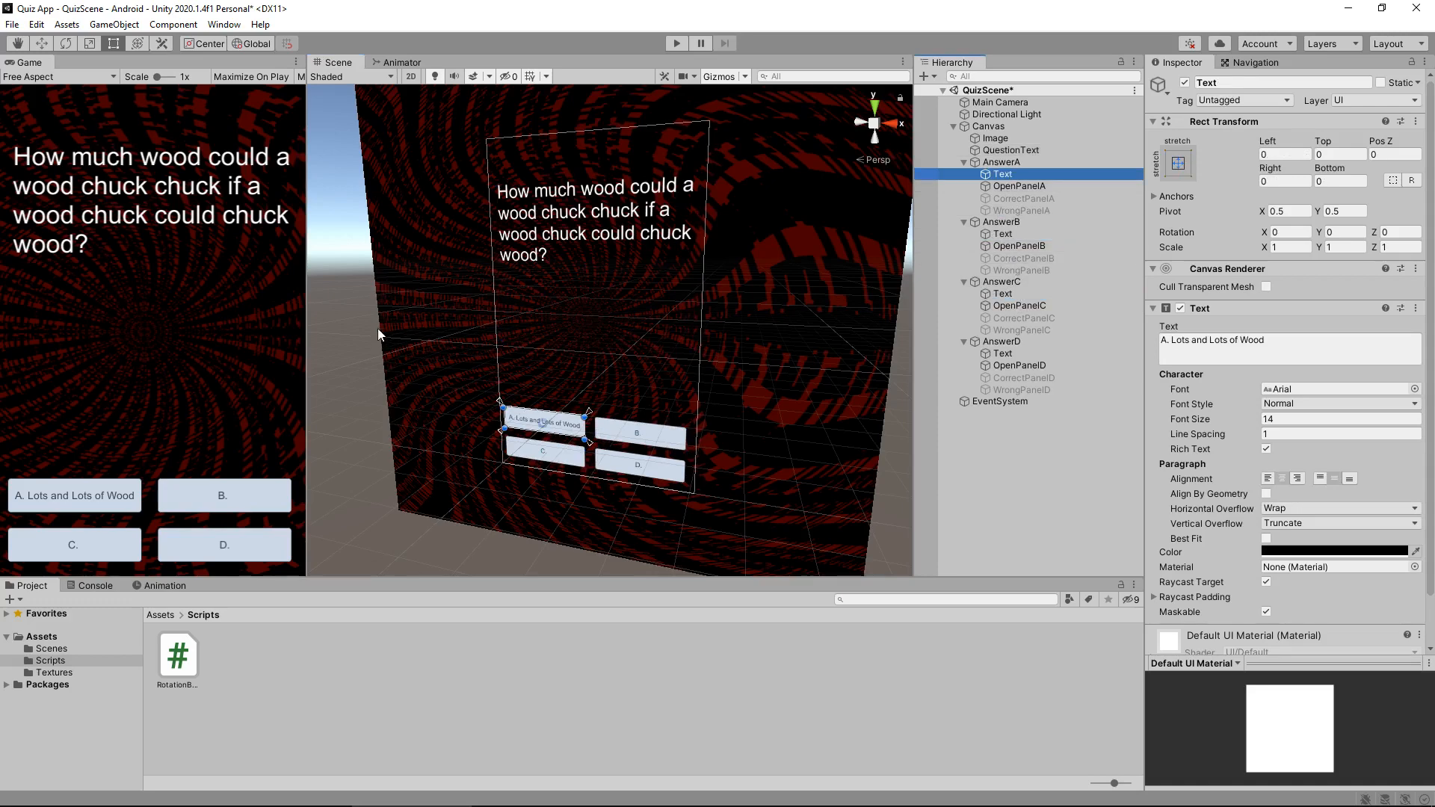
pyautogui.moveTo(238, 674)
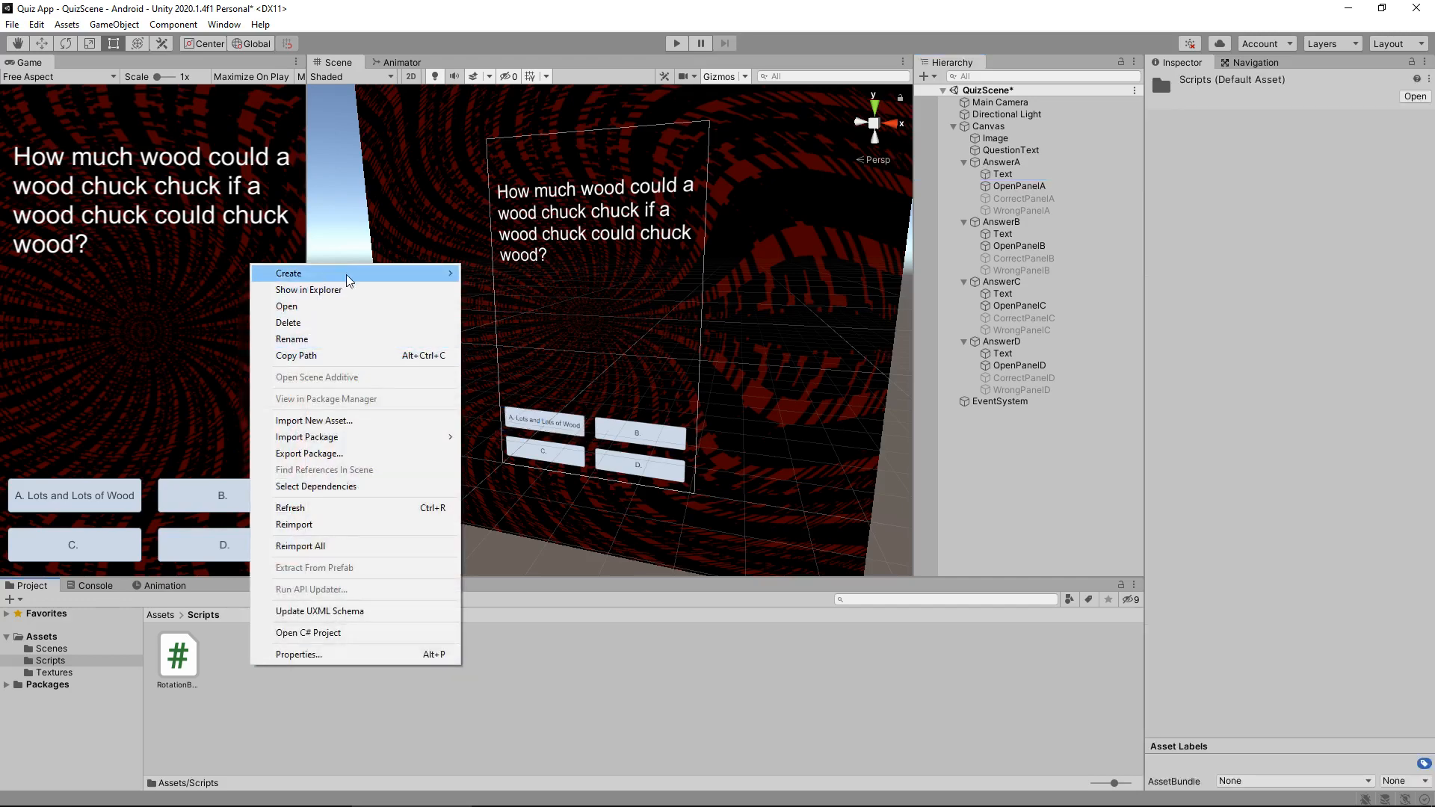
# - Create a new C# script named QuestionDisplay in the Scripts folder
pyautogui.click(289, 272)
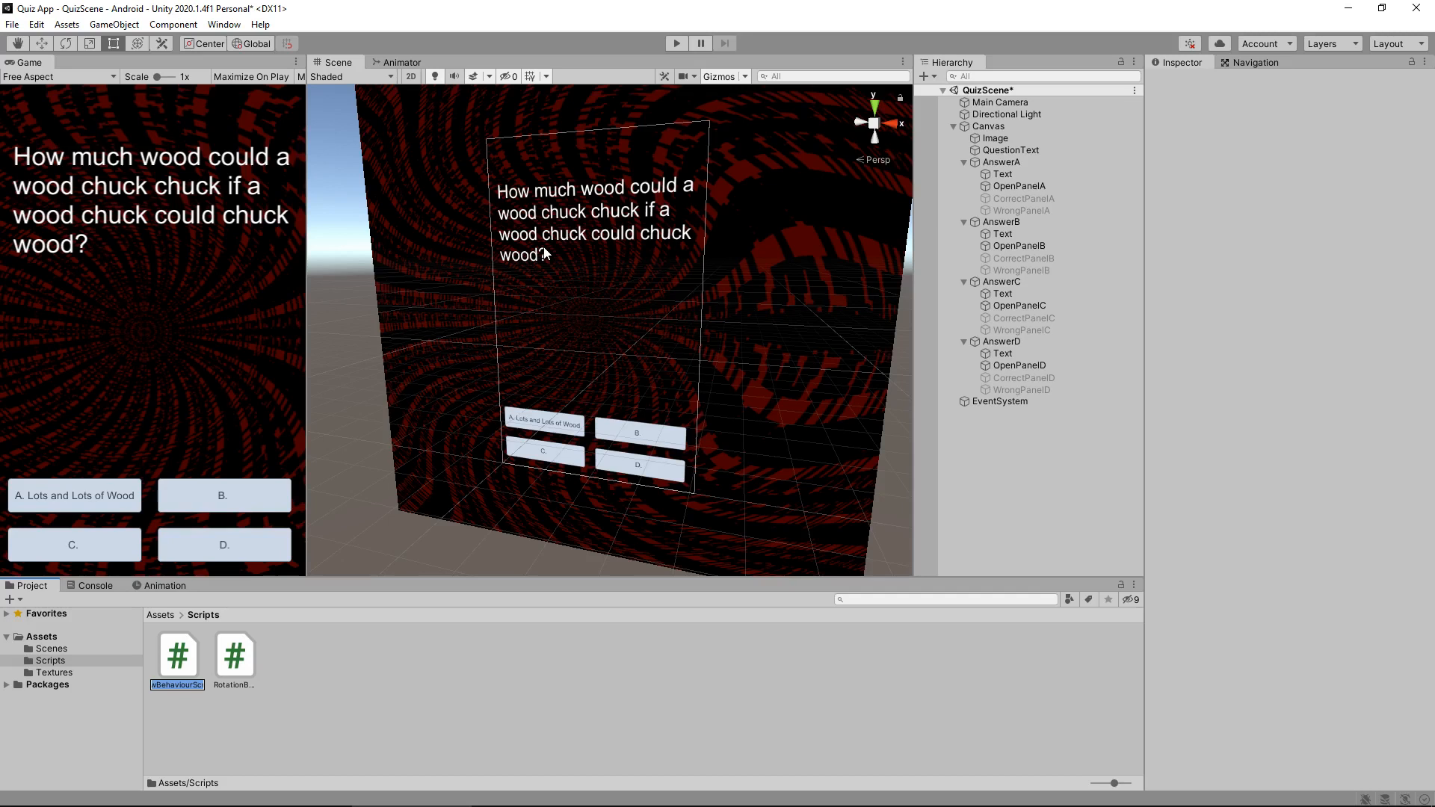
pyautogui.write('QuestionDisplay')
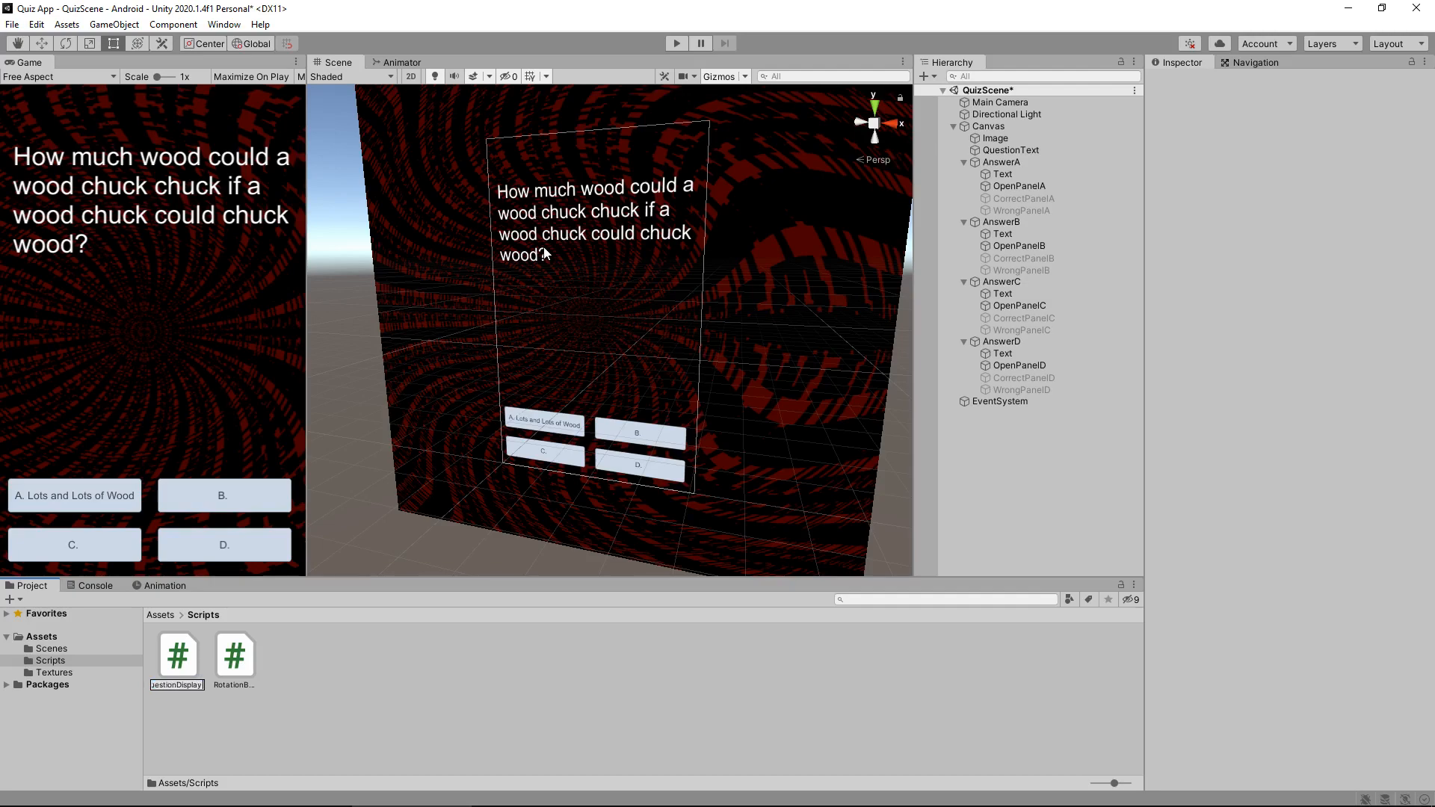
# - Open the QuestionDisplay script in Visual Studio
pyautogui.click(176, 654)
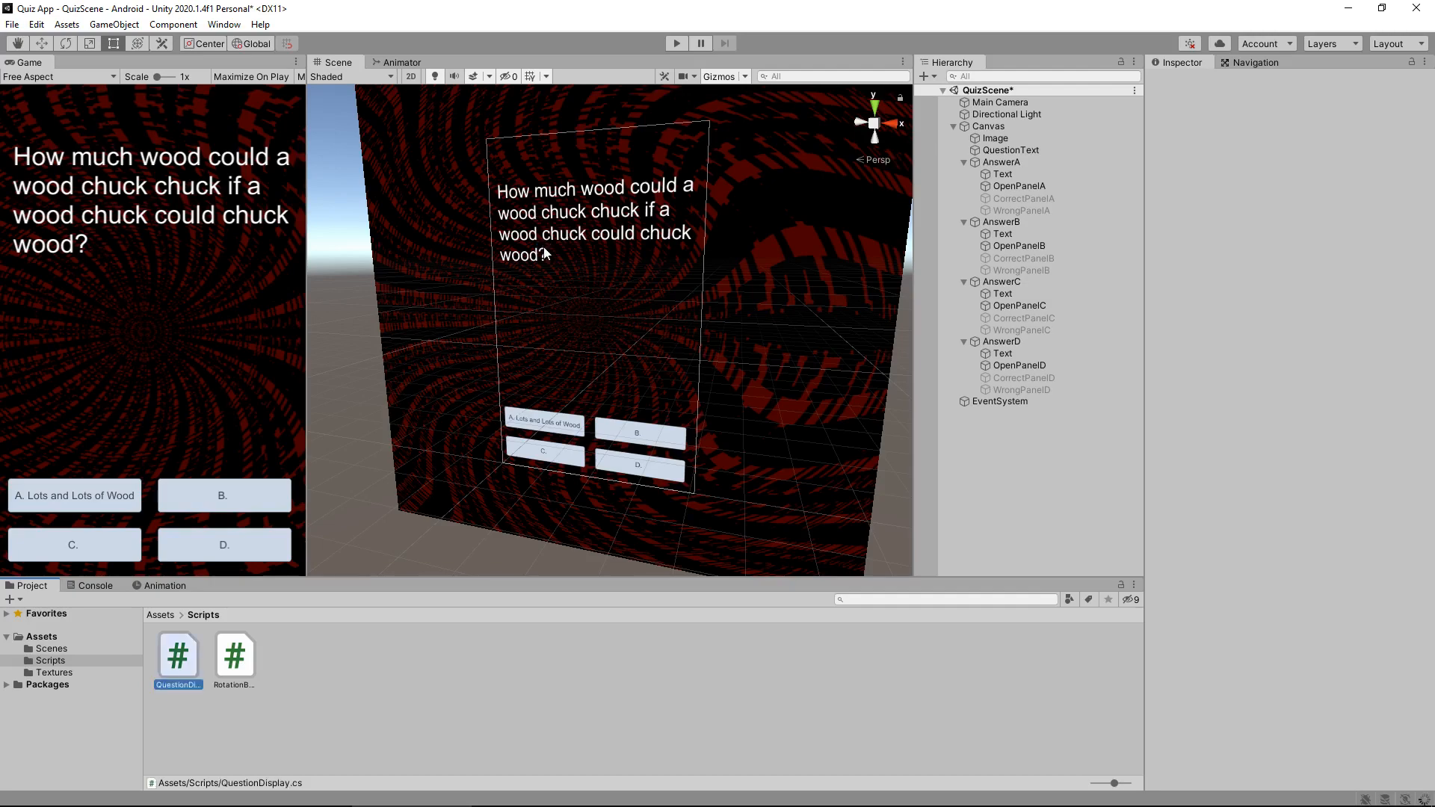
pyautogui.doubleClick(233, 654)
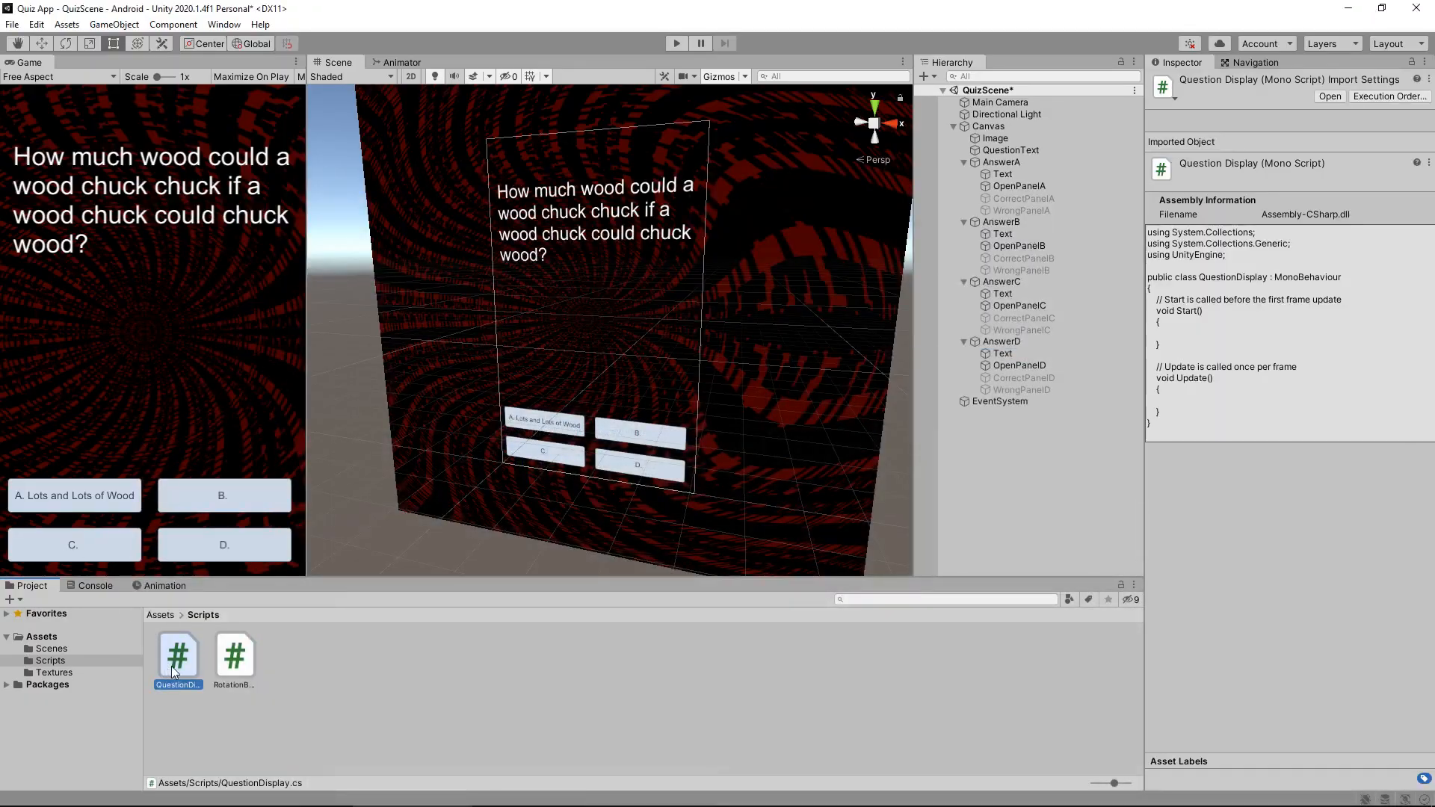
pyautogui.doubleClick(178, 656)
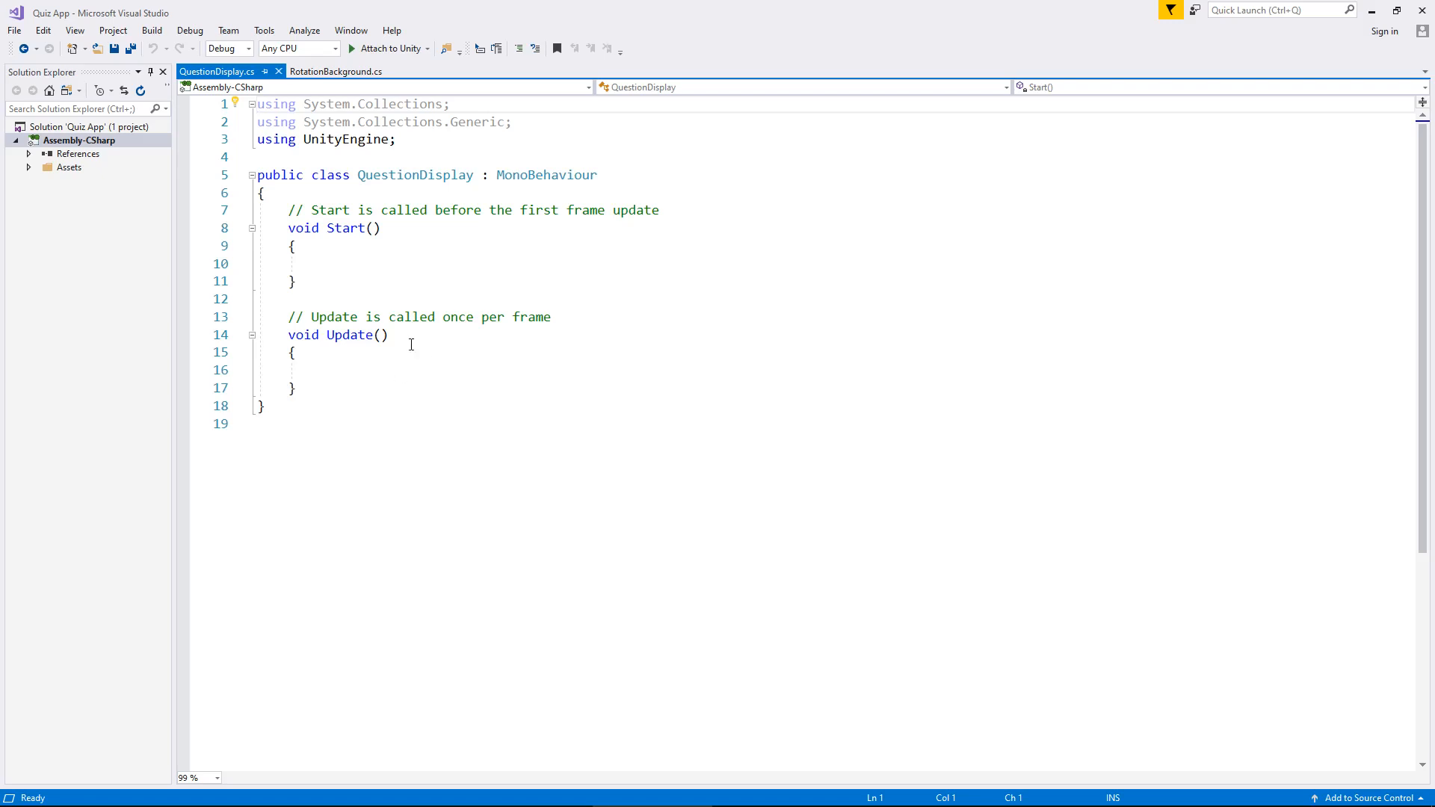
# - Add a using UnityEngine.UI; import below the existing imports
pyautogui.click(423, 139)
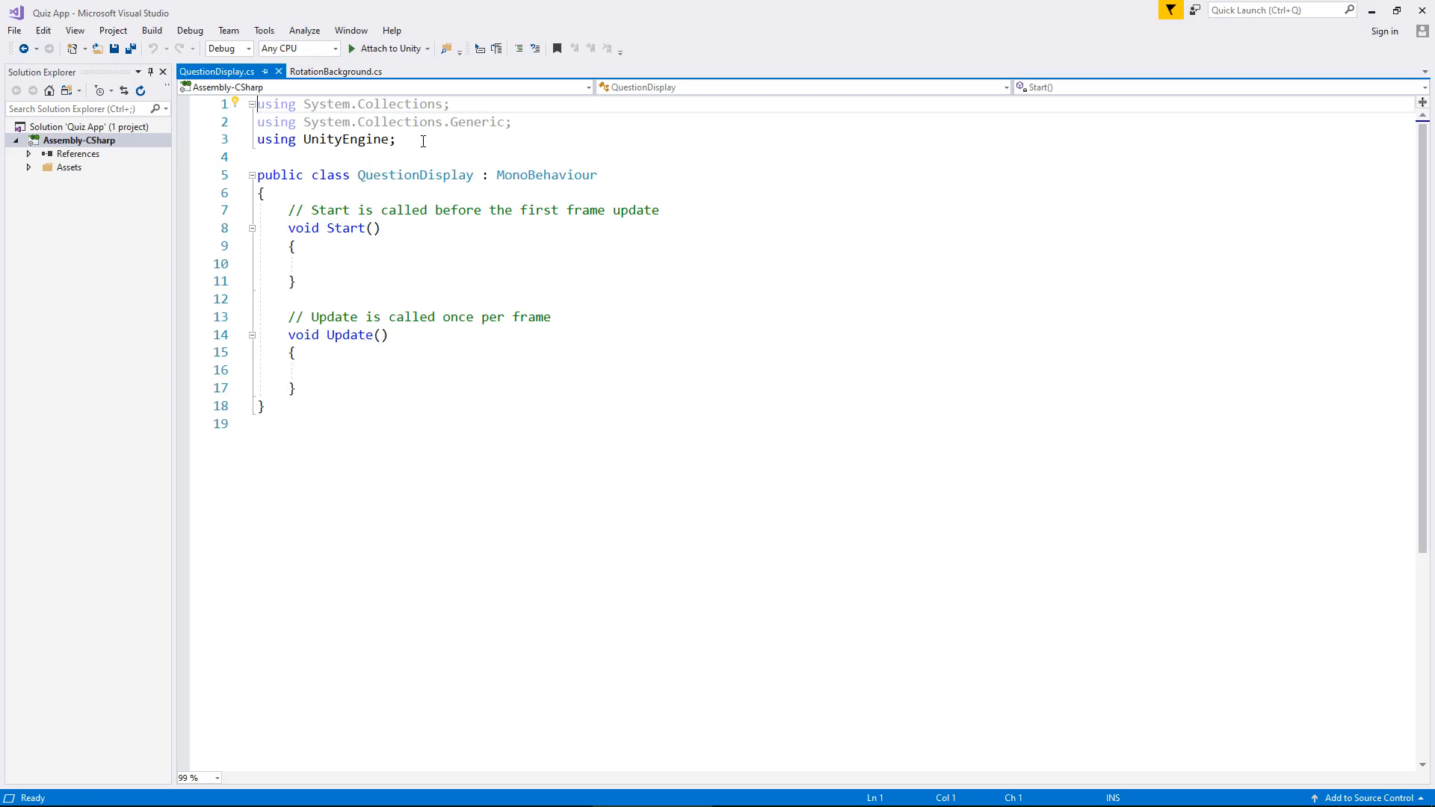
pyautogui.moveTo(455, 140)
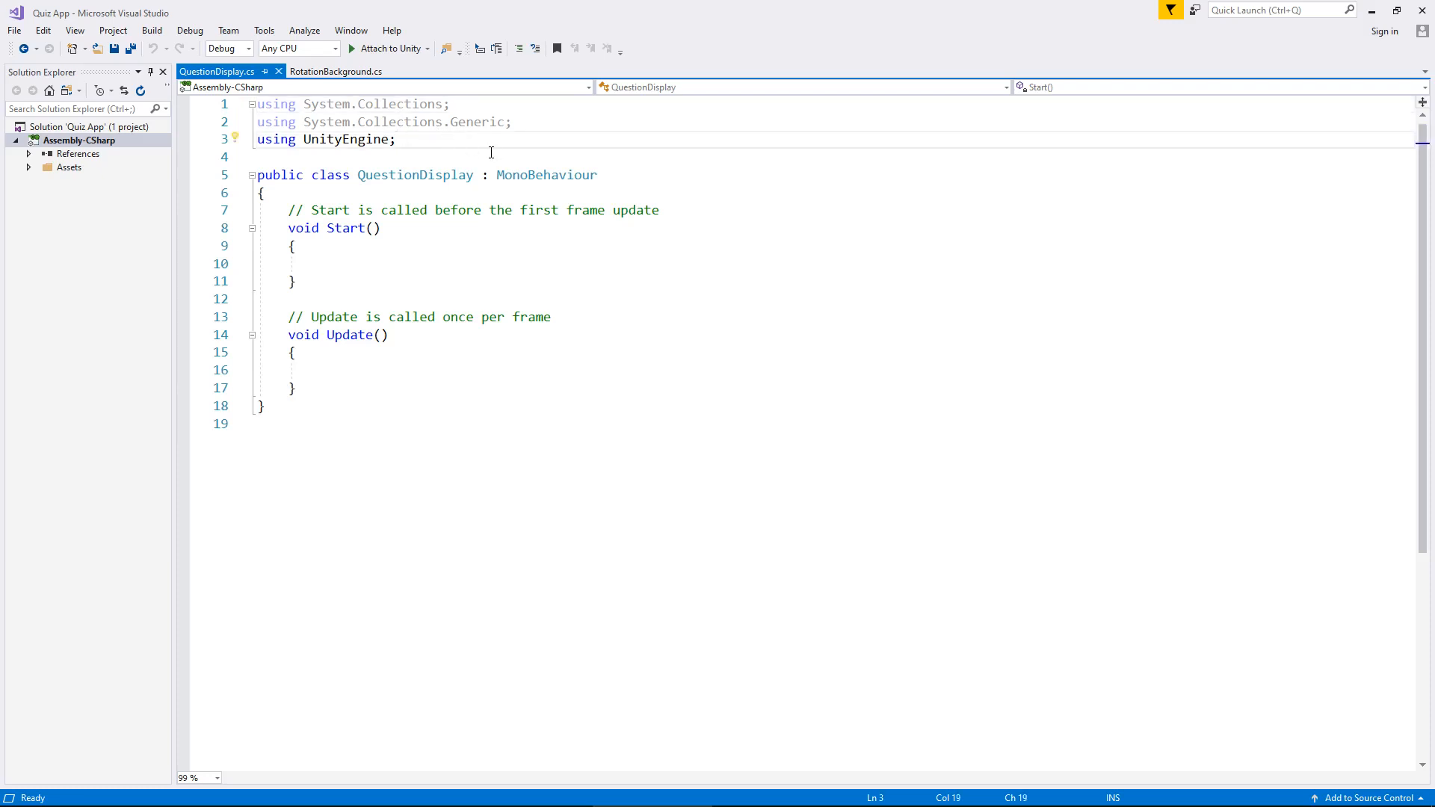
pyautogui.press('enter')
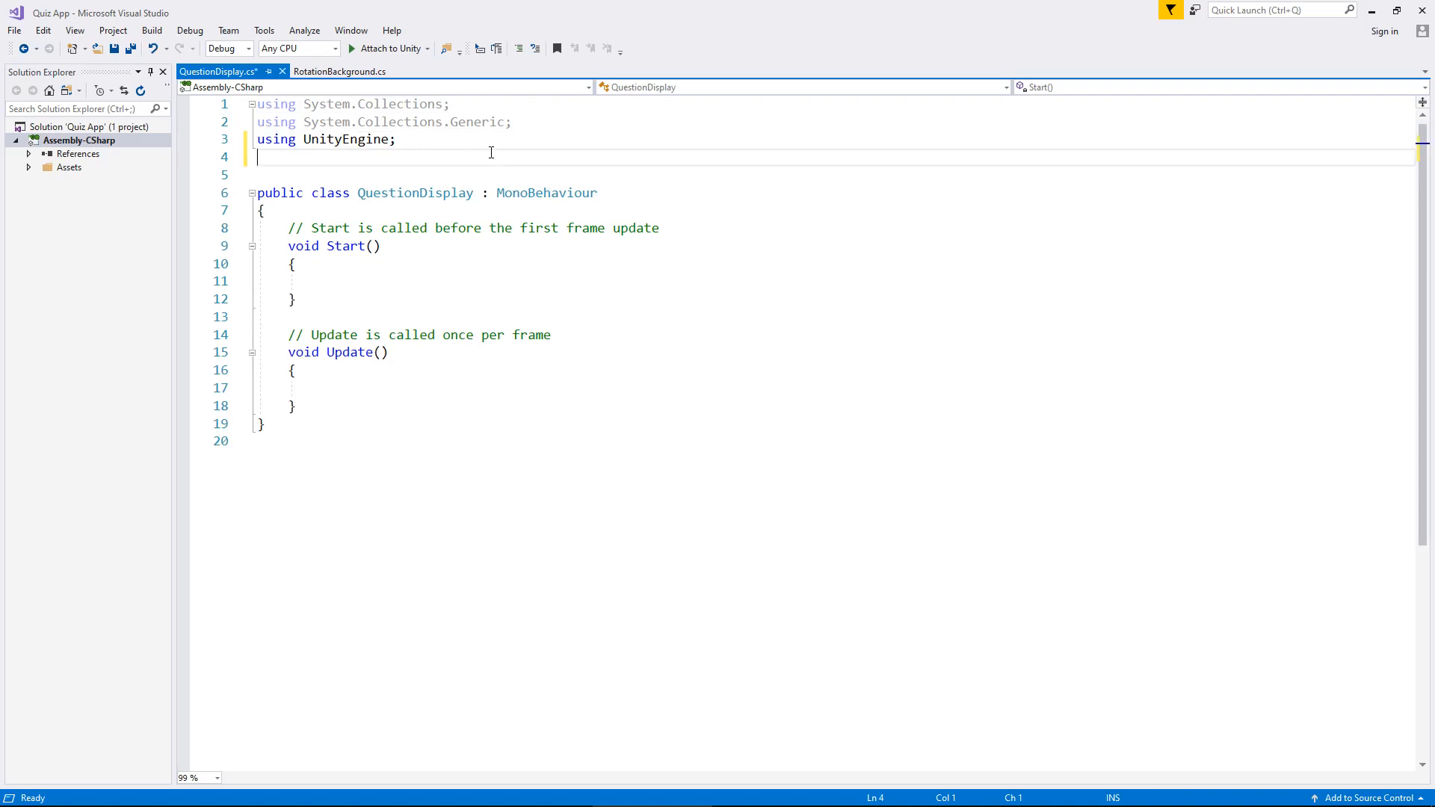
pyautogui.write('using')
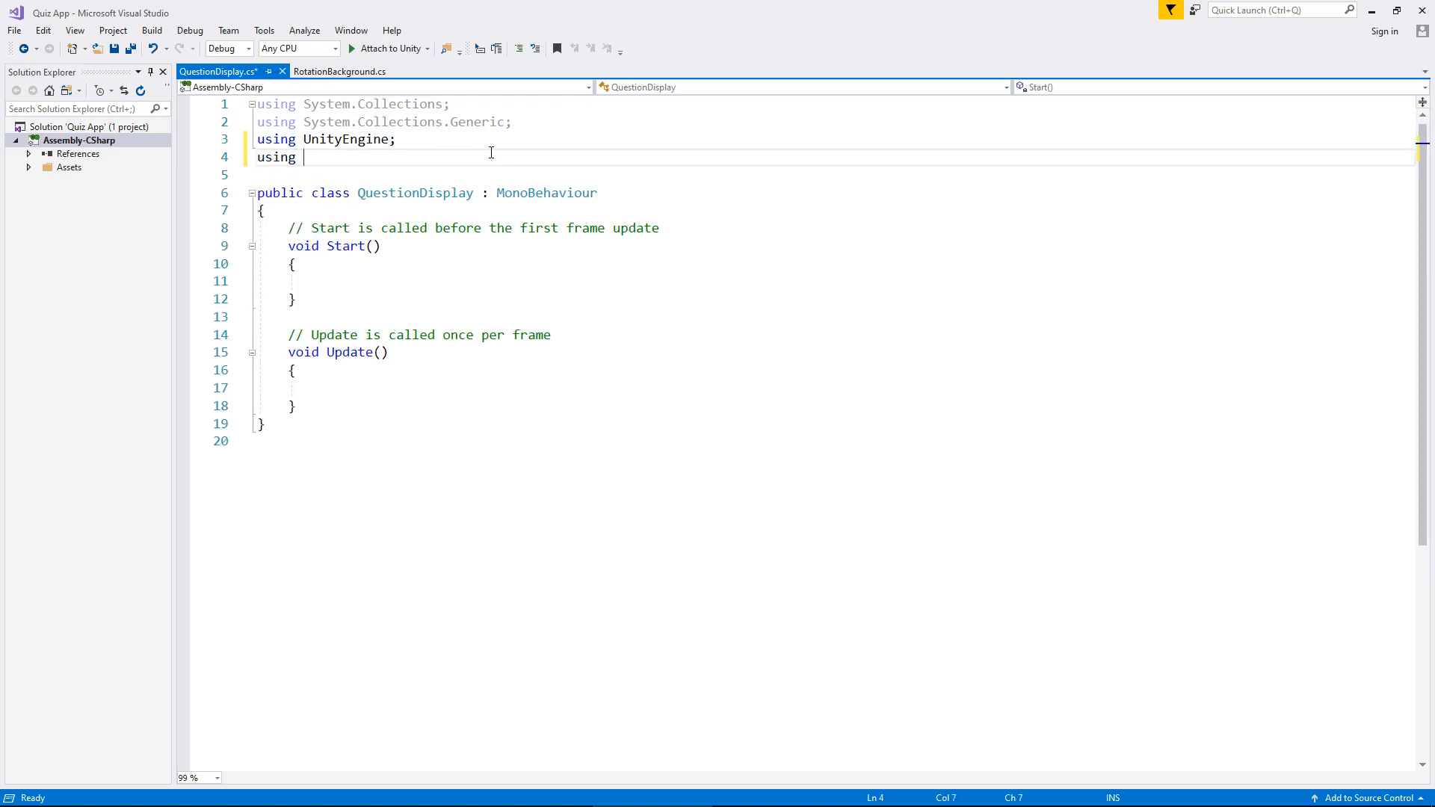
pyautogui.write('UnityEngine.')
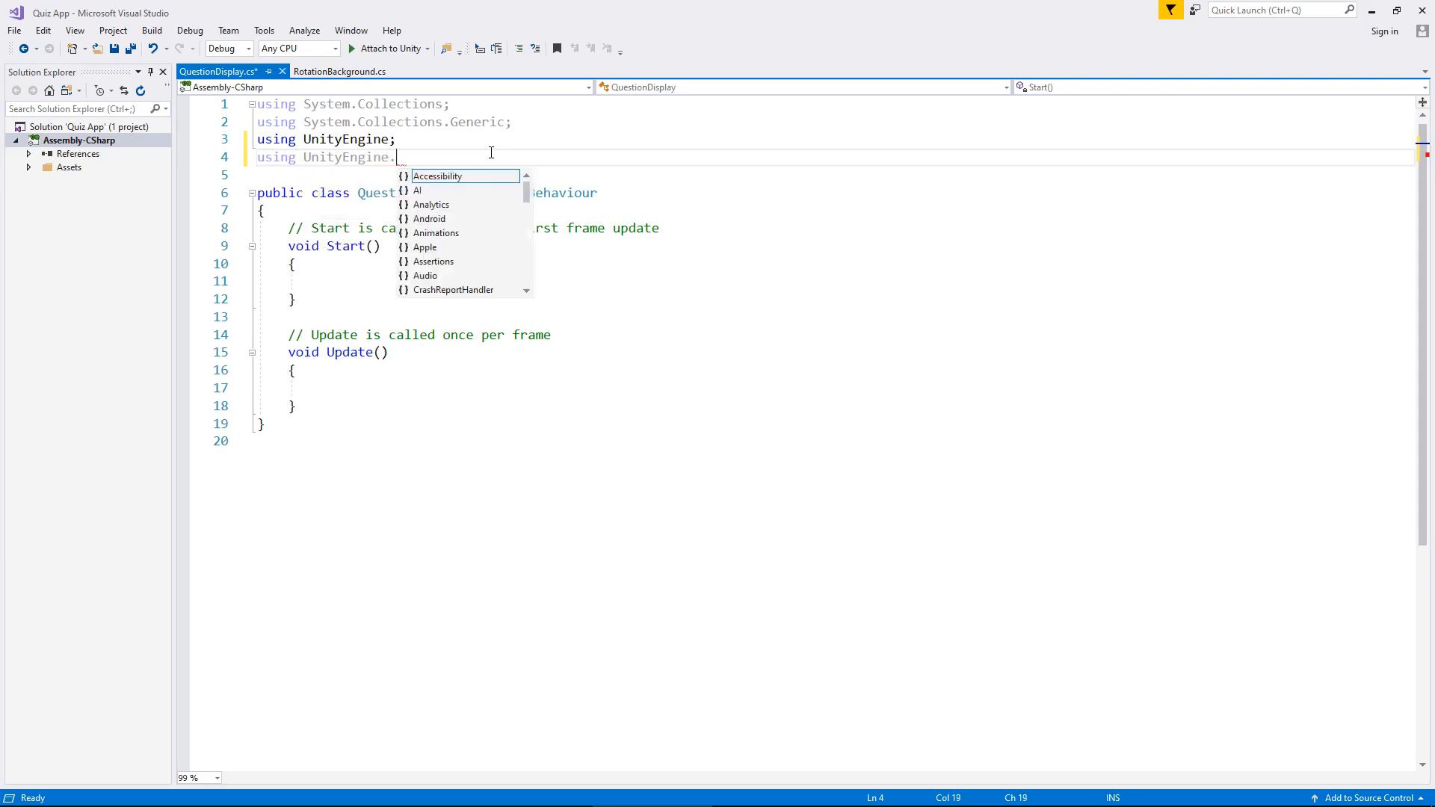
pyautogui.write('UI;')
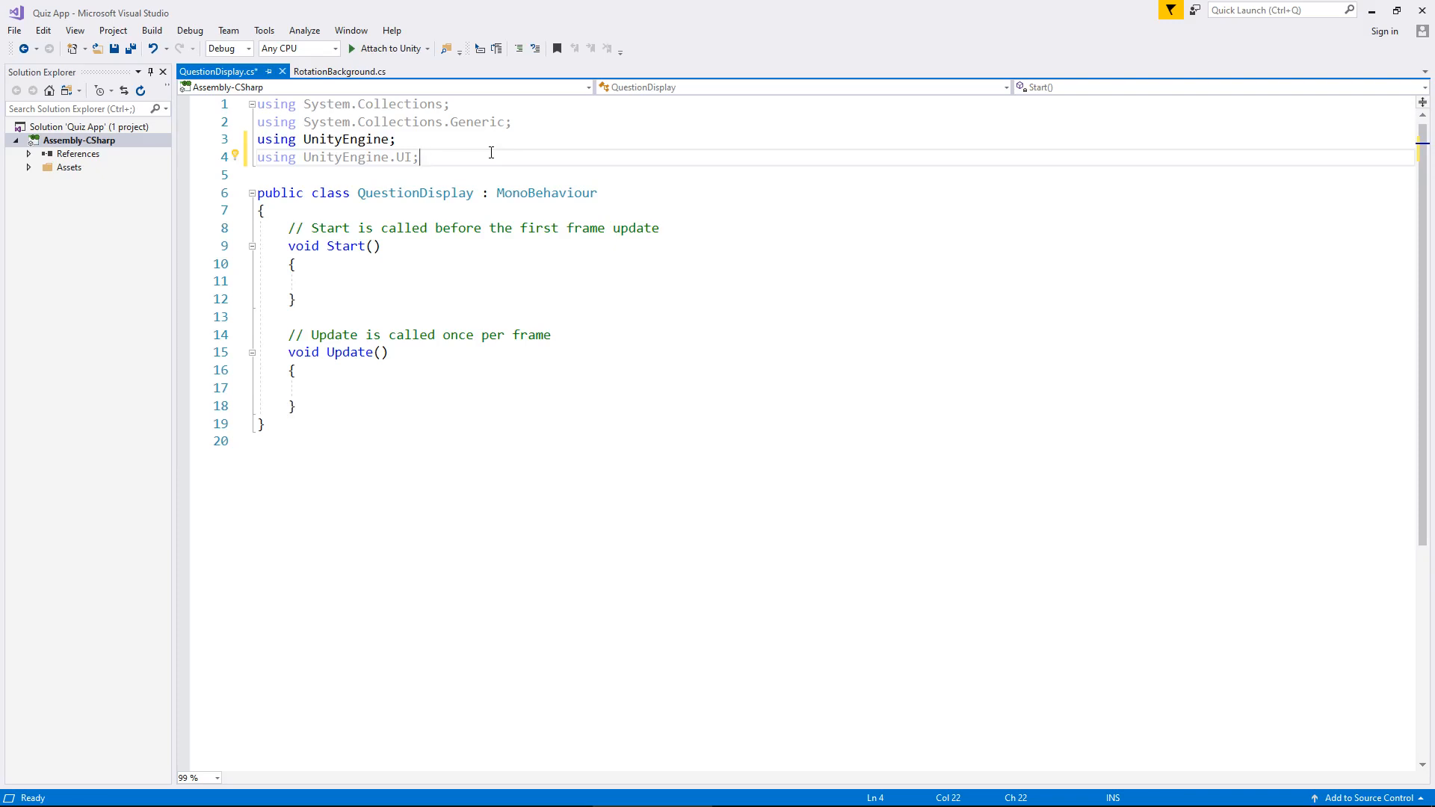
pyautogui.moveTo(546, 193)
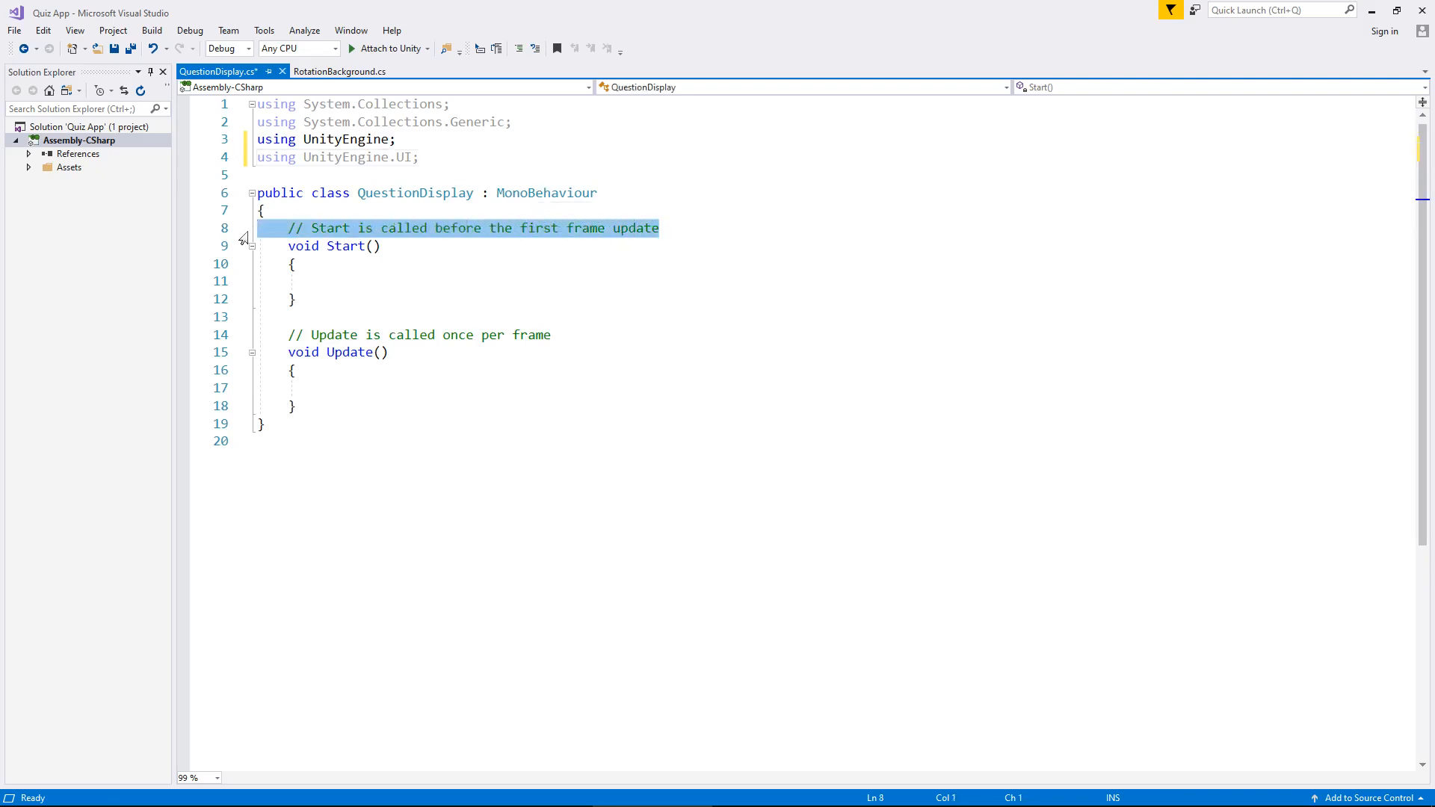
# - Remove the comment above Start and move to the first blank line of the class body
pyautogui.press('Delete')
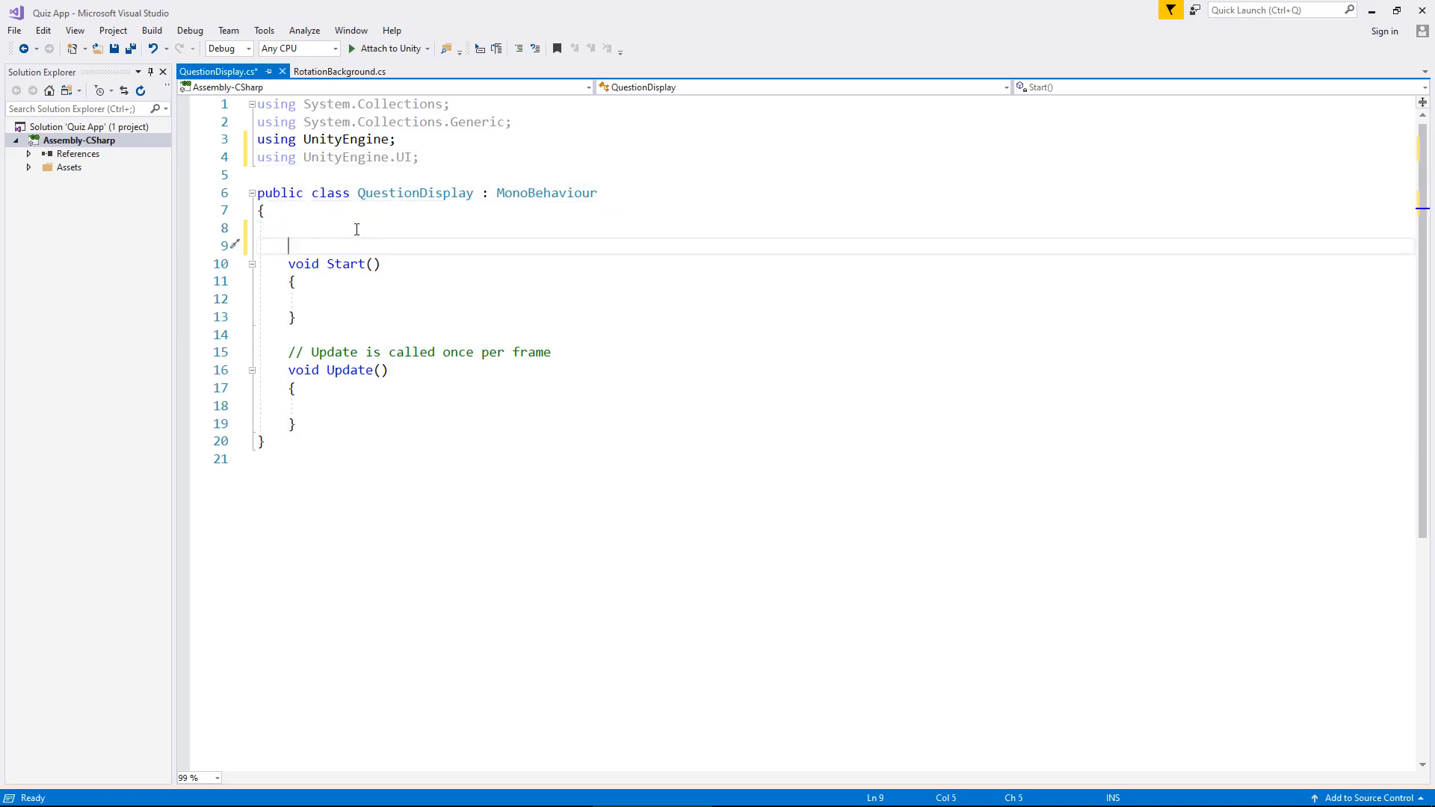
pyautogui.moveTo(236, 227)
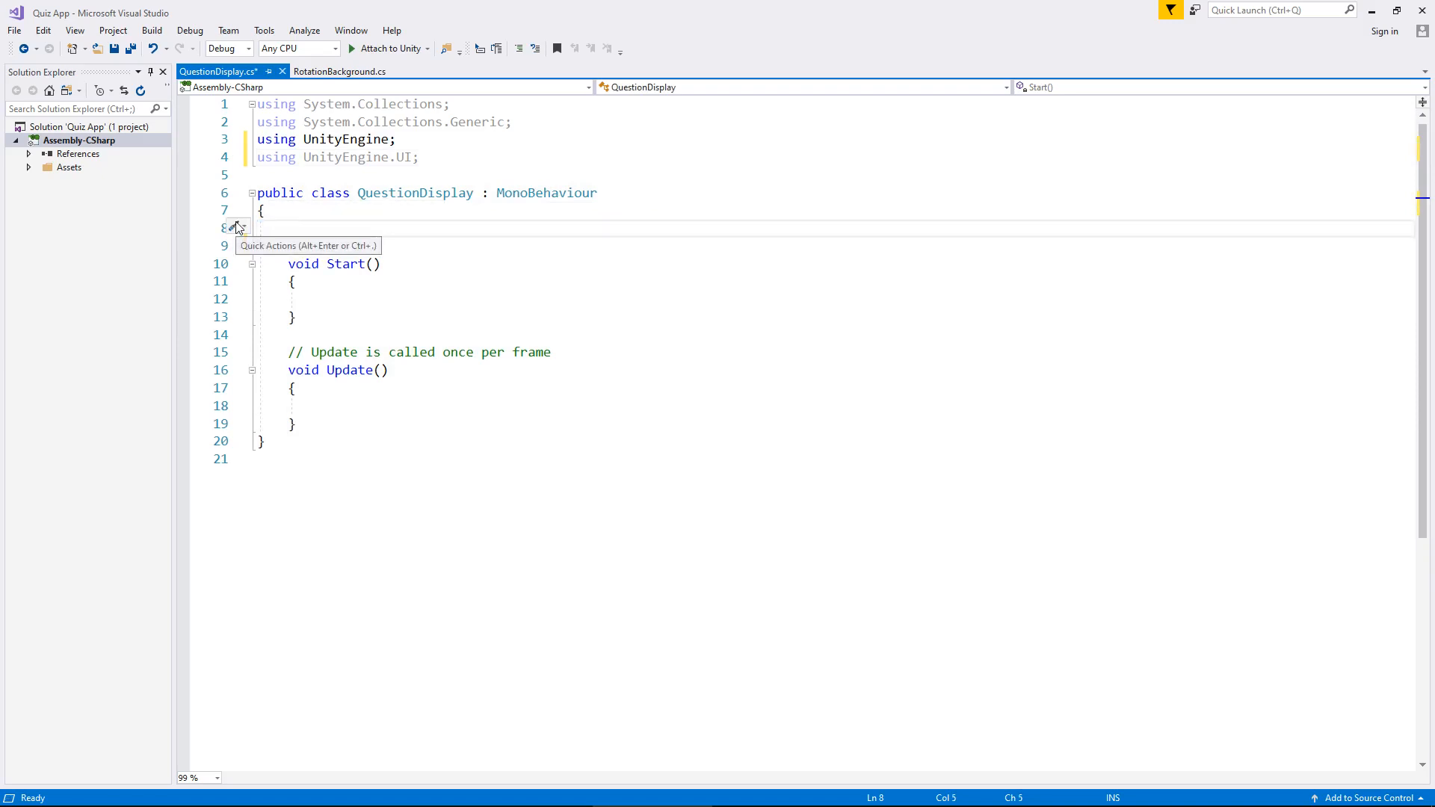
pyautogui.click(289, 227)
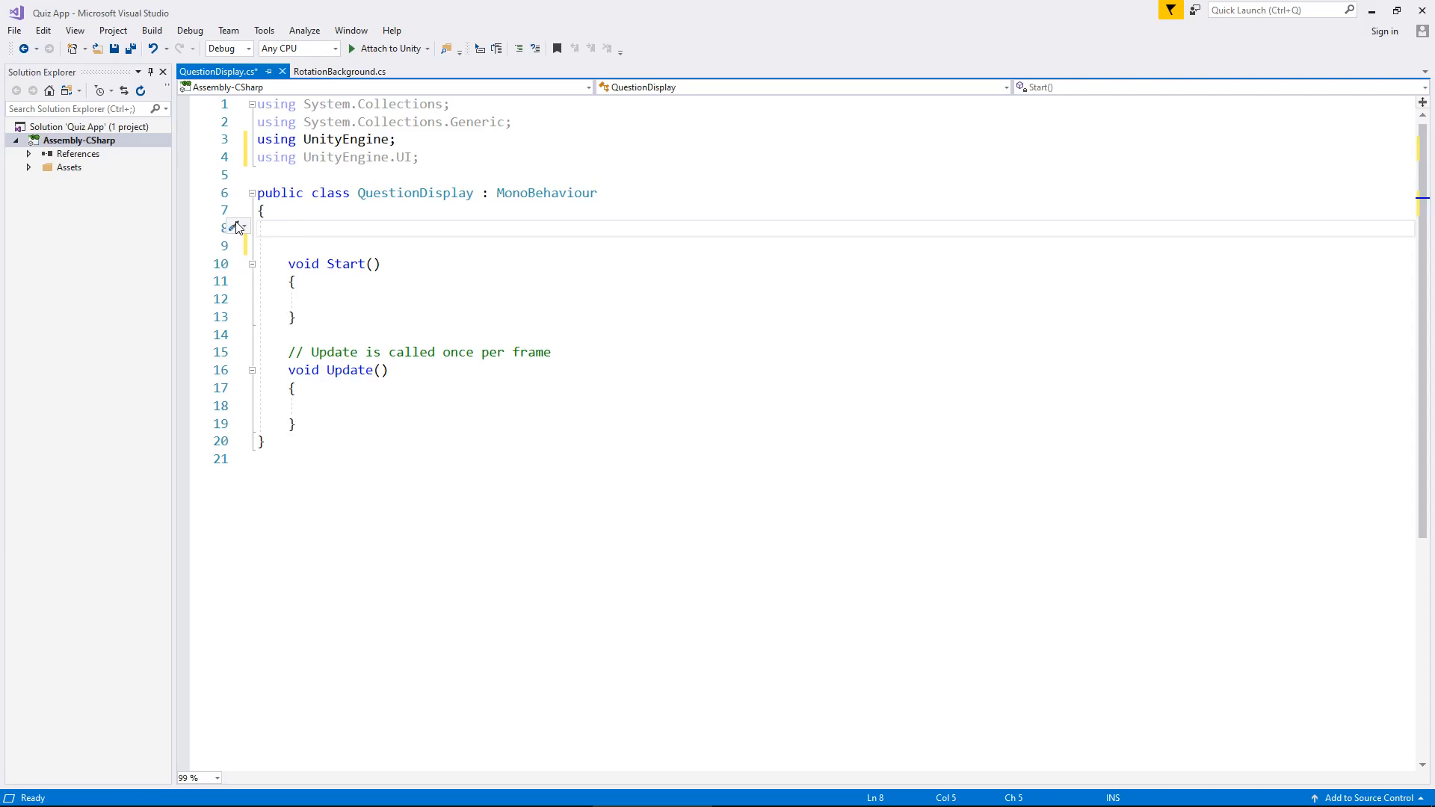
# - Declare a public GameObject field screenQuestion in the class
pyautogui.click(287, 227)
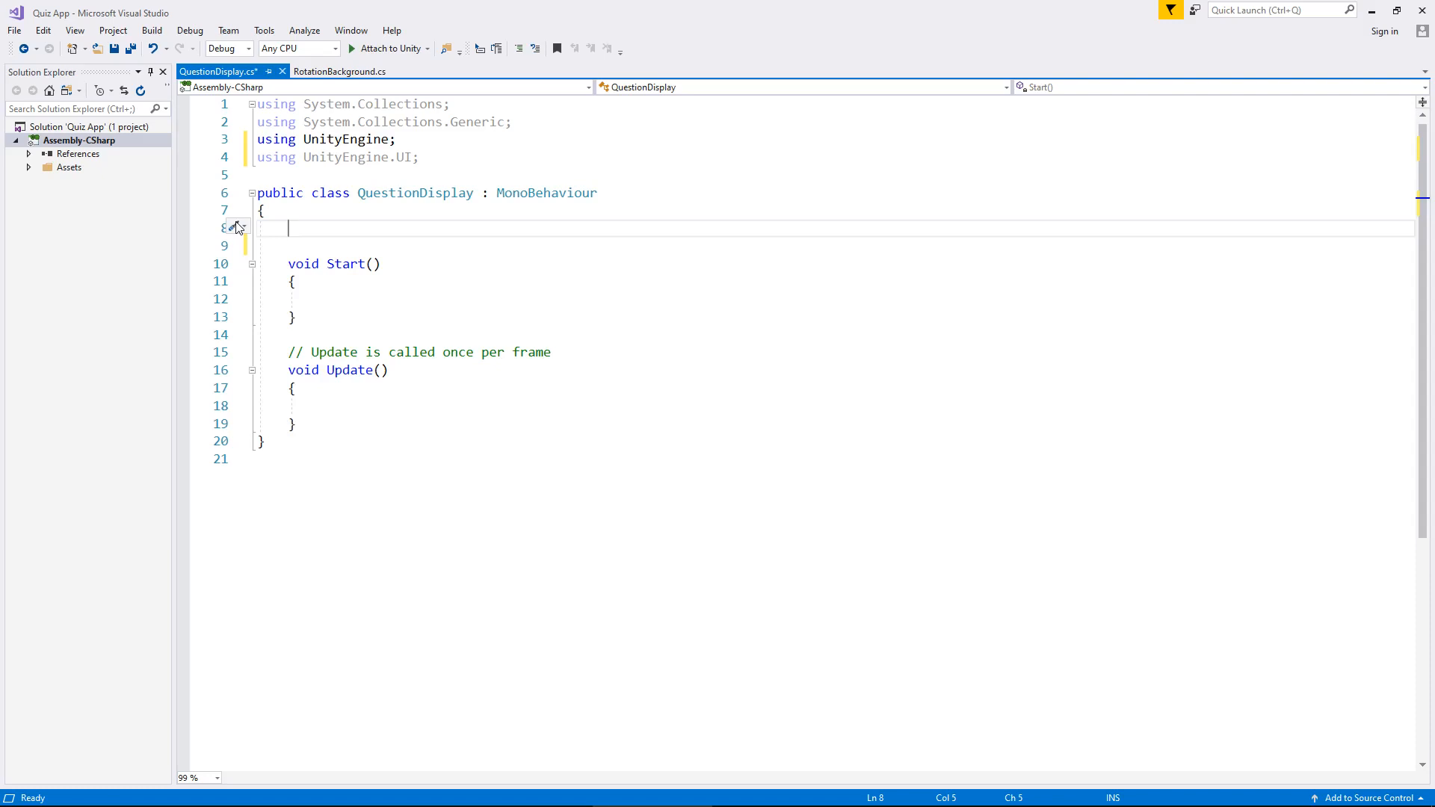
pyautogui.write('public')
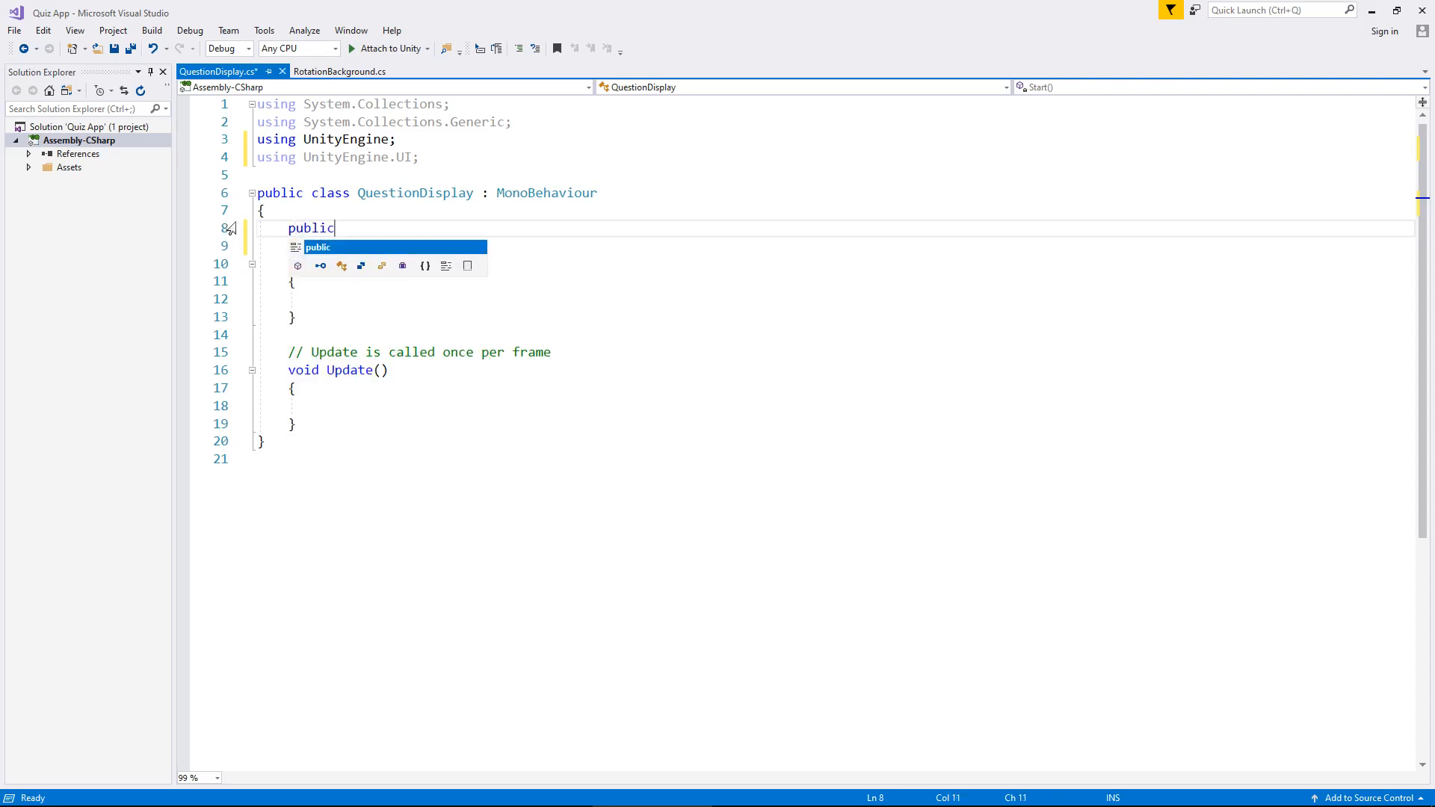
pyautogui.write('GameObject')
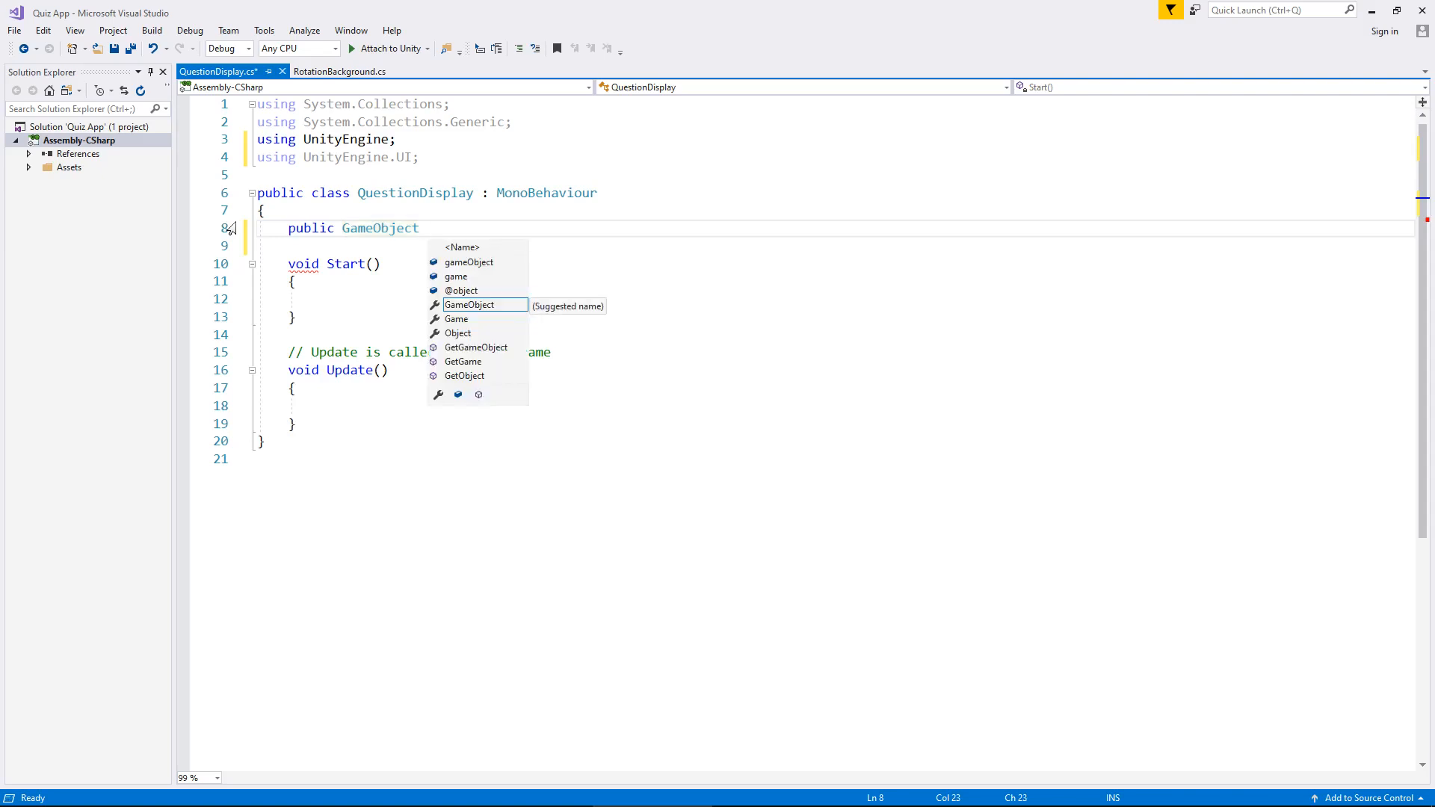
pyautogui.write('screenQ')
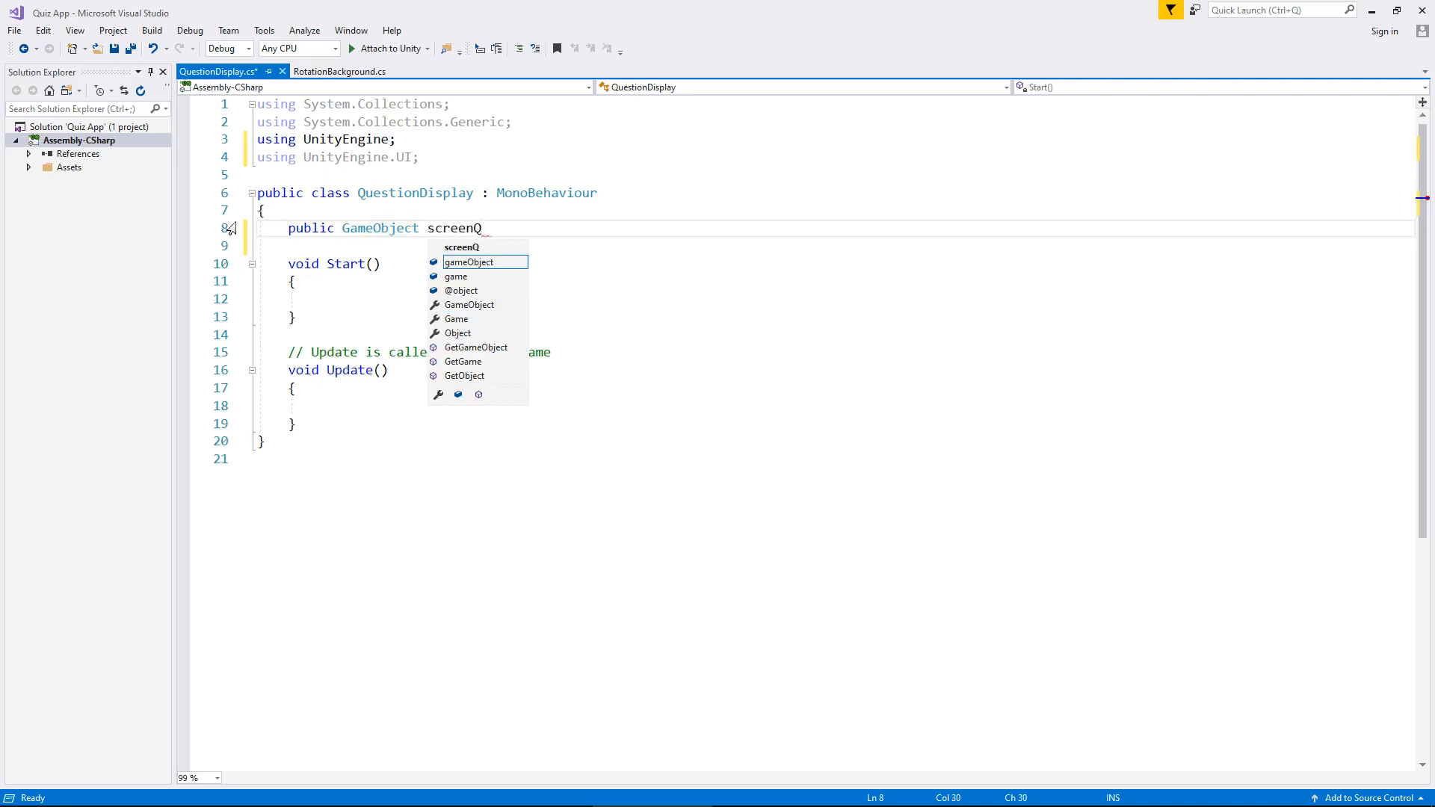
pyautogui.write('uestion;')
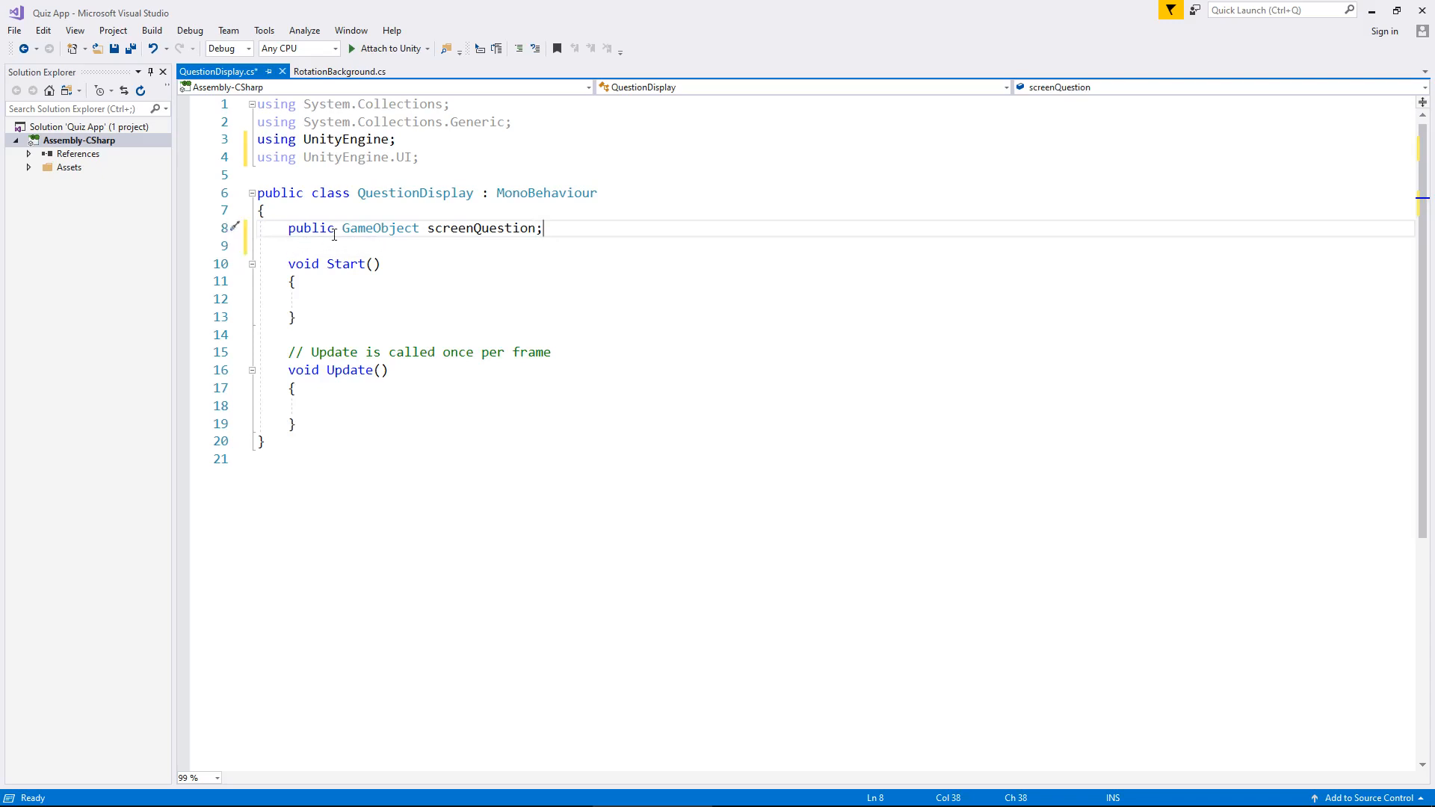
pyautogui.moveTo(379, 228)
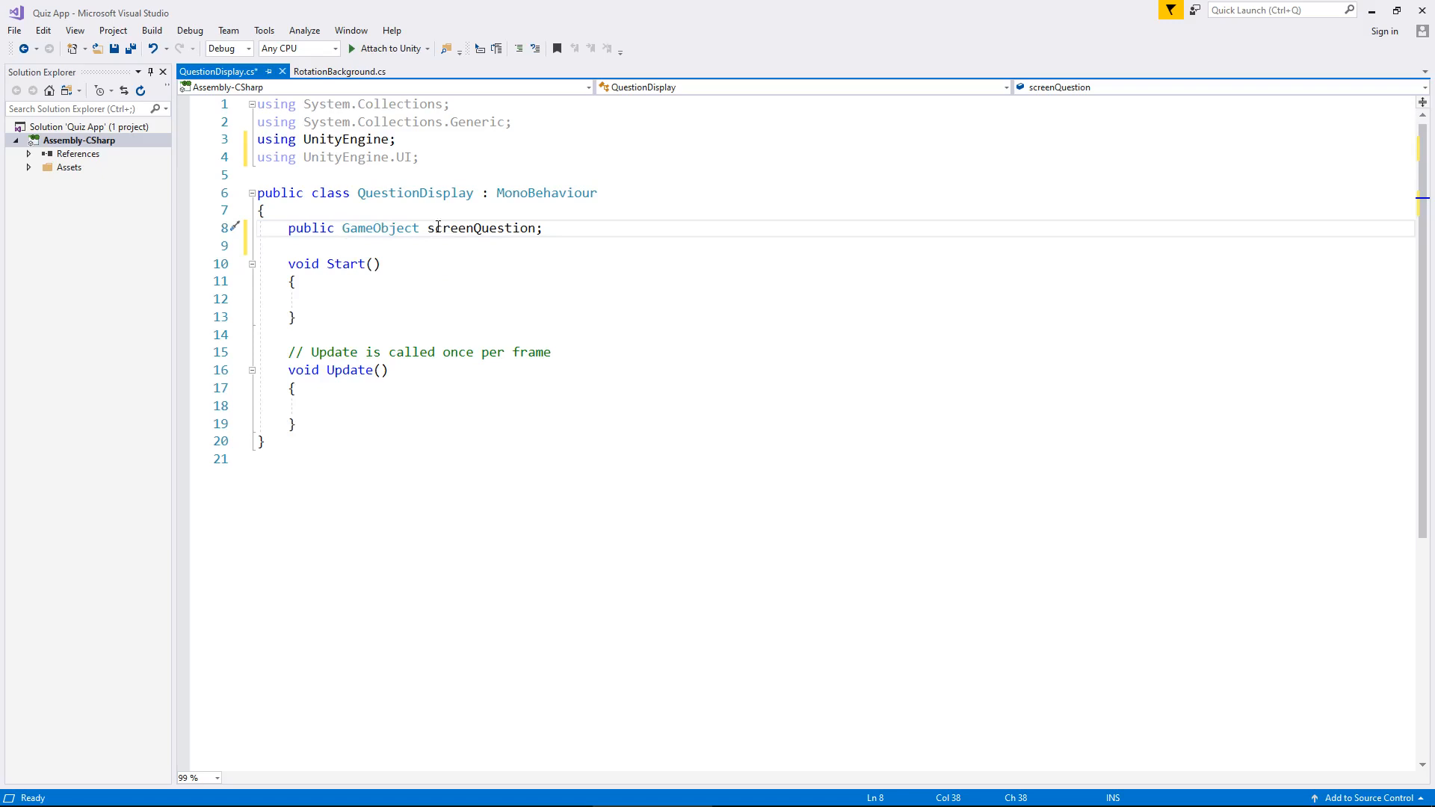
pyautogui.moveTo(378, 227)
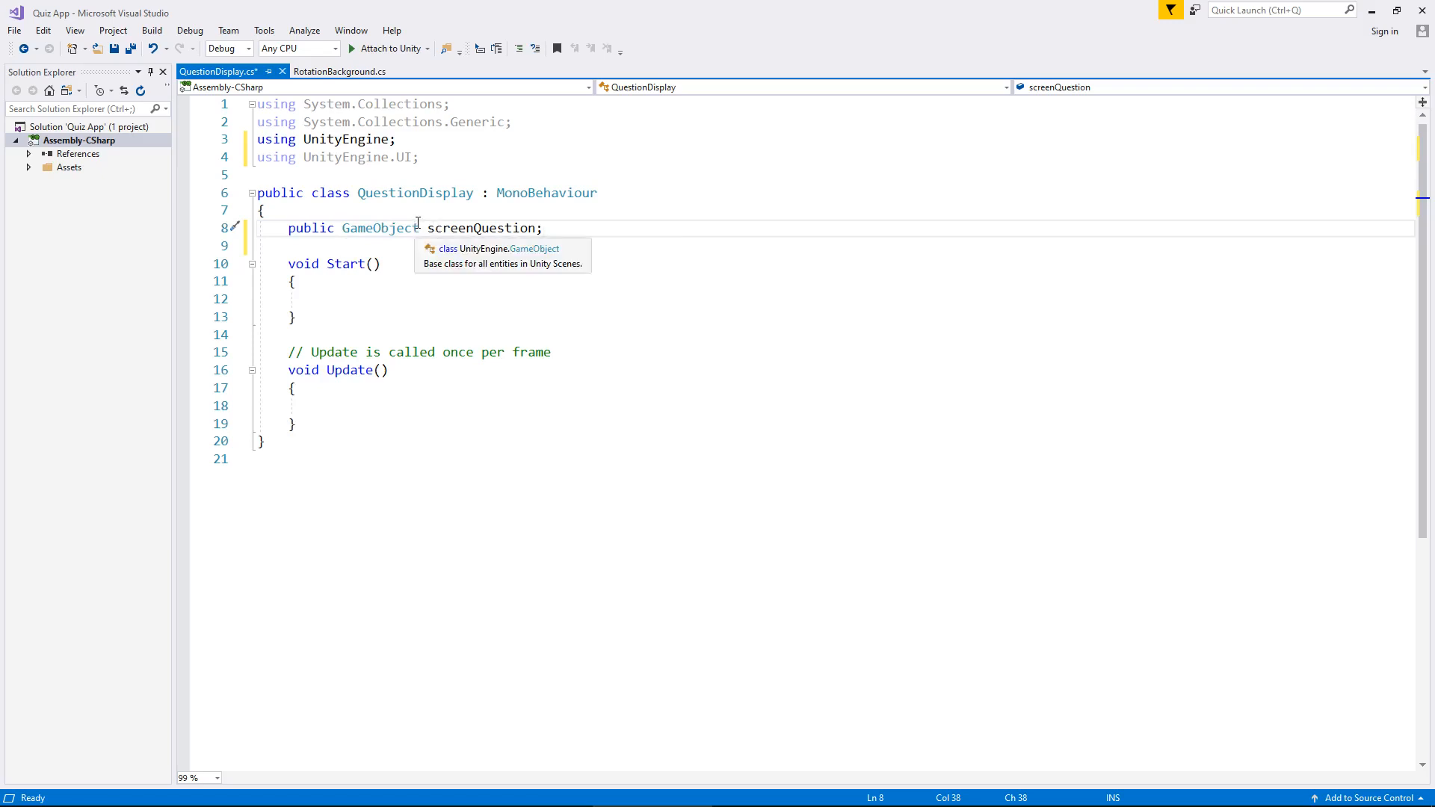
pyautogui.moveTo(449, 227)
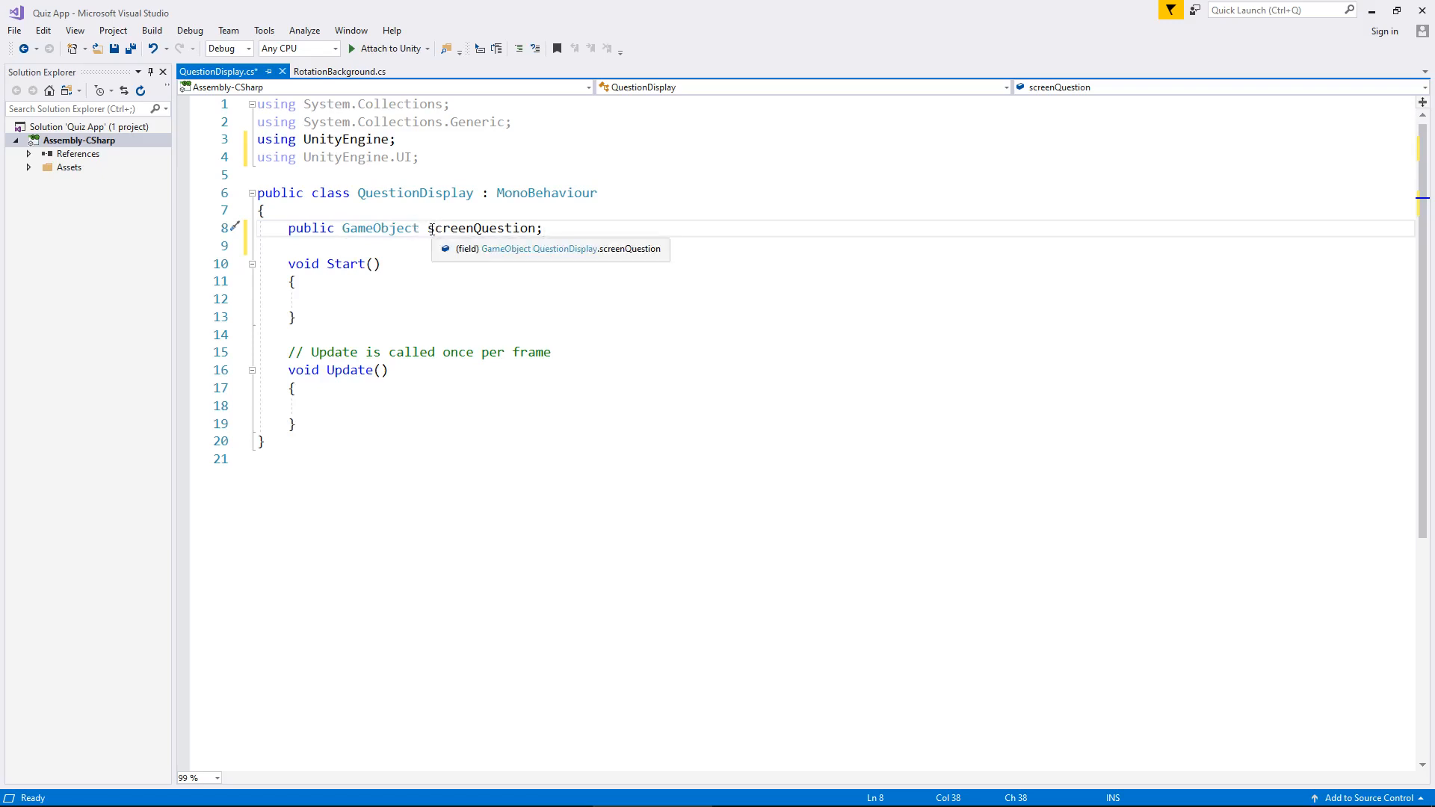
pyautogui.moveTo(436, 227)
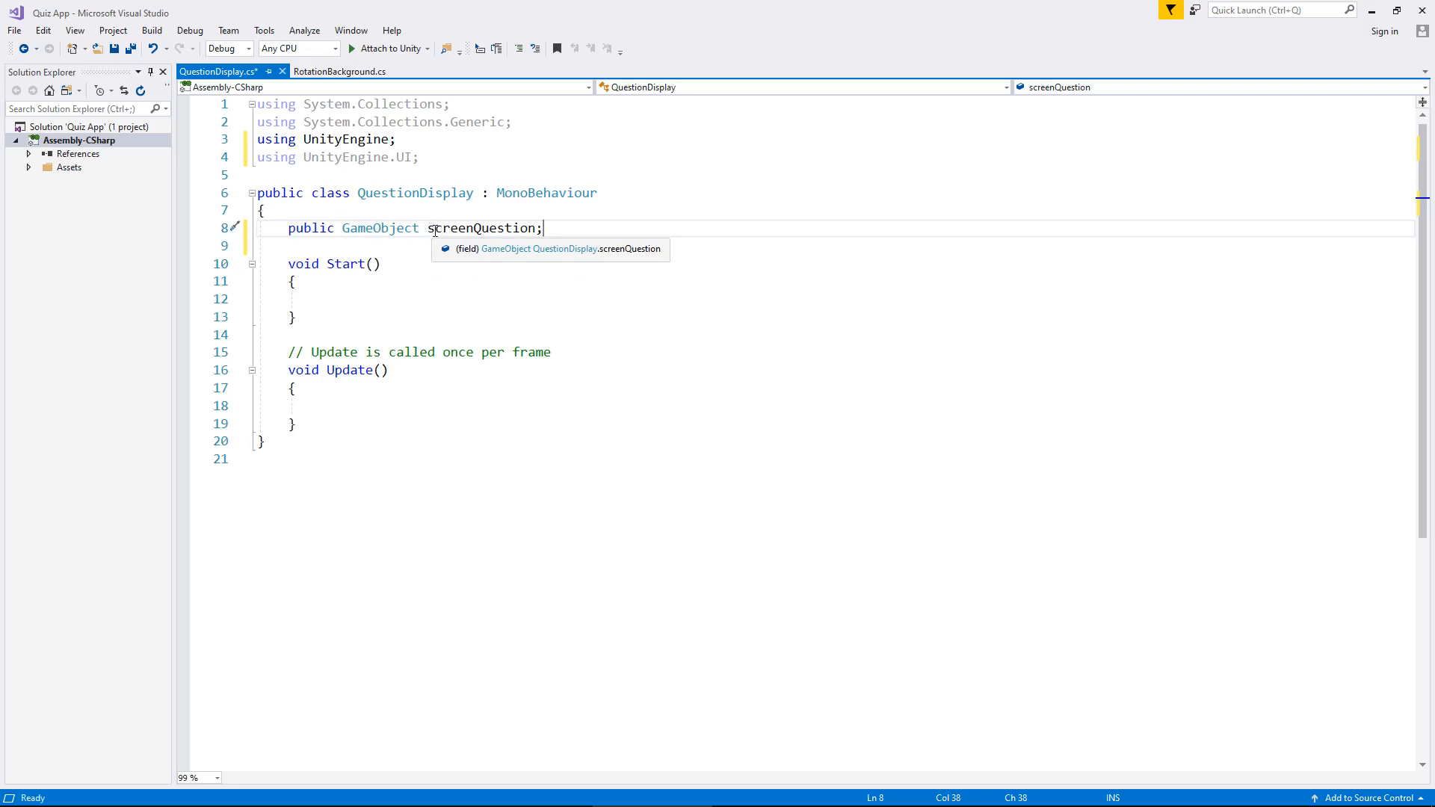
pyautogui.moveTo(431, 232)
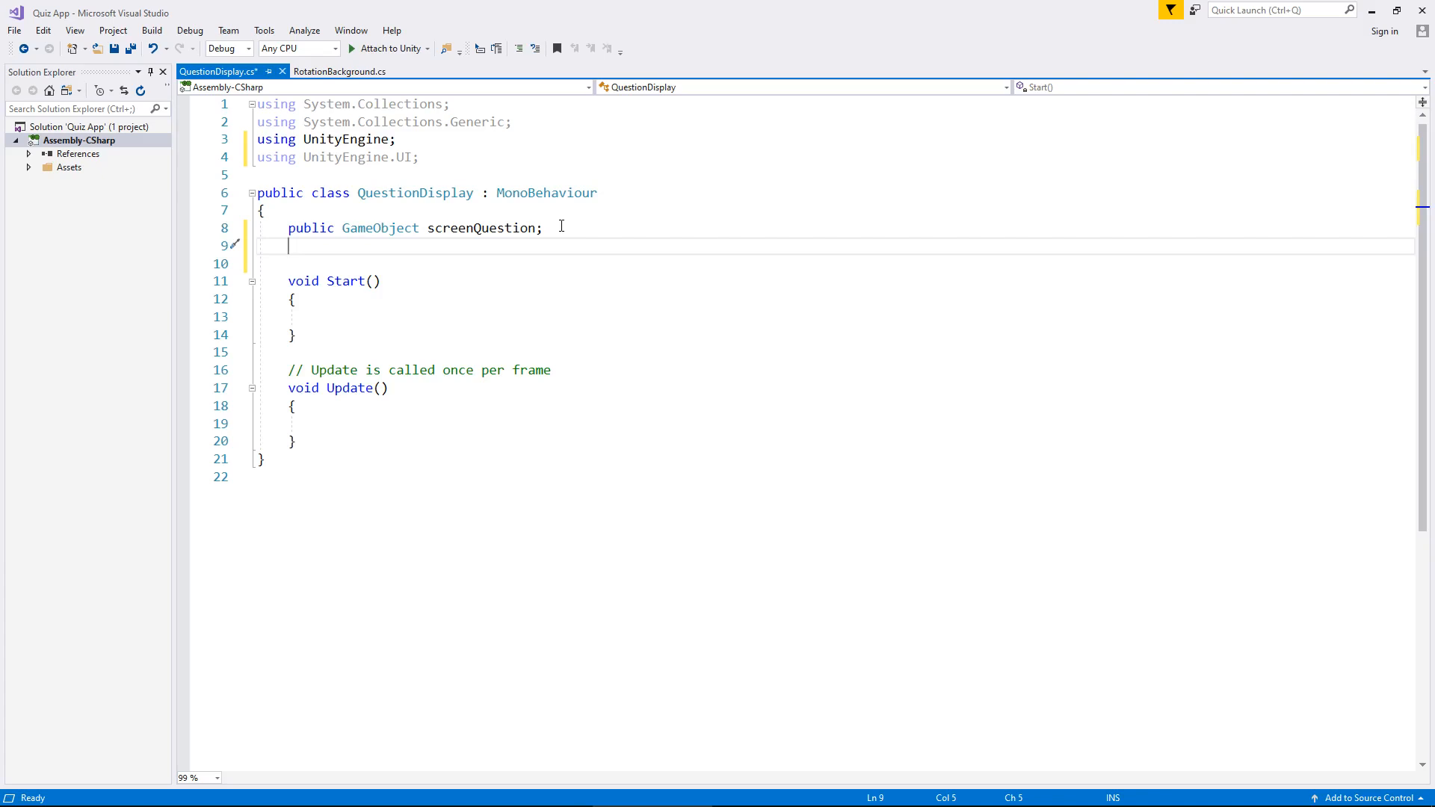
# - Declare public GameObject fields answerA through answerD by copying the answerA line
pyautogui.write('public GameObject answe')
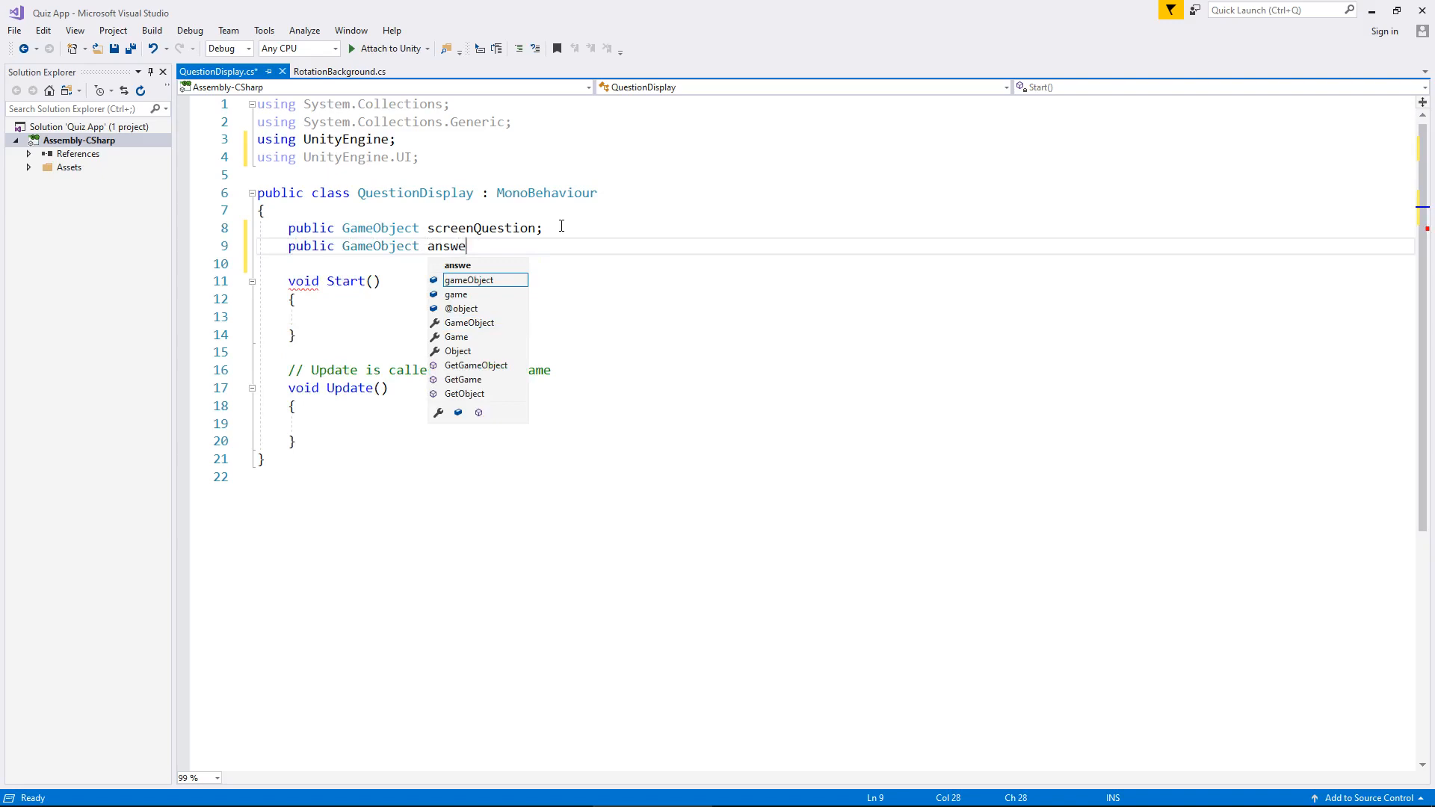
pyautogui.write('rA;')
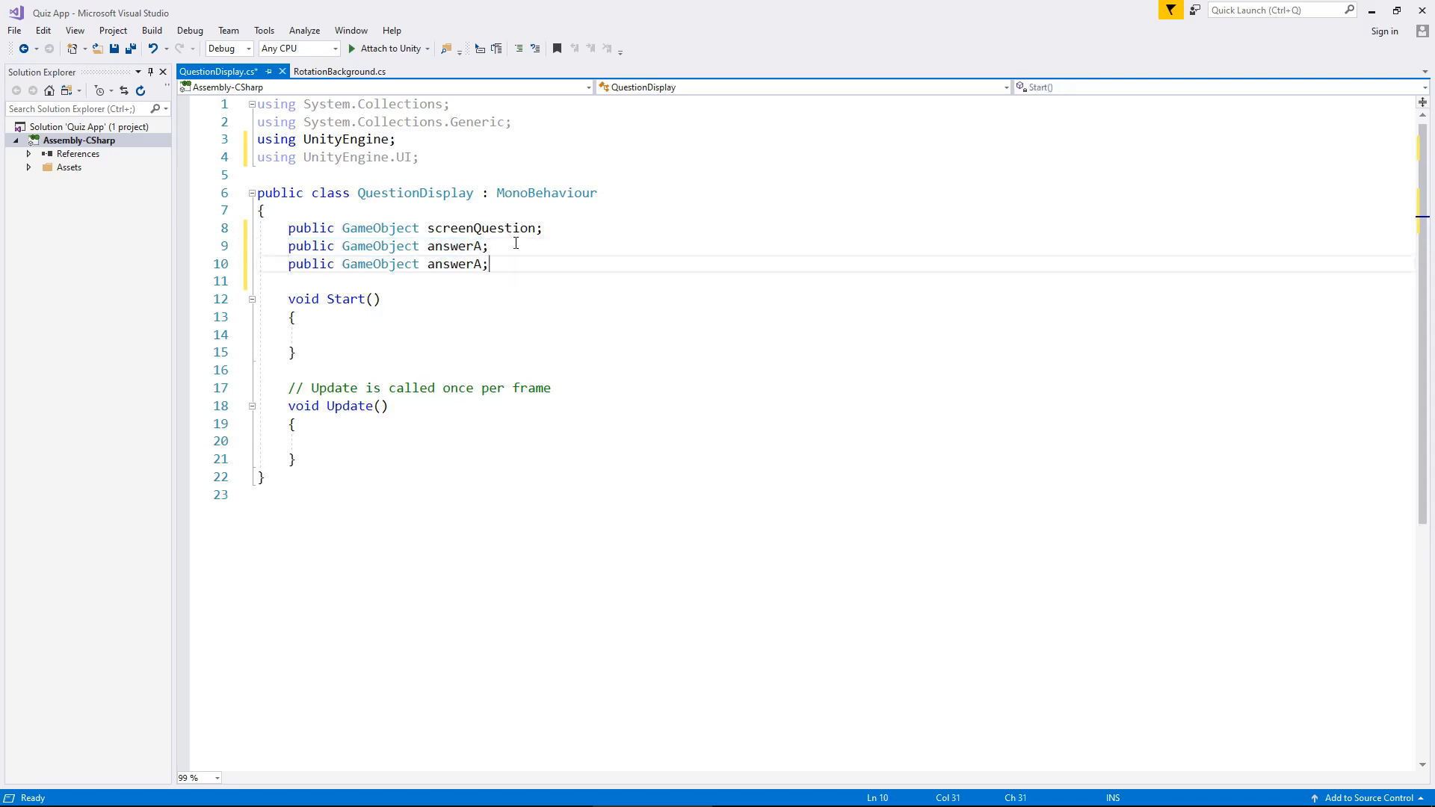
pyautogui.press('Enter')
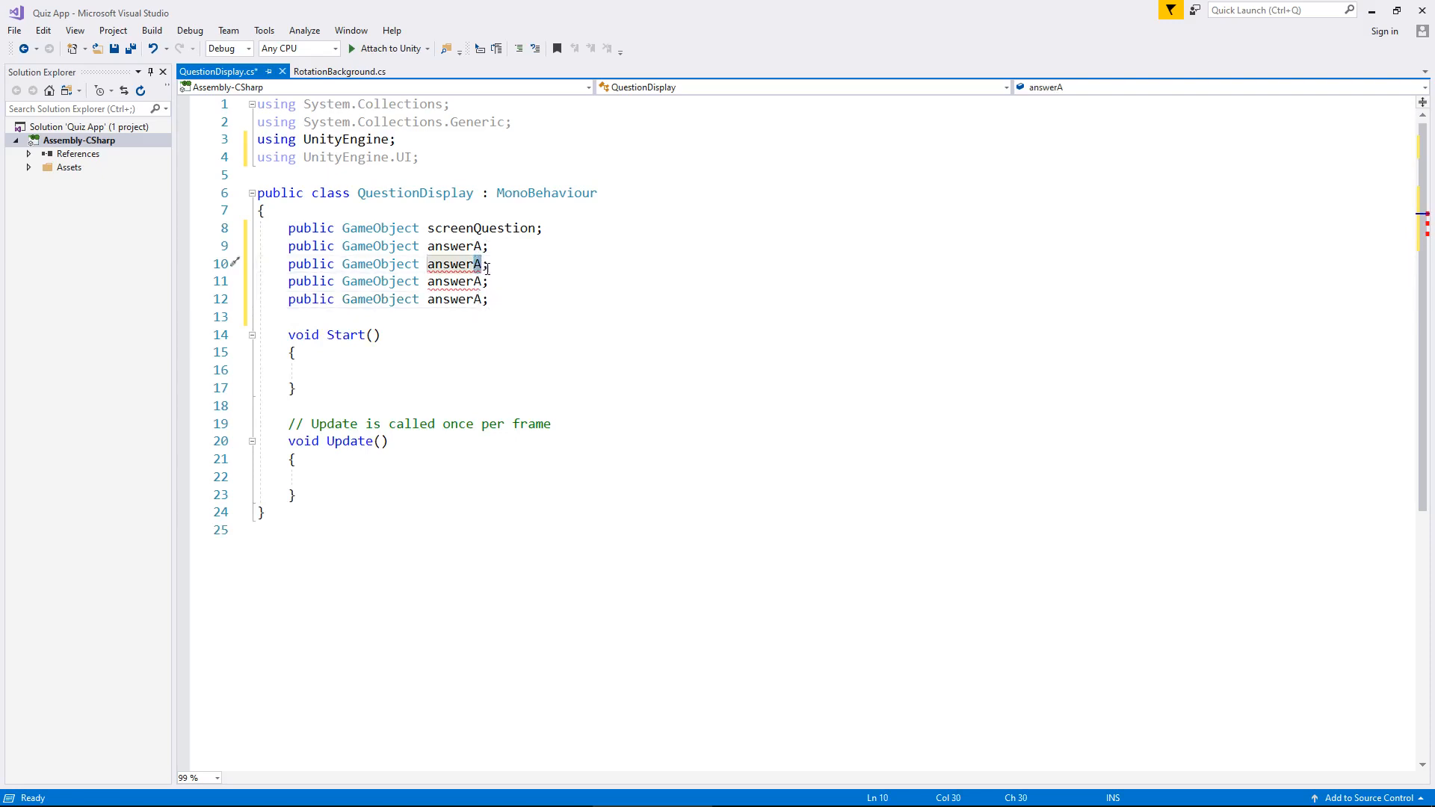
pyautogui.write('B')
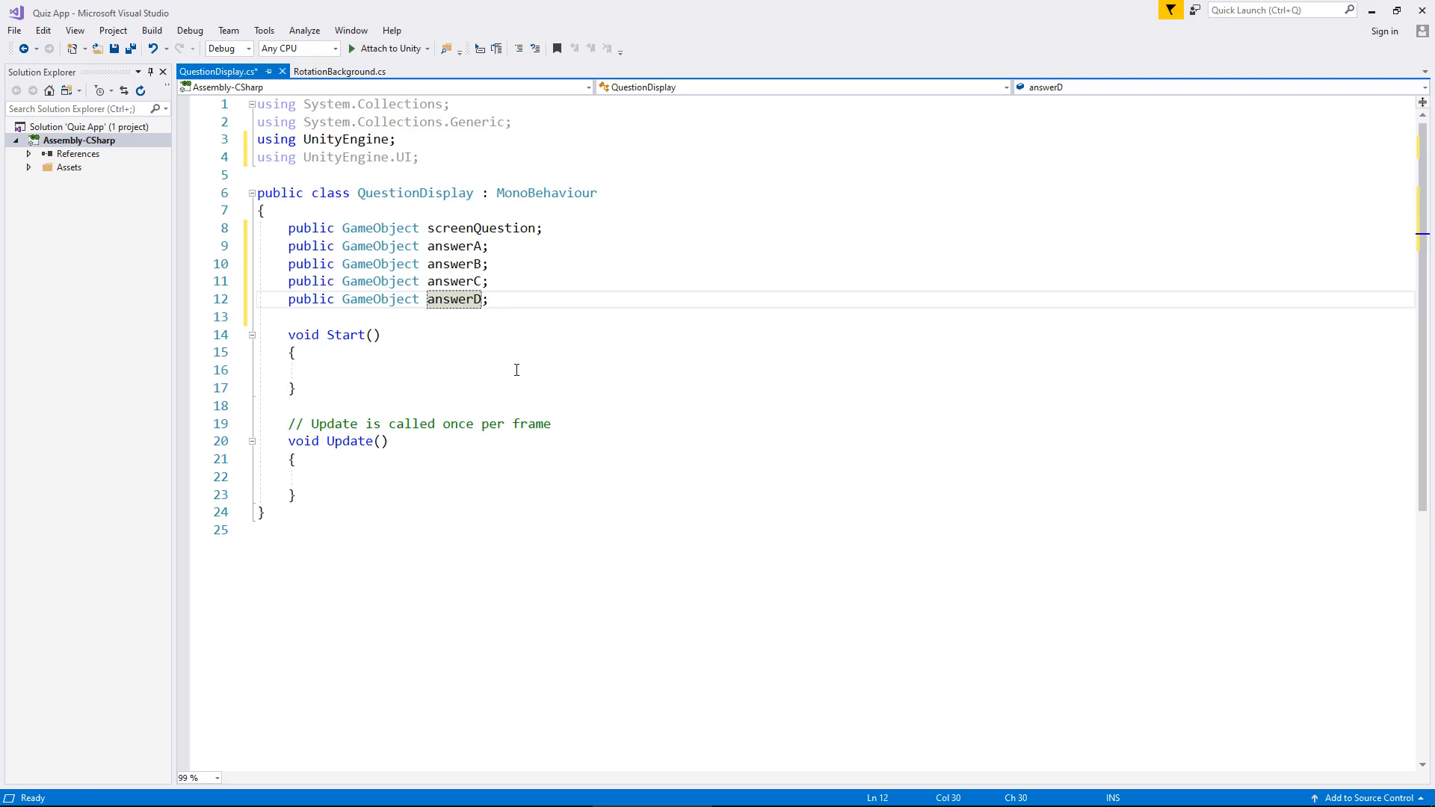
pyautogui.moveTo(546, 365)
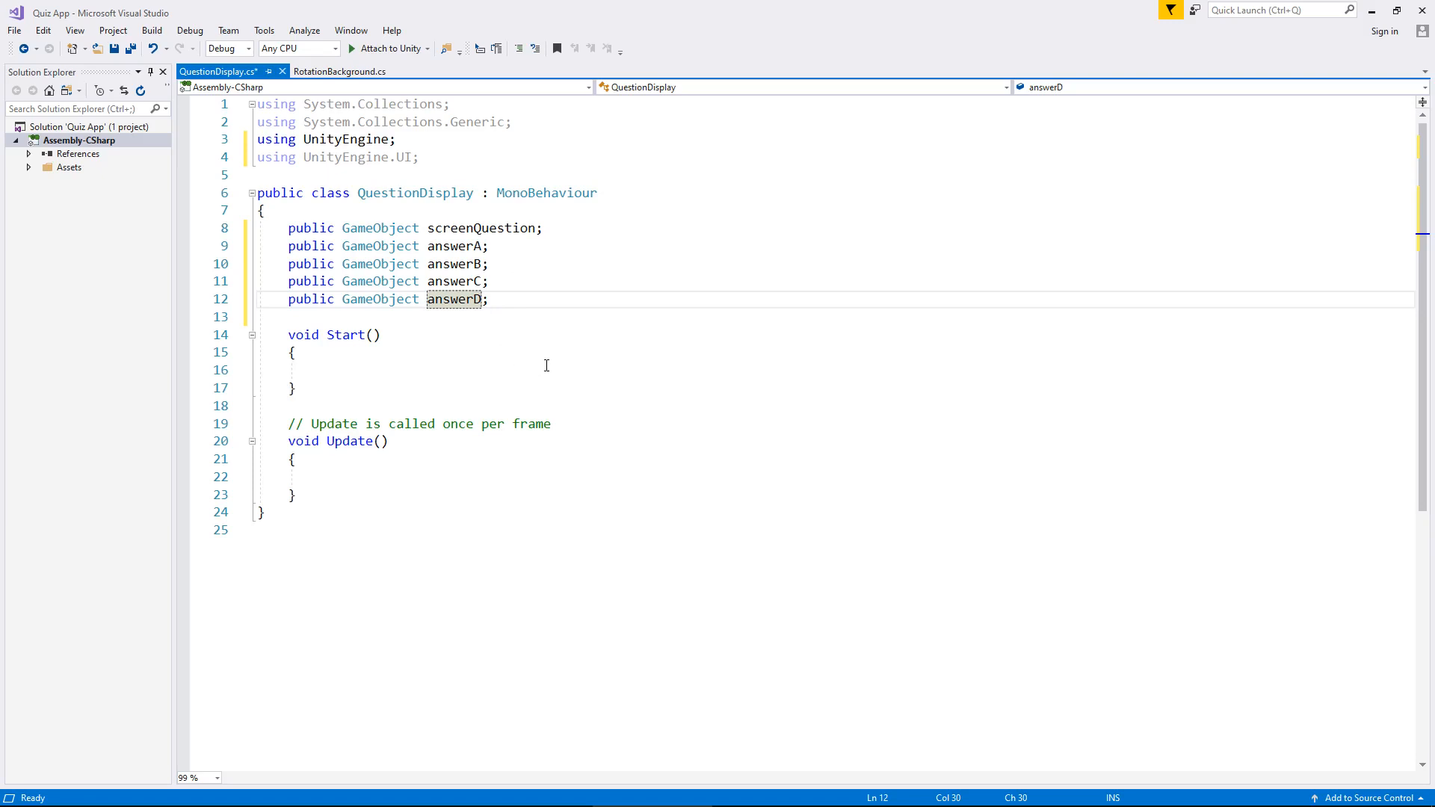
# - Begin a Start statement accessing screenQuestion.GetComponent<Text>().text
pyautogui.click(551, 369)
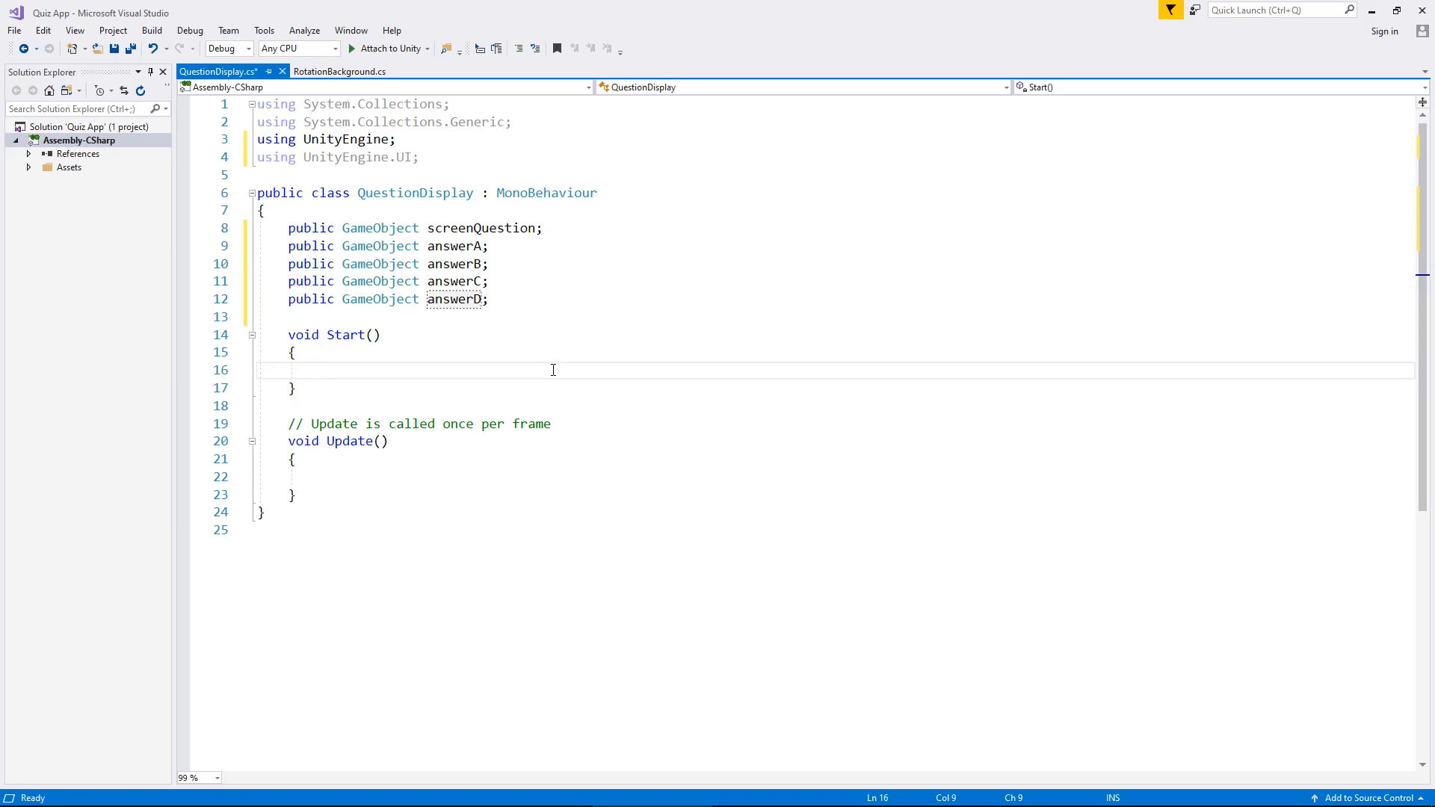
pyautogui.write('screenQuestion')
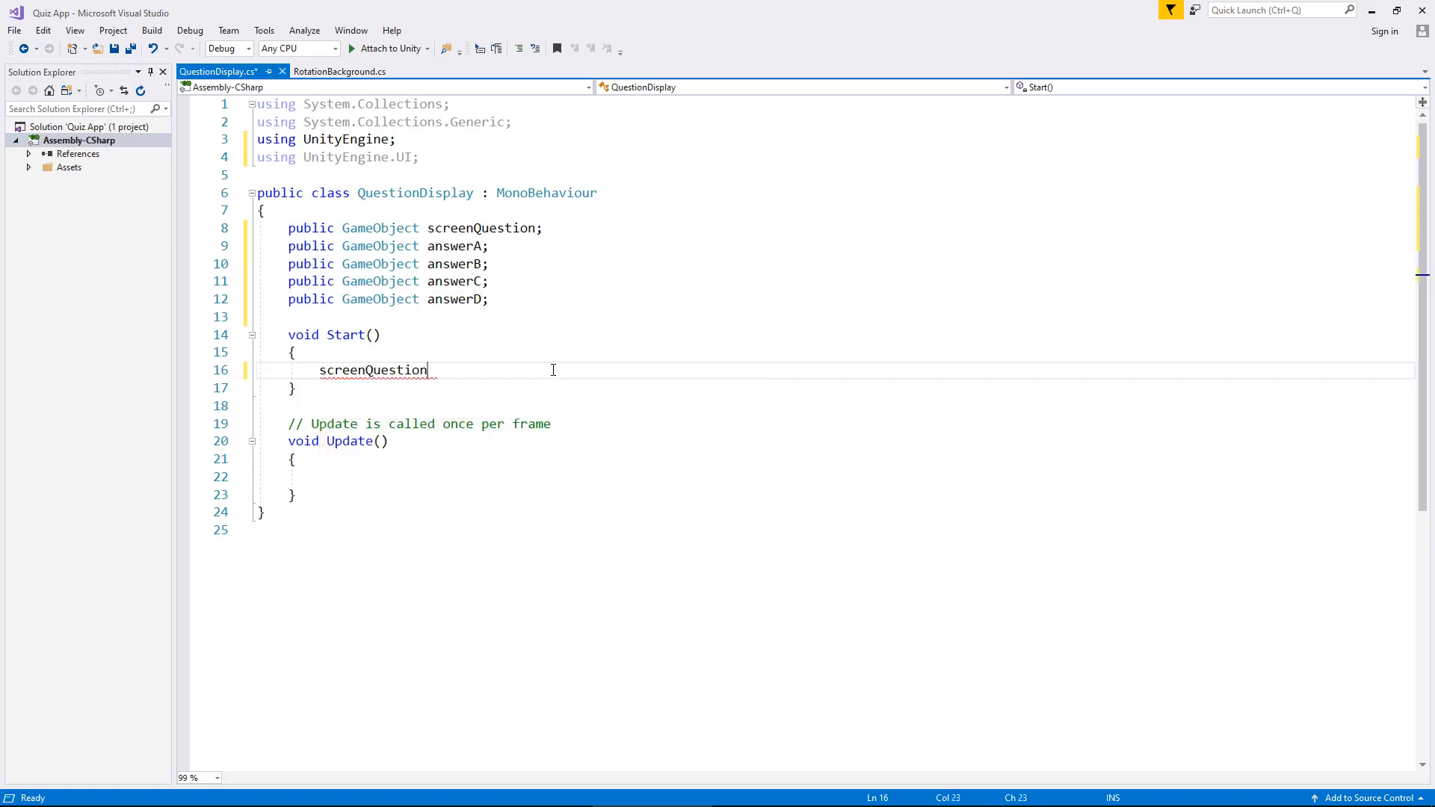
pyautogui.write('.G')
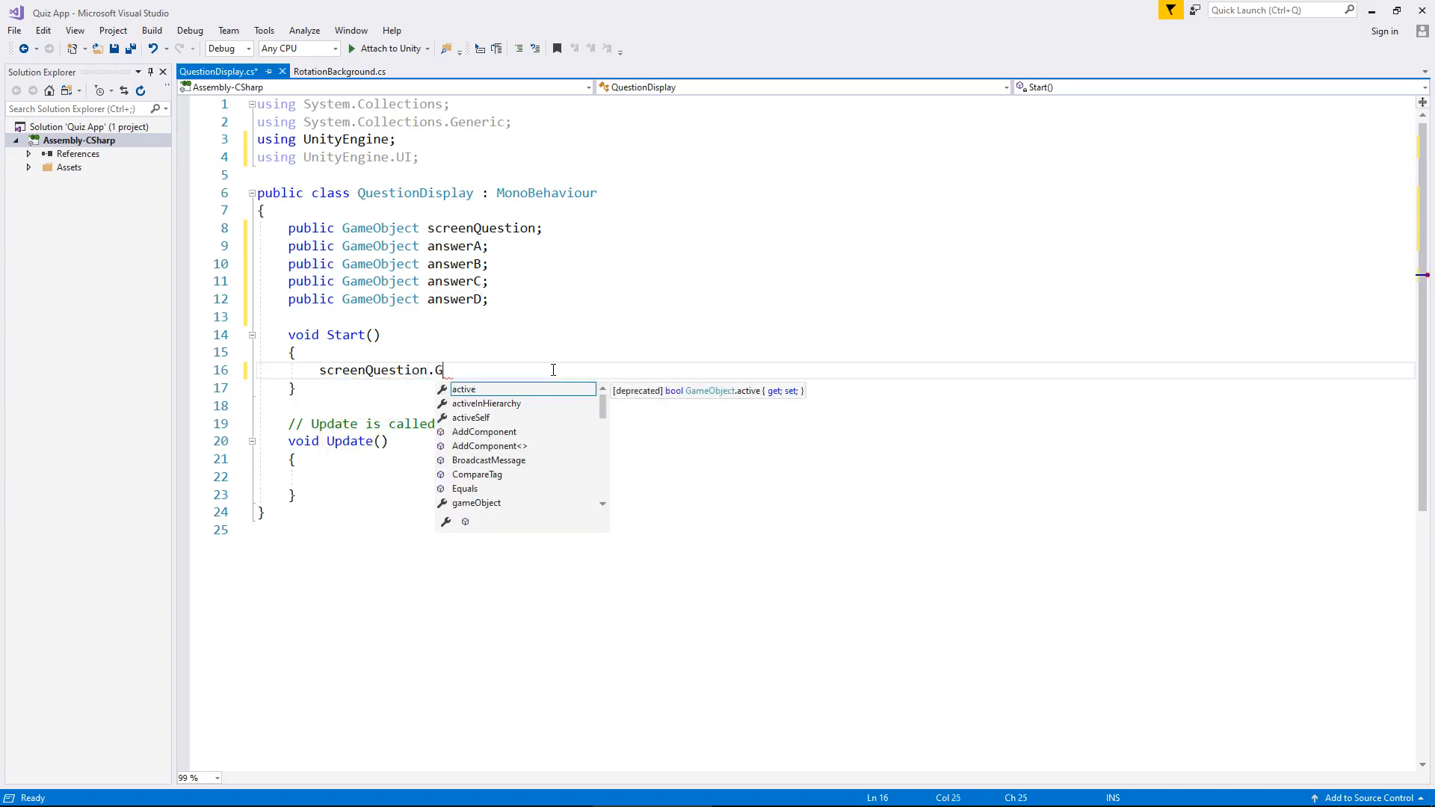
pyautogui.write('etComponent')
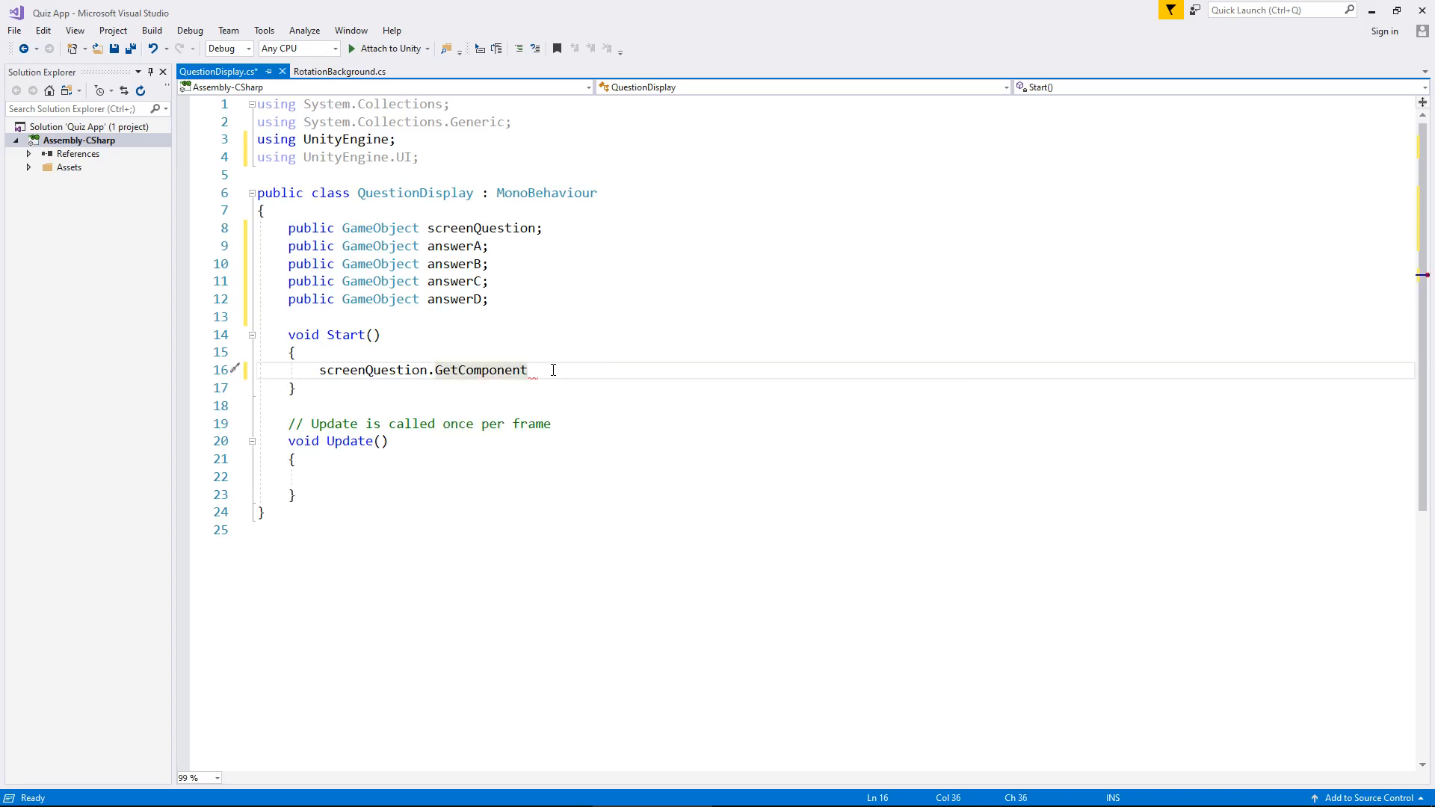
pyautogui.write('<>')
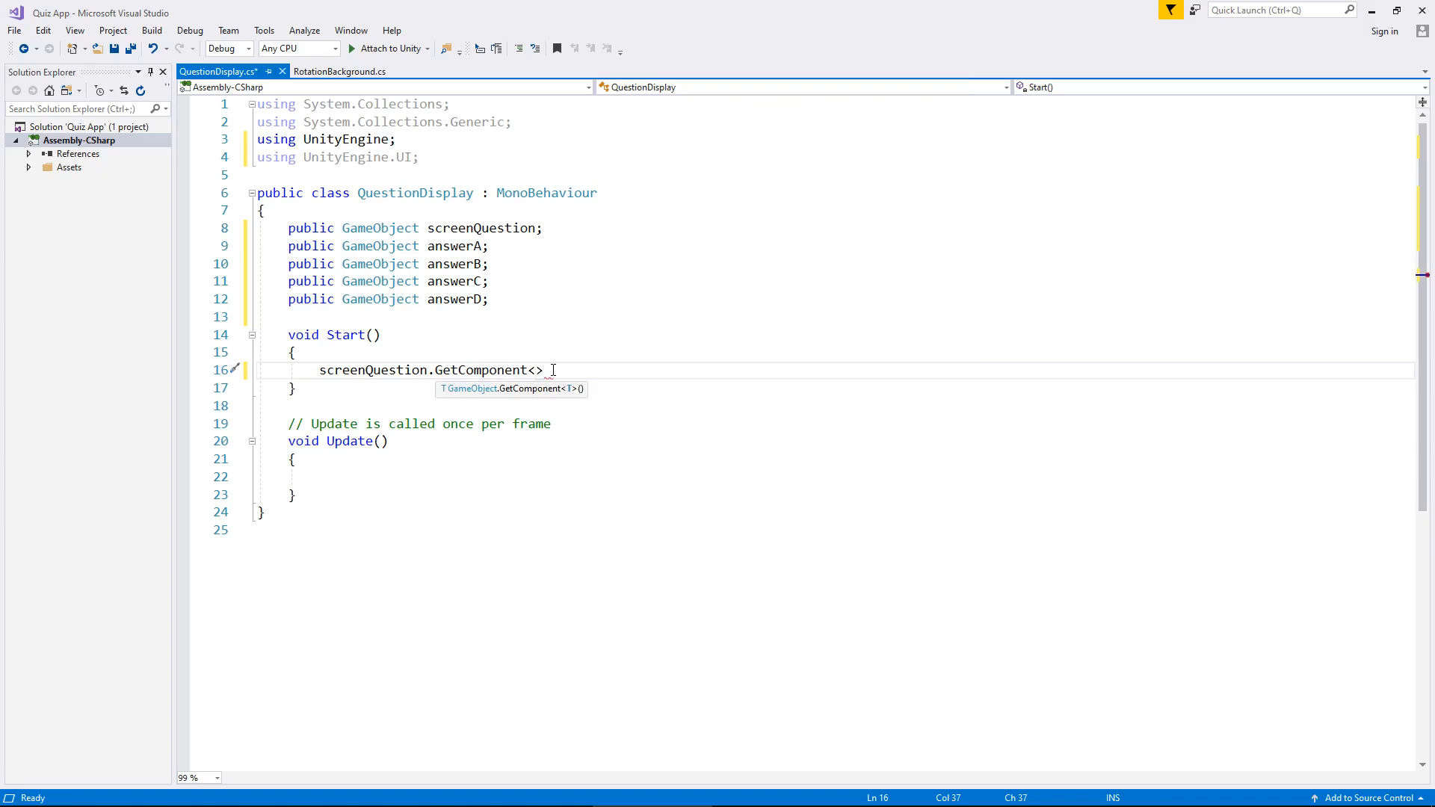
pyautogui.press('Backspace')
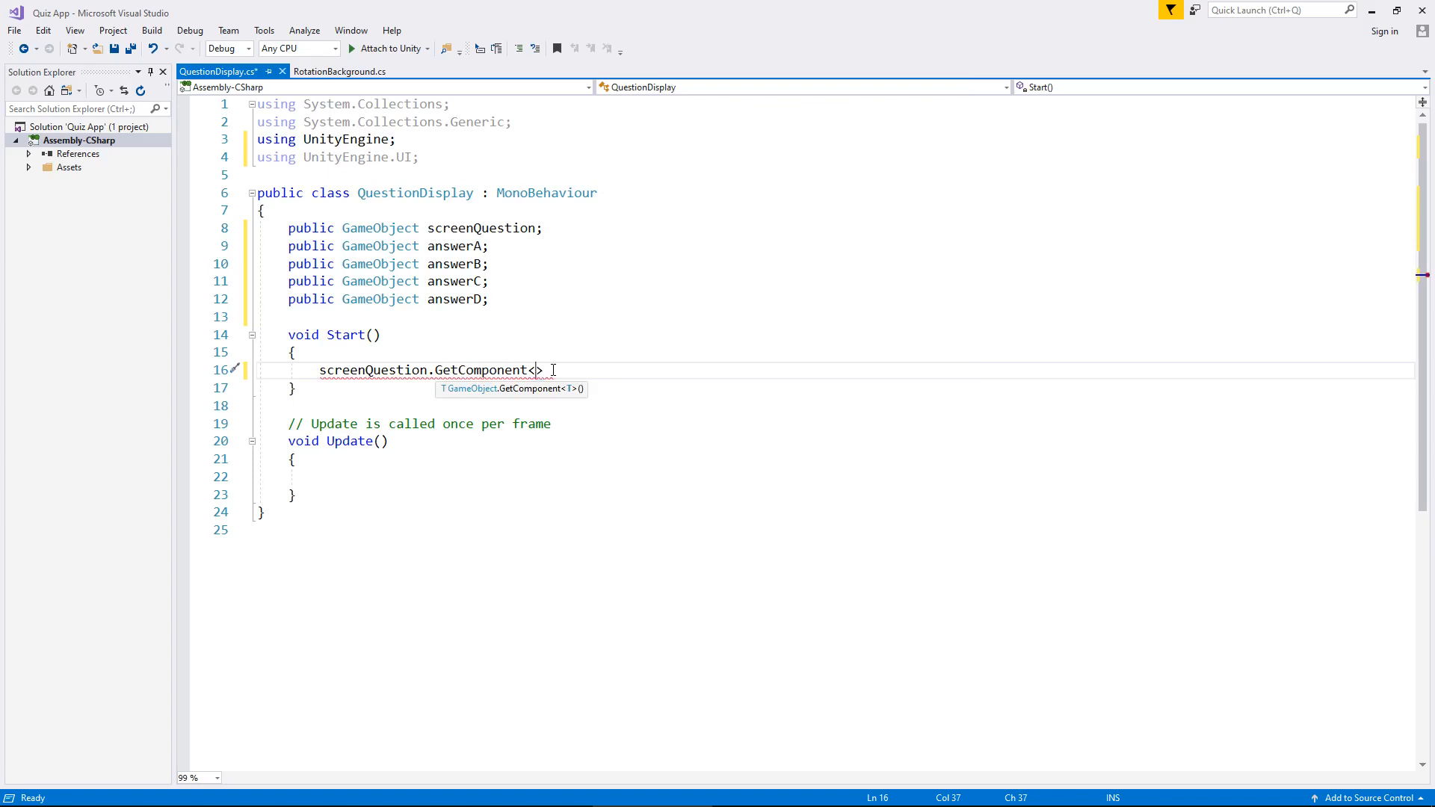
pyautogui.write('Text')
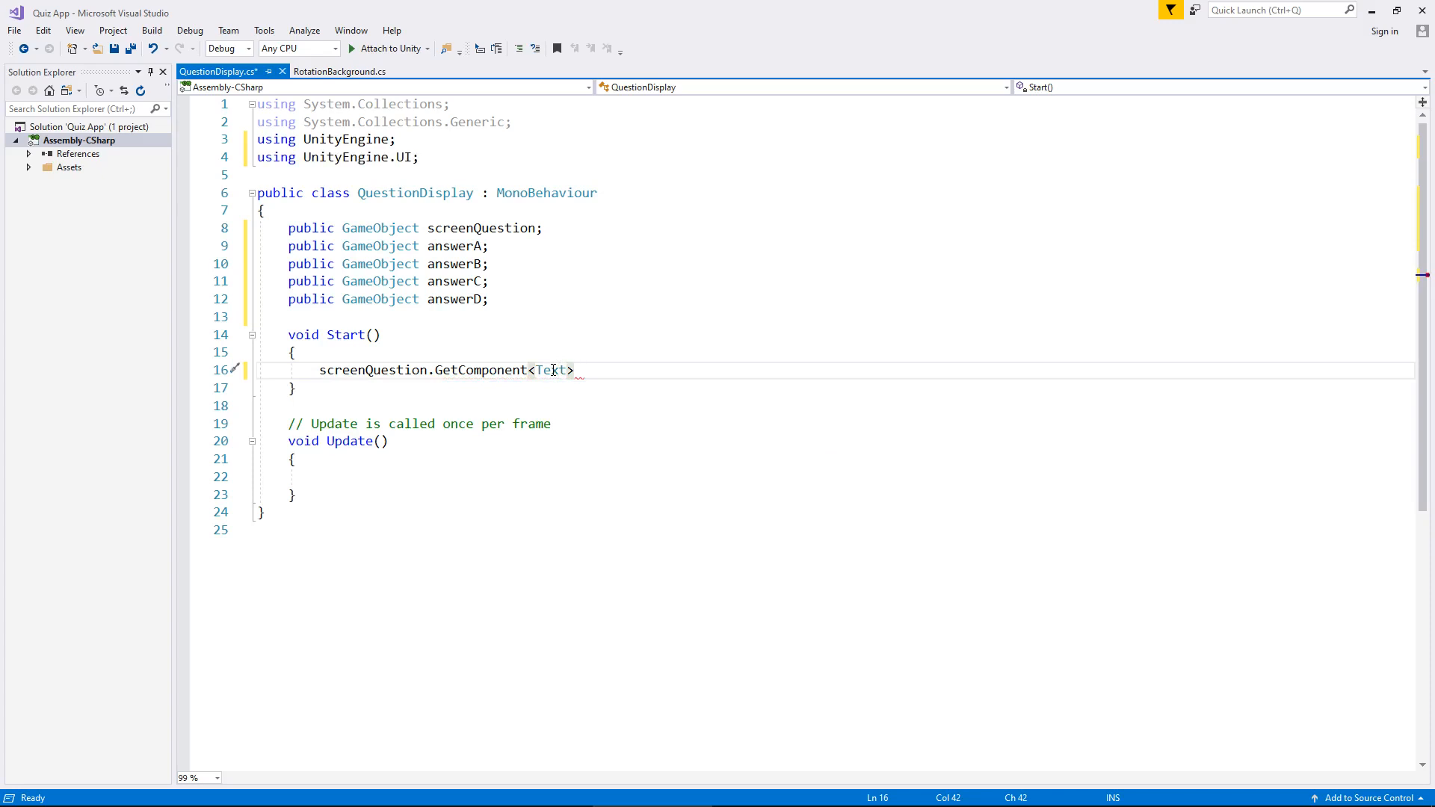
pyautogui.write('().')
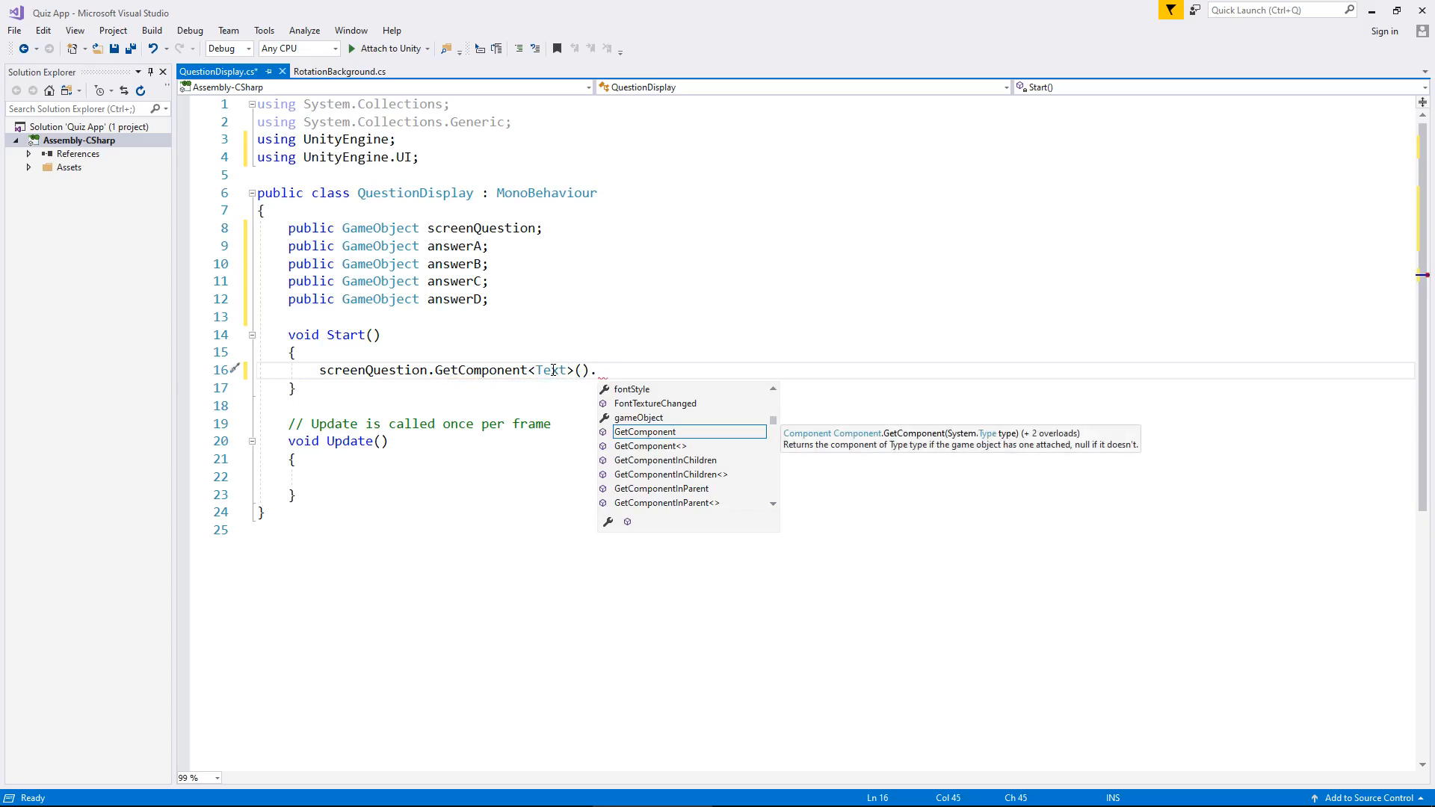
pyautogui.write('te')
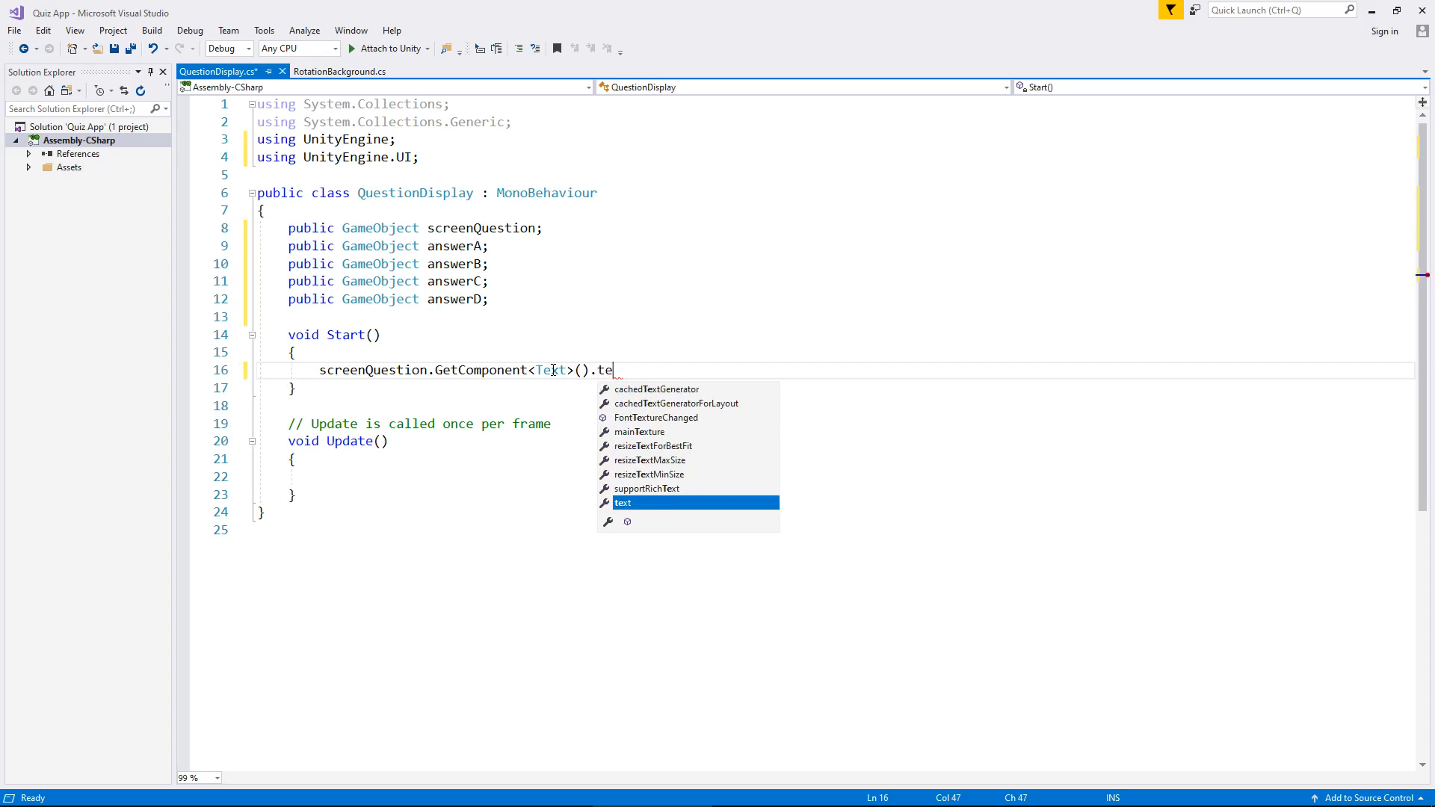
pyautogui.write('xt')
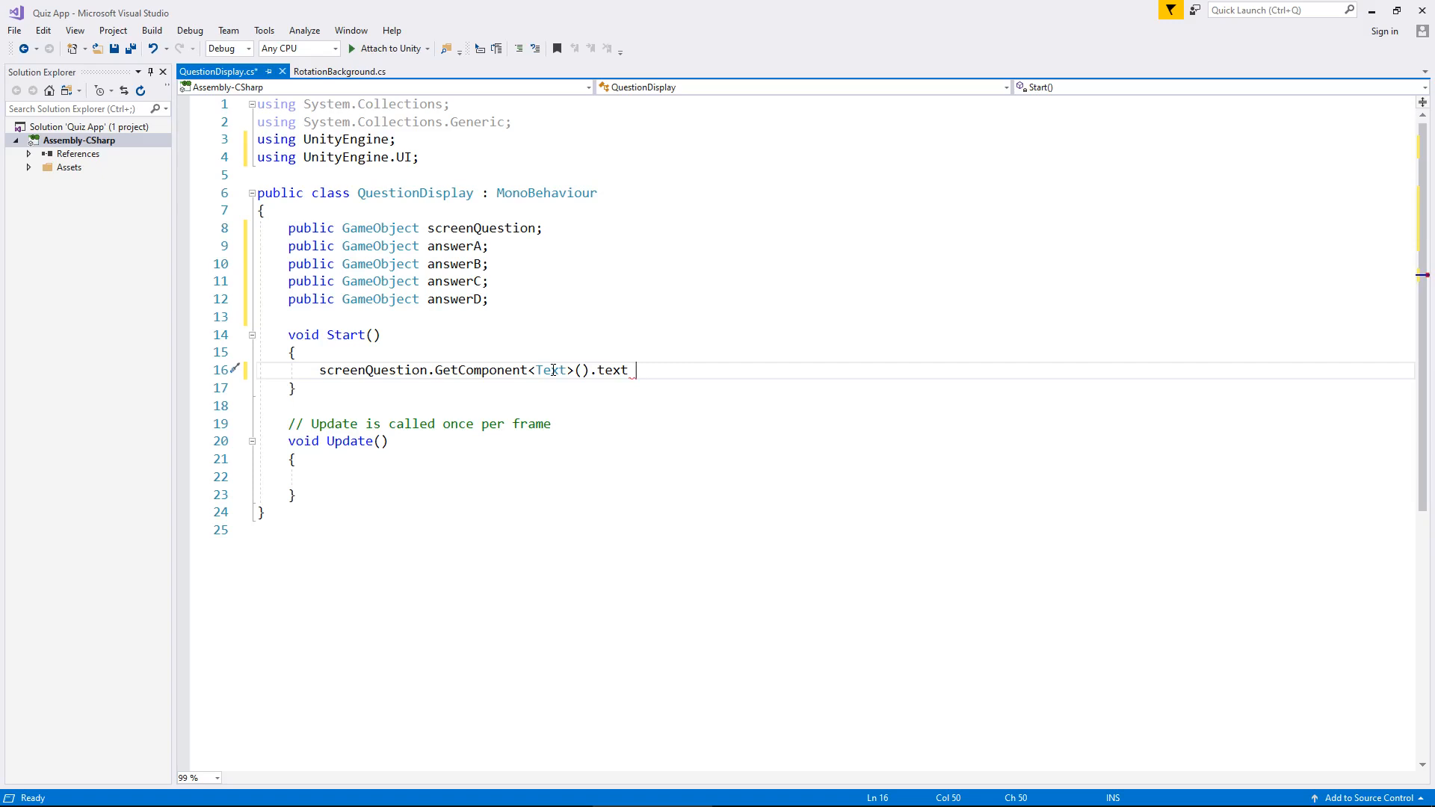
pyautogui.moveTo(712, 362)
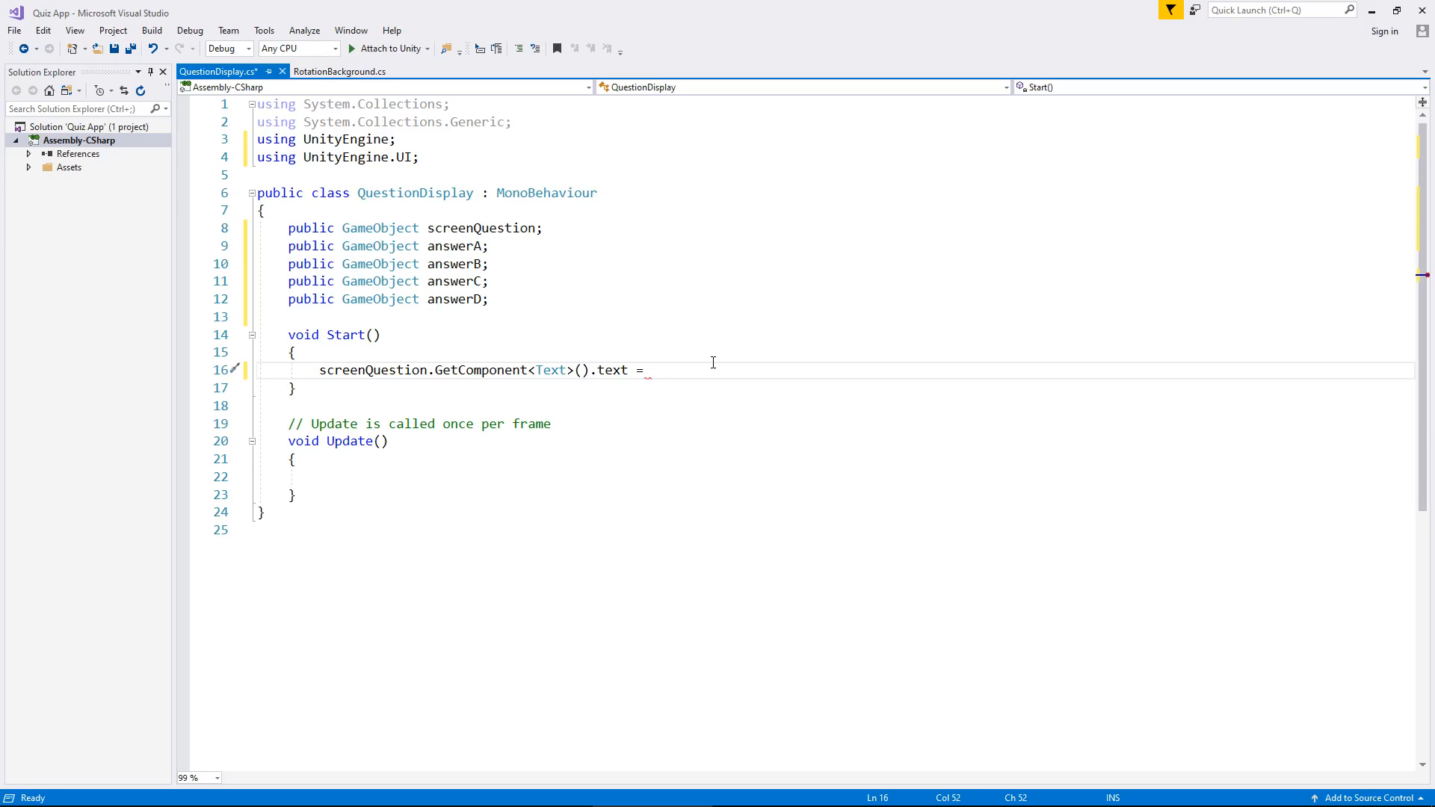
# - Assign it the full "How much wood could a wood chuck chuck..." question string
pyautogui.write('""')
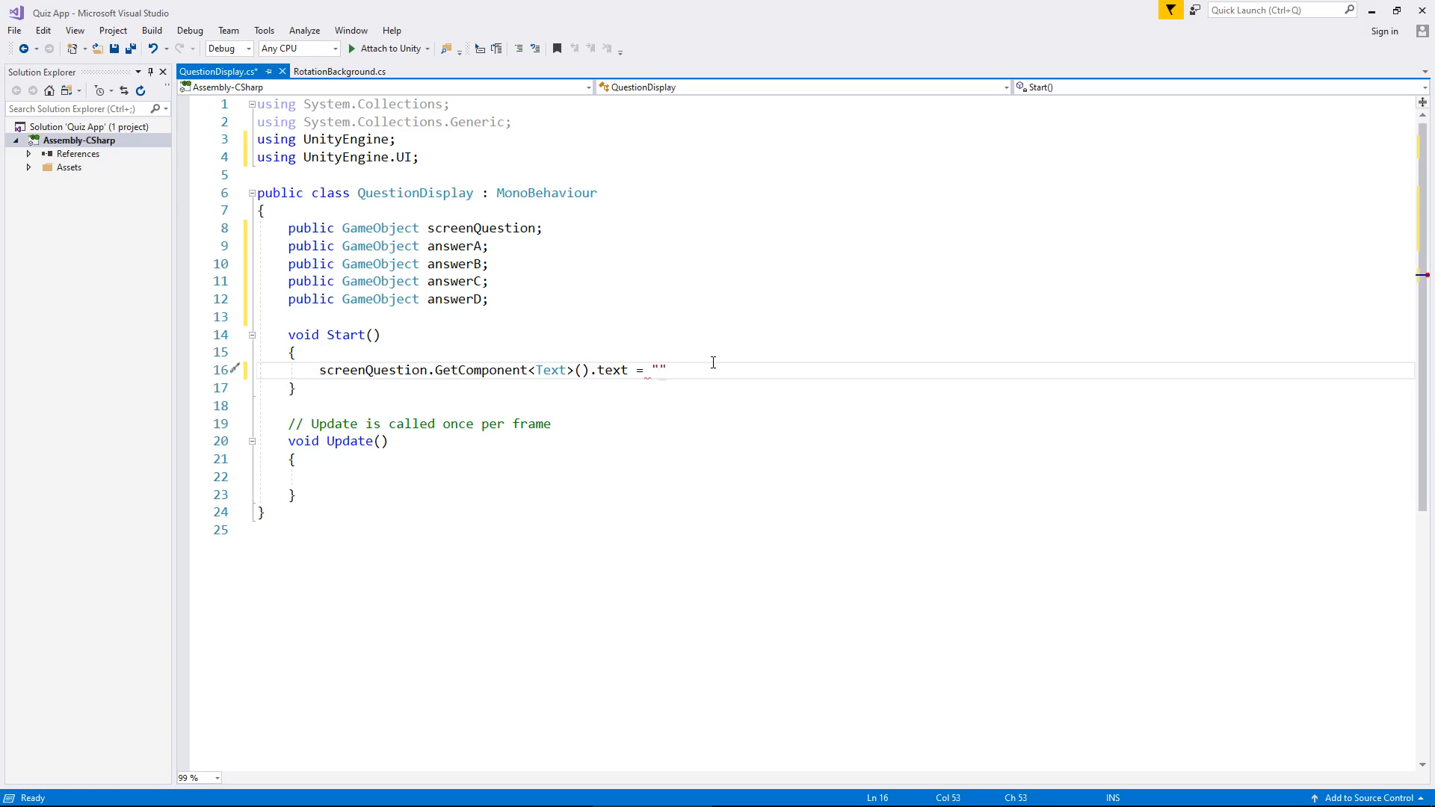
pyautogui.write('How')
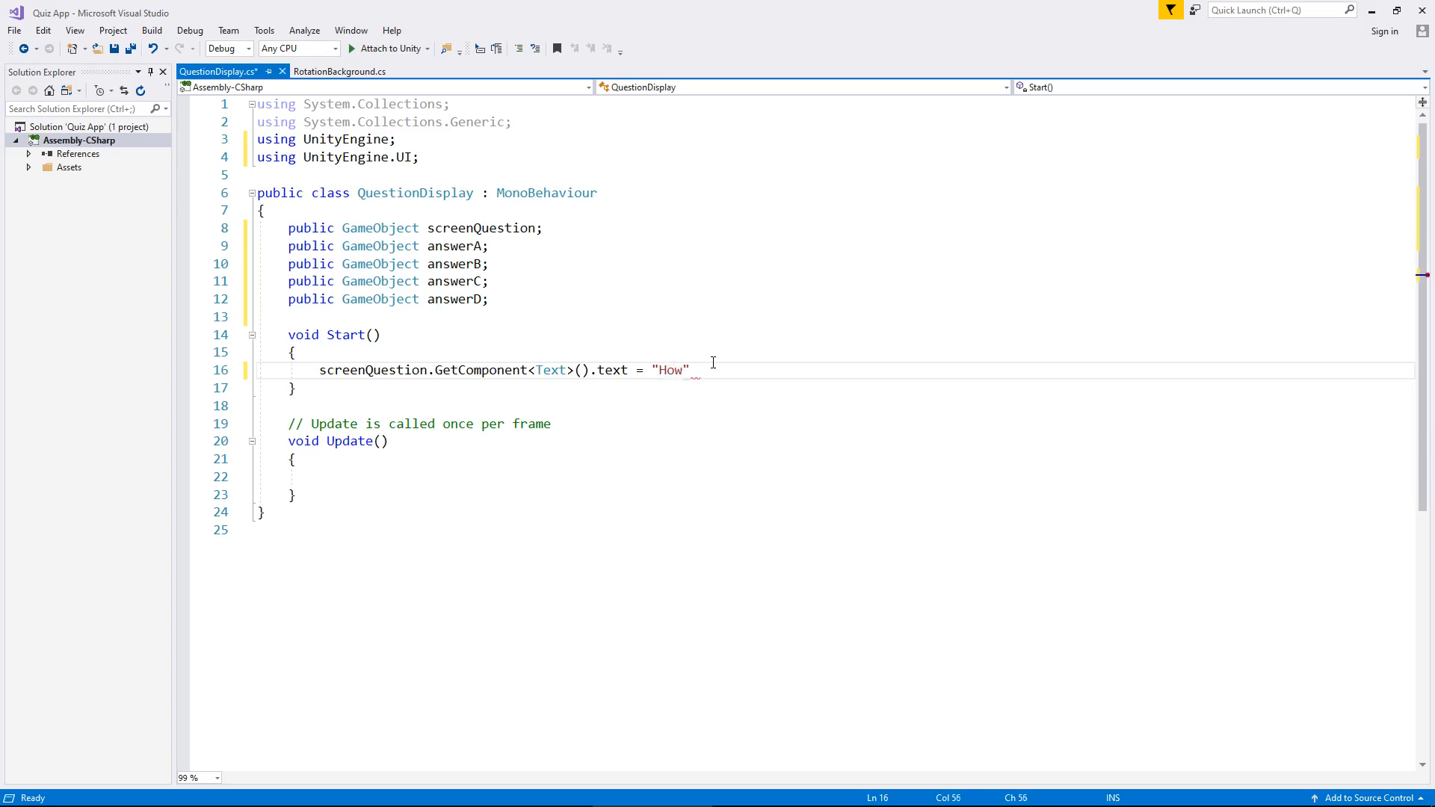
pyautogui.write('much wood c')
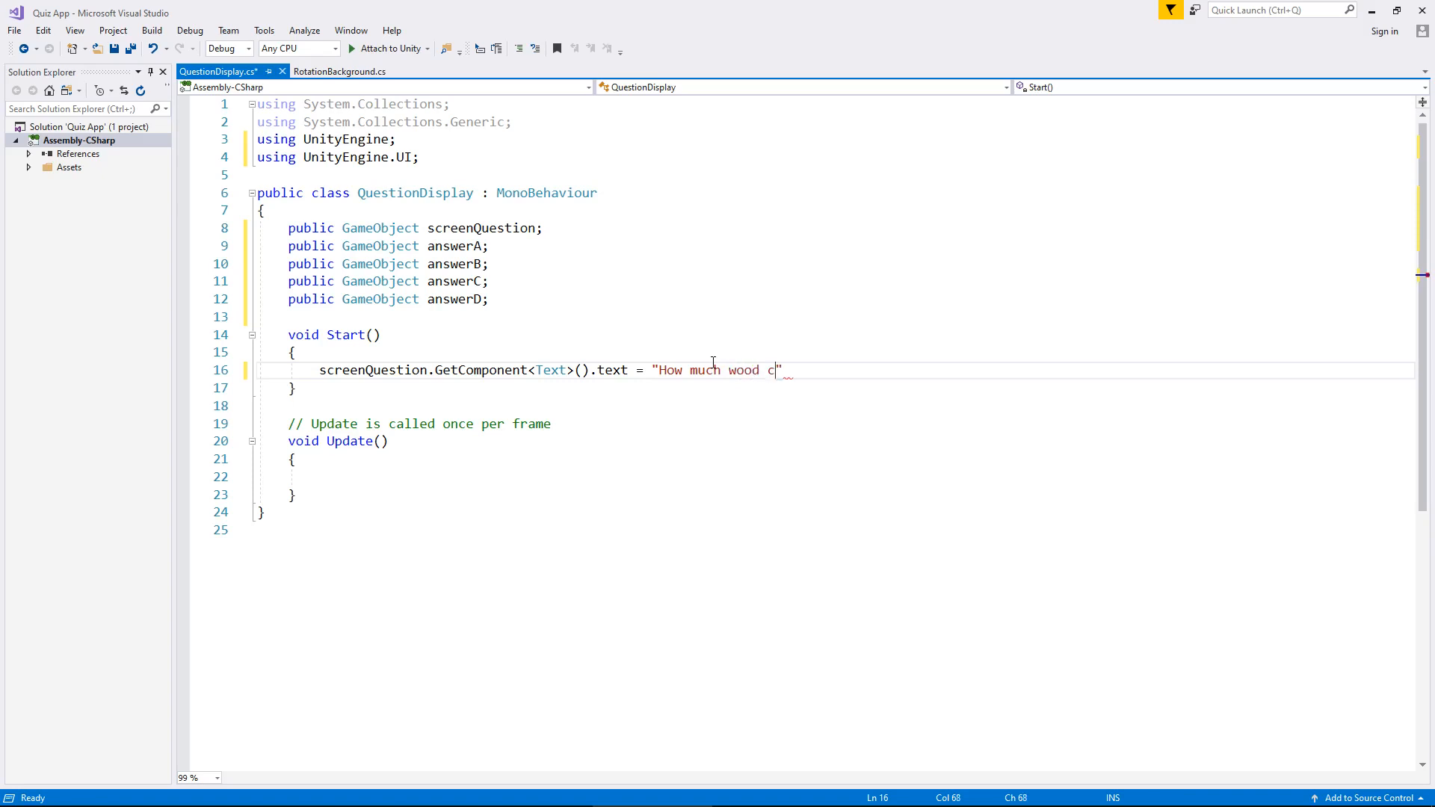
pyautogui.write('ould')
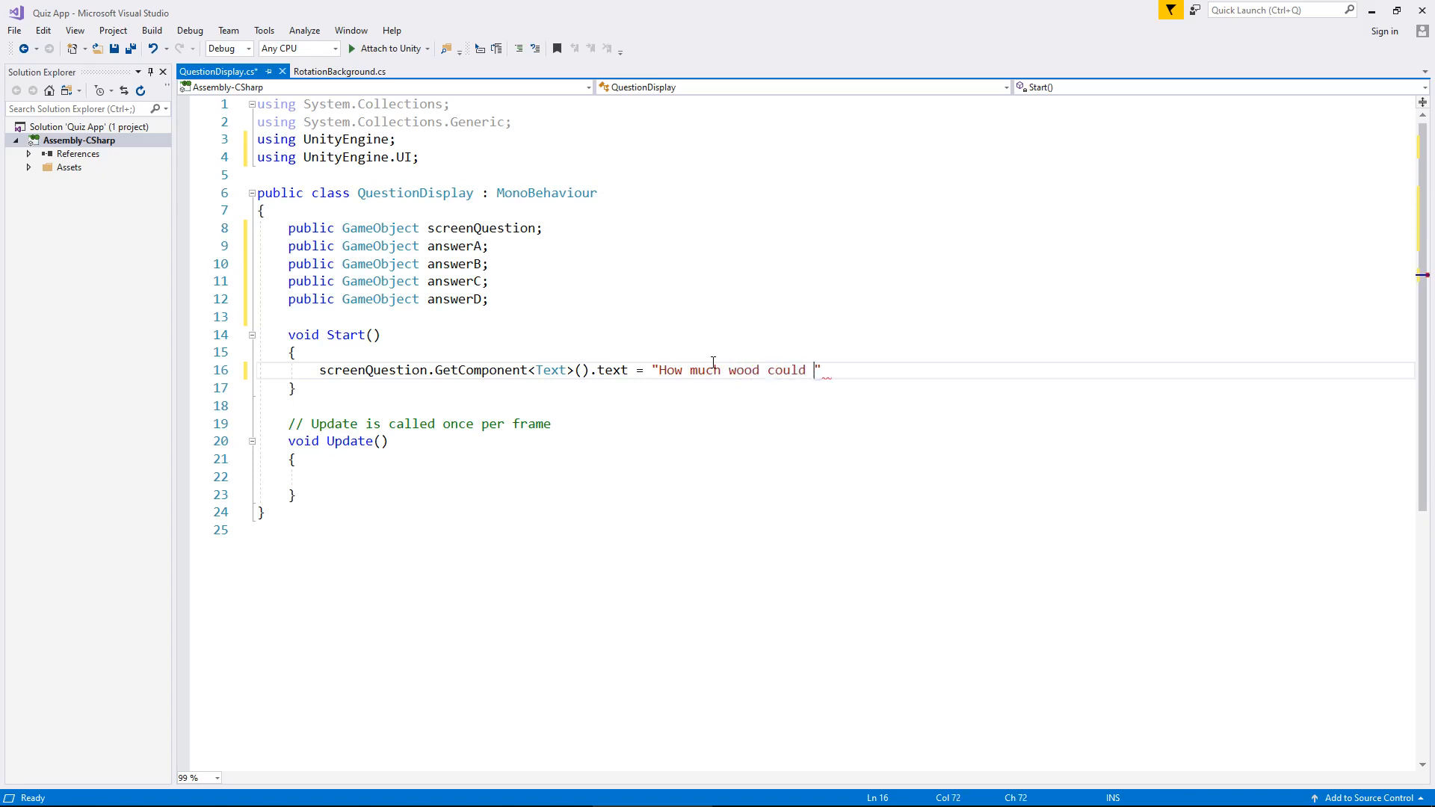
pyautogui.write('a wood chuck chuck')
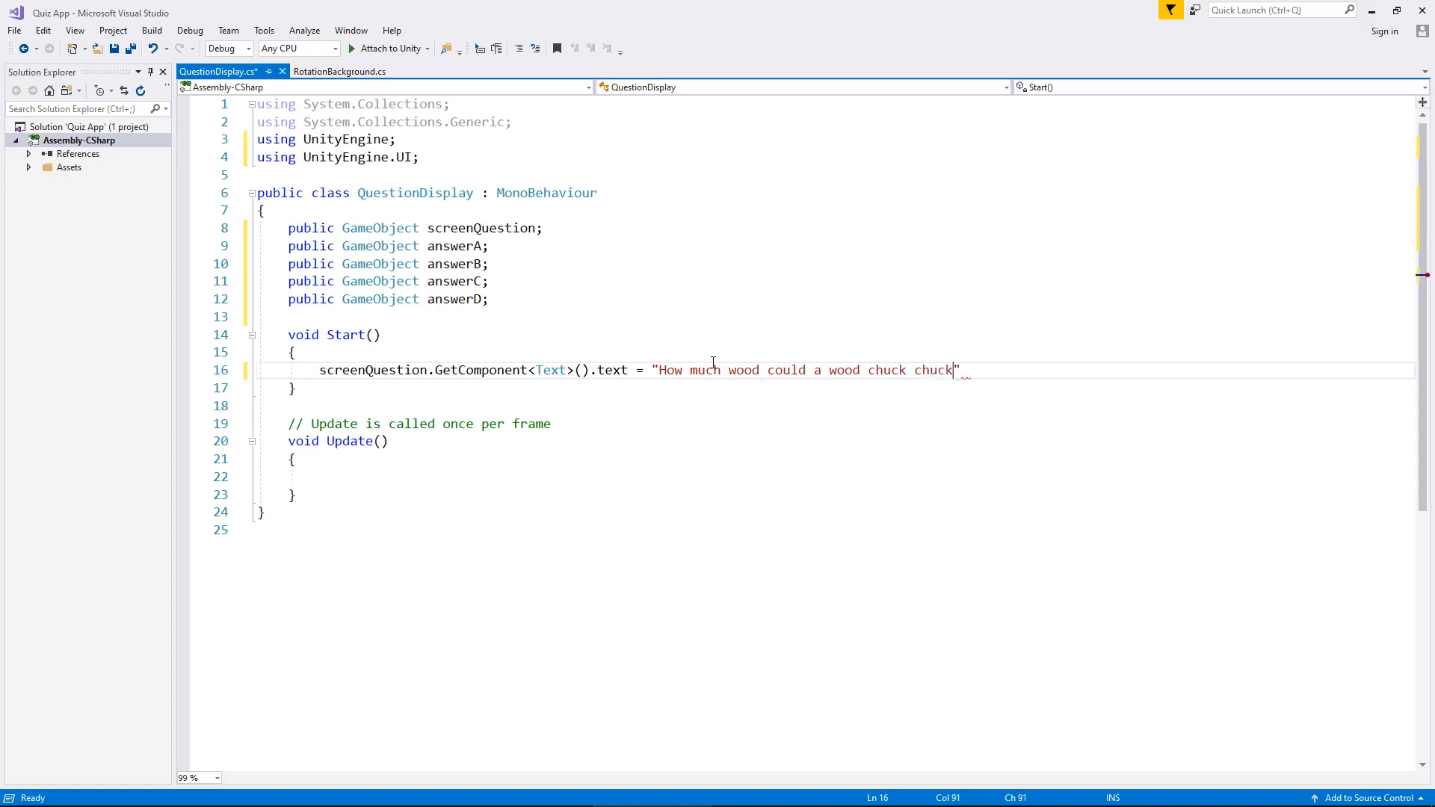
pyautogui.write('if a wood chuck could')
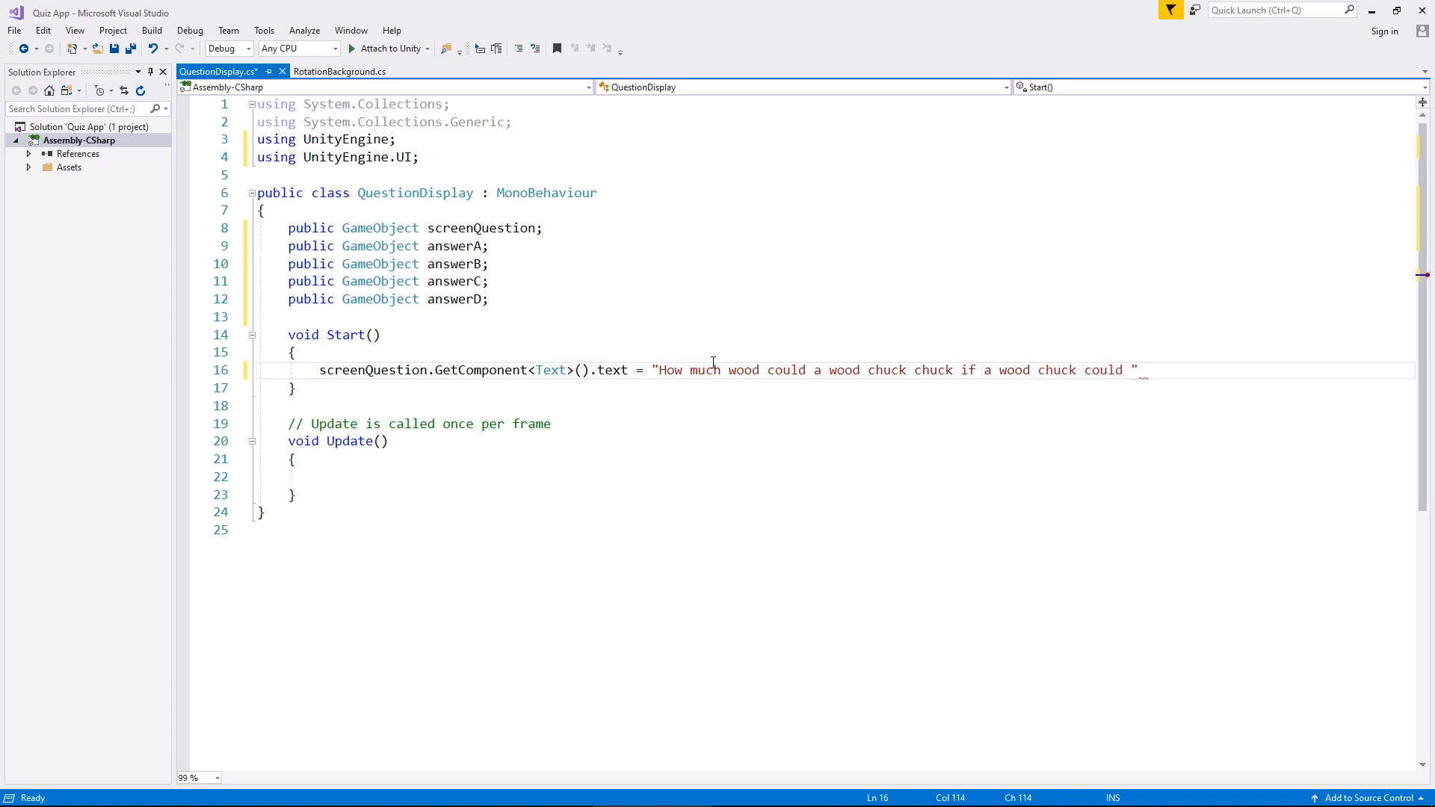
pyautogui.write('chuck wood')
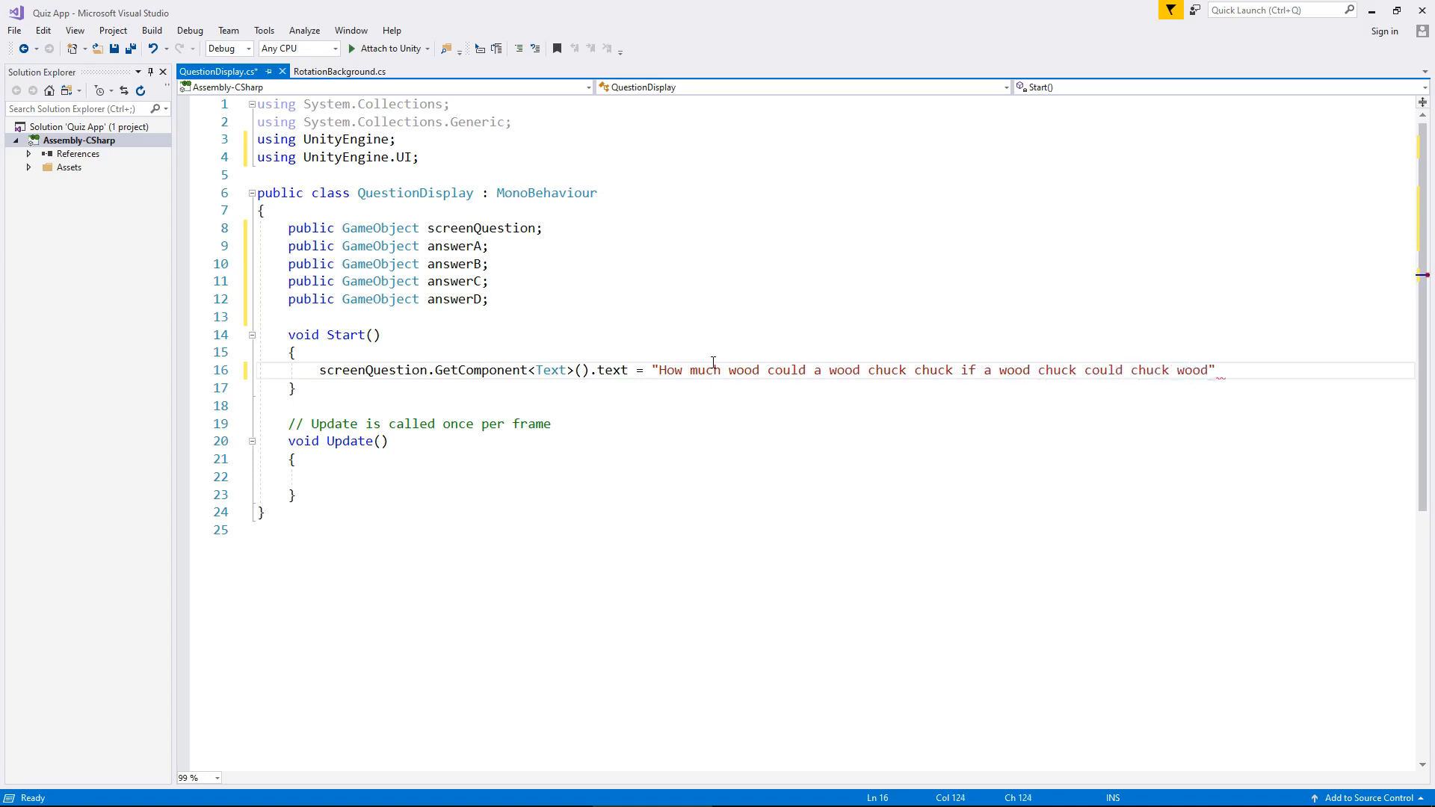
pyautogui.write('?')
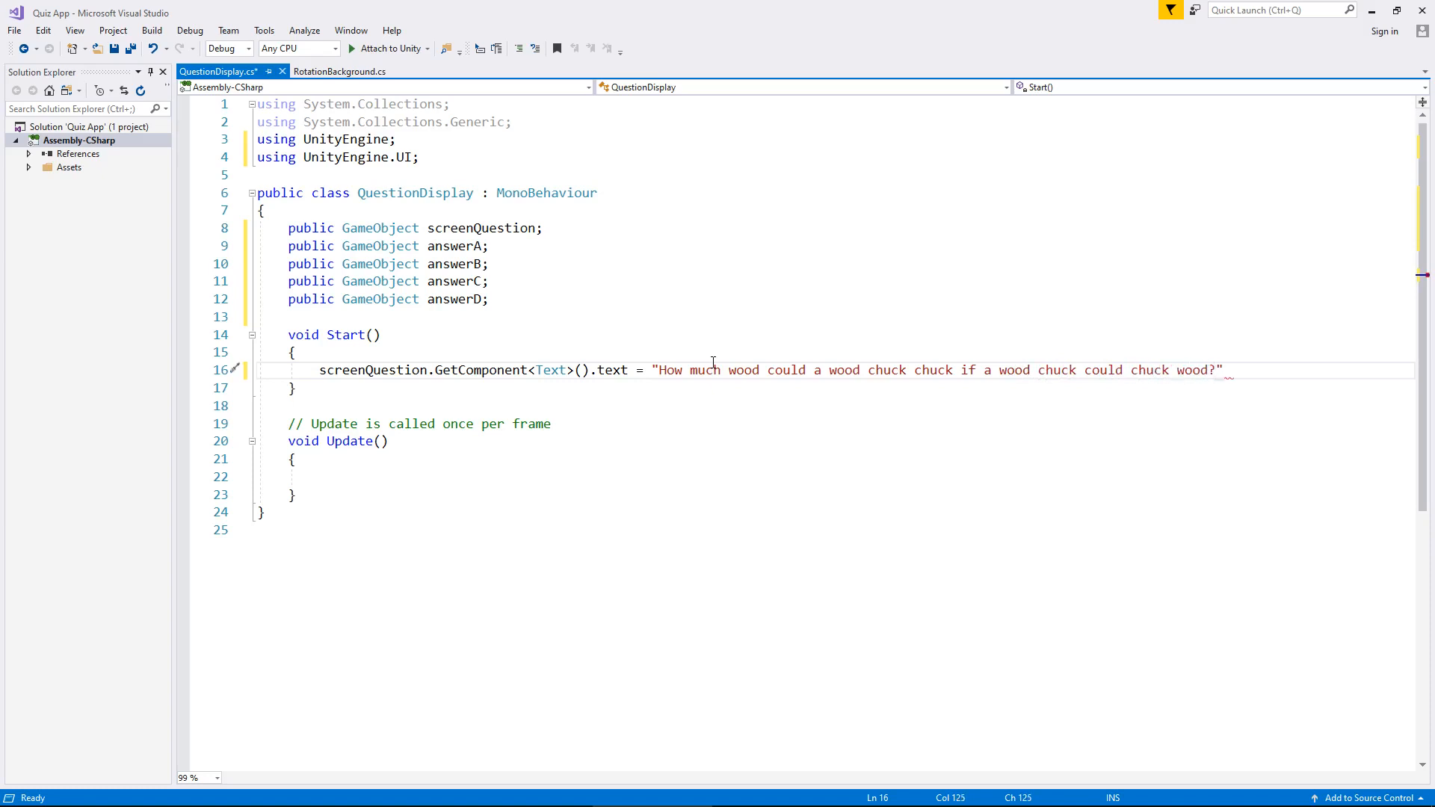
pyautogui.write(';')
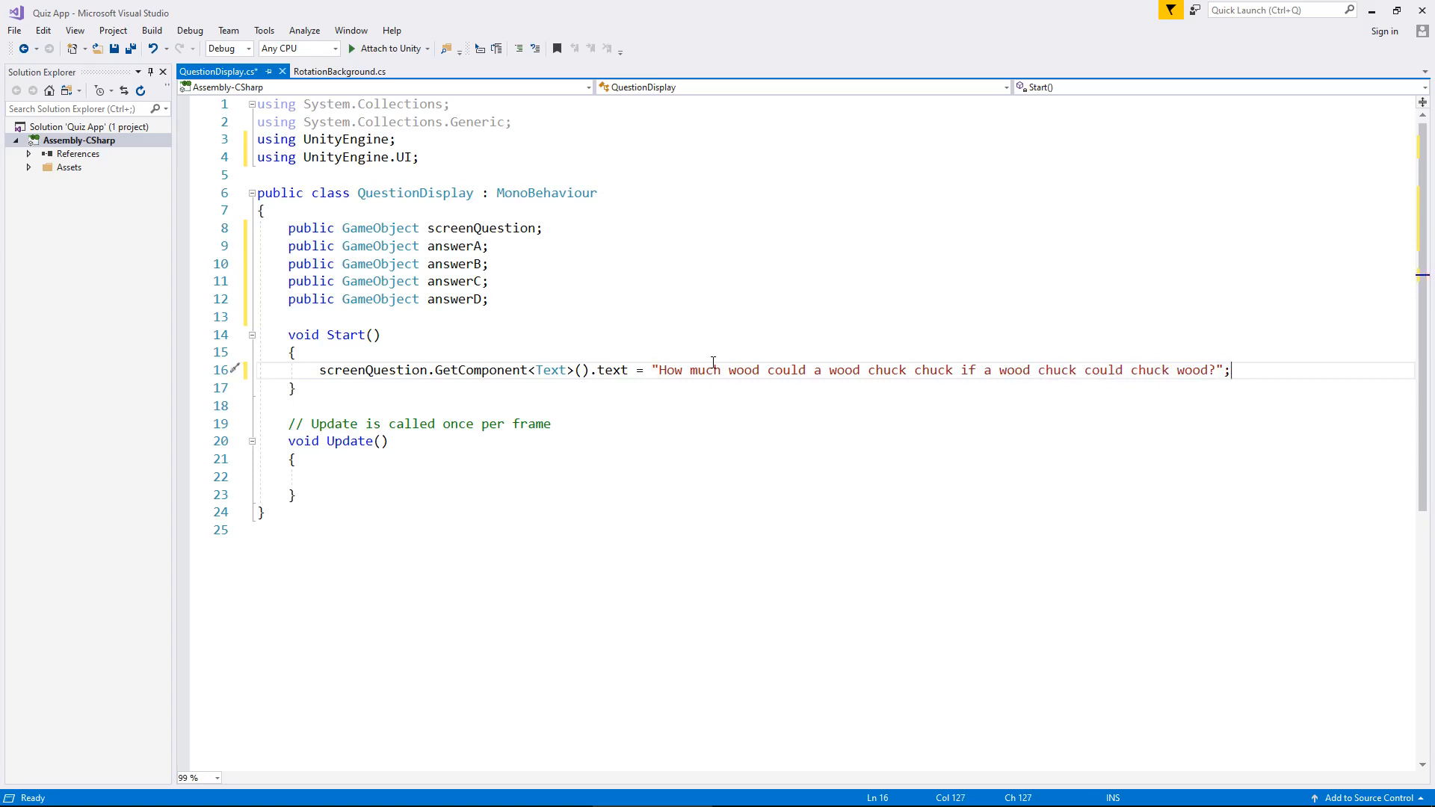
# - Write answerA.GetComponent<Text>().text = "A. Lots and Lots"; on a new line in Start
pyautogui.press('Return')
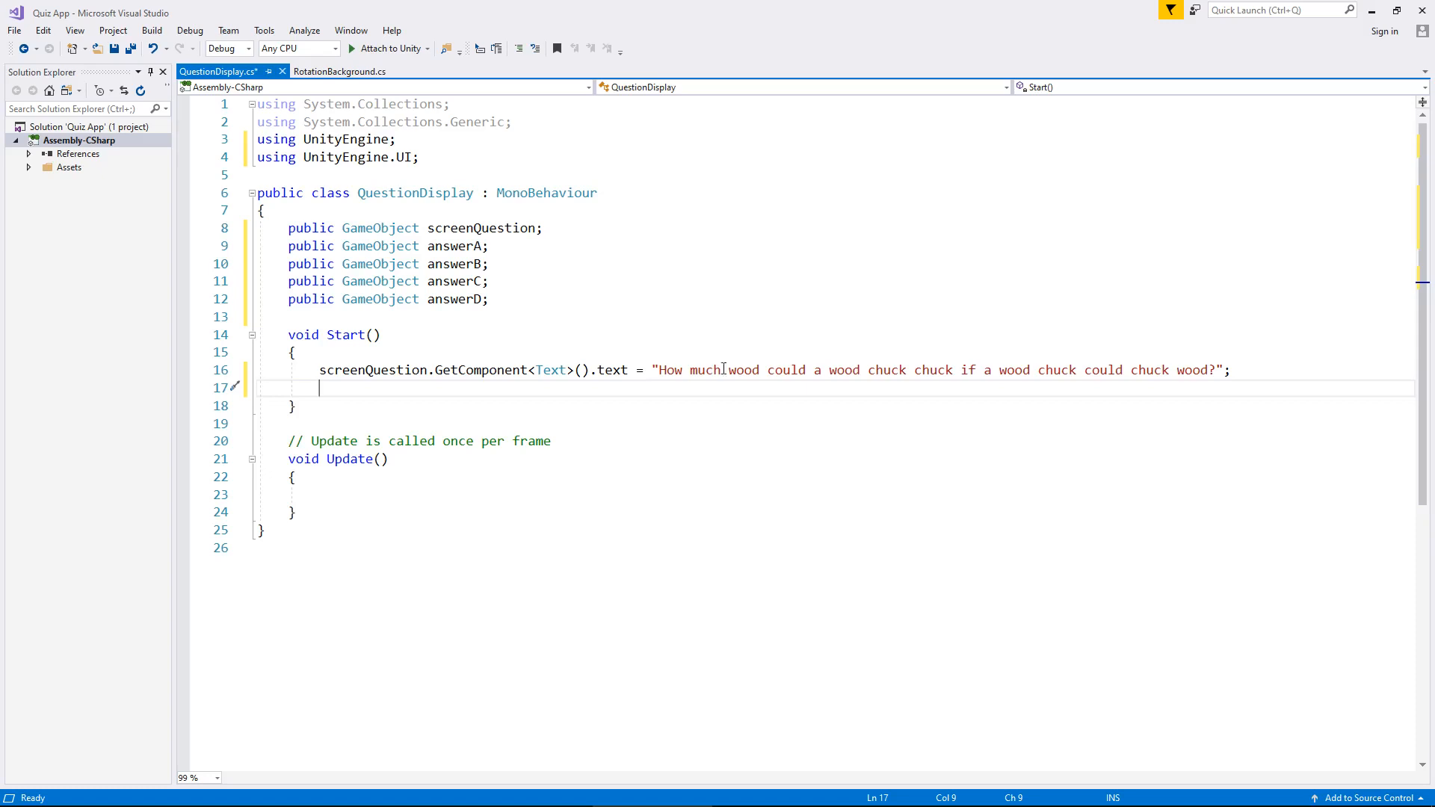
pyautogui.moveTo(353, 370)
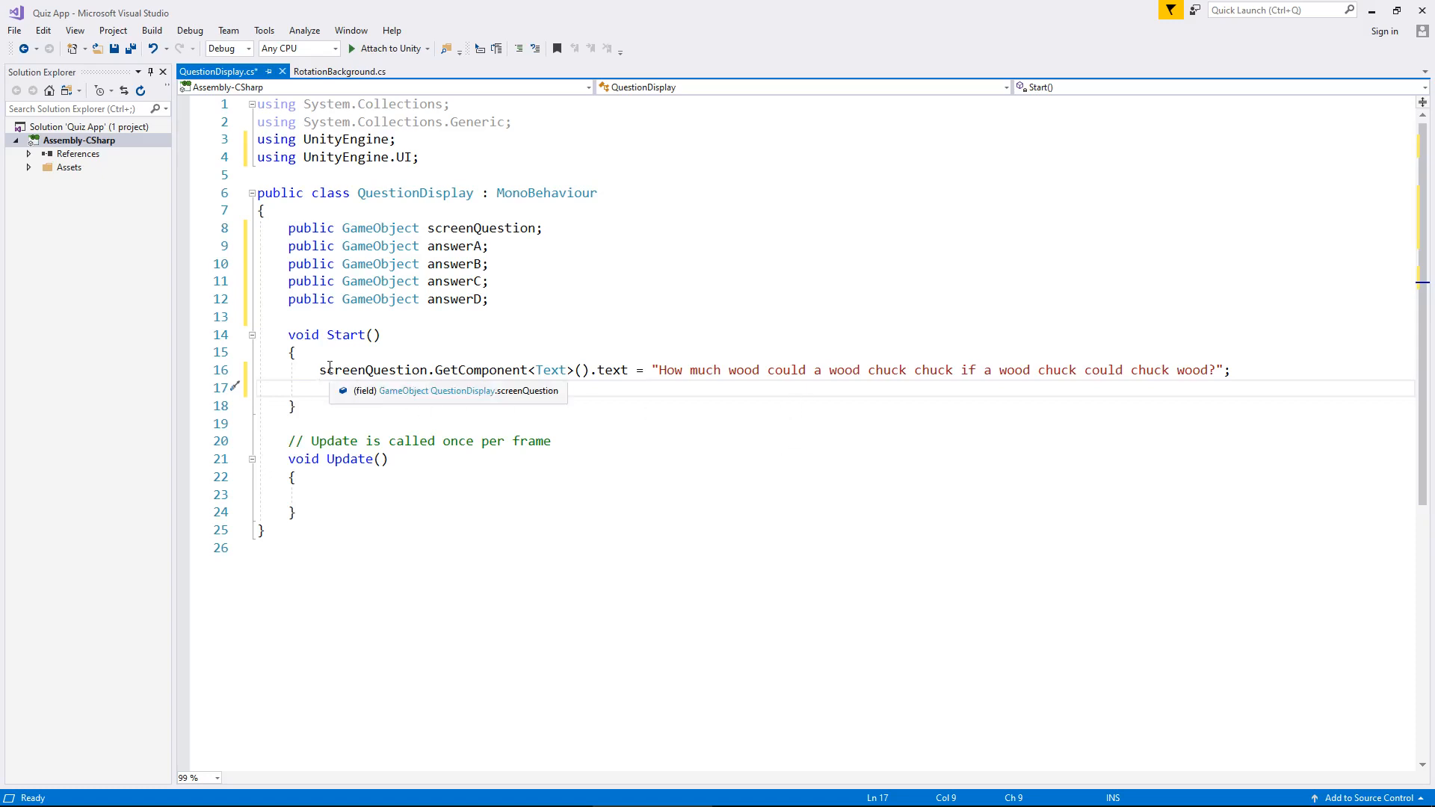
pyautogui.write('answerA')
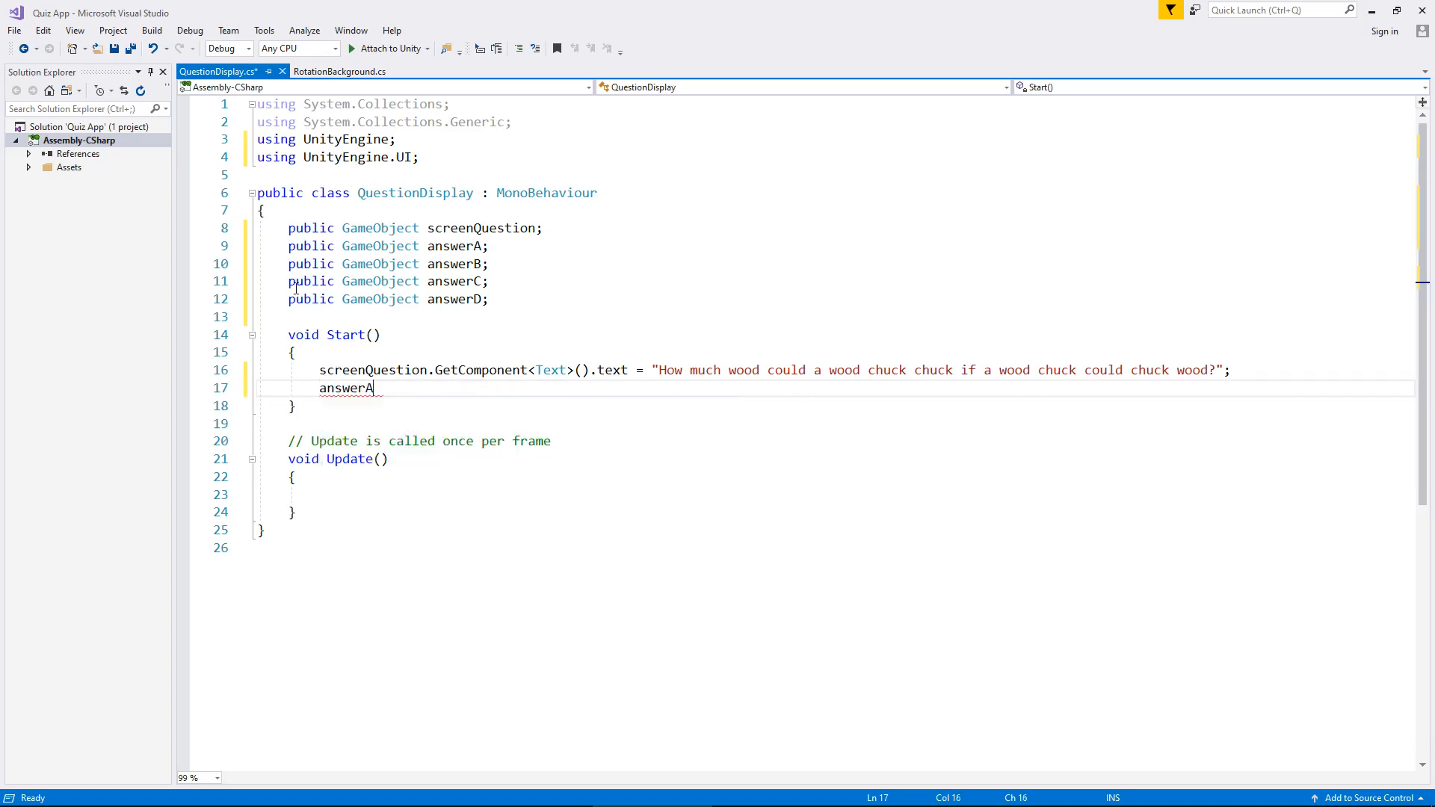
pyautogui.write('.GetComponent')
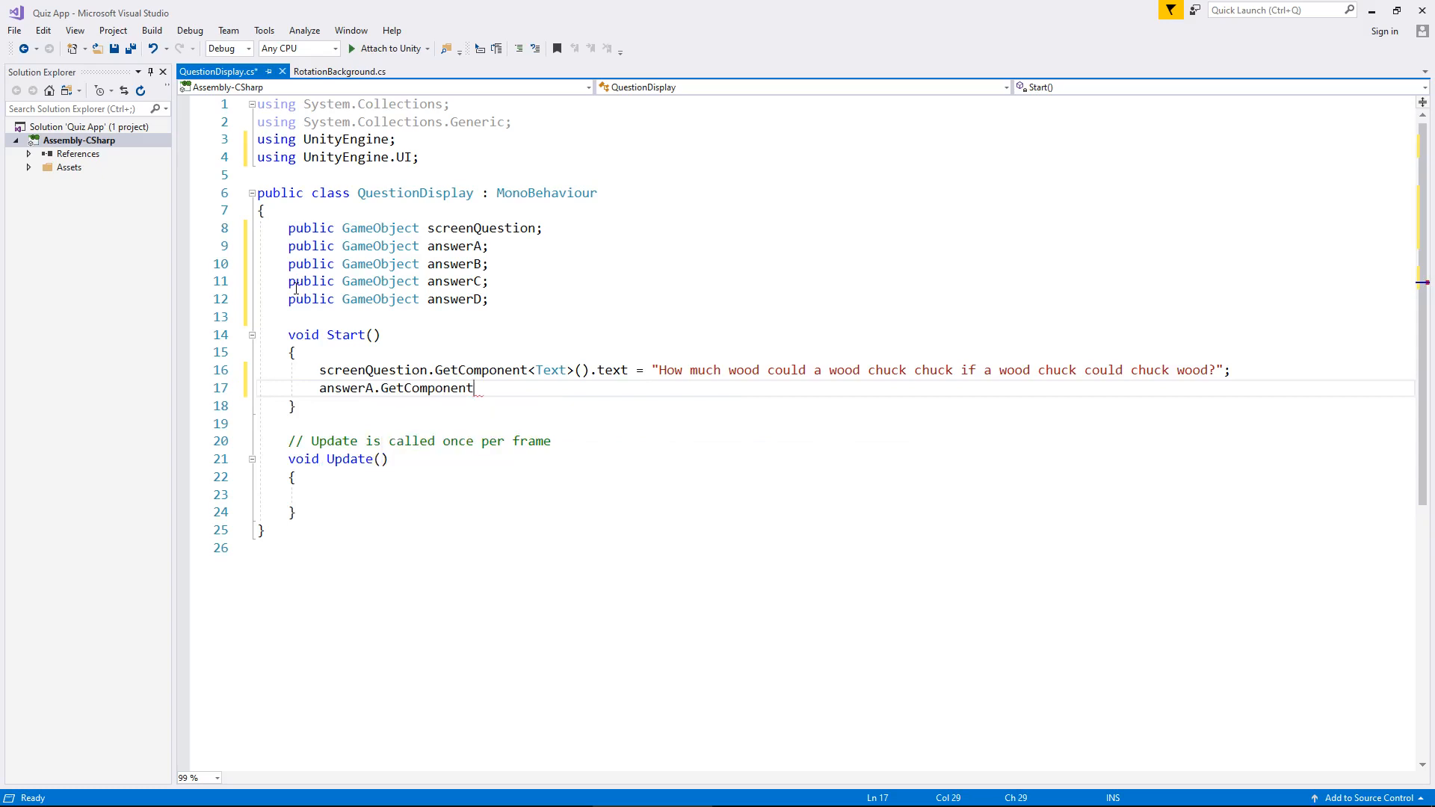
pyautogui.write('<Text>().')
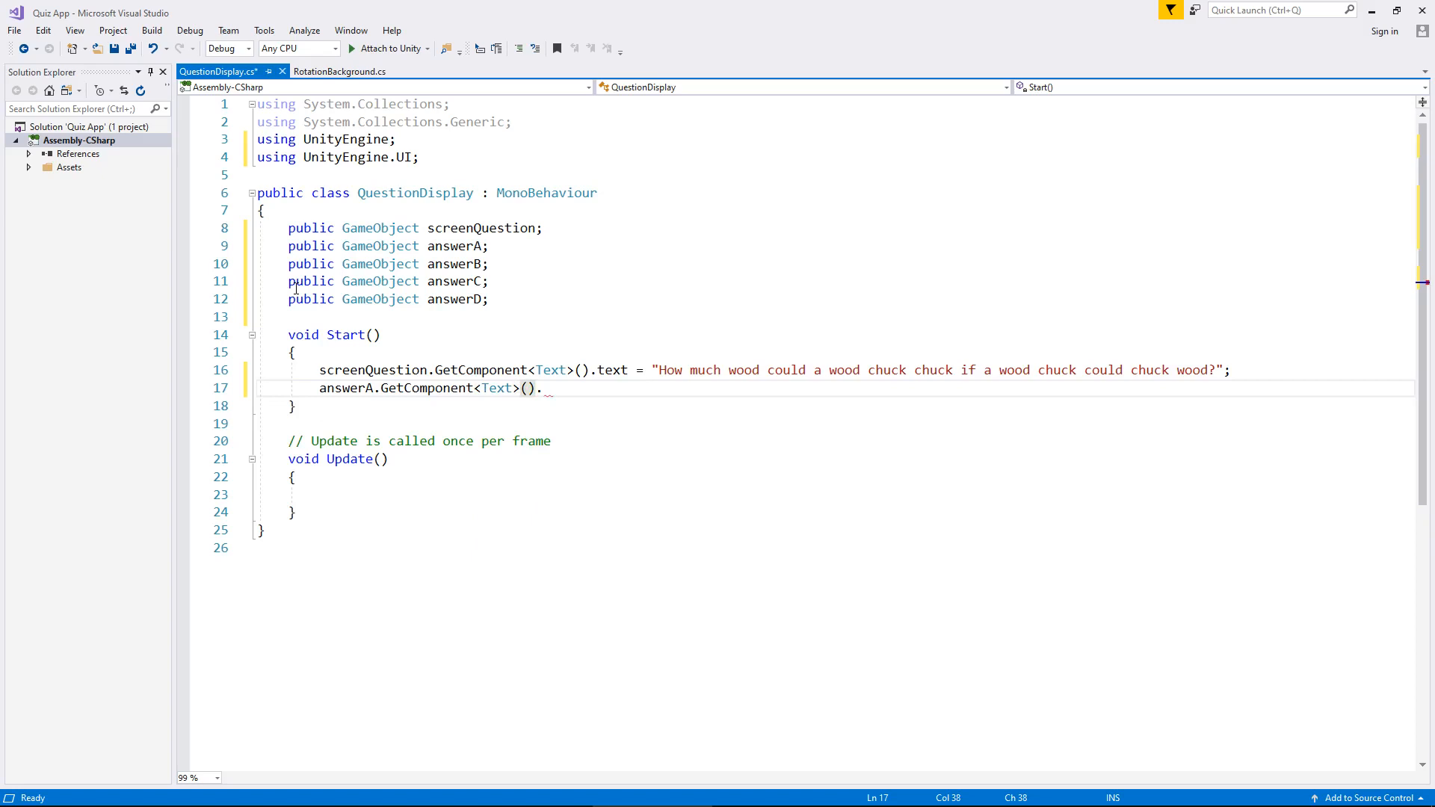
pyautogui.write('text')
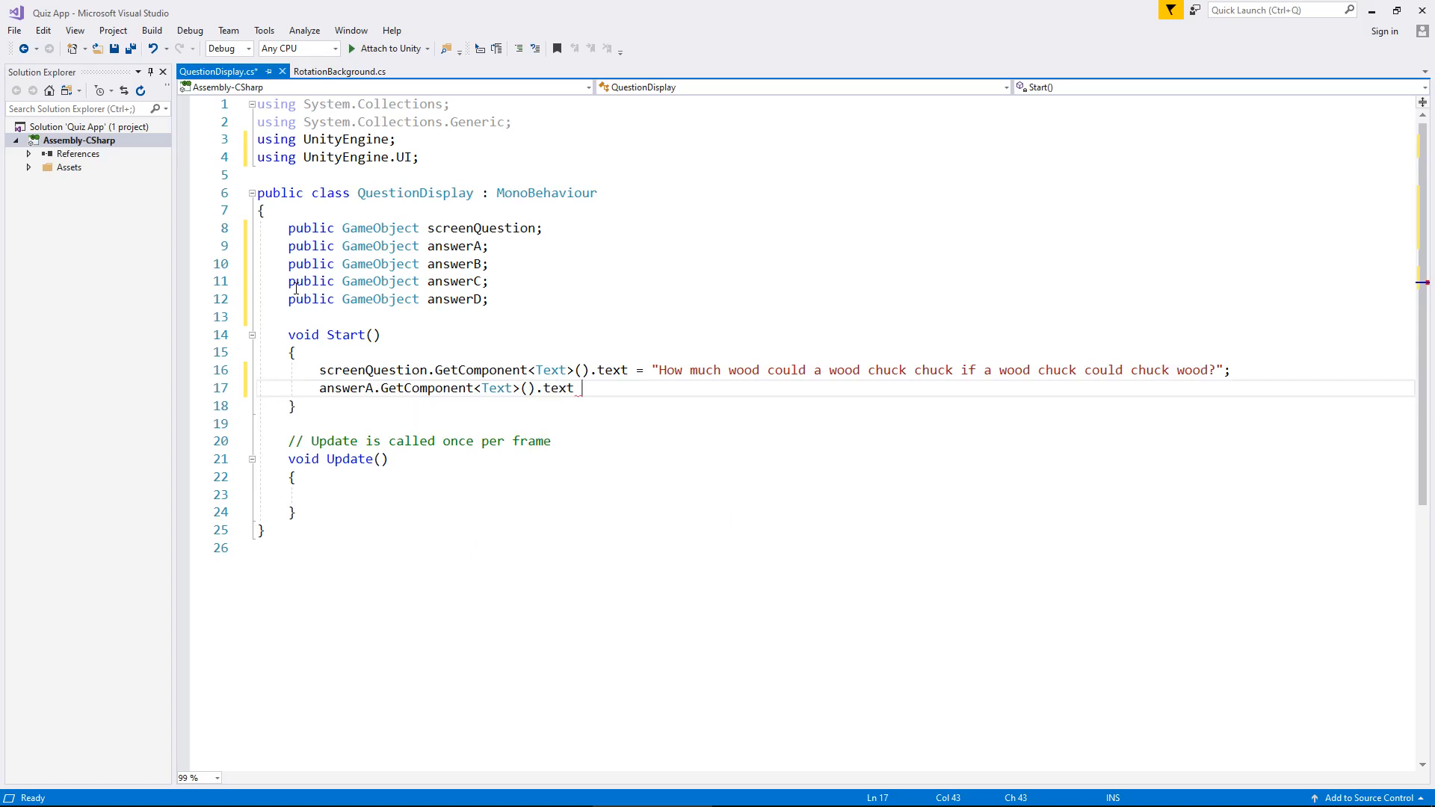
pyautogui.write('= "')
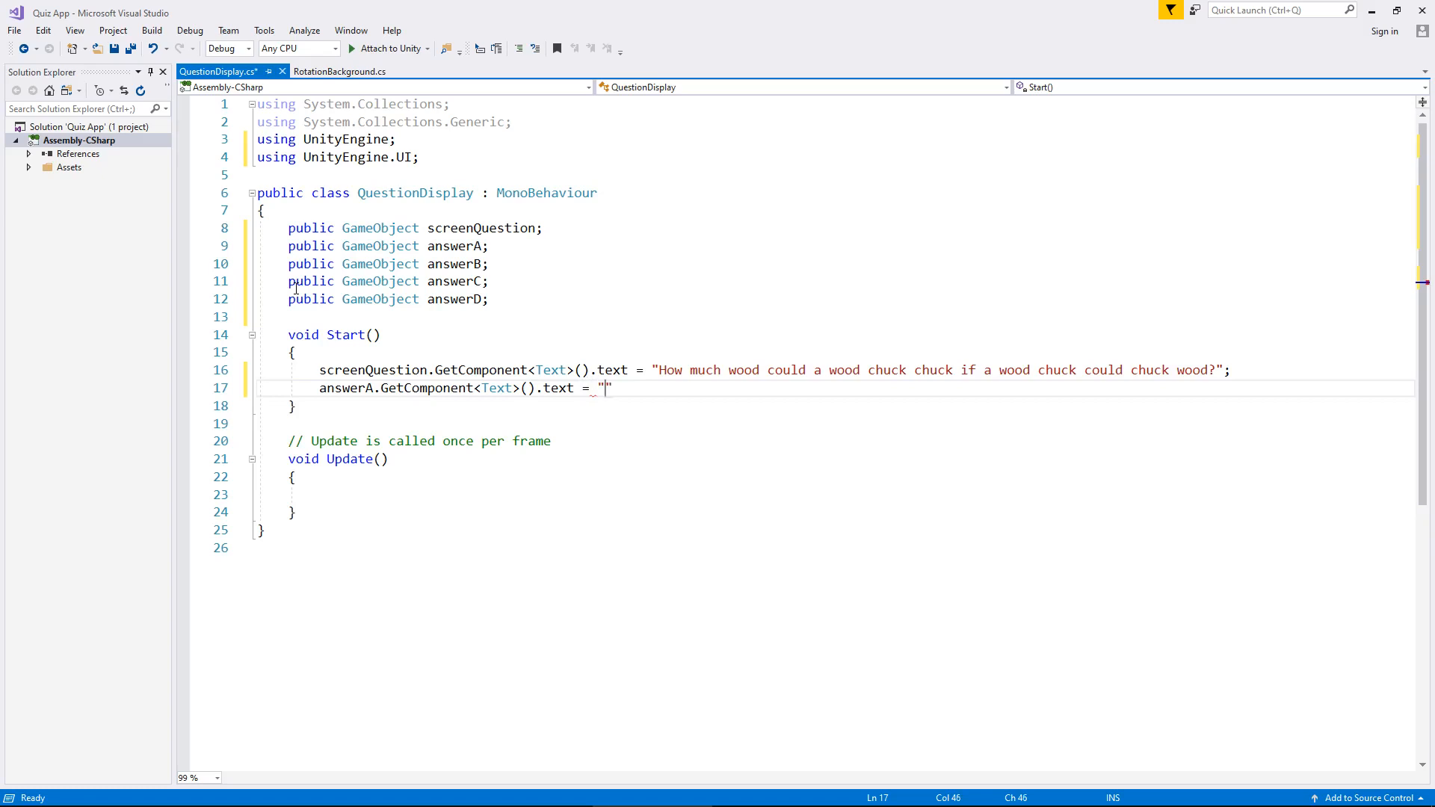
pyautogui.write('A.')
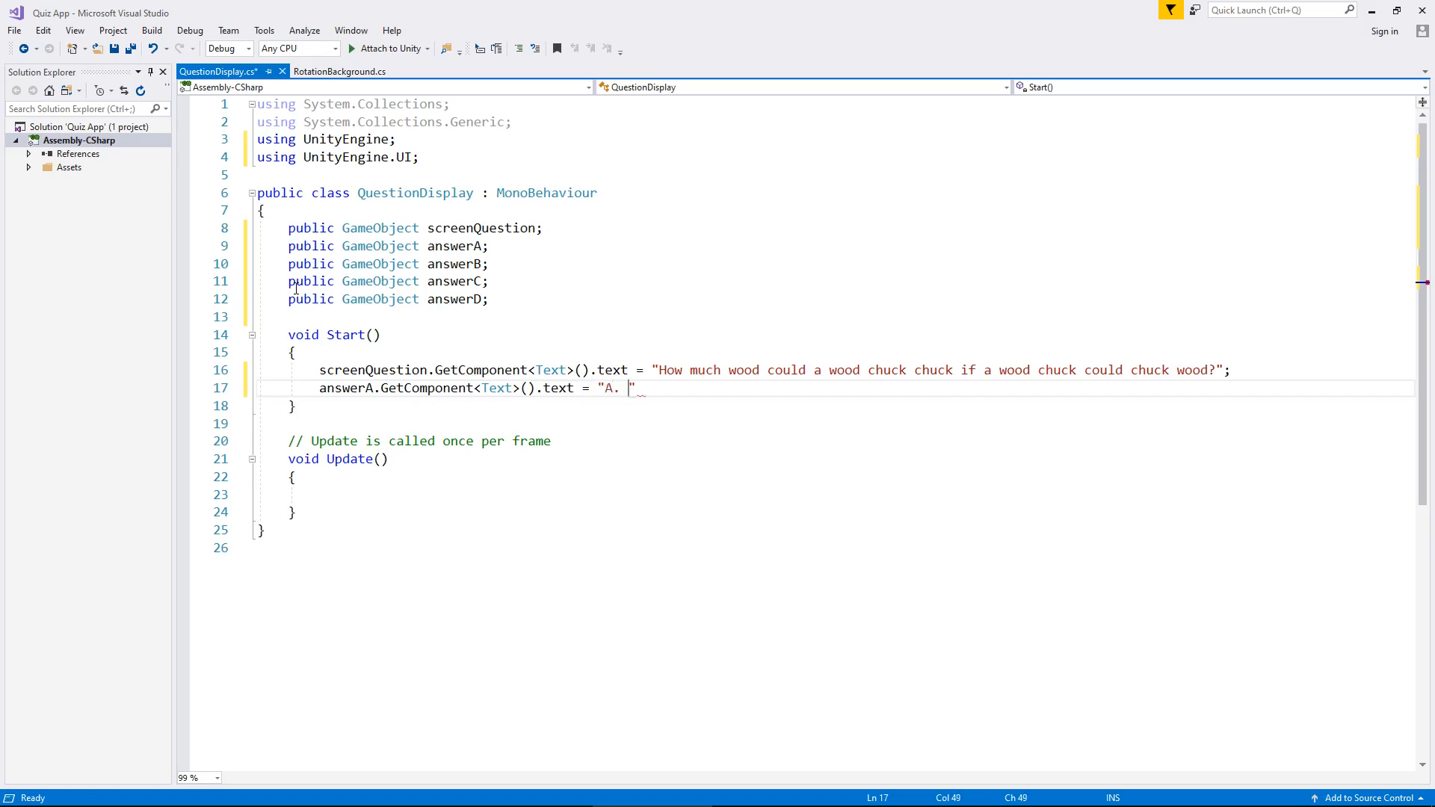
pyautogui.write('Lots and')
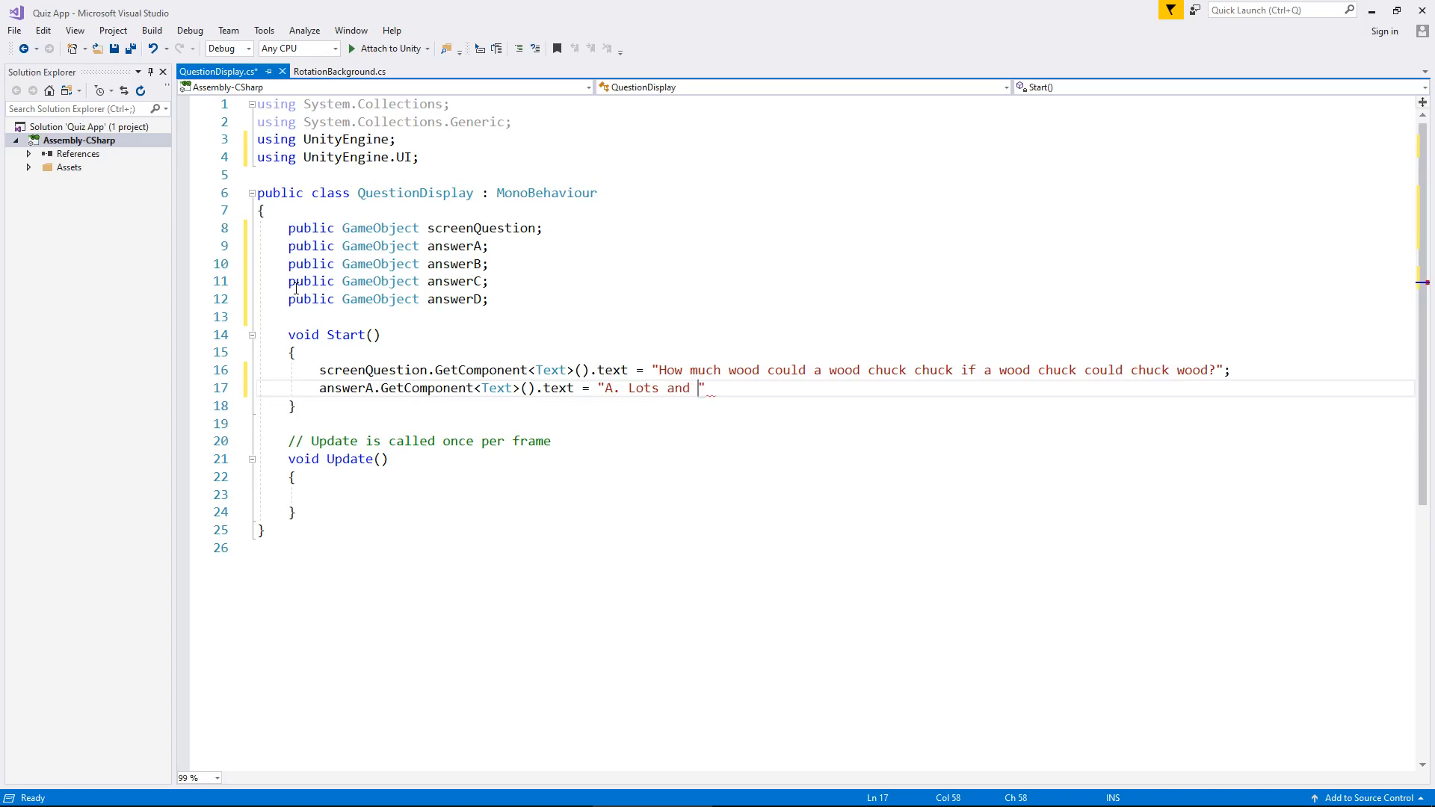
pyautogui.write('Lots"')
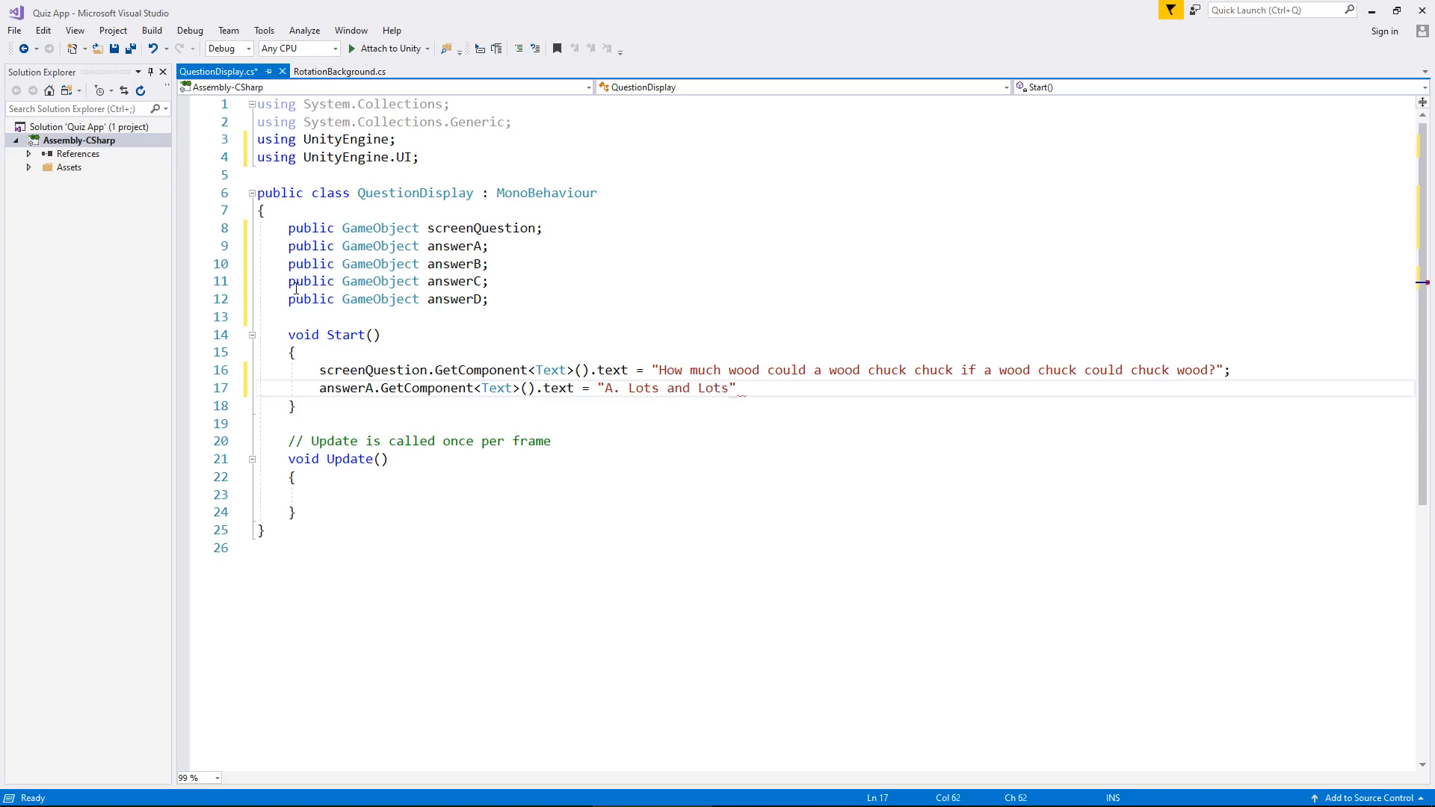
pyautogui.write(';')
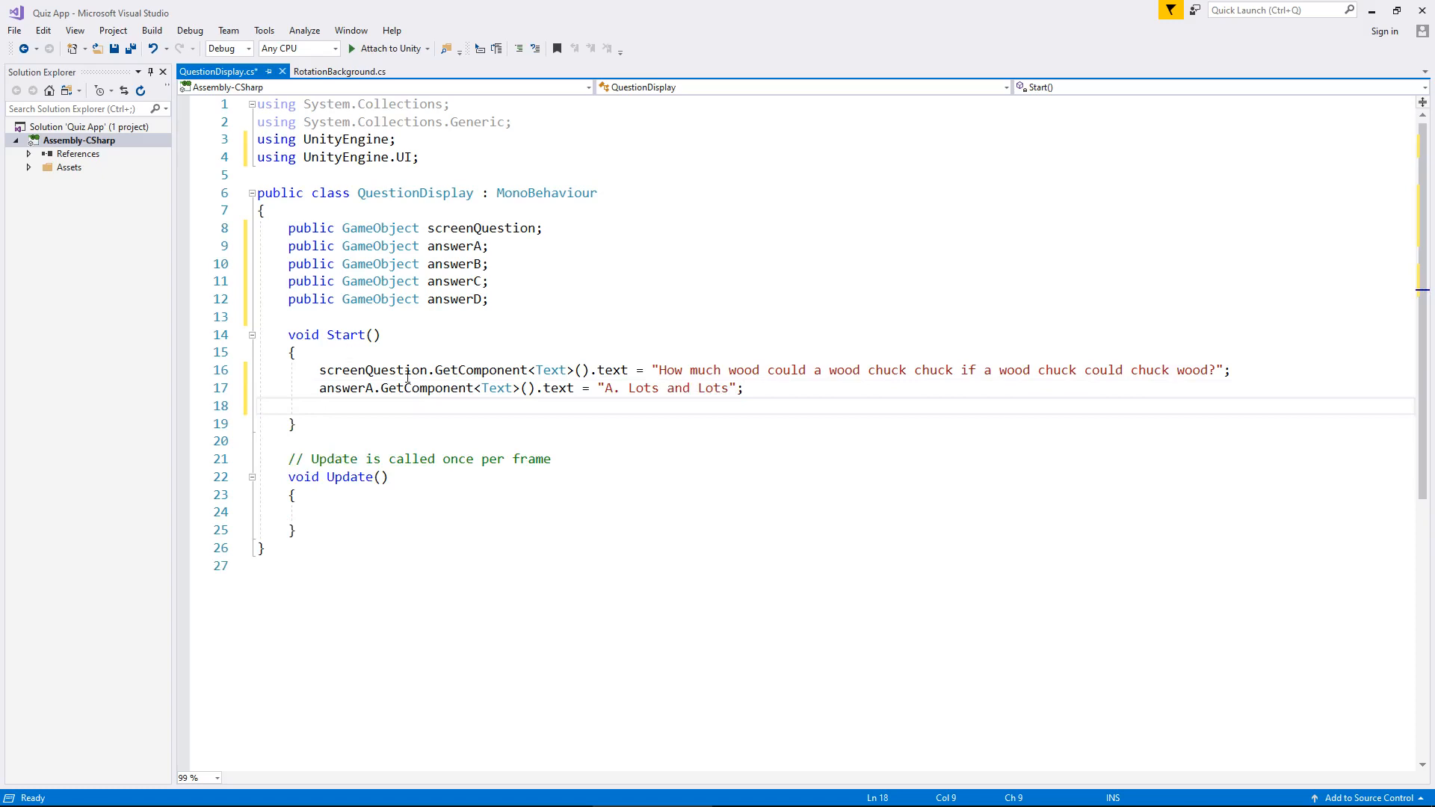
pyautogui.moveTo(492, 246)
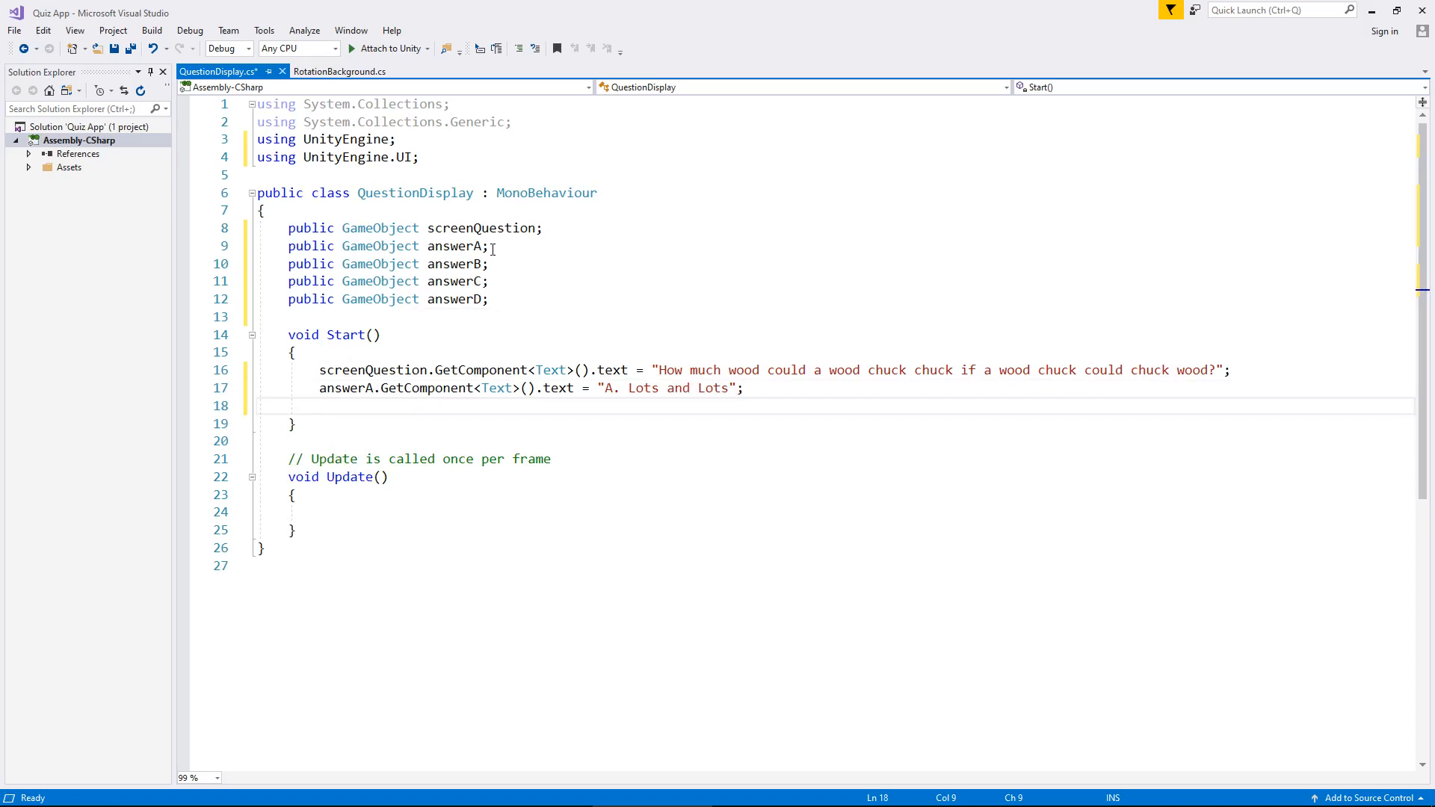
pyautogui.moveTo(332, 393)
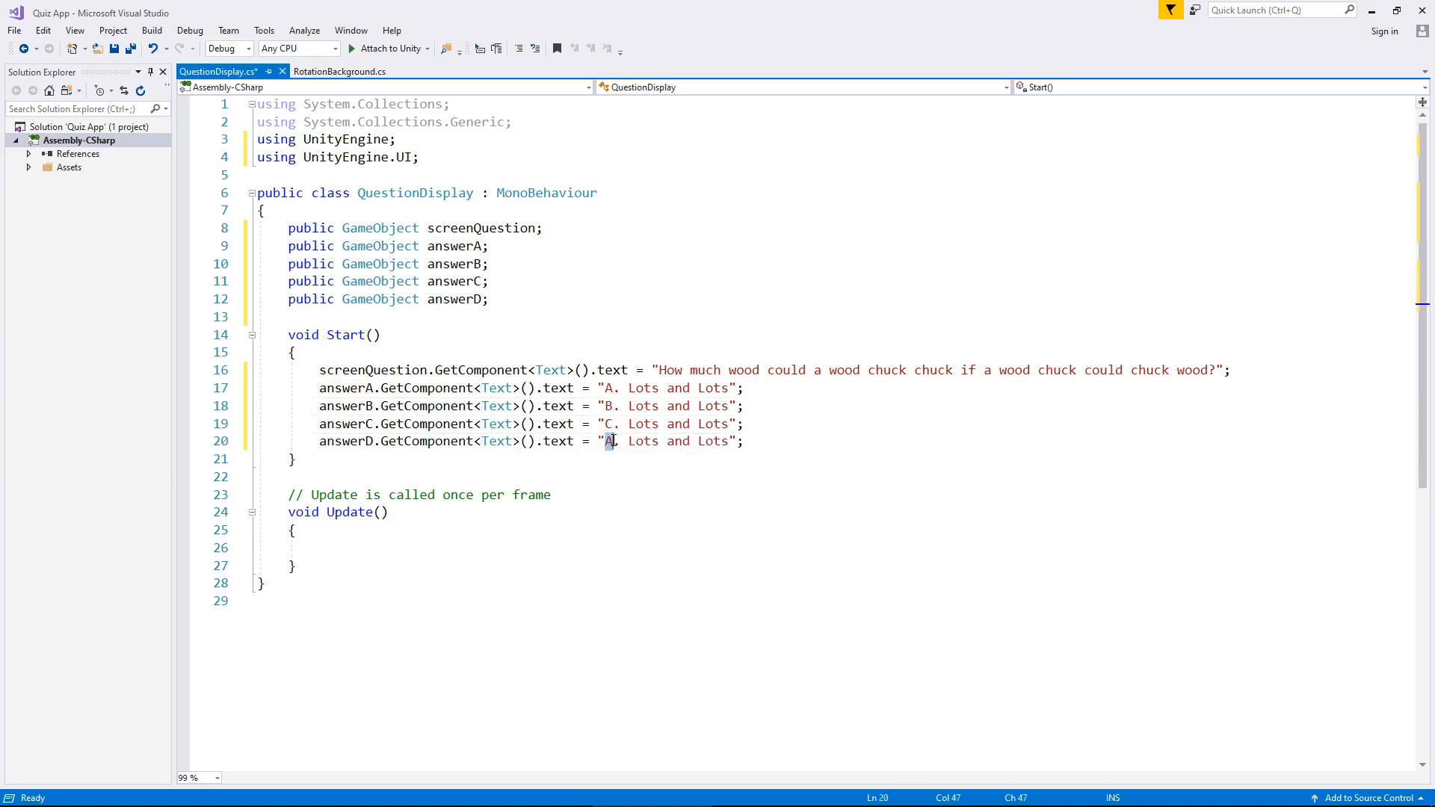
# - Edit the copied lines to set "B. None", "C. Hardly any" and "D. Six", then save the script
pyautogui.write('D')
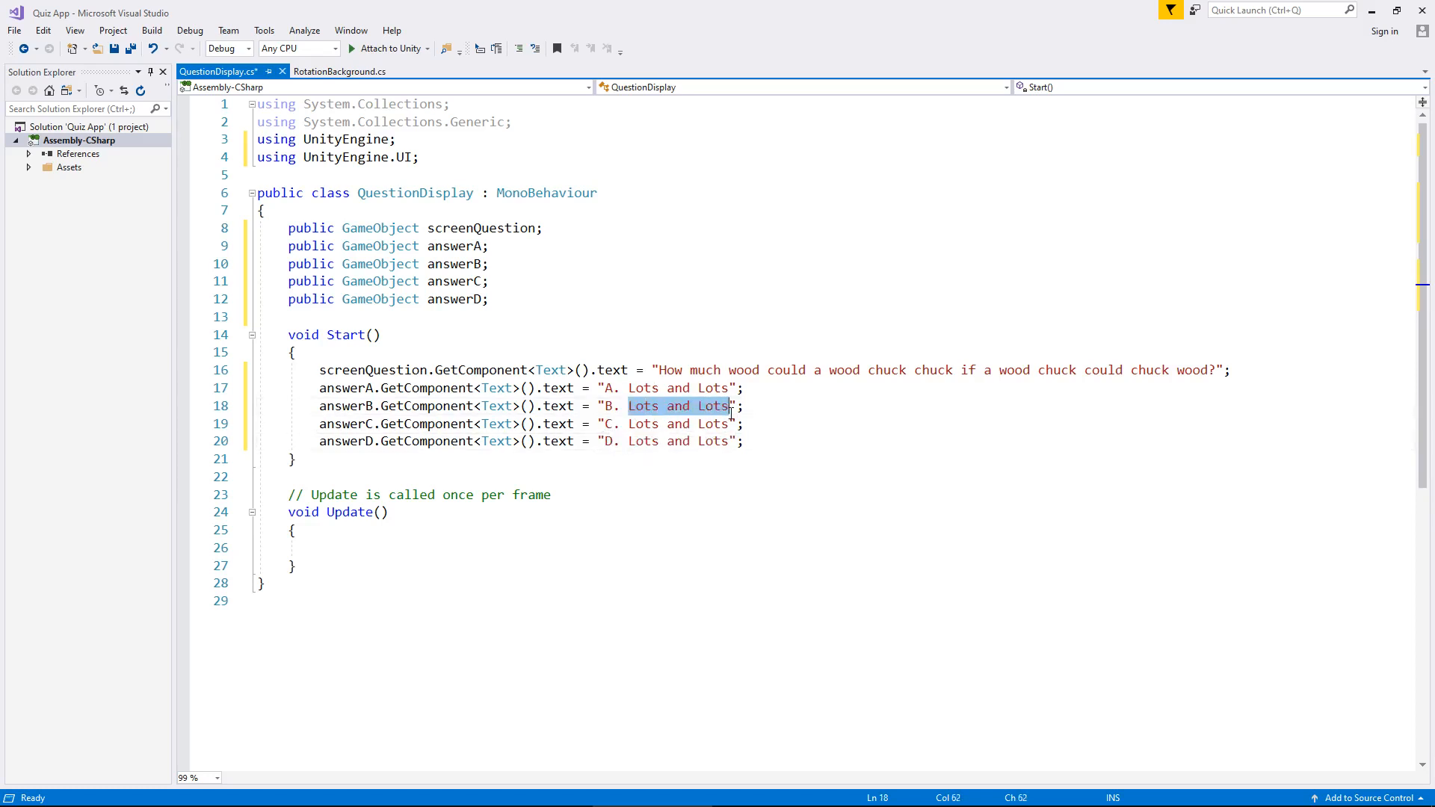
pyautogui.press('Delete')
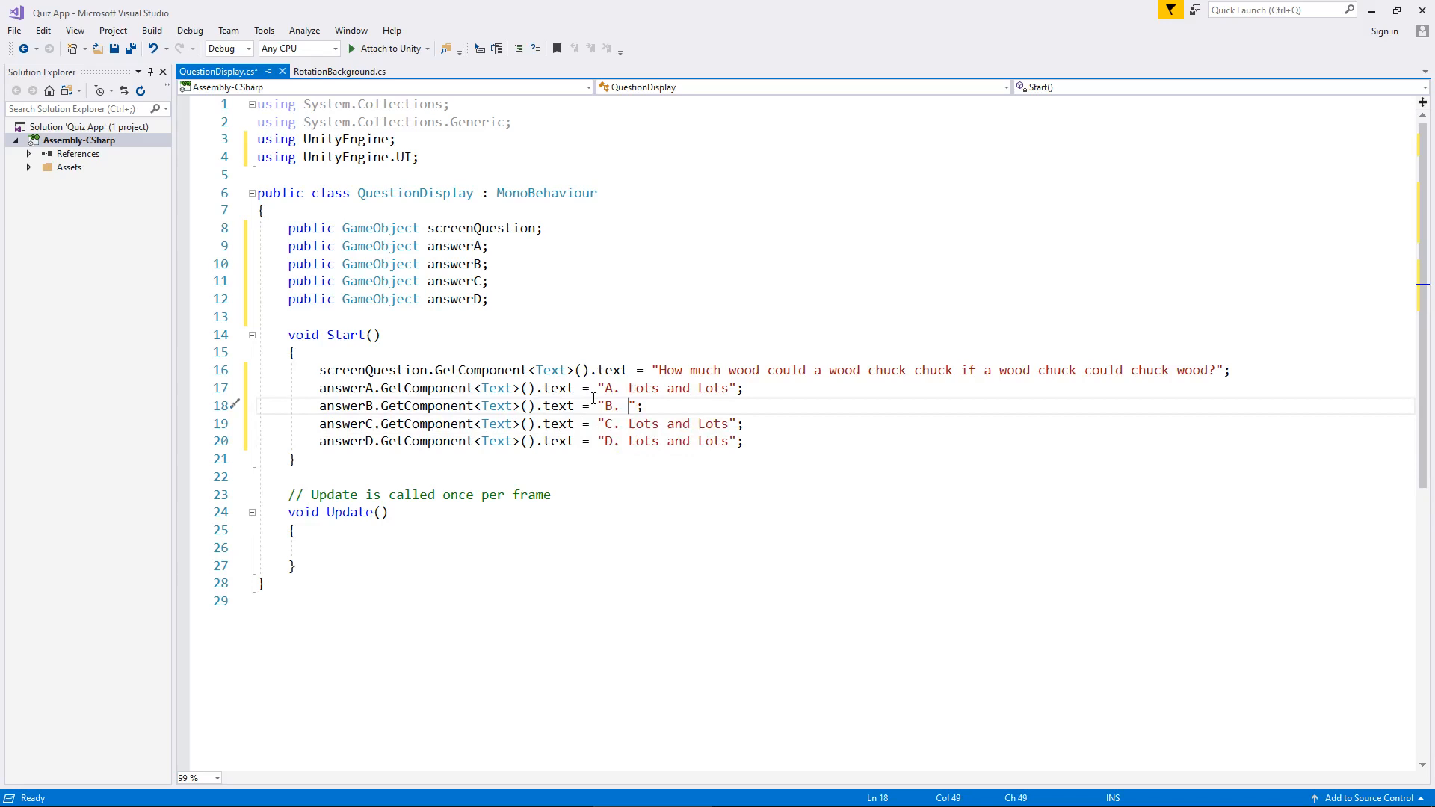
pyautogui.write('None')
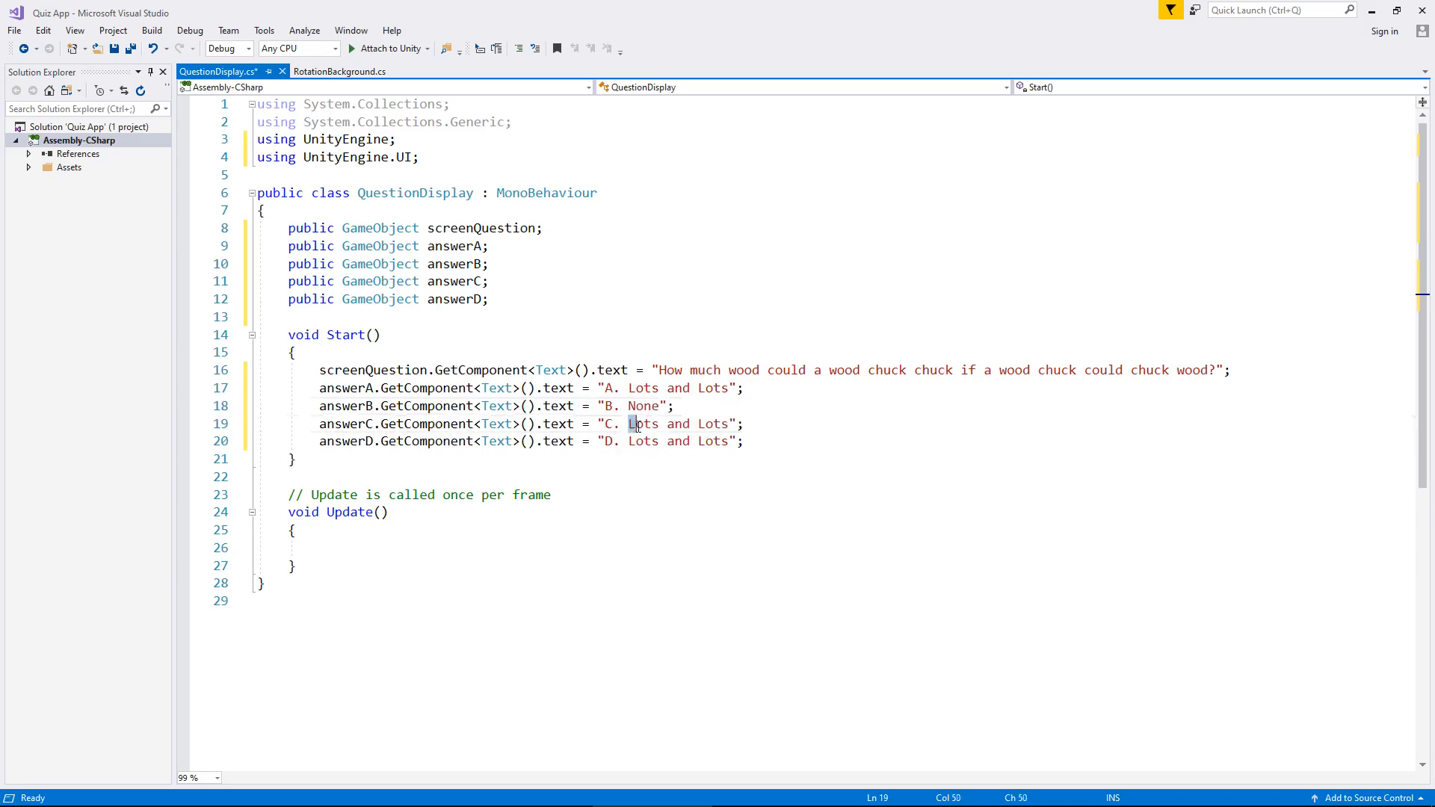
pyautogui.doubleClick(643, 423)
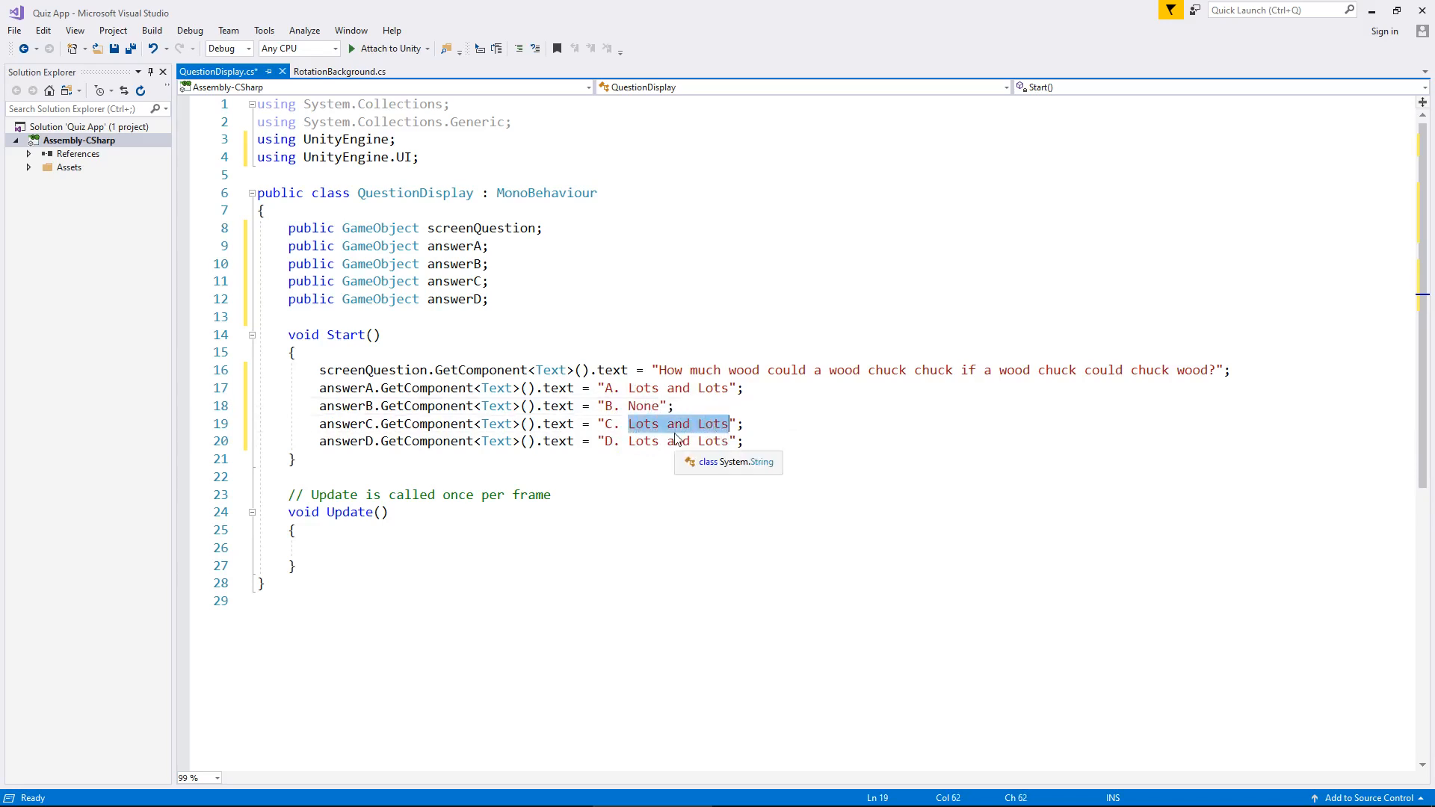
pyautogui.write('Hardly')
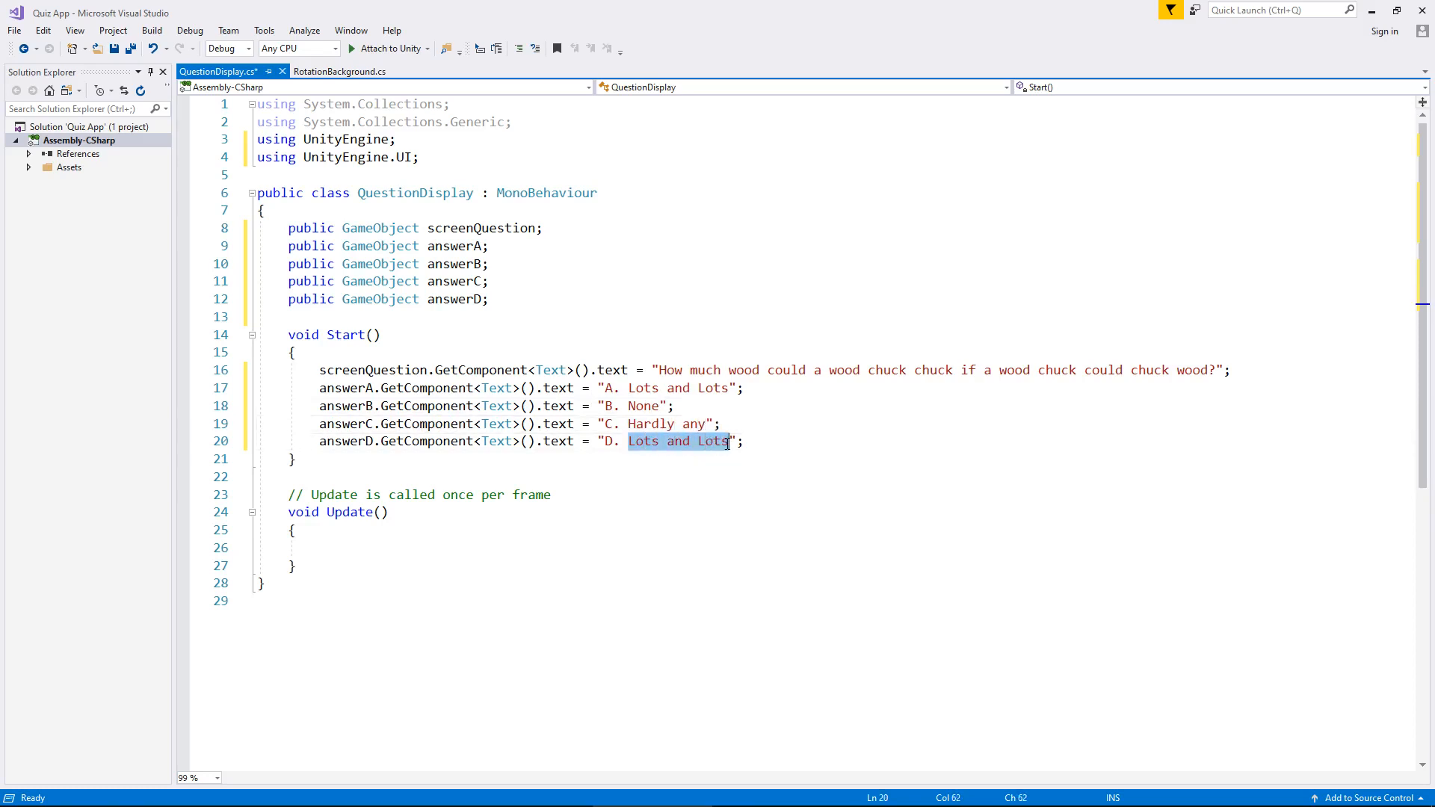
pyautogui.write('Six')
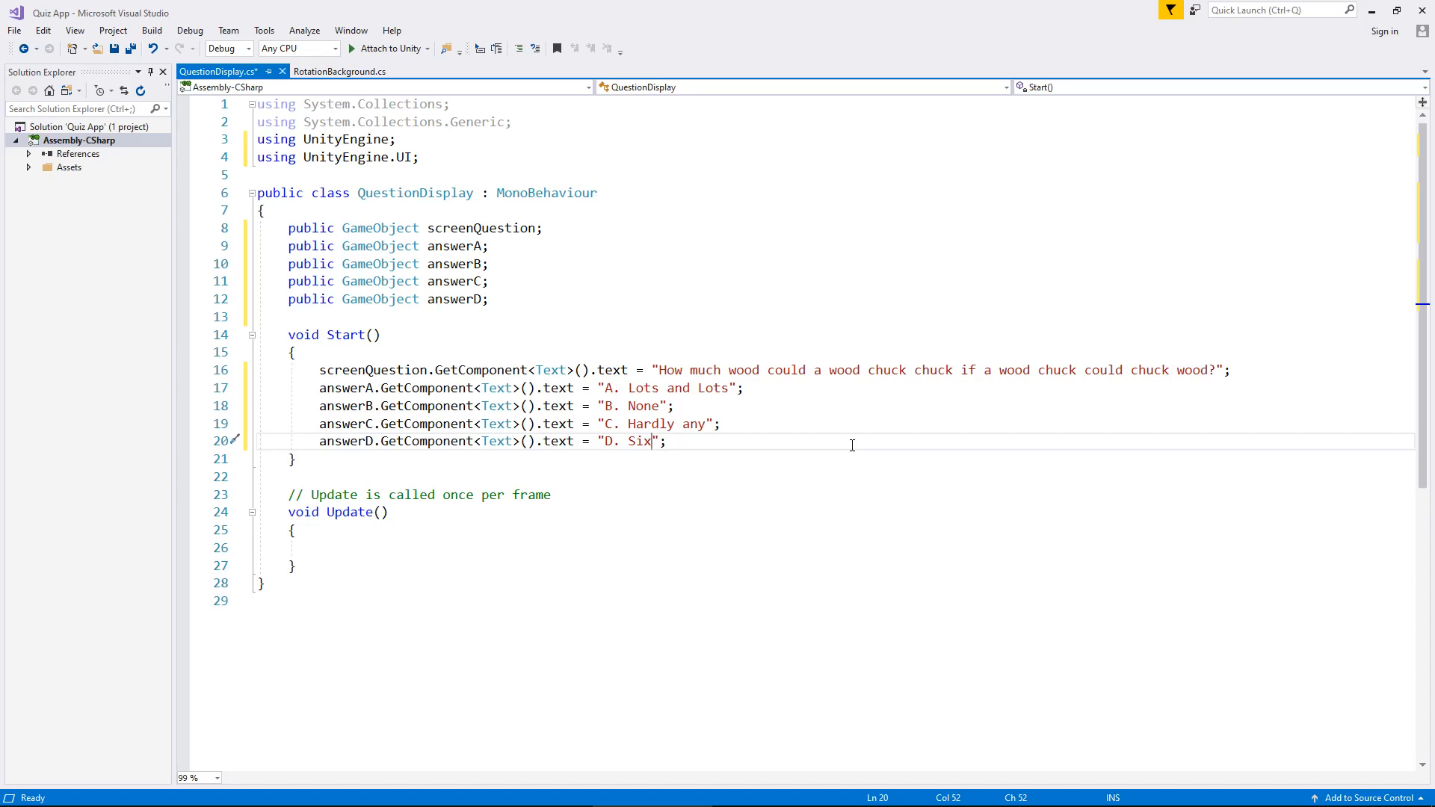
pyautogui.moveTo(839, 462)
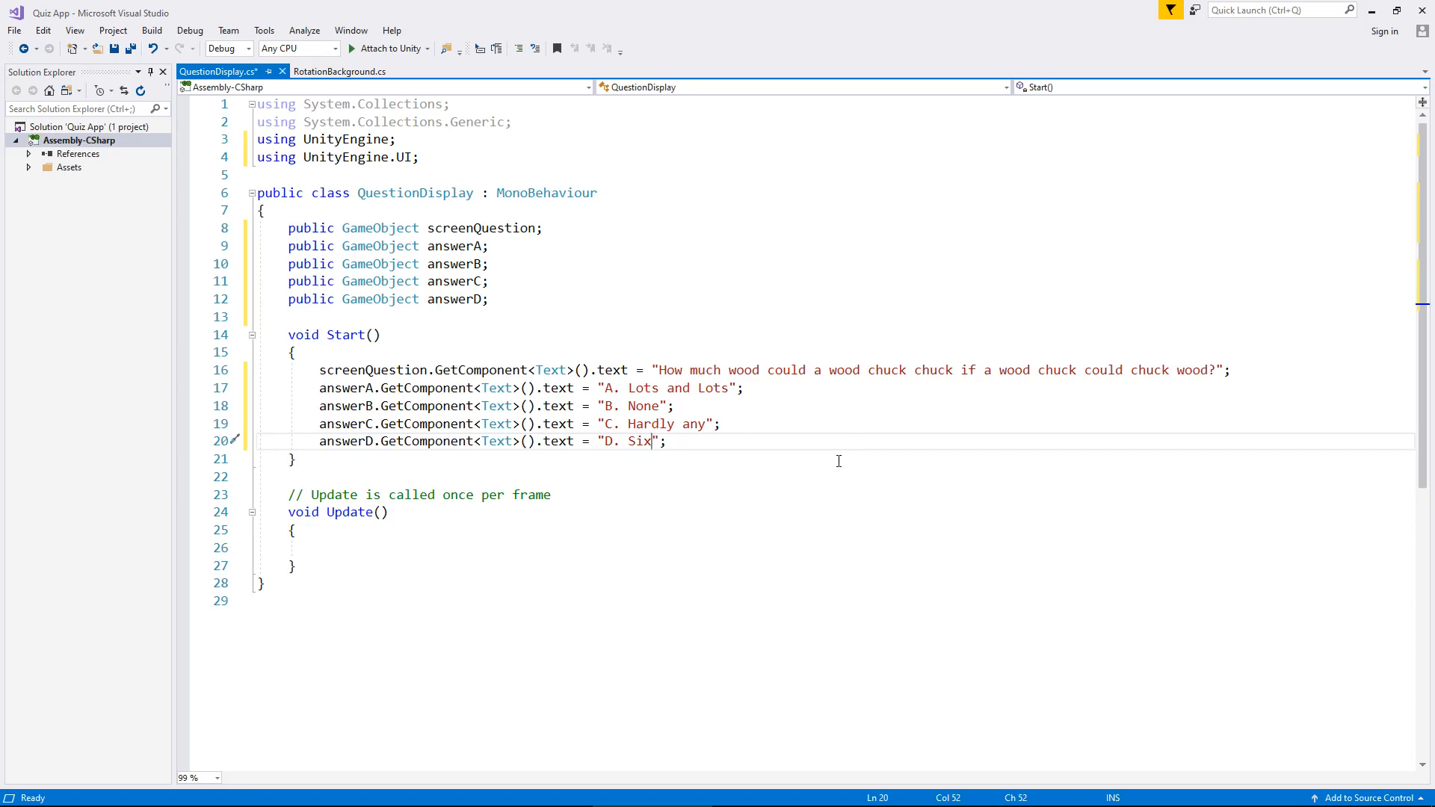
pyautogui.press('ctrl+s')
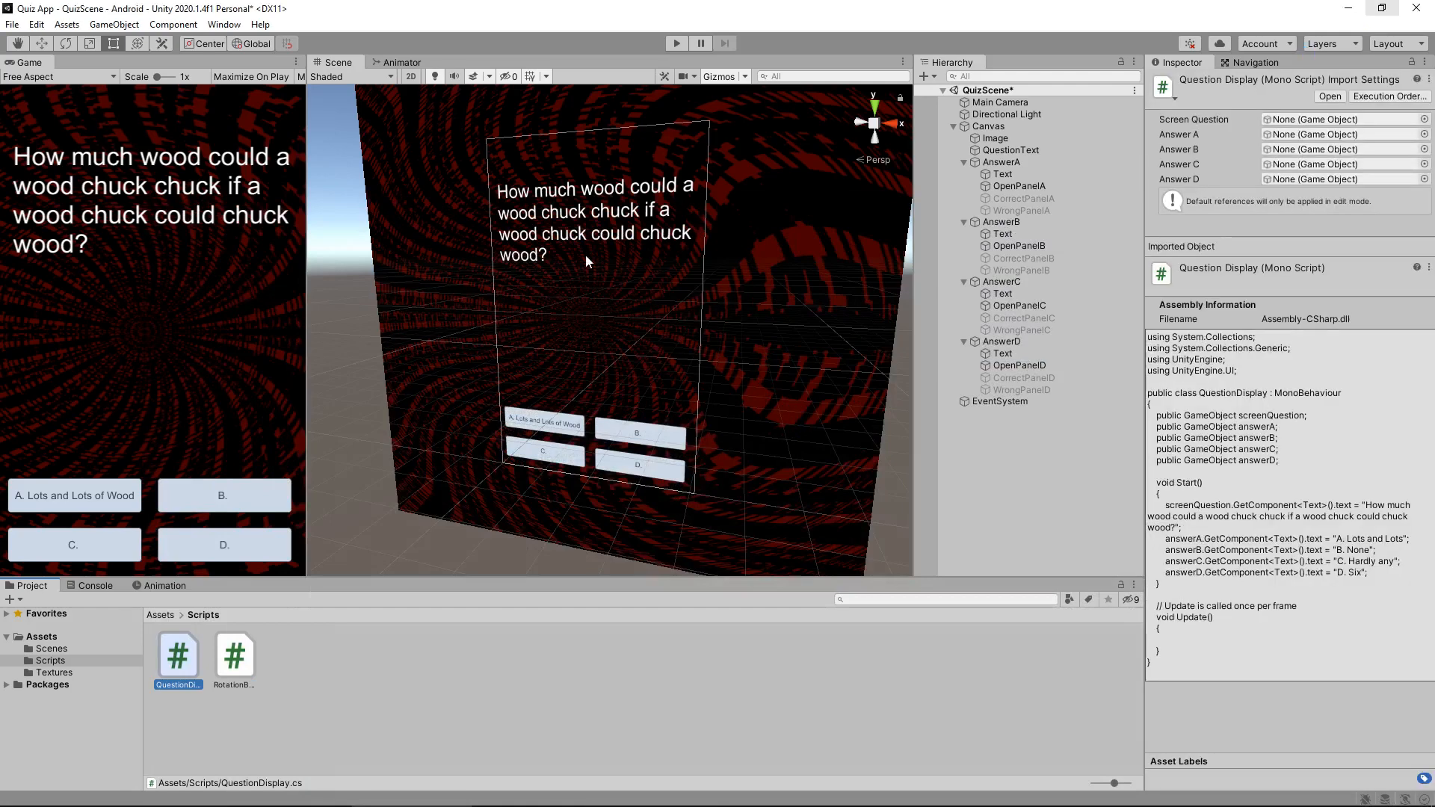
# - Change the question's Text field to the placeholder insert question
pyautogui.click(1011, 149)
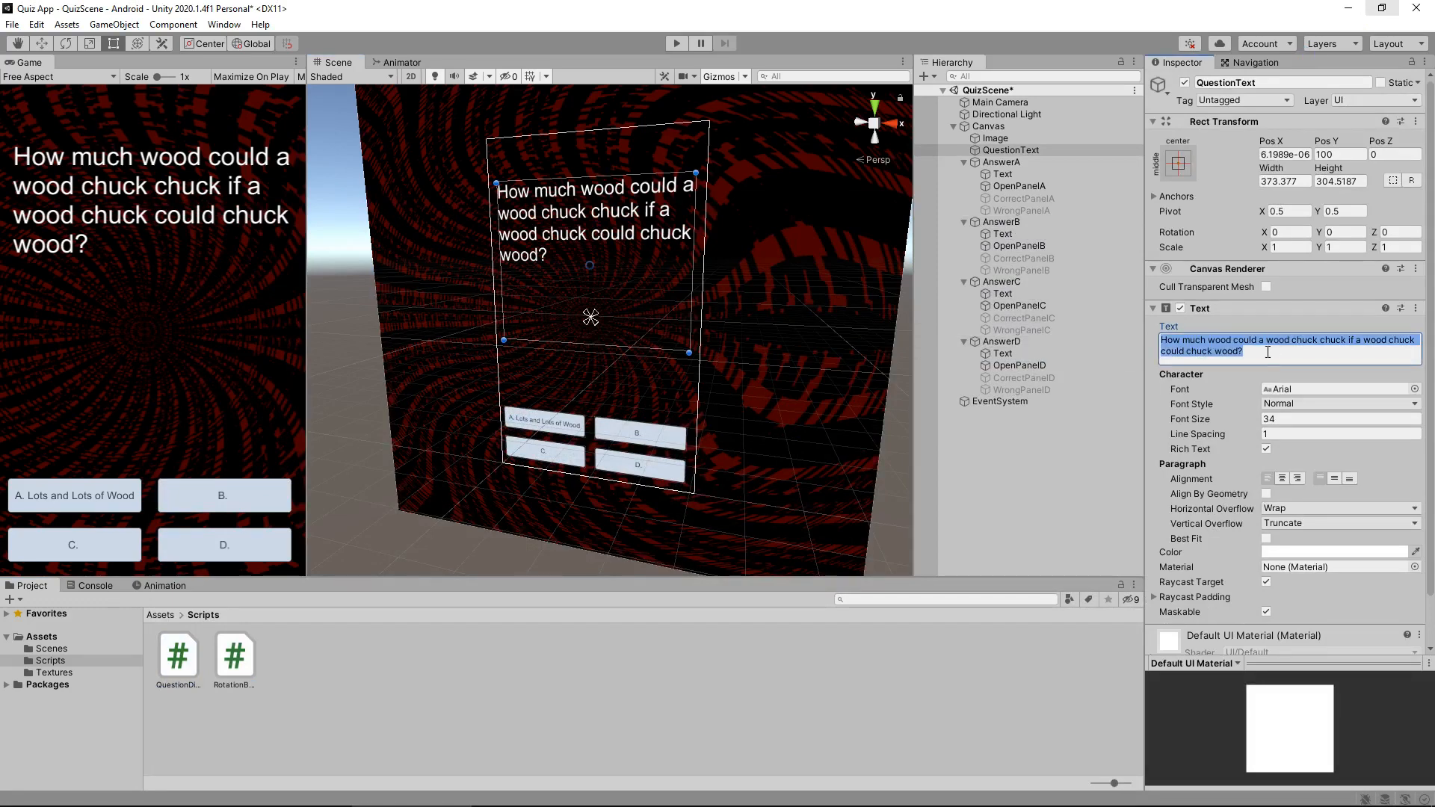
pyautogui.write('insert questio')
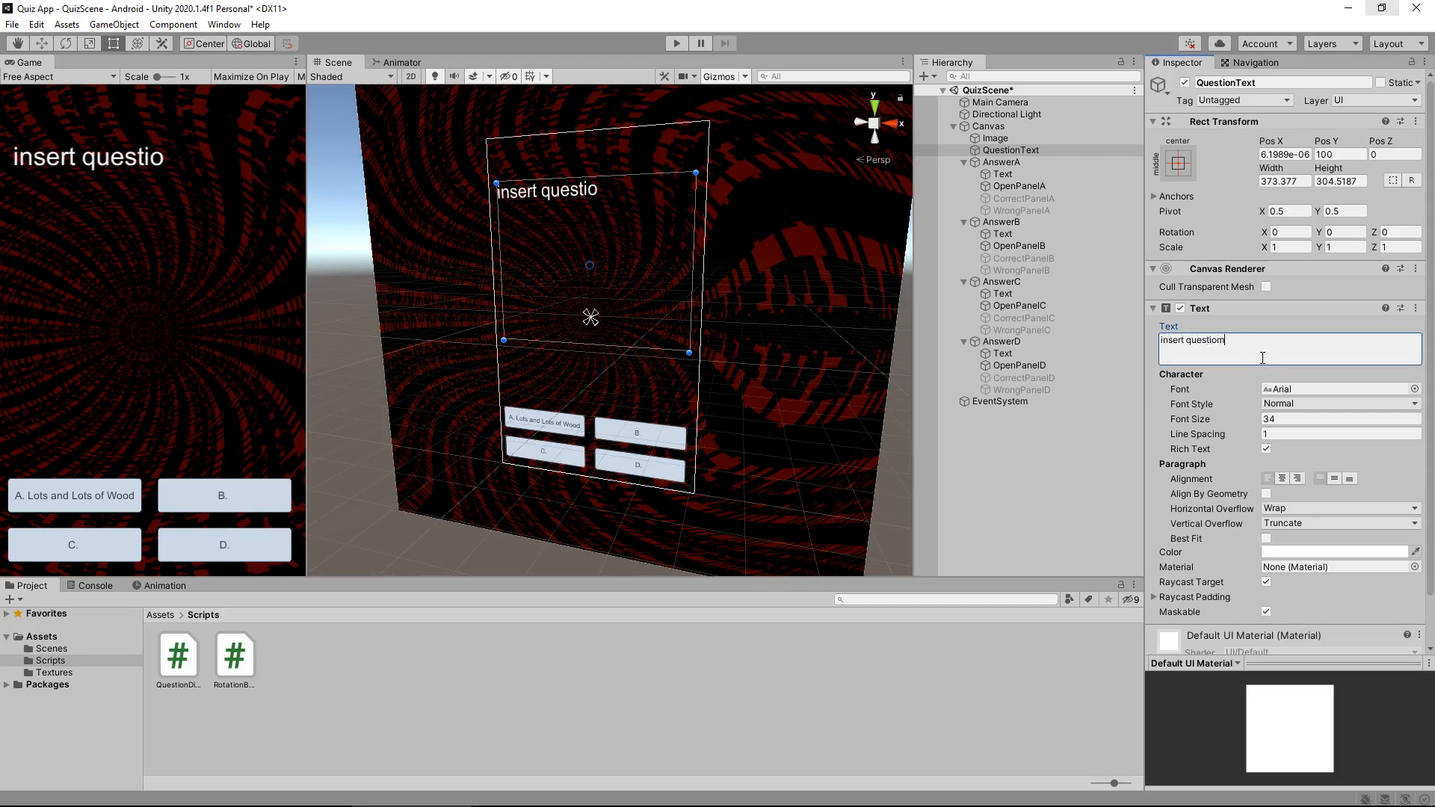
pyautogui.write('n')
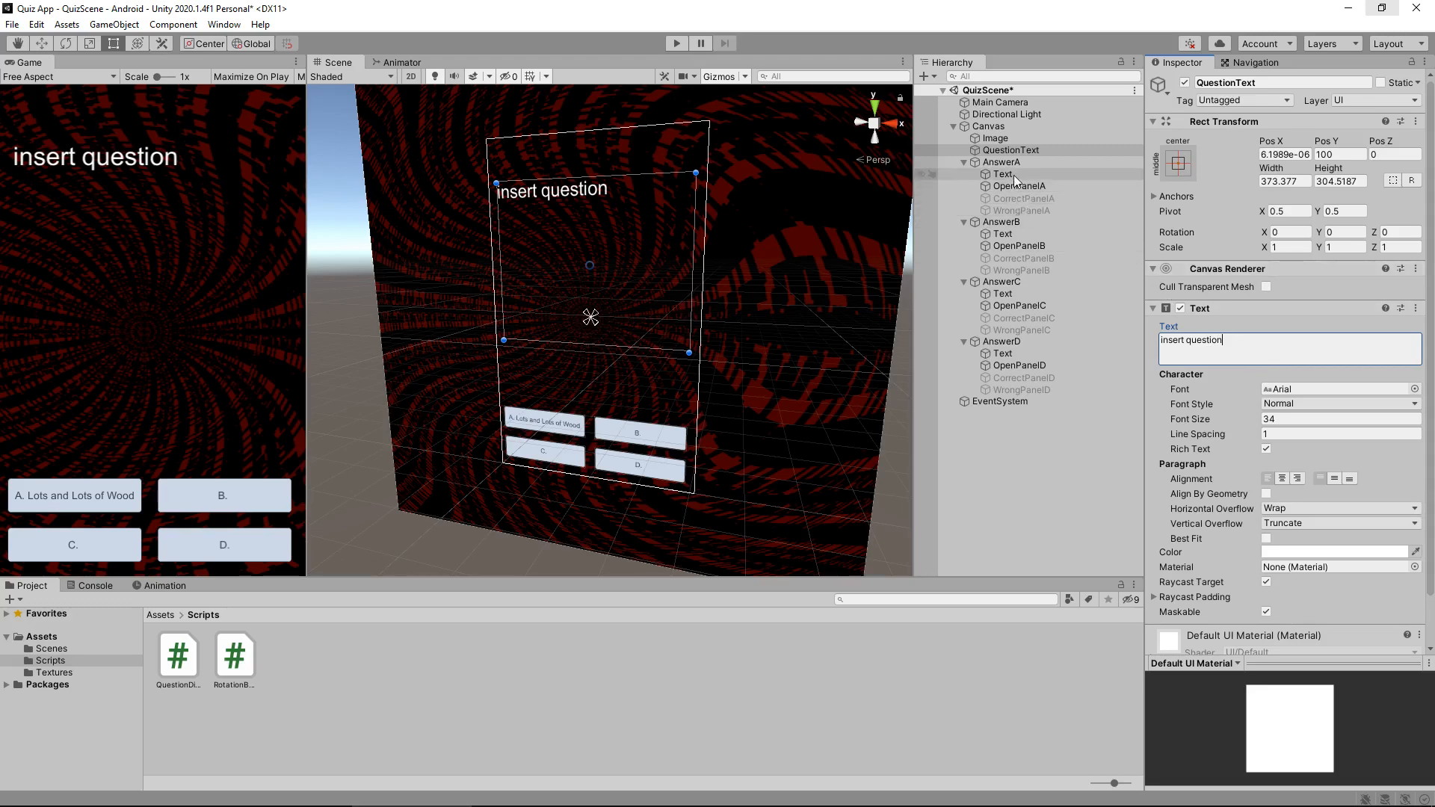
# - Trim answer A's label text down to just A
pyautogui.click(1003, 175)
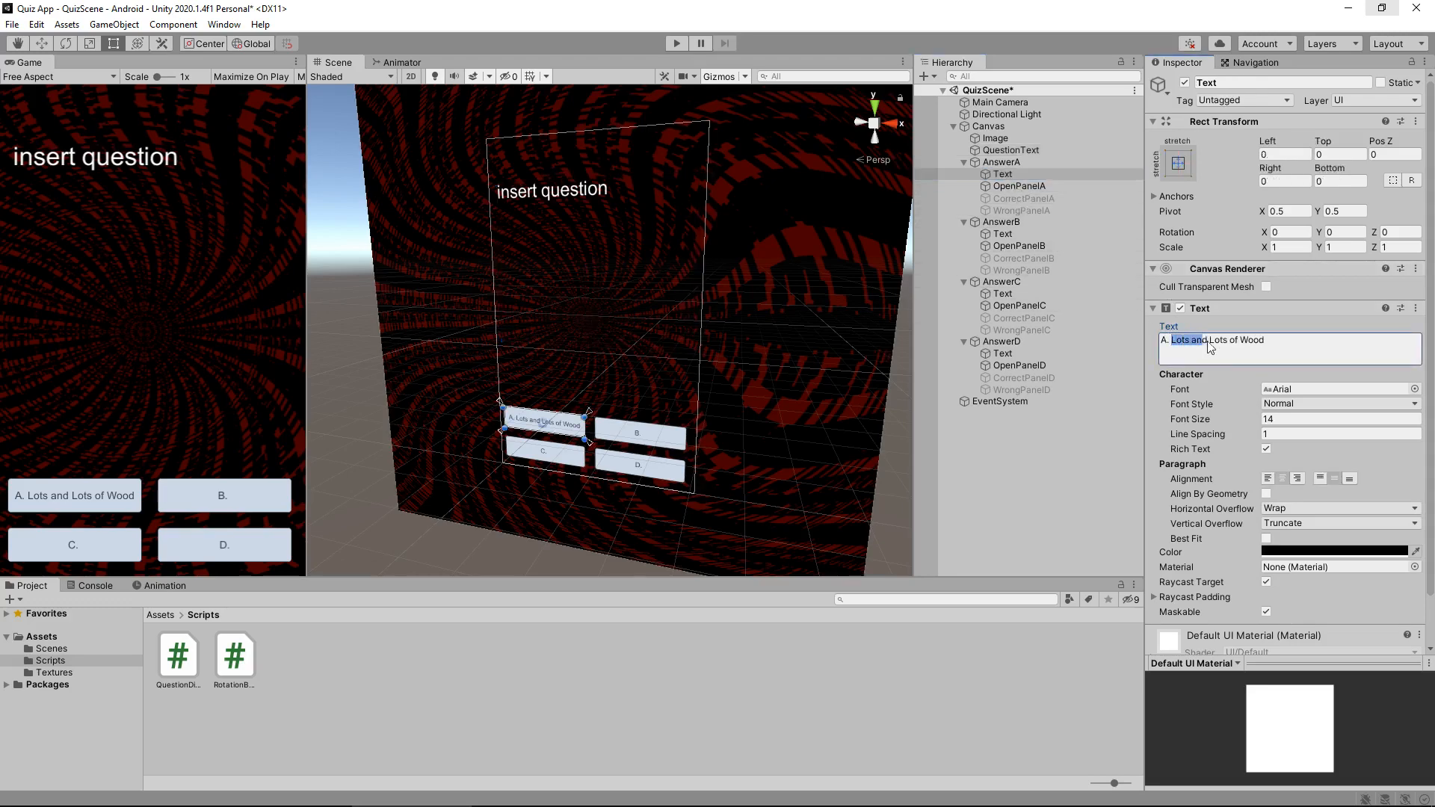
pyautogui.press('Delete')
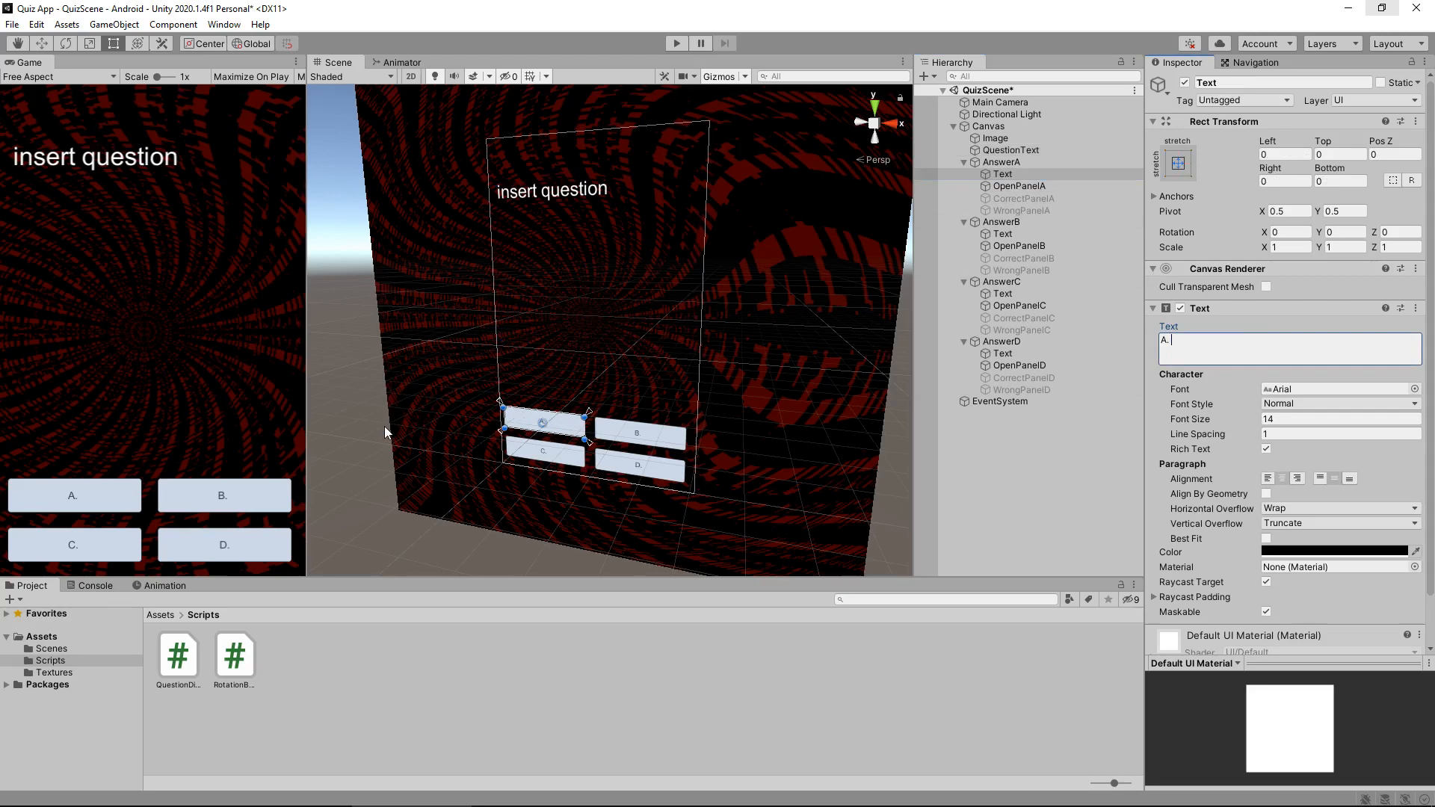
pyautogui.moveTo(438, 456)
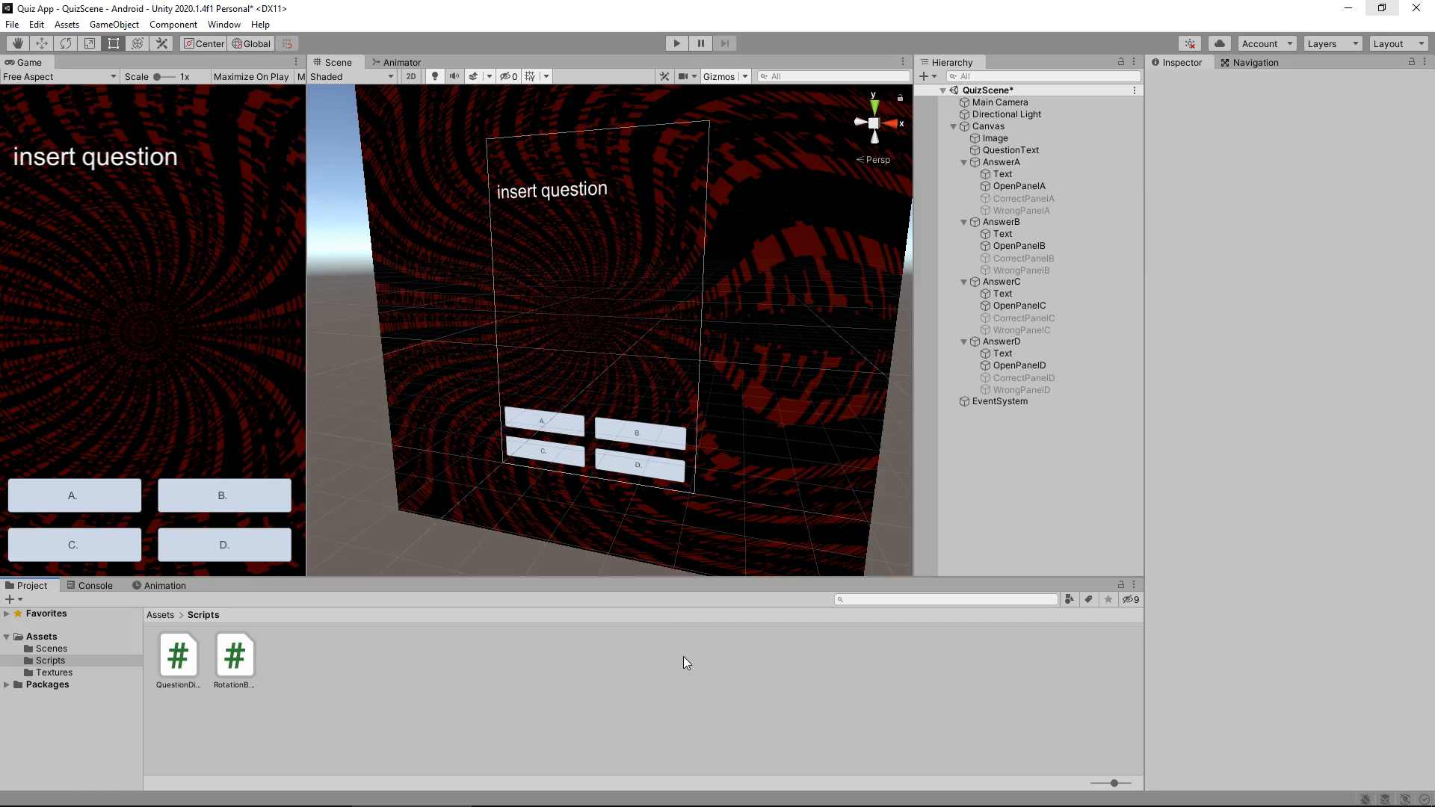
pyautogui.moveTo(721, 633)
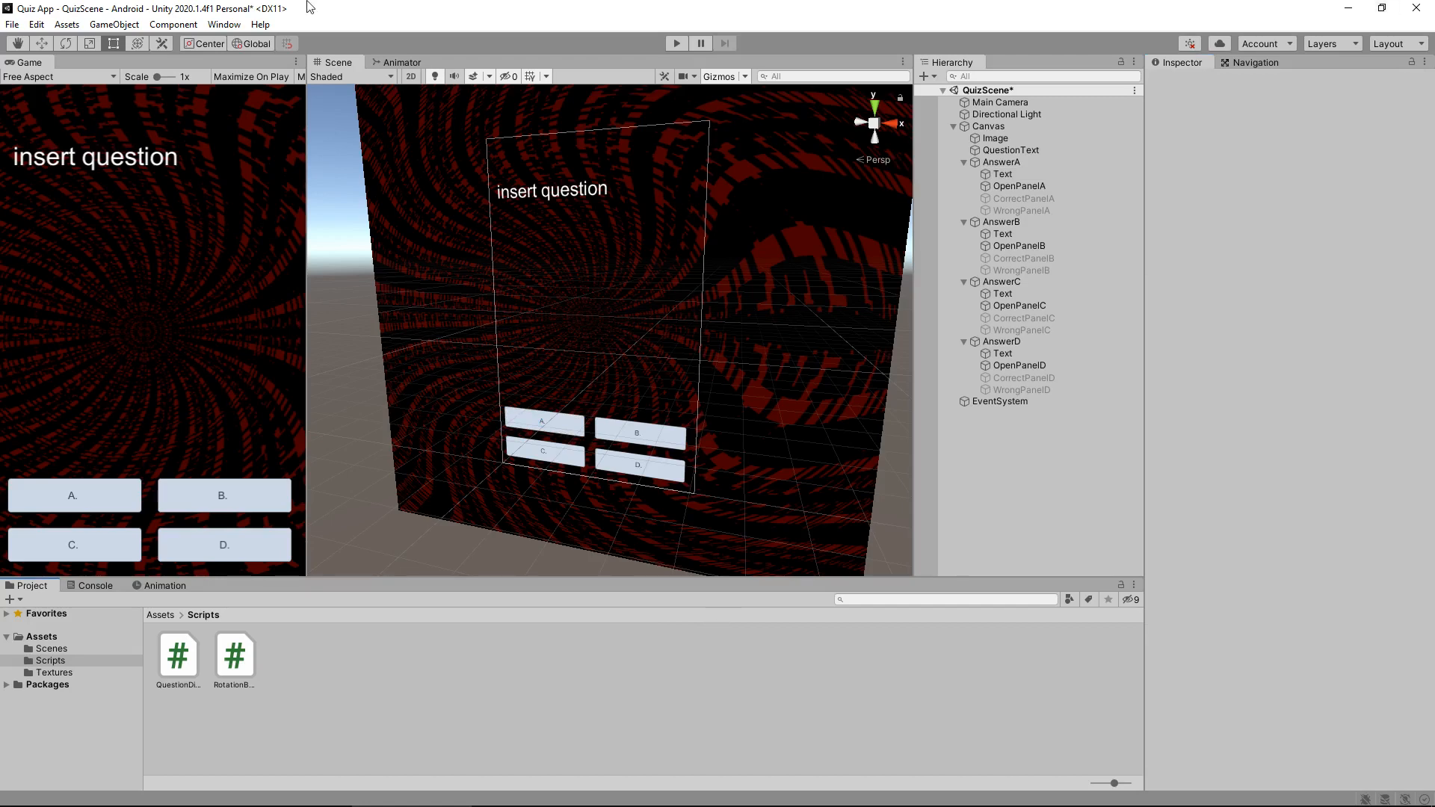
pyautogui.moveTo(113, 25)
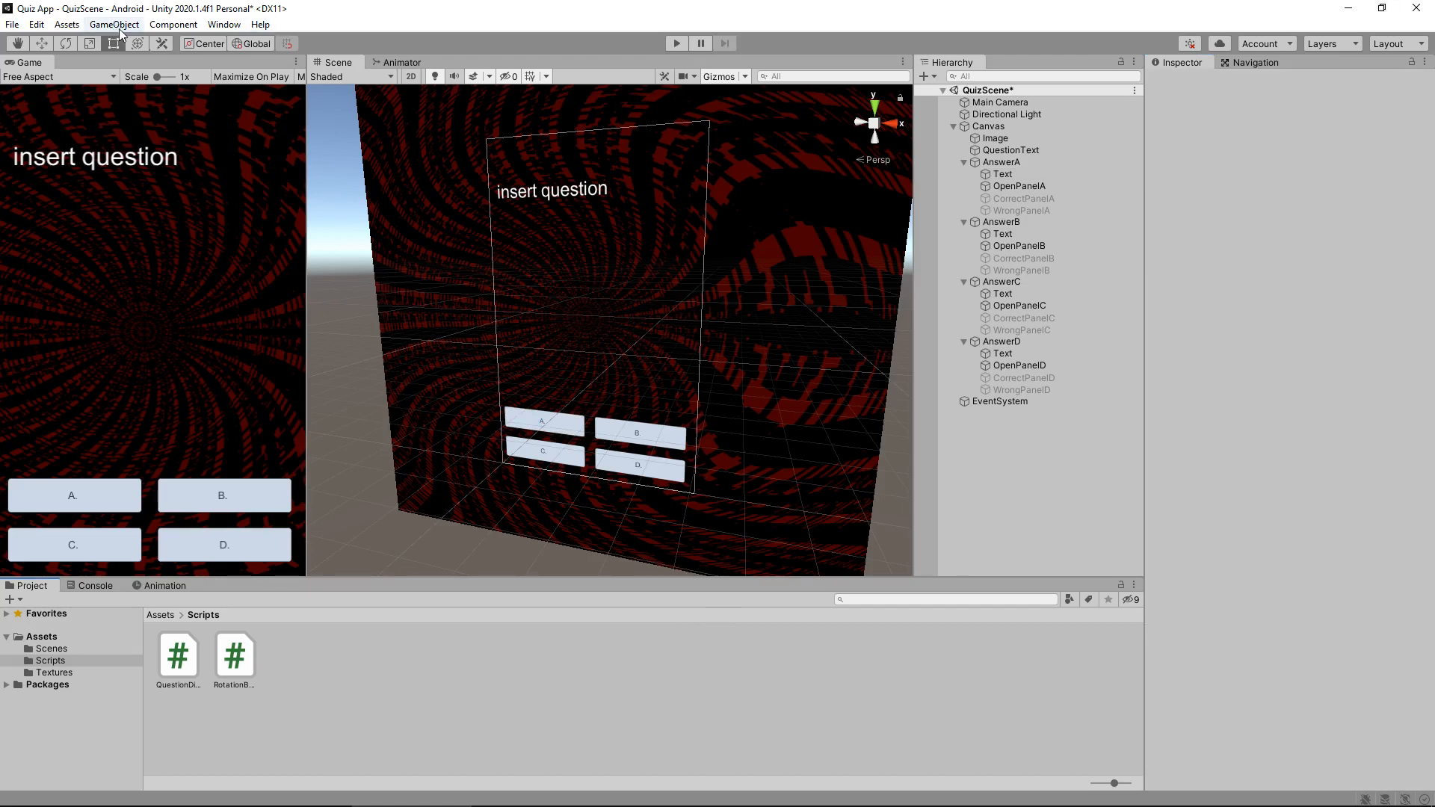
# - Create an empty GameObject and rename it MasterControl
pyautogui.click(113, 24)
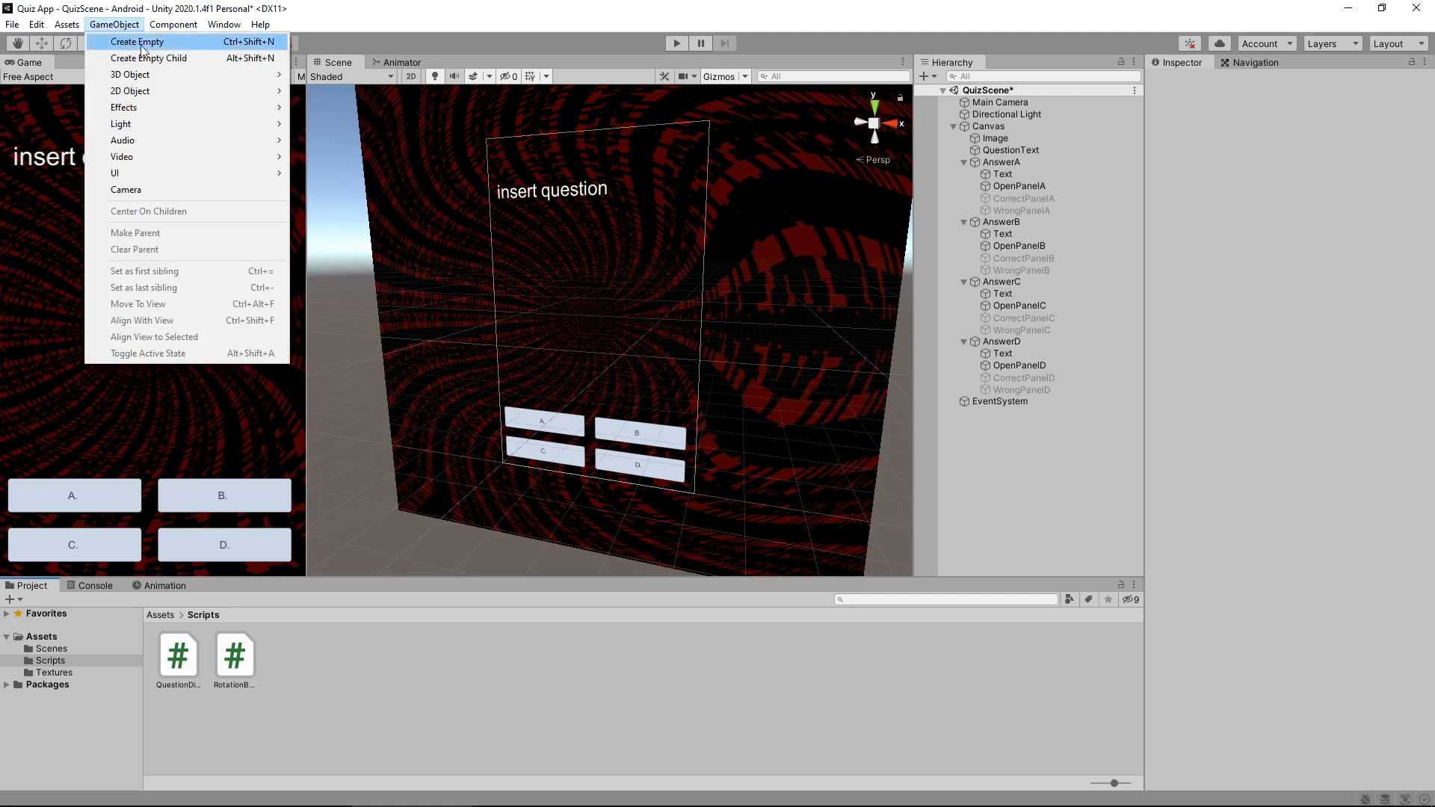
pyautogui.click(138, 42)
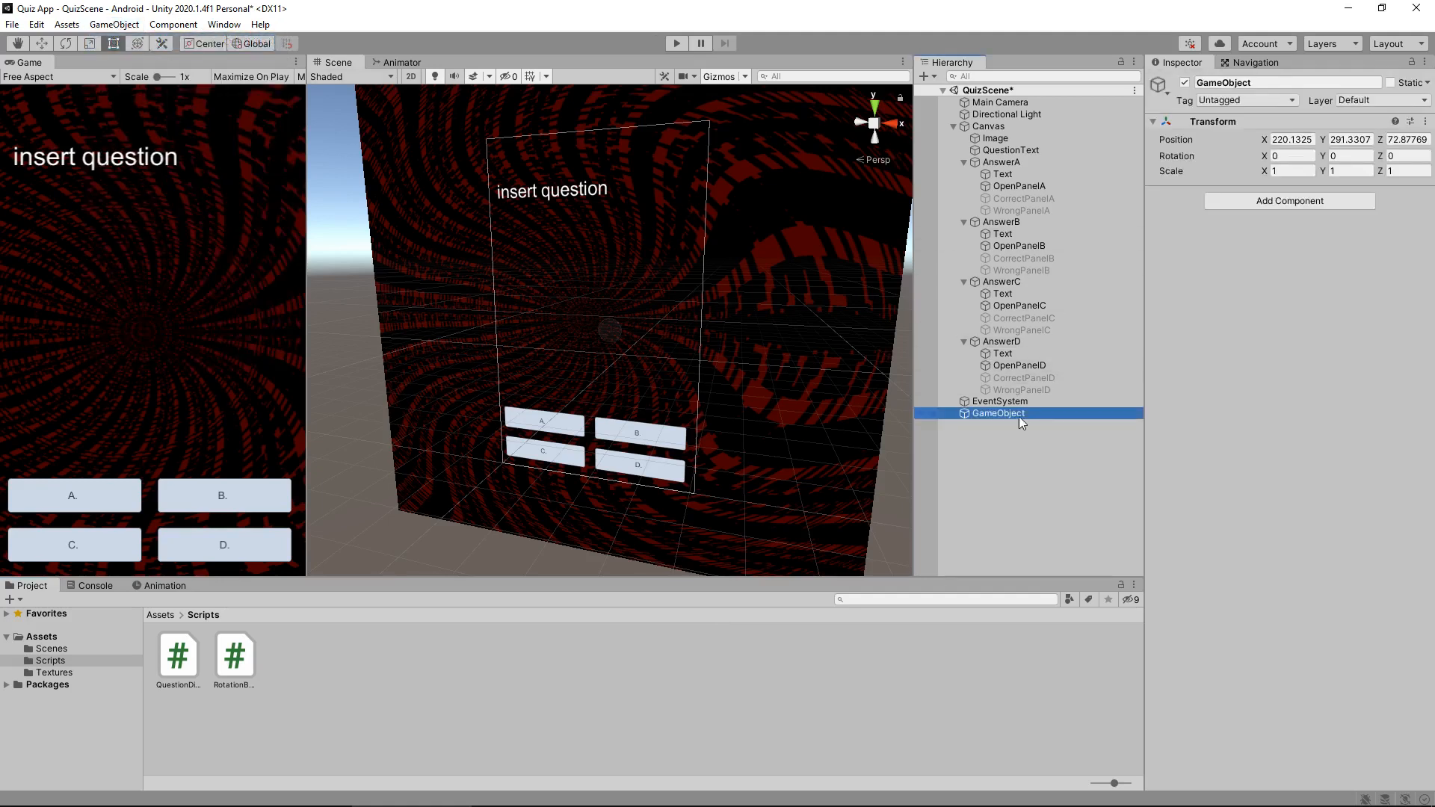
pyautogui.rightClick(997, 412)
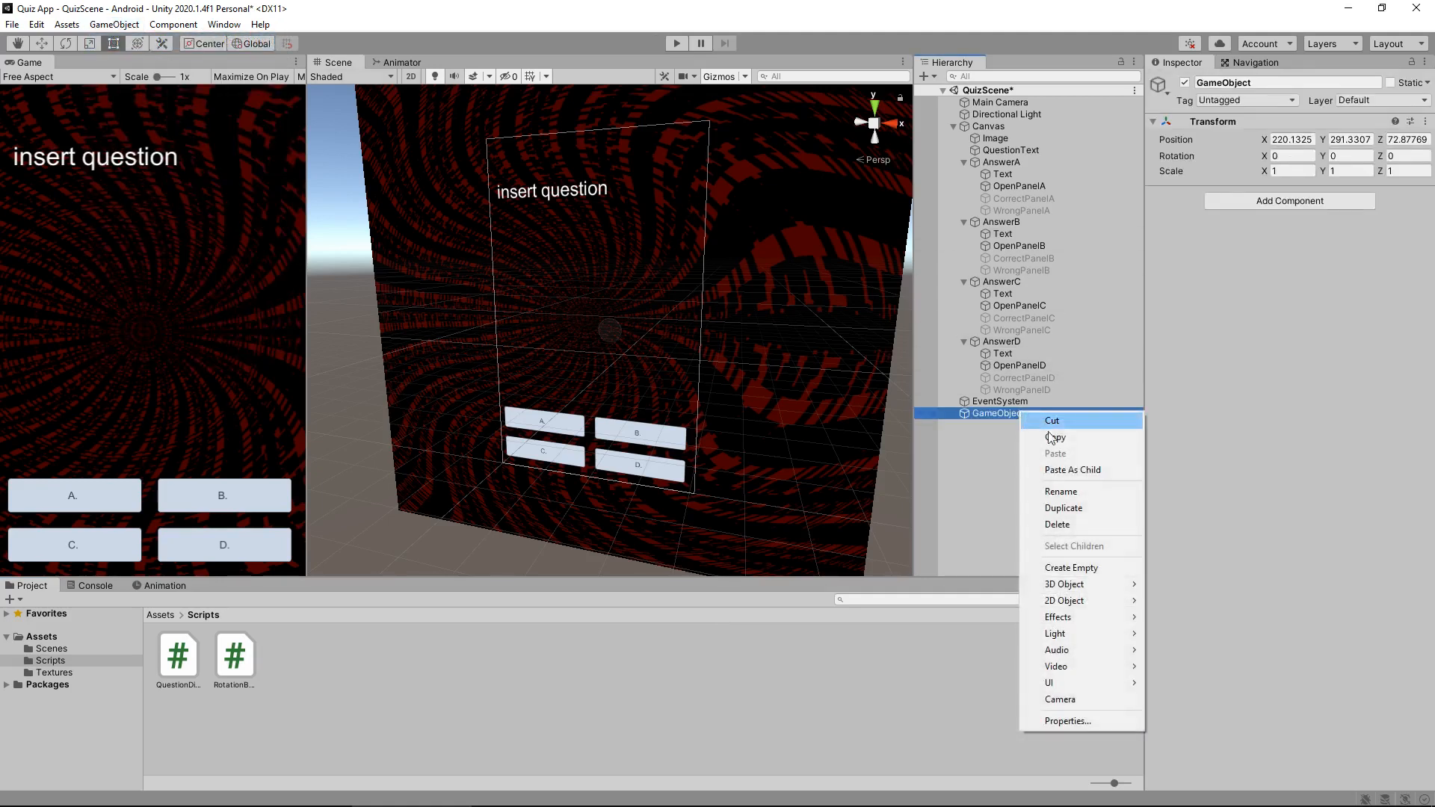
pyautogui.click(1062, 491)
pyautogui.write('MasterCon')
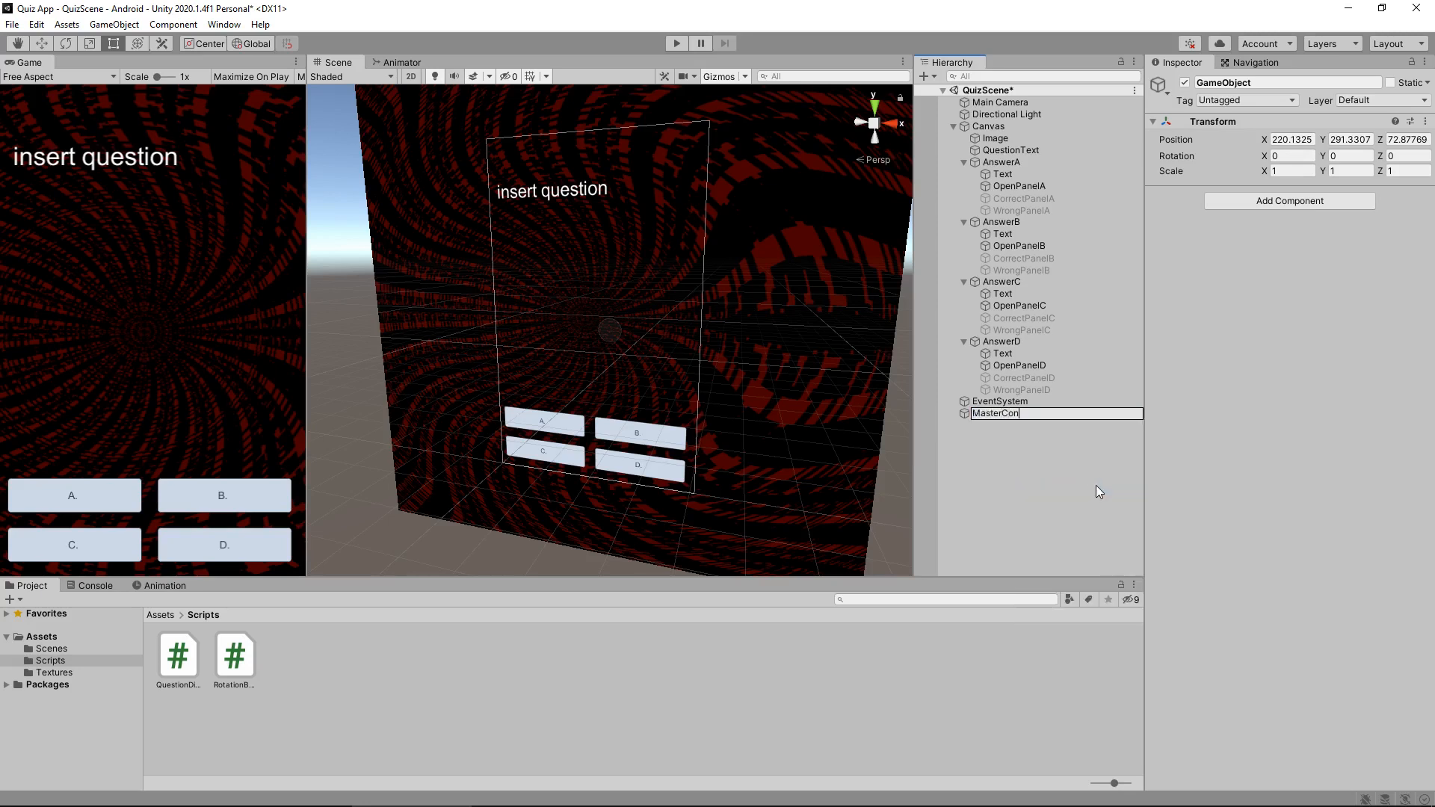
pyautogui.press('Return')
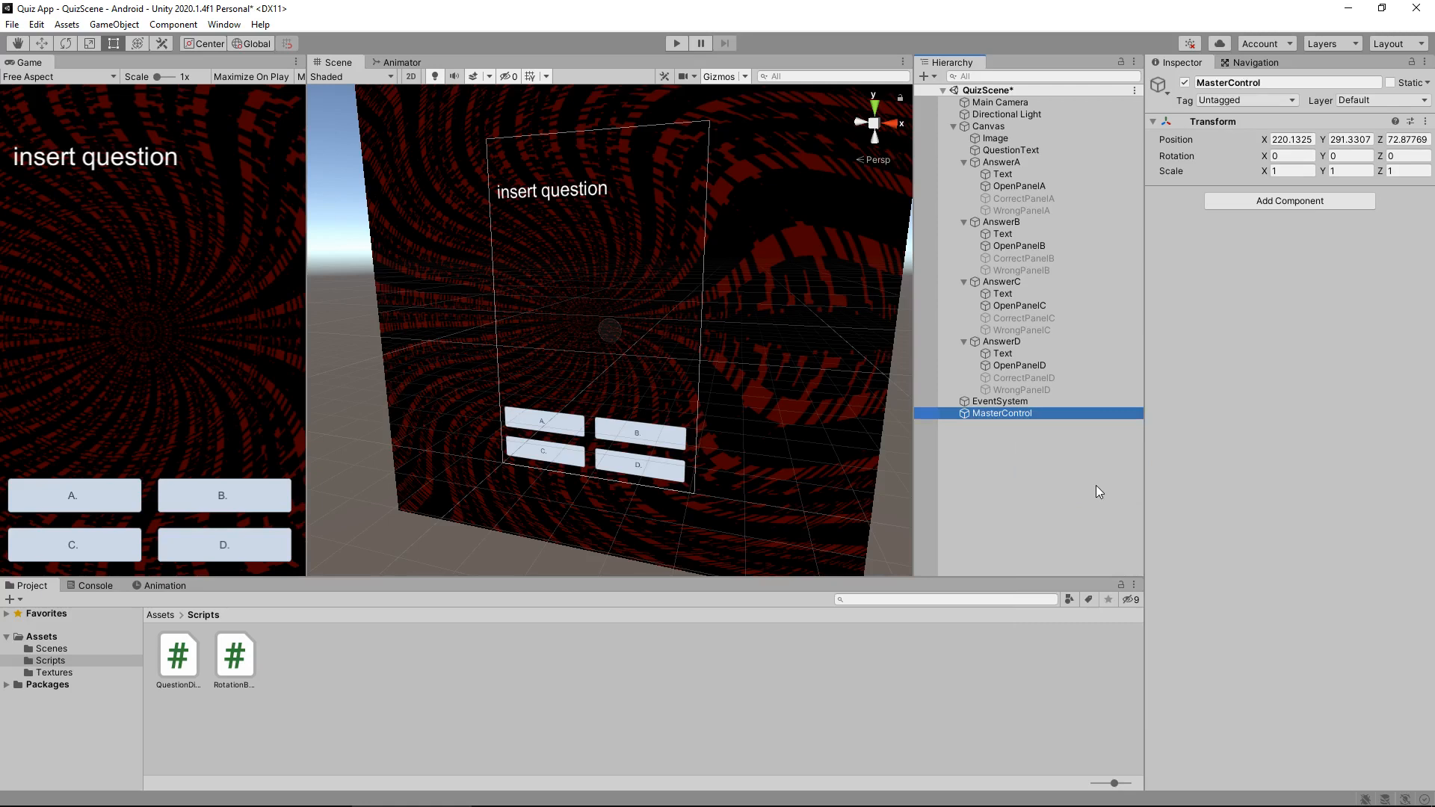
pyautogui.moveTo(1002, 422)
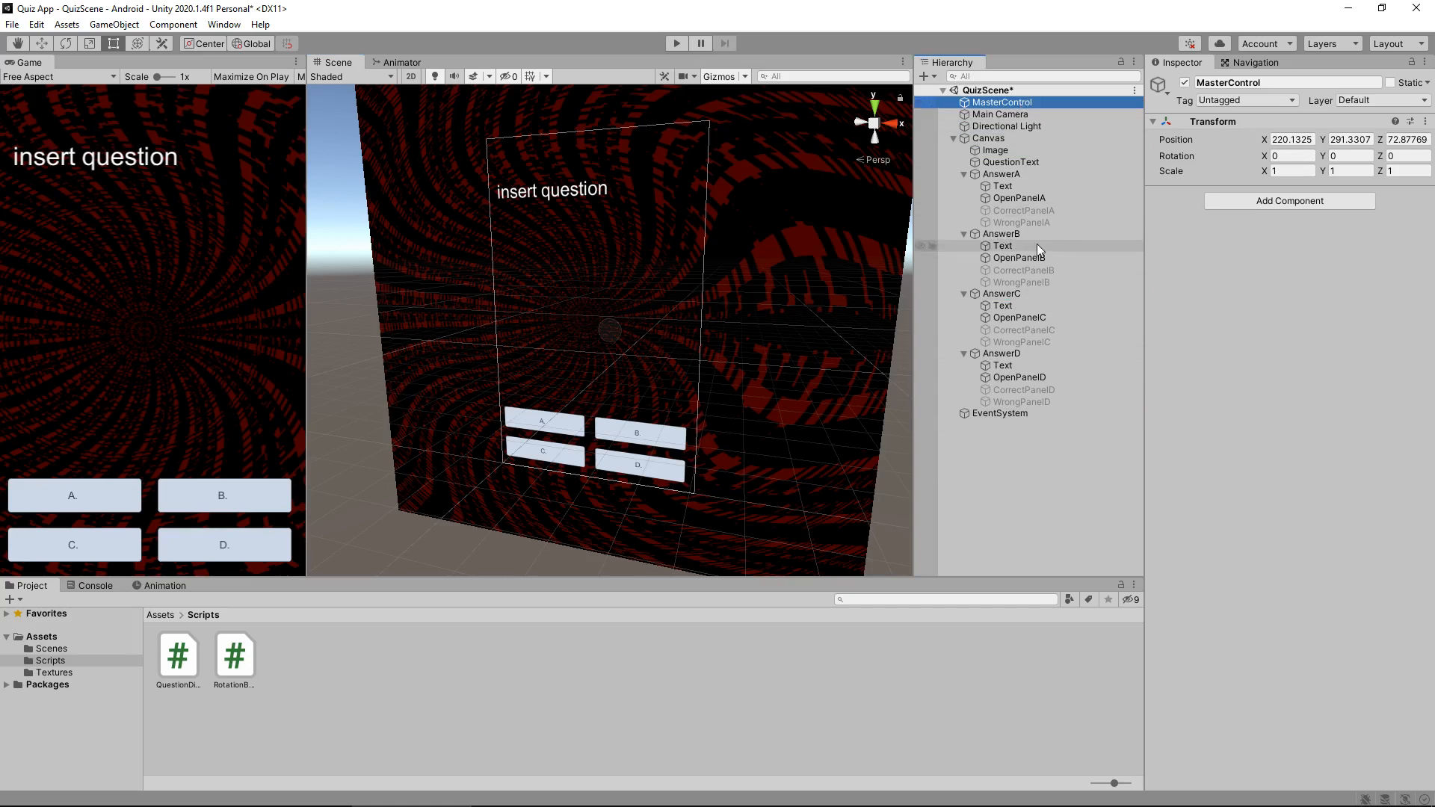
pyautogui.moveTo(1077, 216)
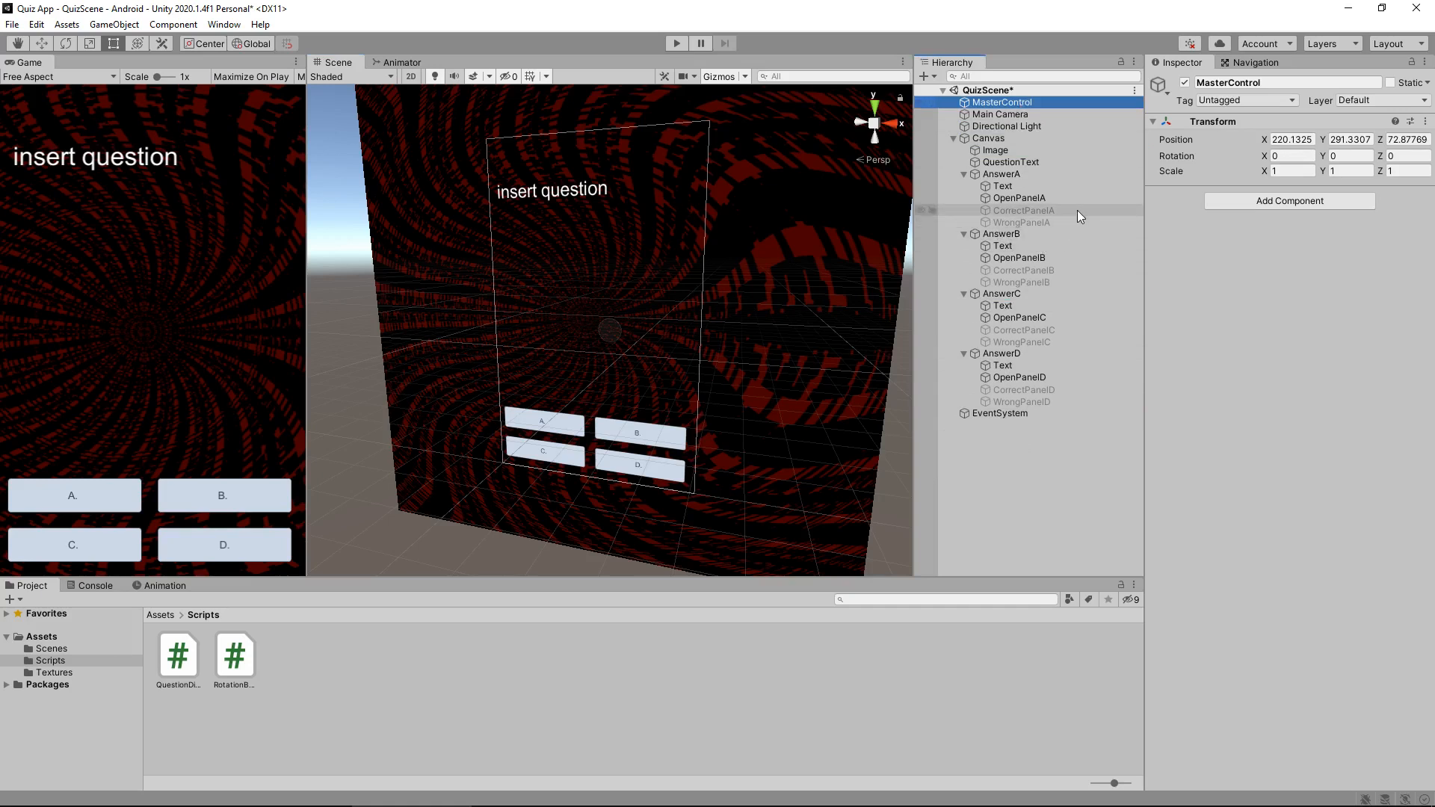
pyautogui.moveTo(1080, 214)
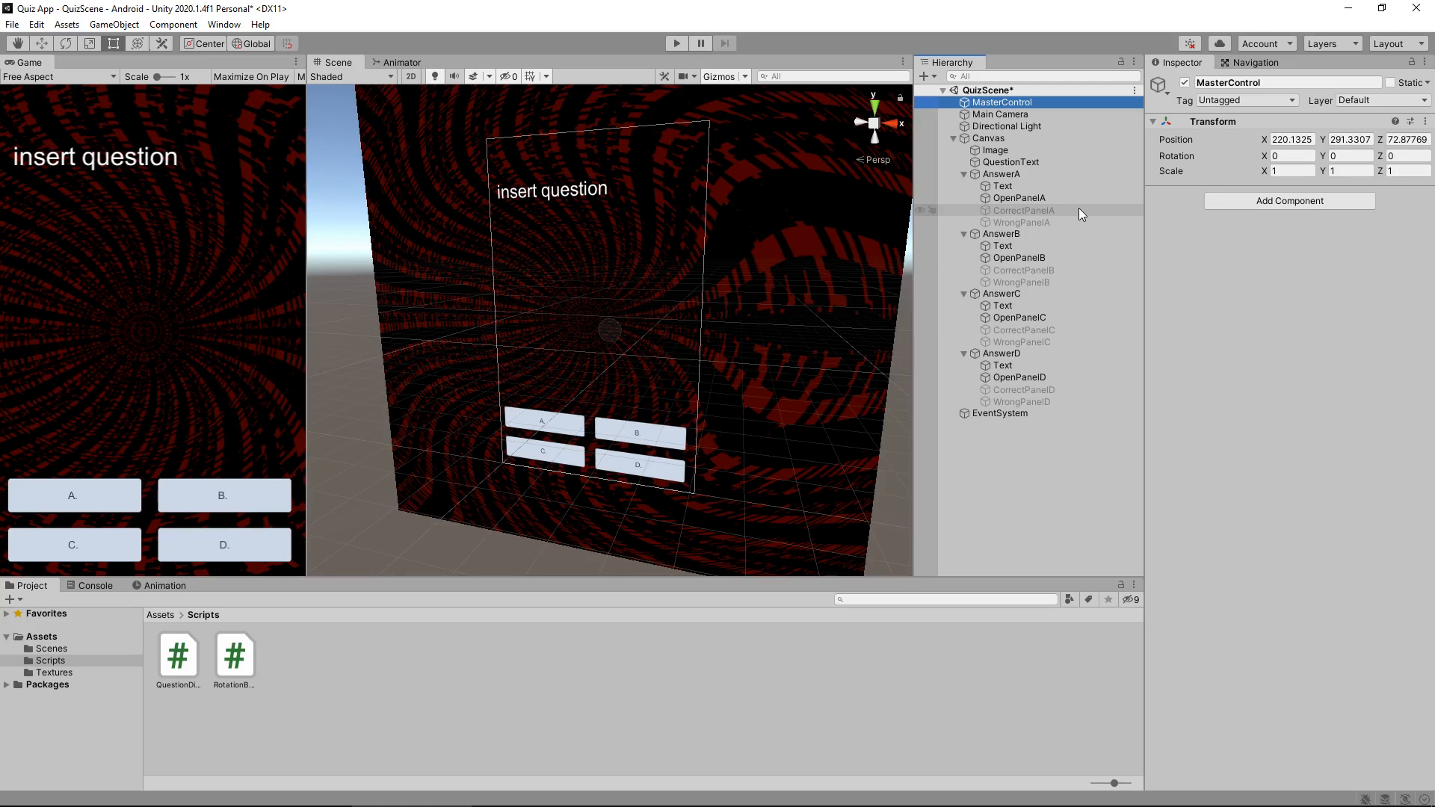
pyautogui.moveTo(803, 449)
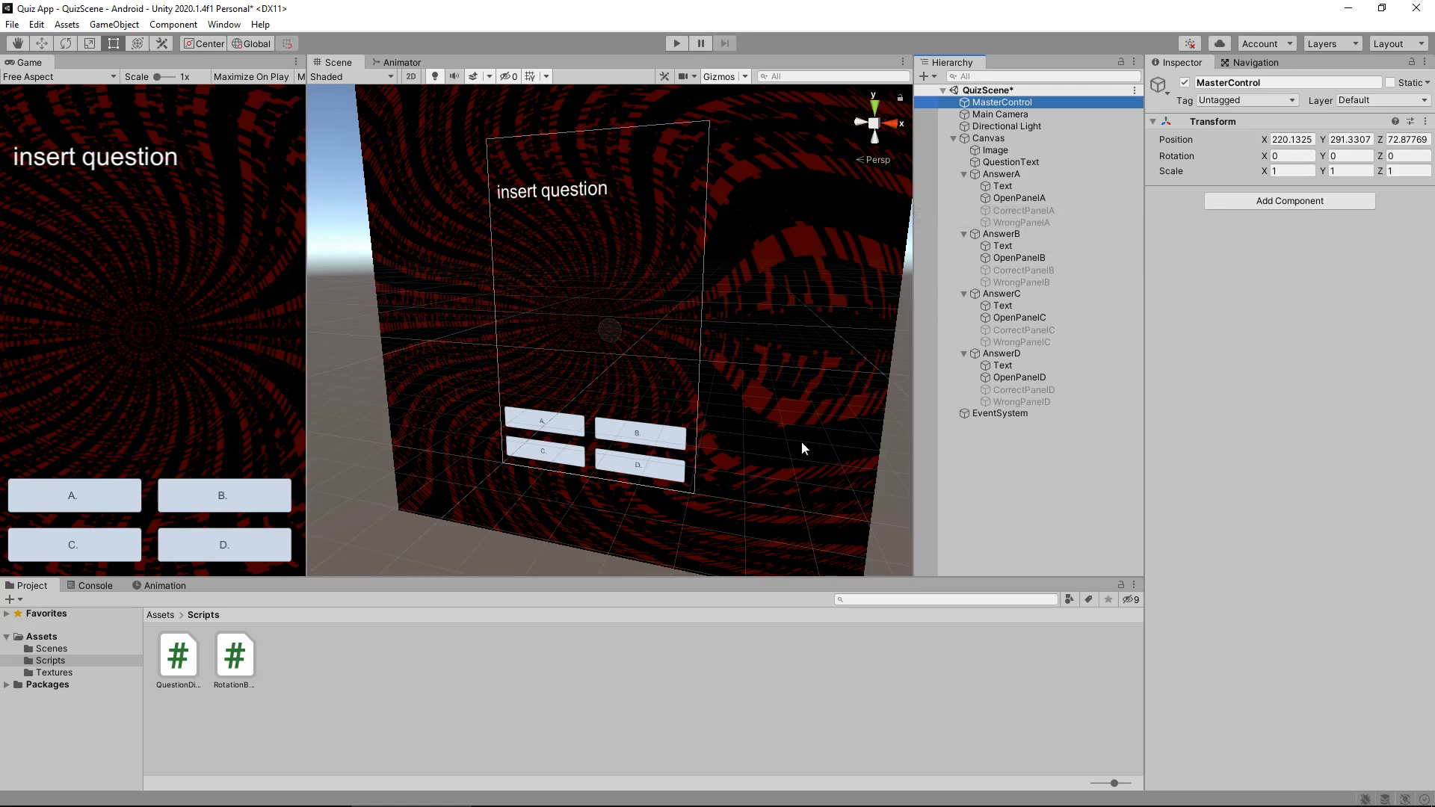
pyautogui.moveTo(181, 669)
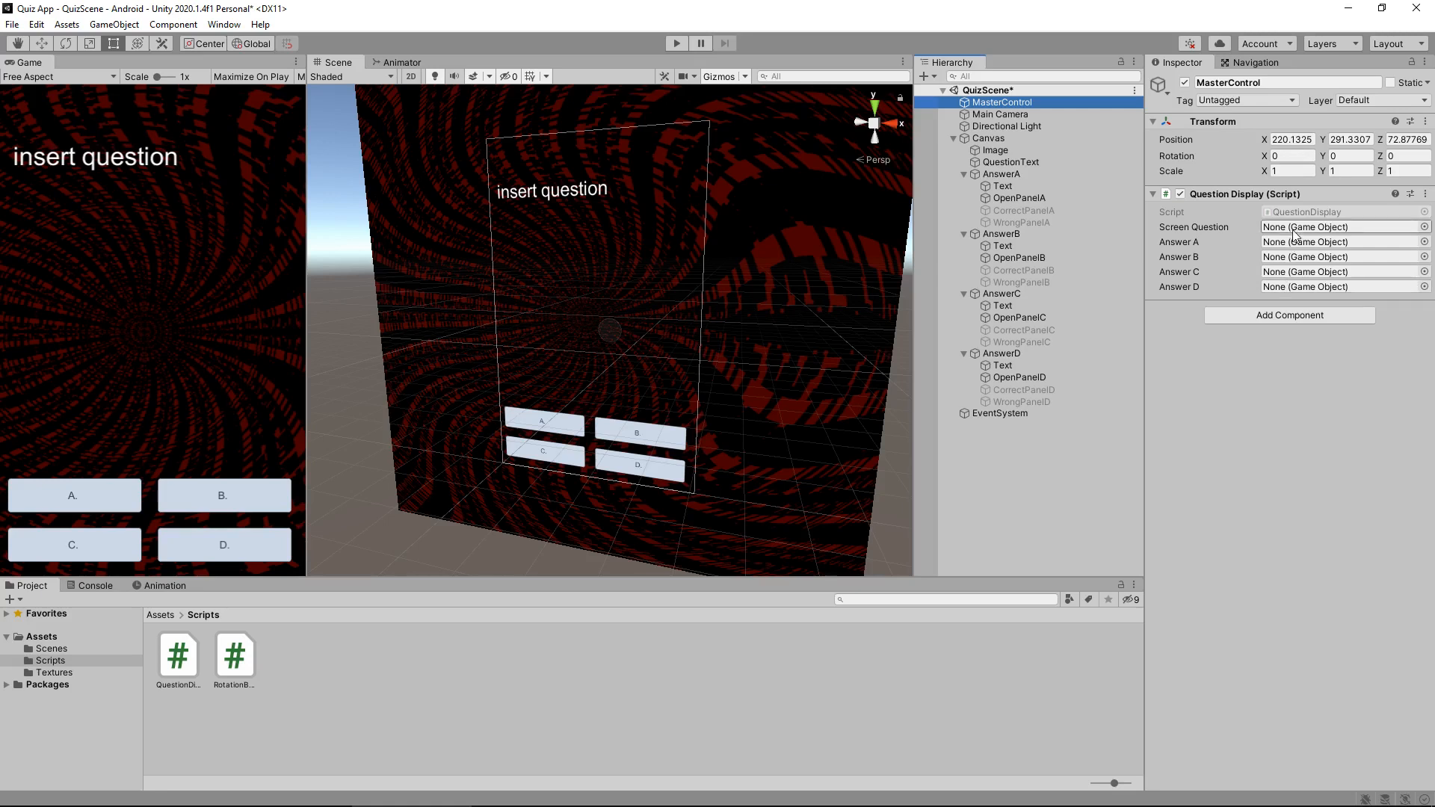
pyautogui.moveTo(1245, 410)
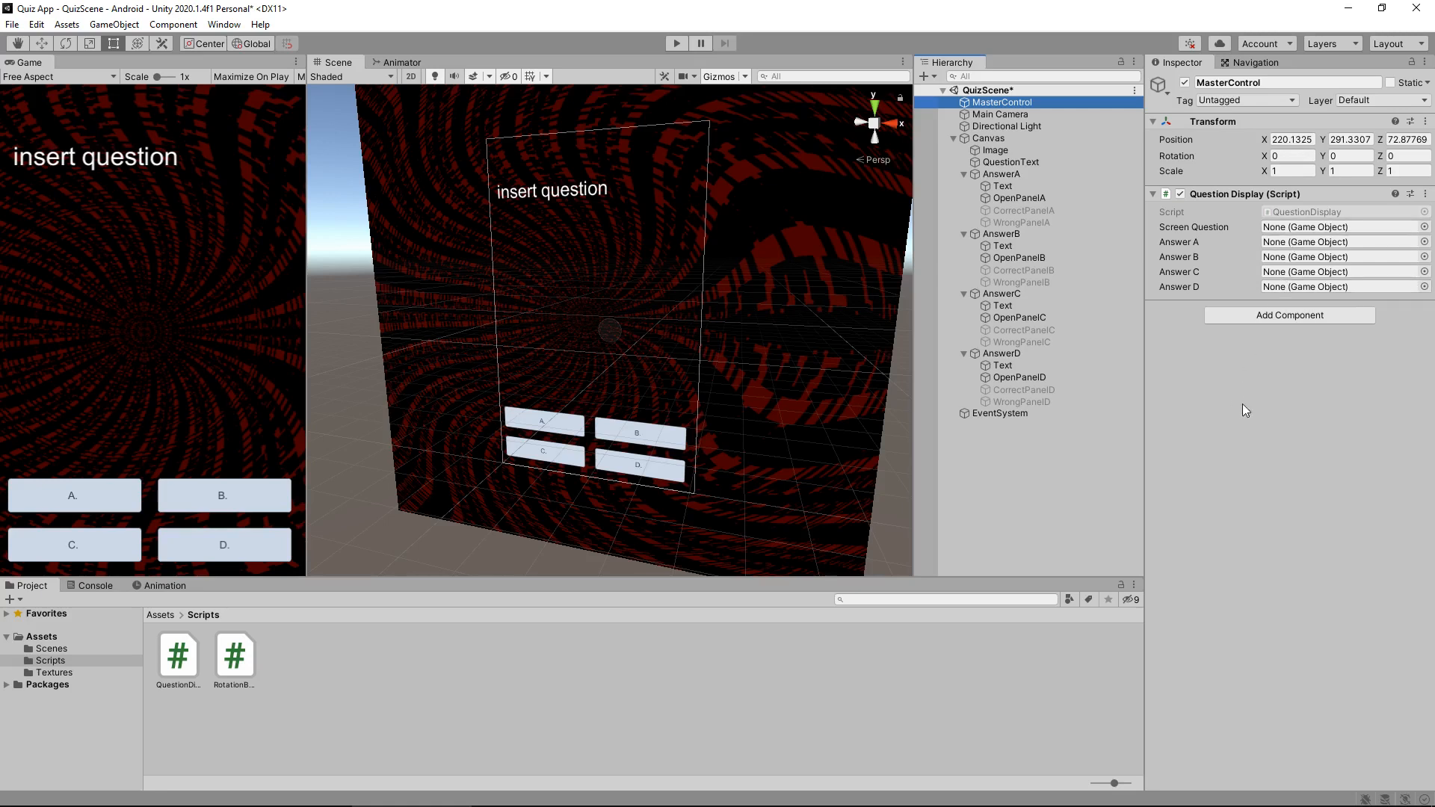
pyautogui.moveTo(1265, 409)
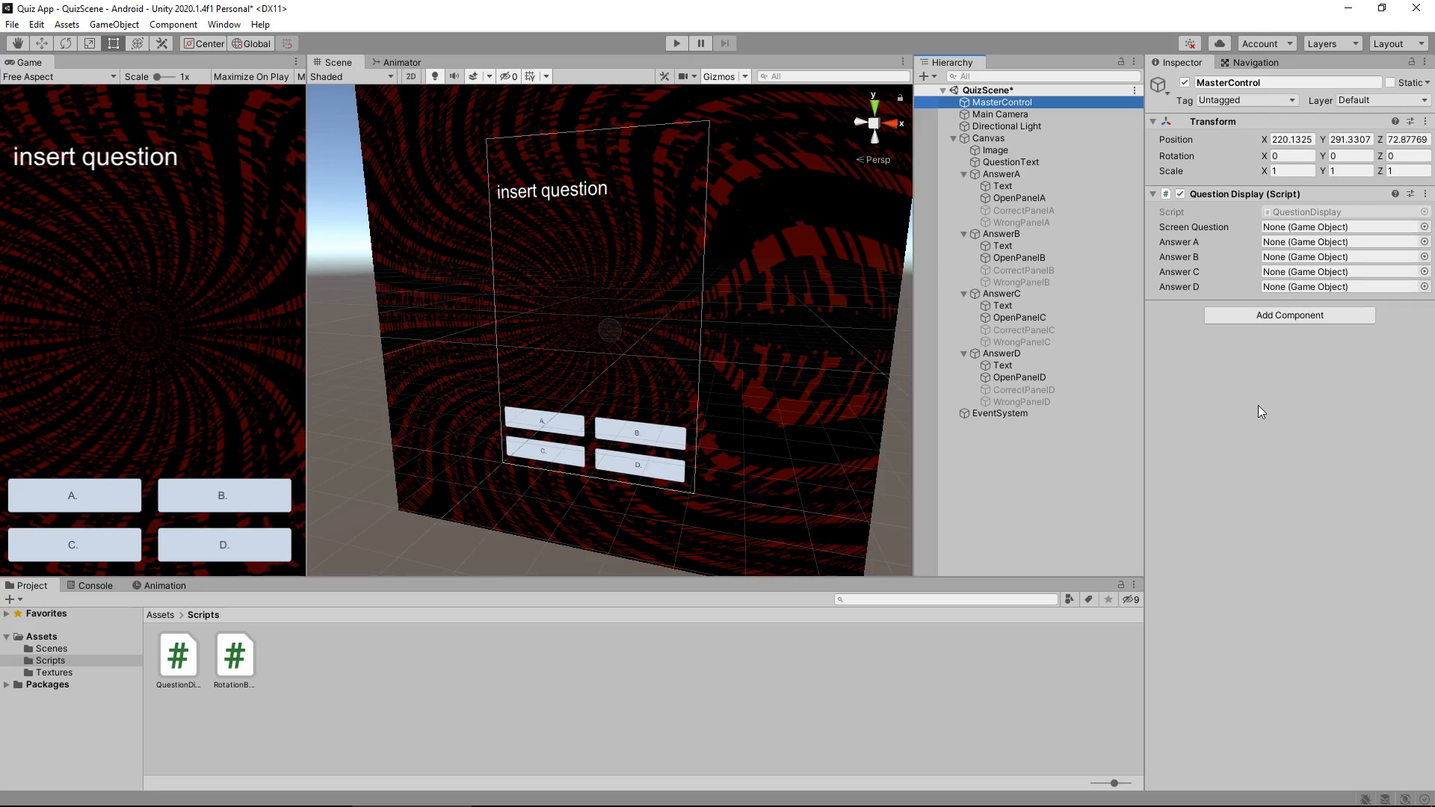
pyautogui.moveTo(1228, 236)
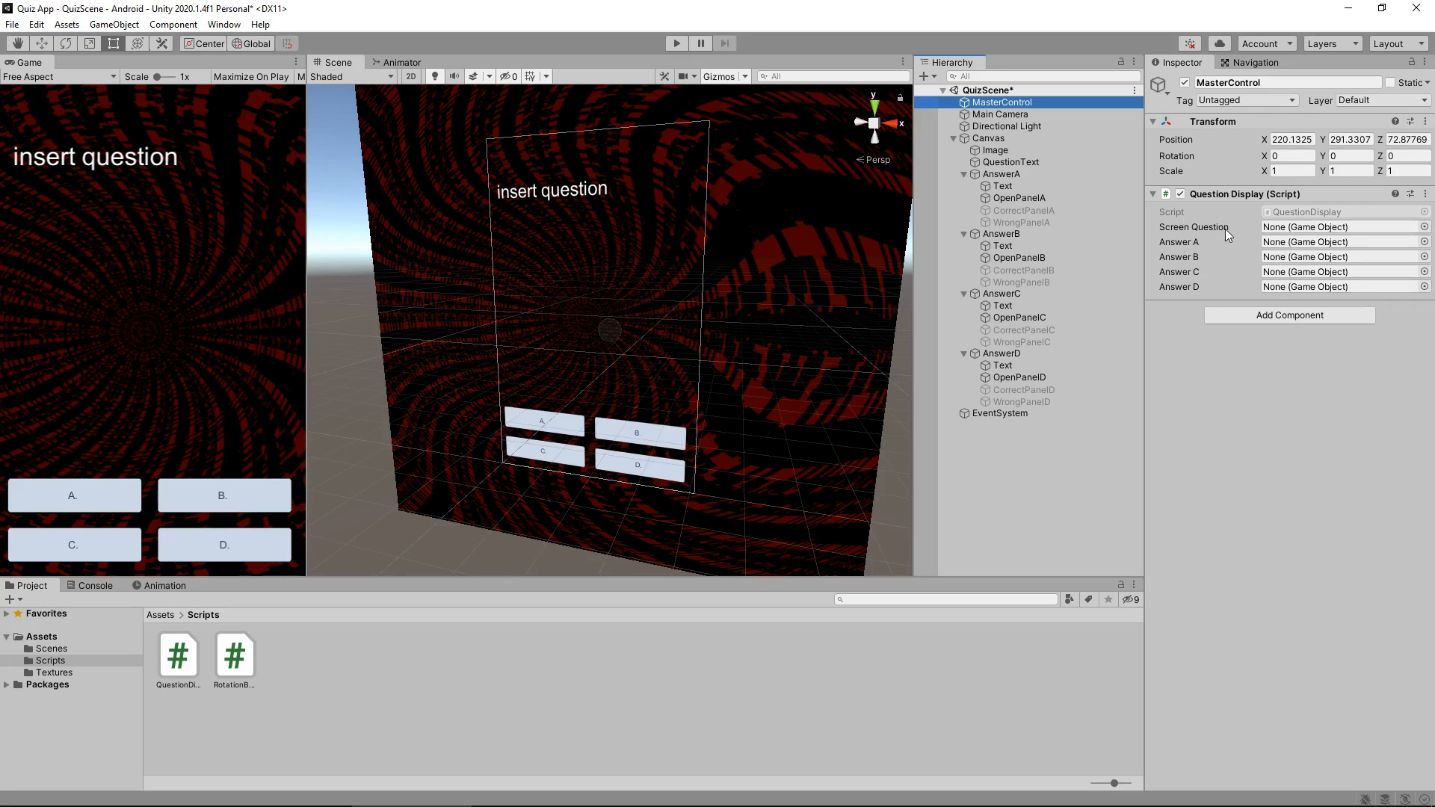
pyautogui.moveTo(1242, 236)
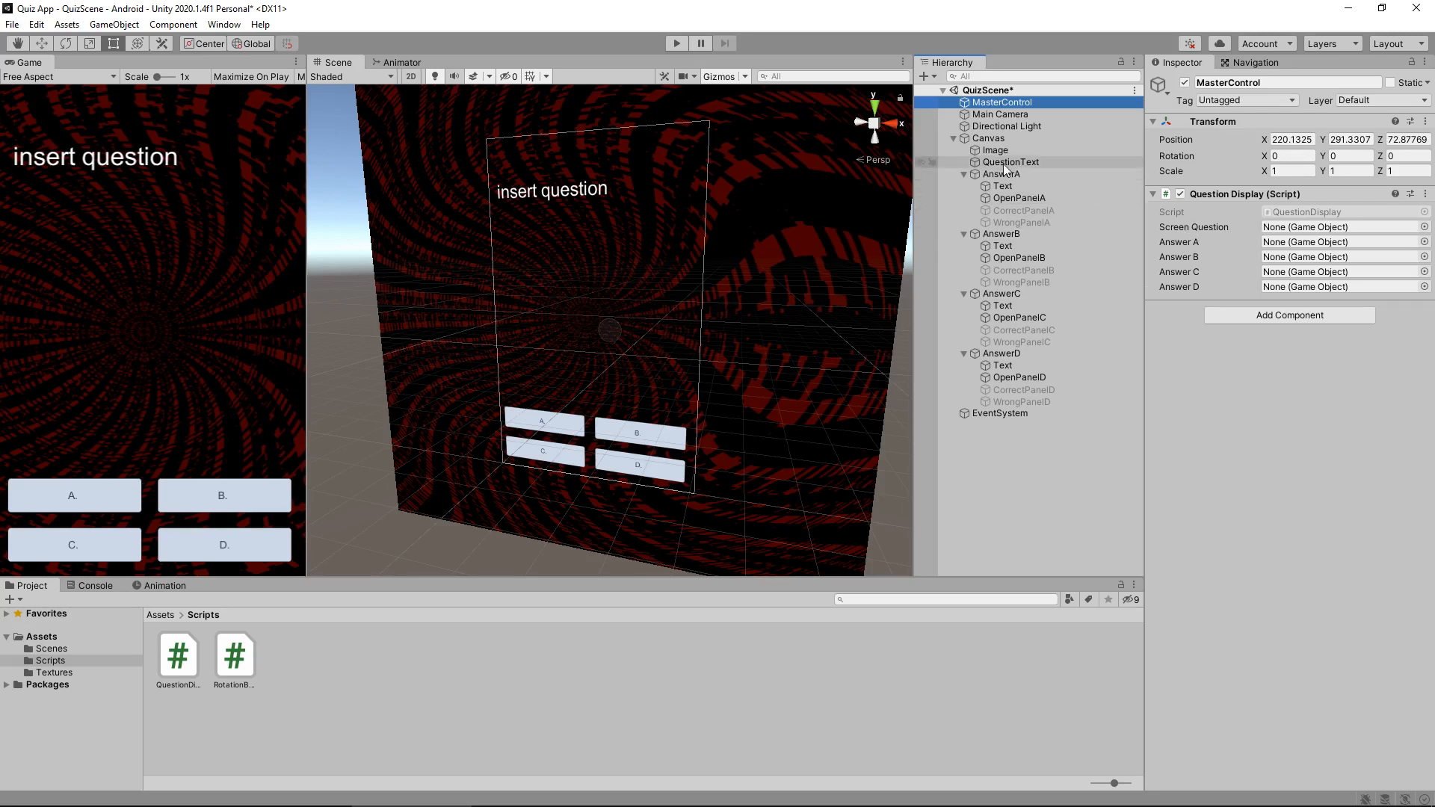
# - Link the Screen Question slot of QuestionDisplay on MasterControl to the QuestionText object
pyautogui.click(1011, 161)
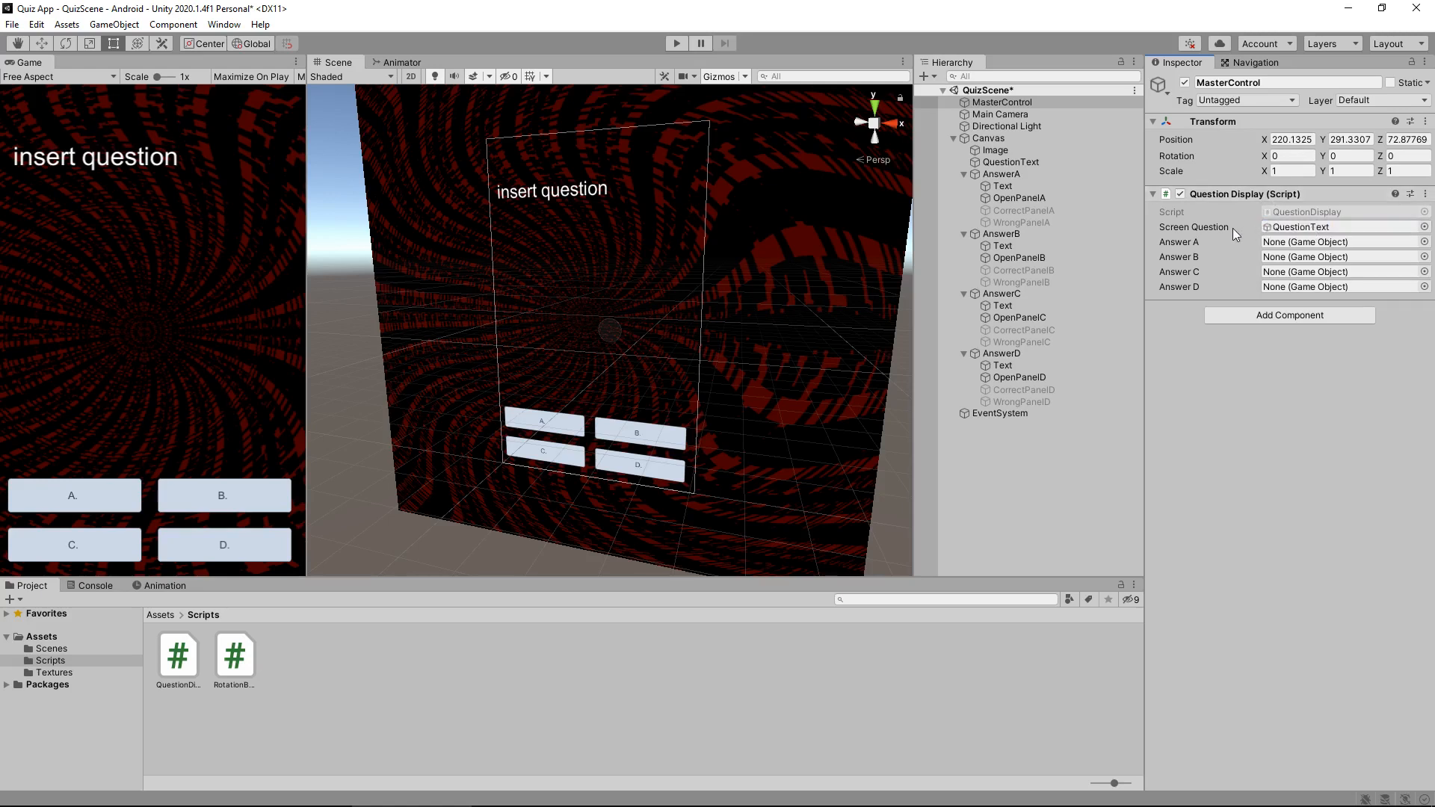
pyautogui.moveTo(1190, 242)
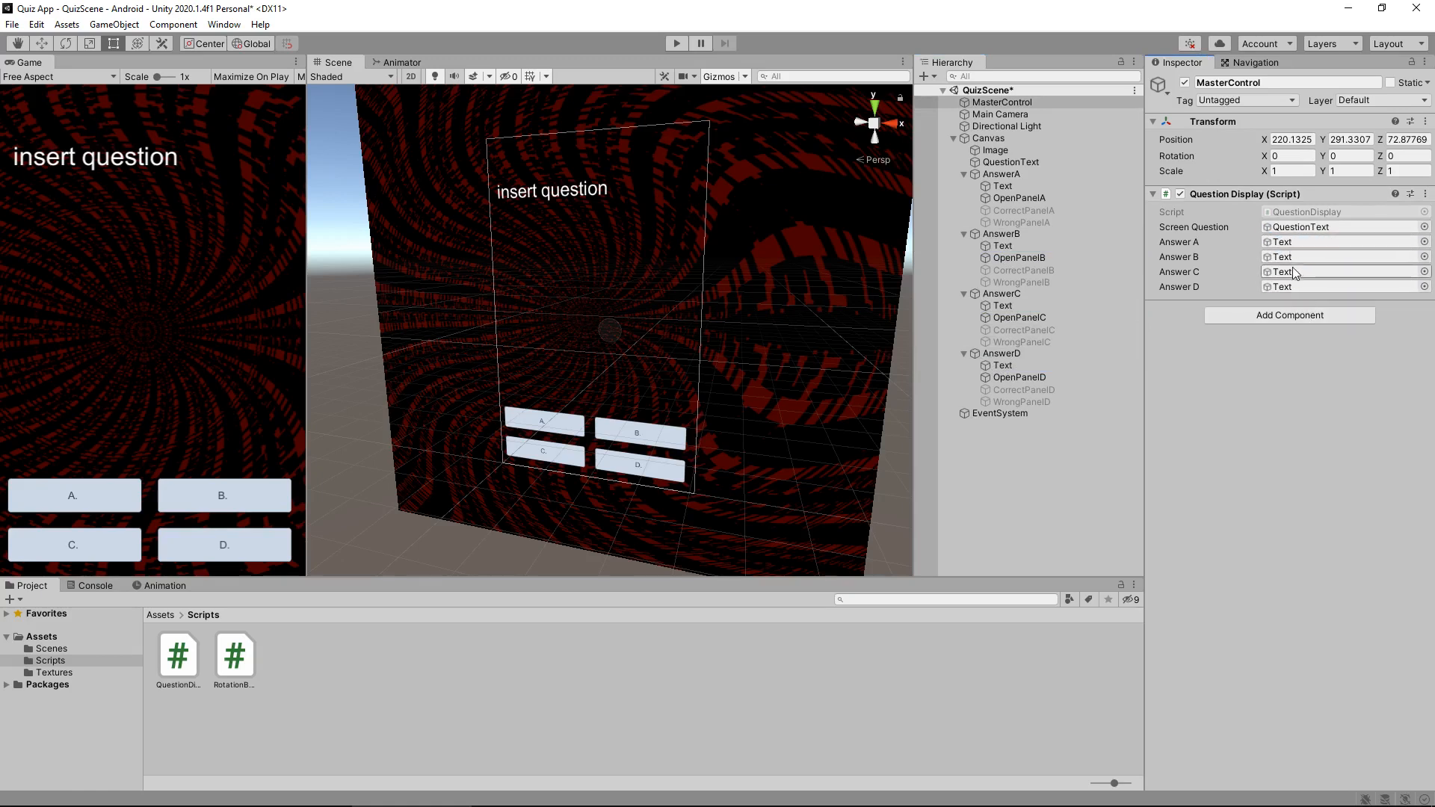
pyautogui.moveTo(1050, 376)
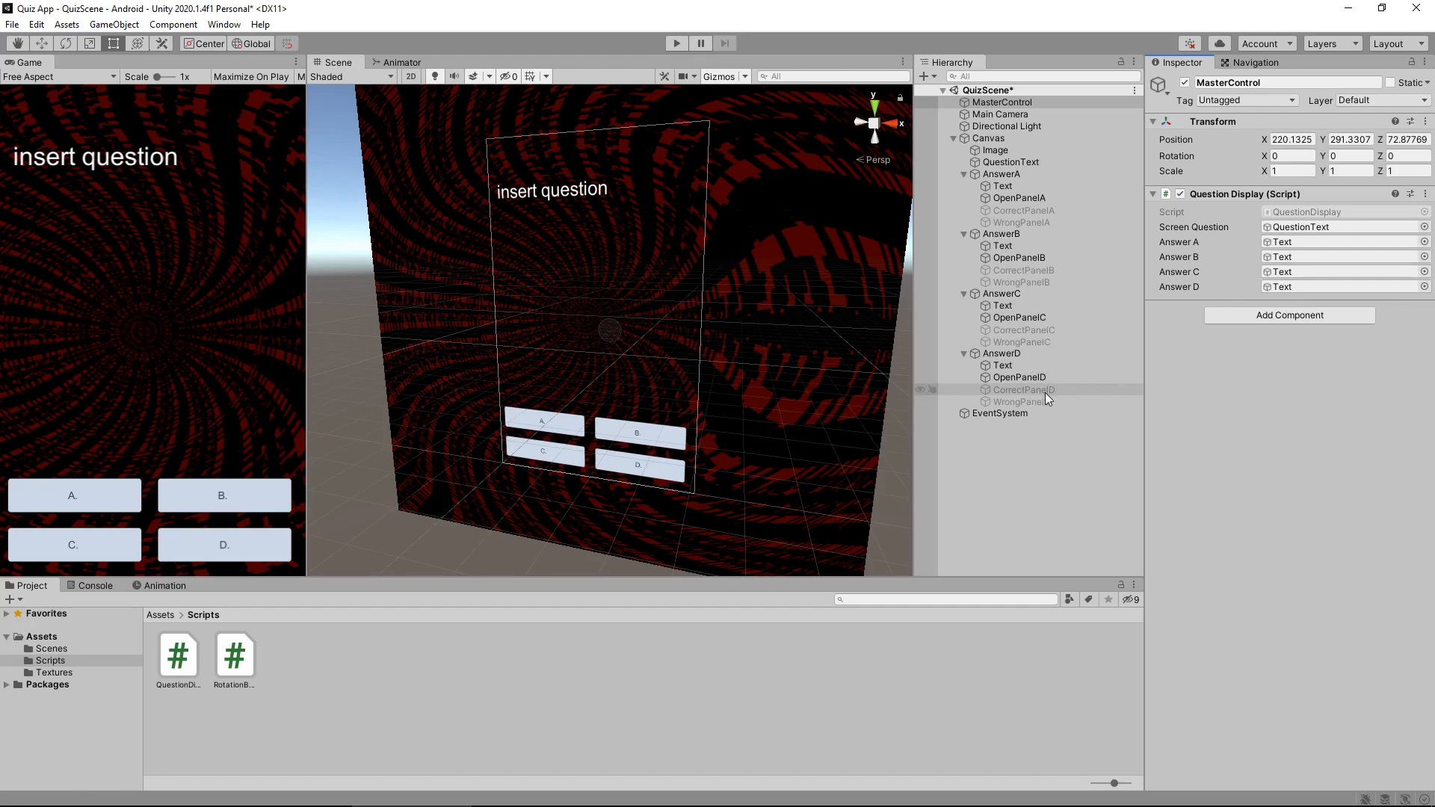
# - Enter Play mode so the wood chuck question and its four answers fill the Game view
pyautogui.click(676, 43)
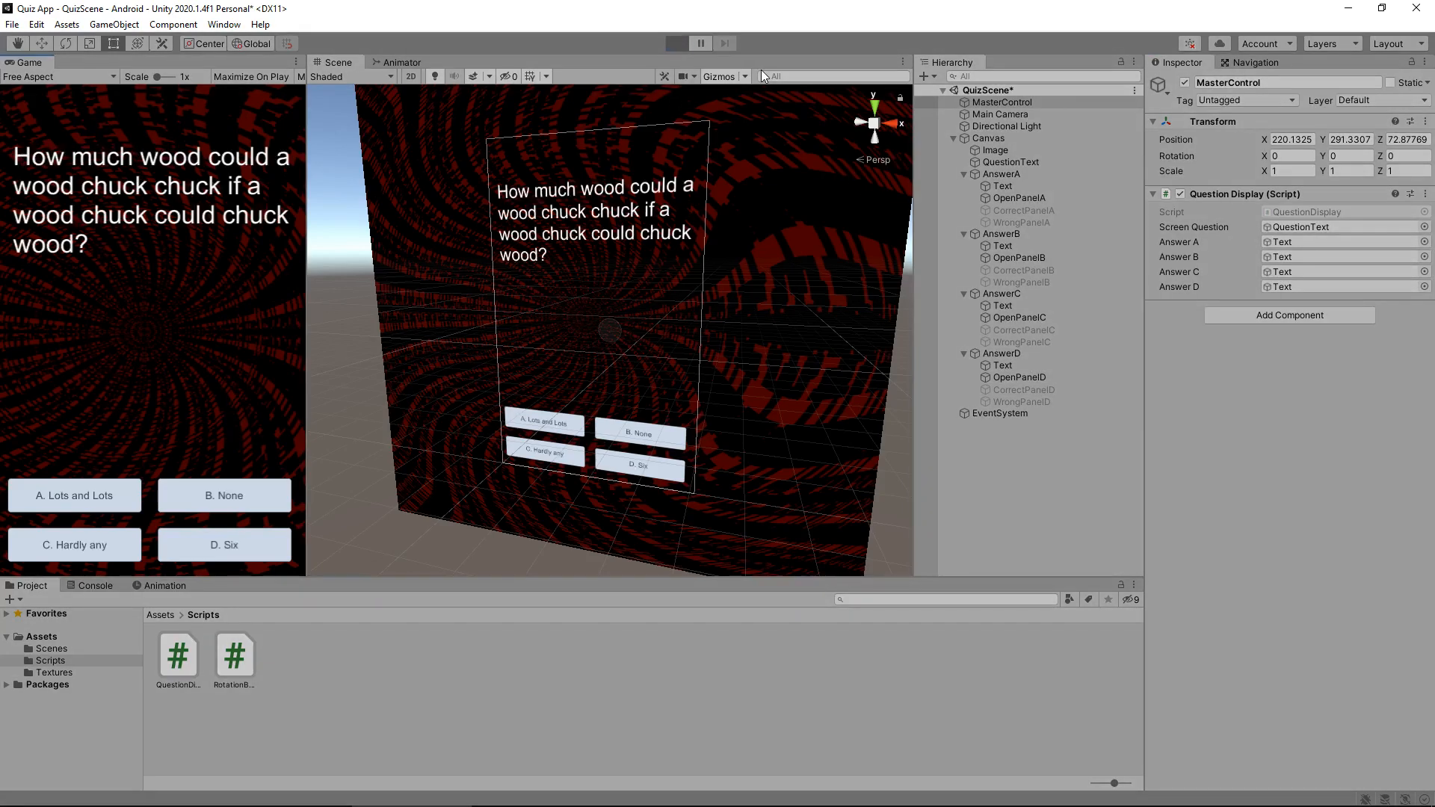
pyautogui.click(676, 44)
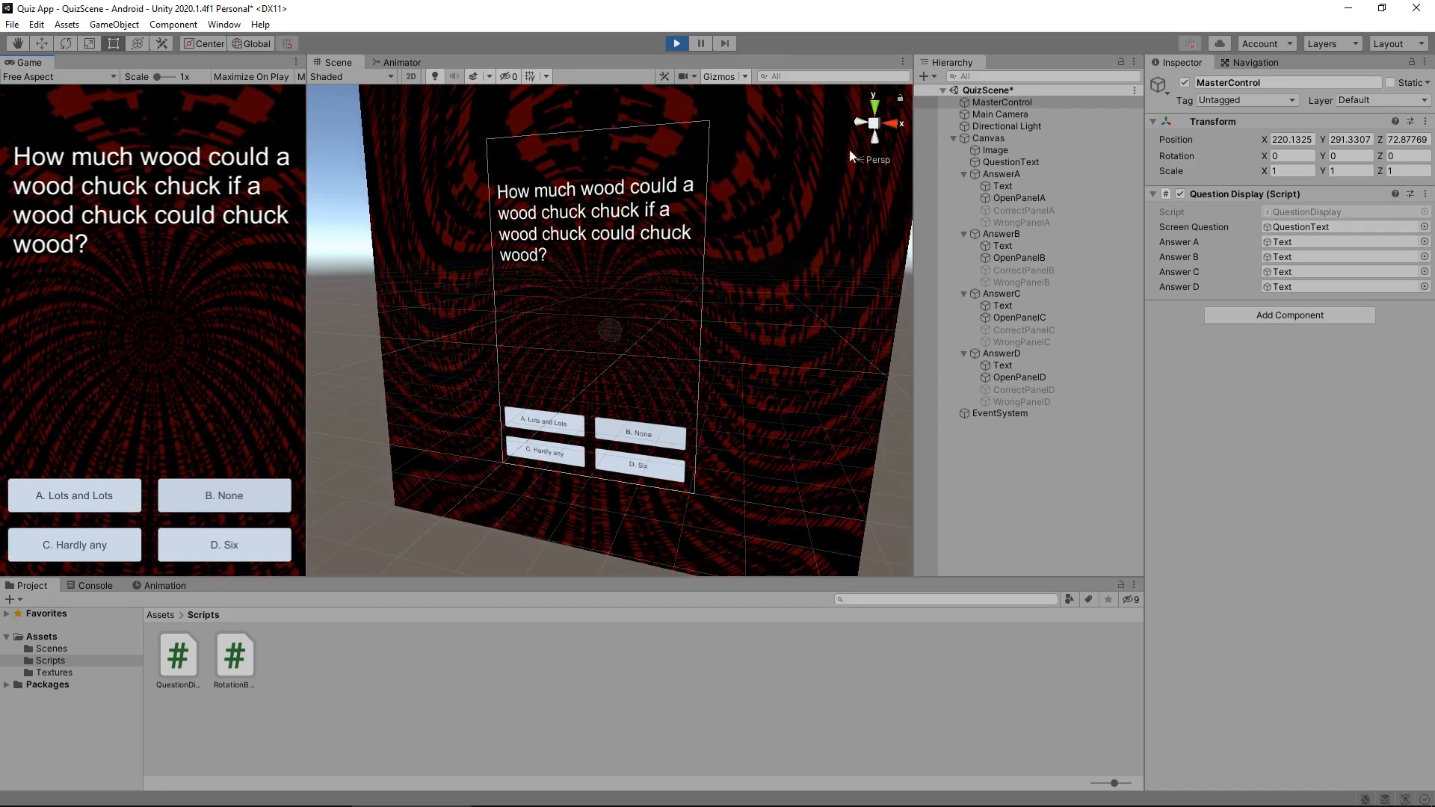
# - Stop Play mode so the scene returns to the placeholder question and bare answer letters
pyautogui.click(675, 43)
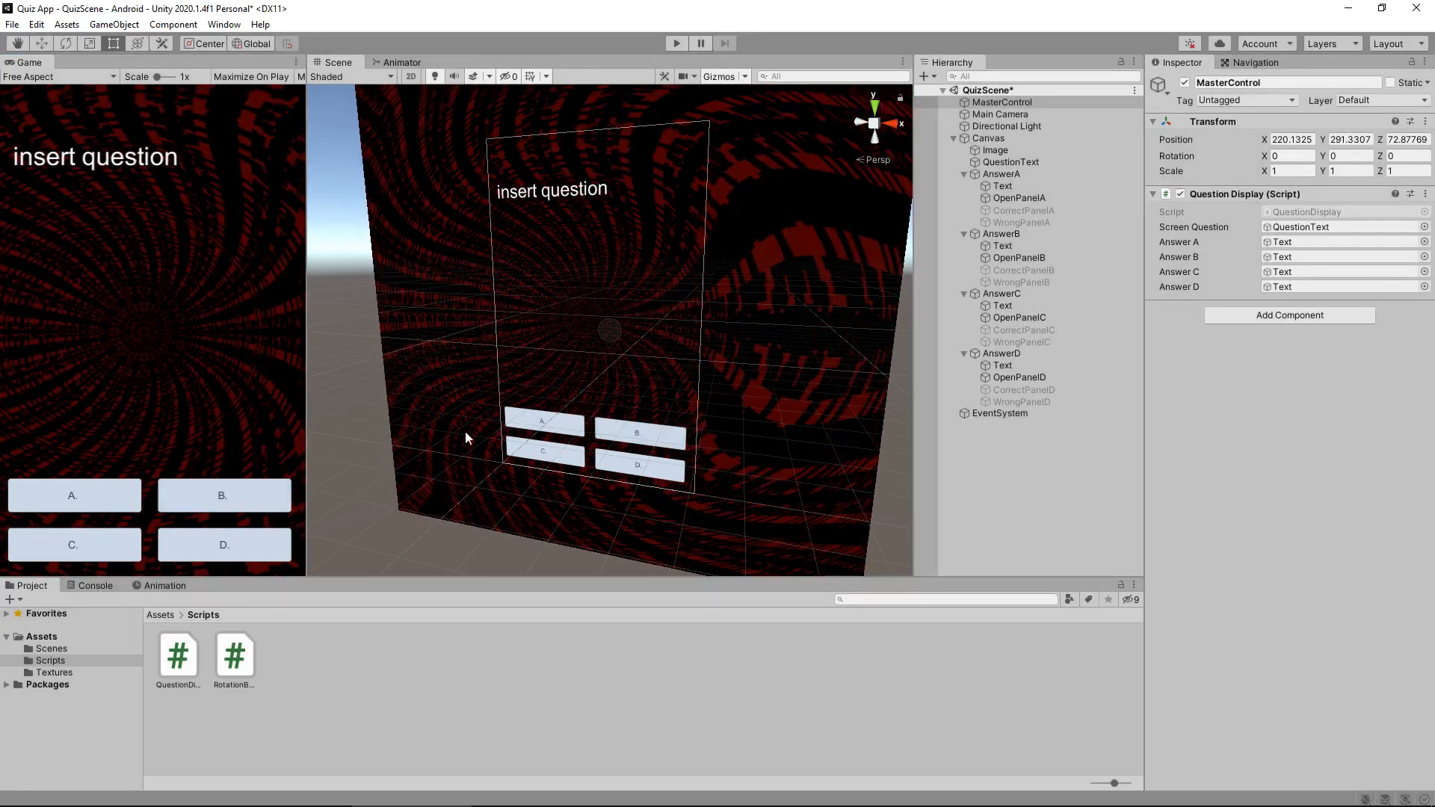
pyautogui.moveTo(367, 651)
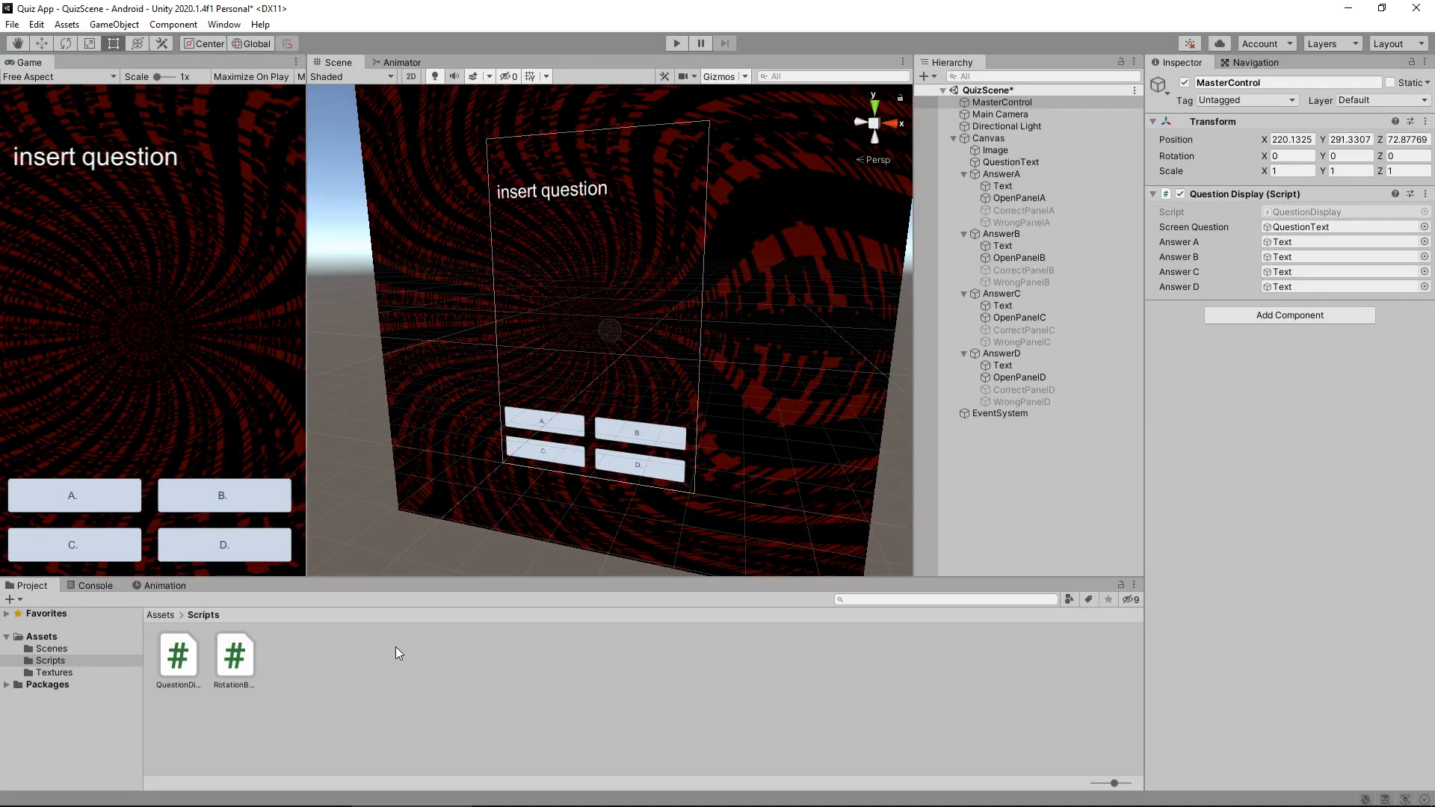
pyautogui.moveTo(494, 653)
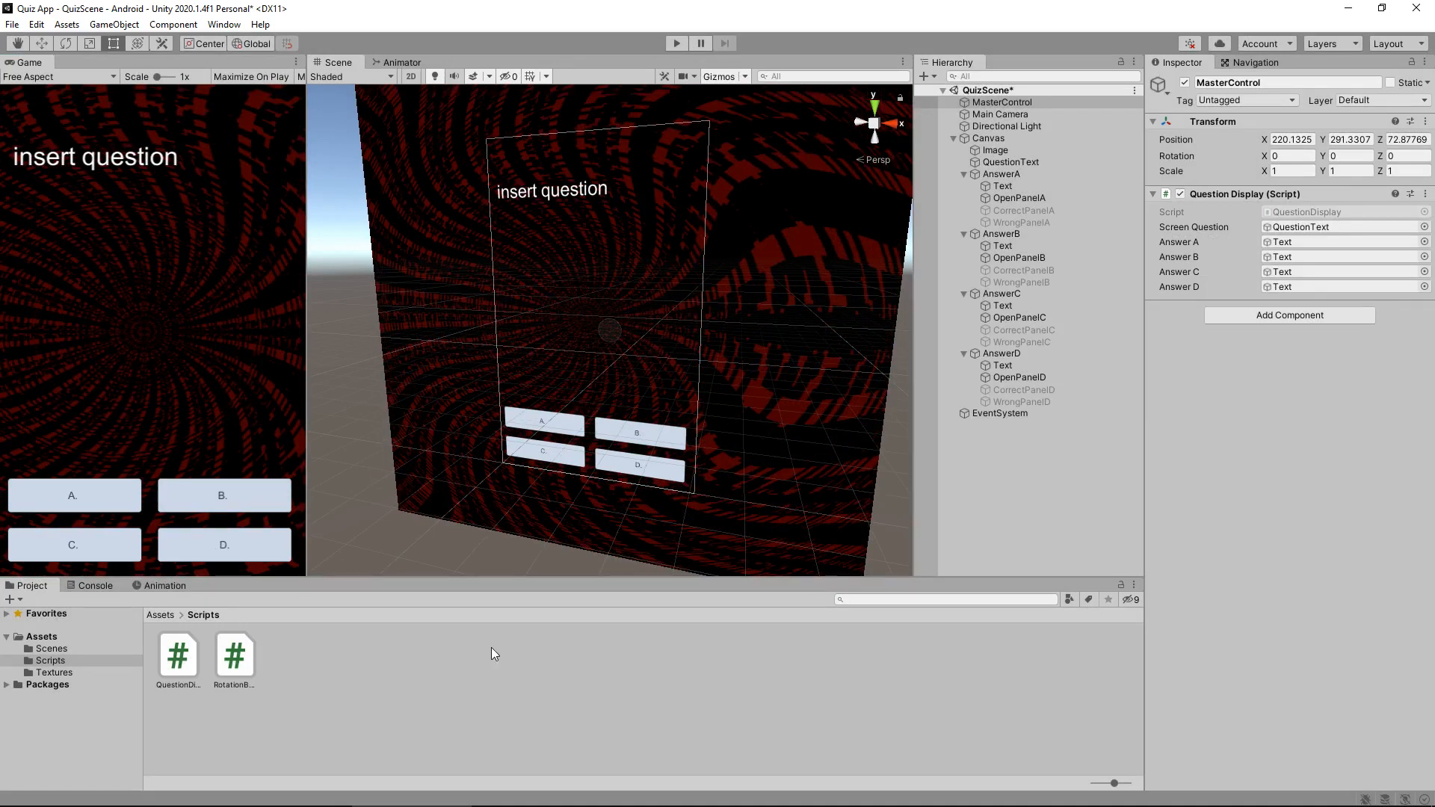
pyautogui.moveTo(501, 655)
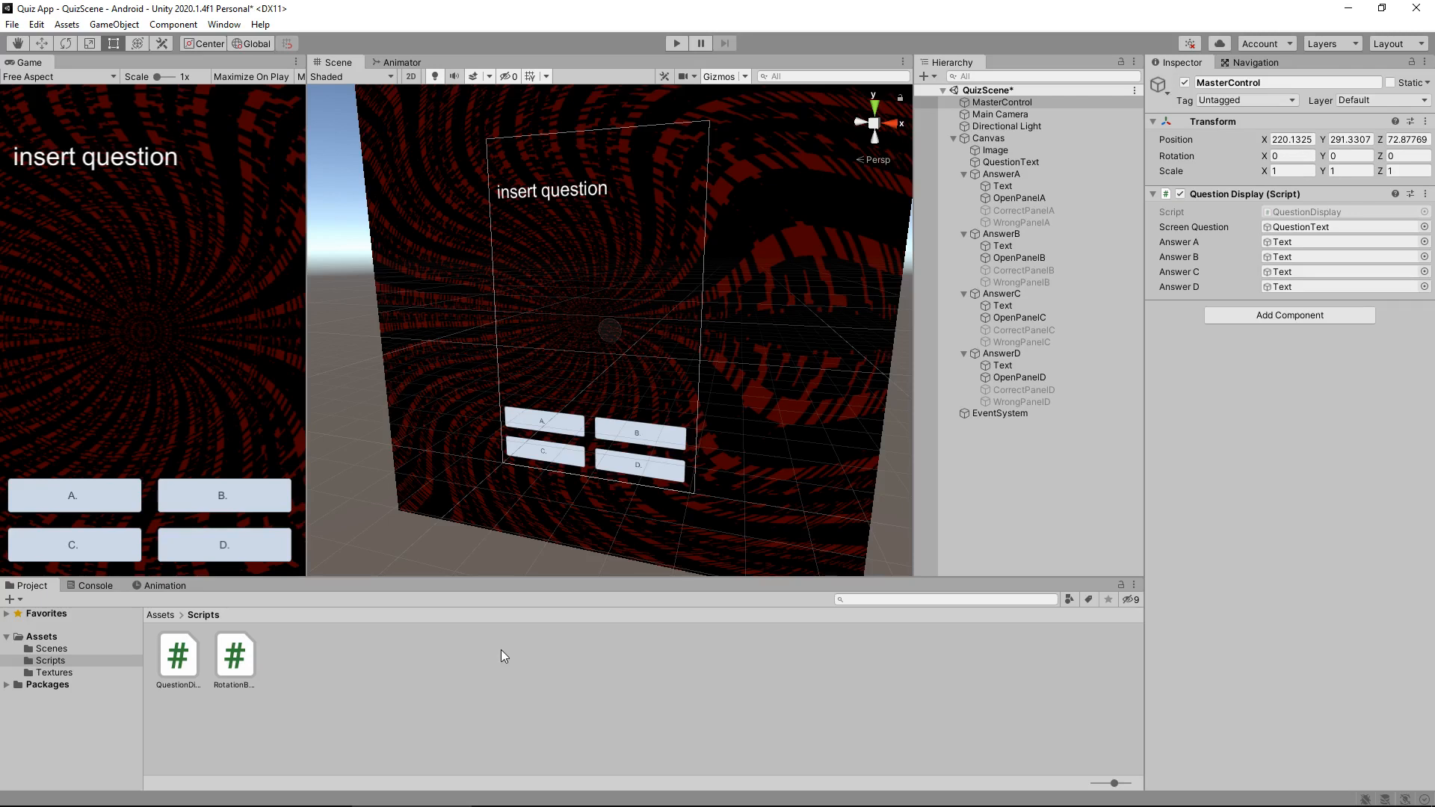
pyautogui.moveTo(504, 663)
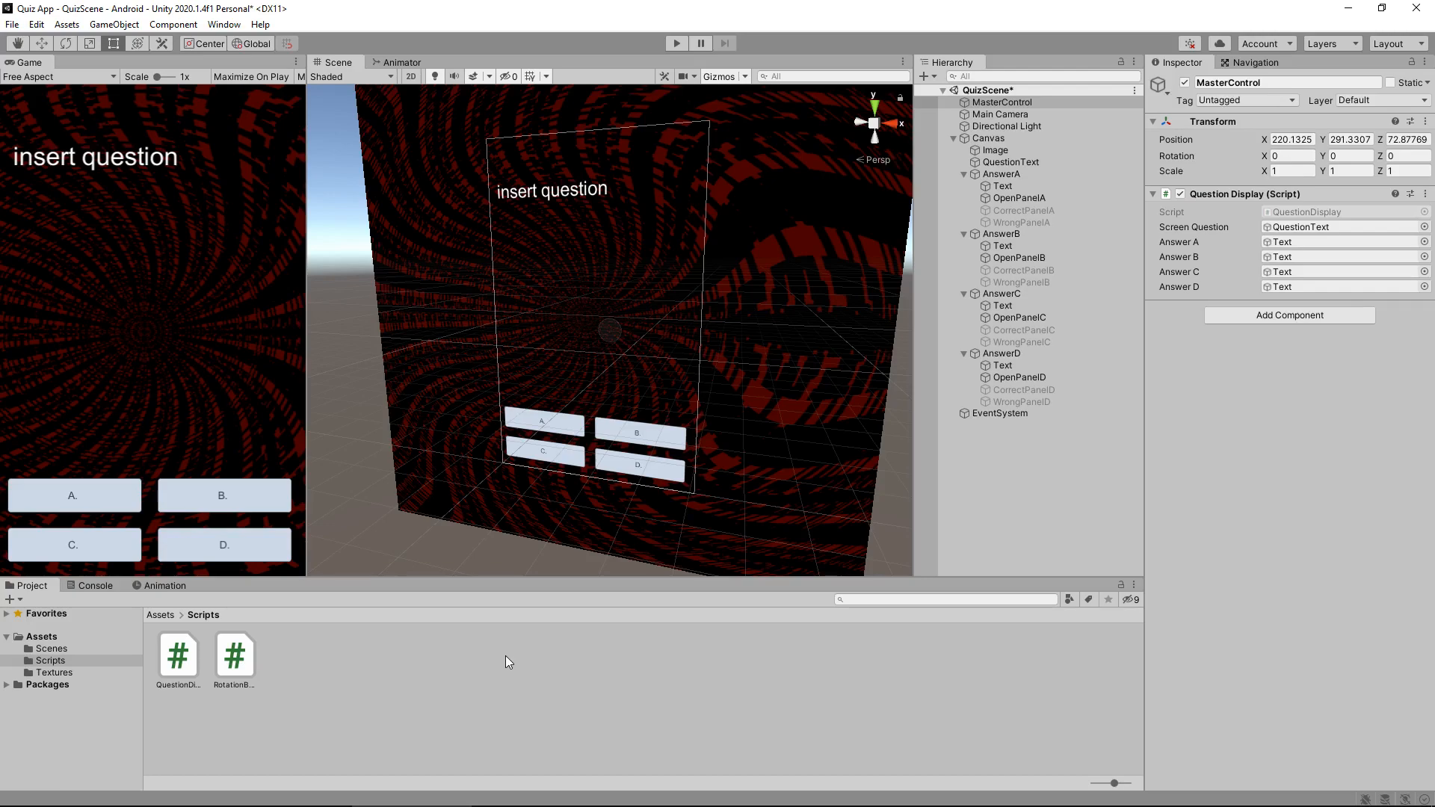
pyautogui.moveTo(180, 658)
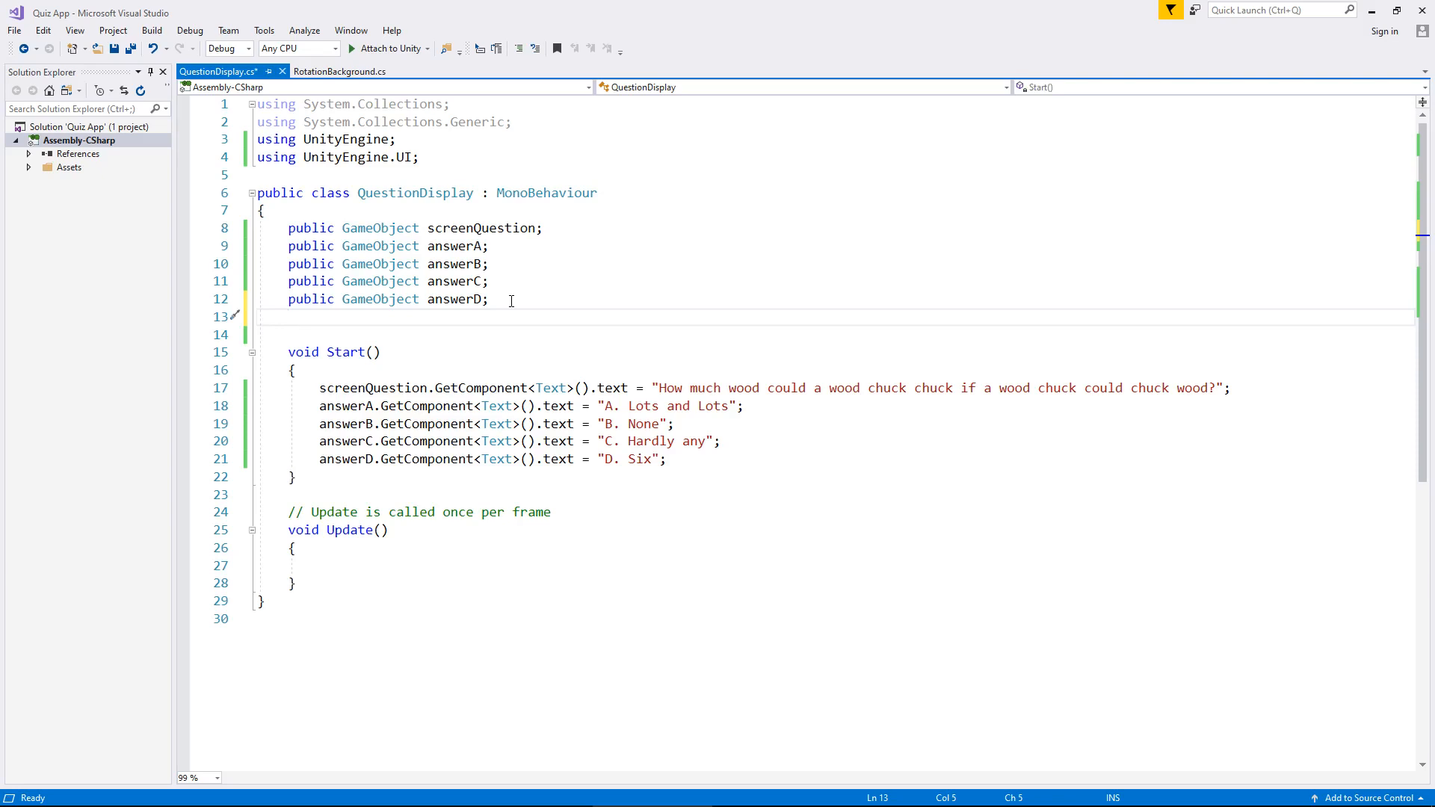
# - Declare the field public static string newQuestion below the answerD field
pyautogui.write('public static')
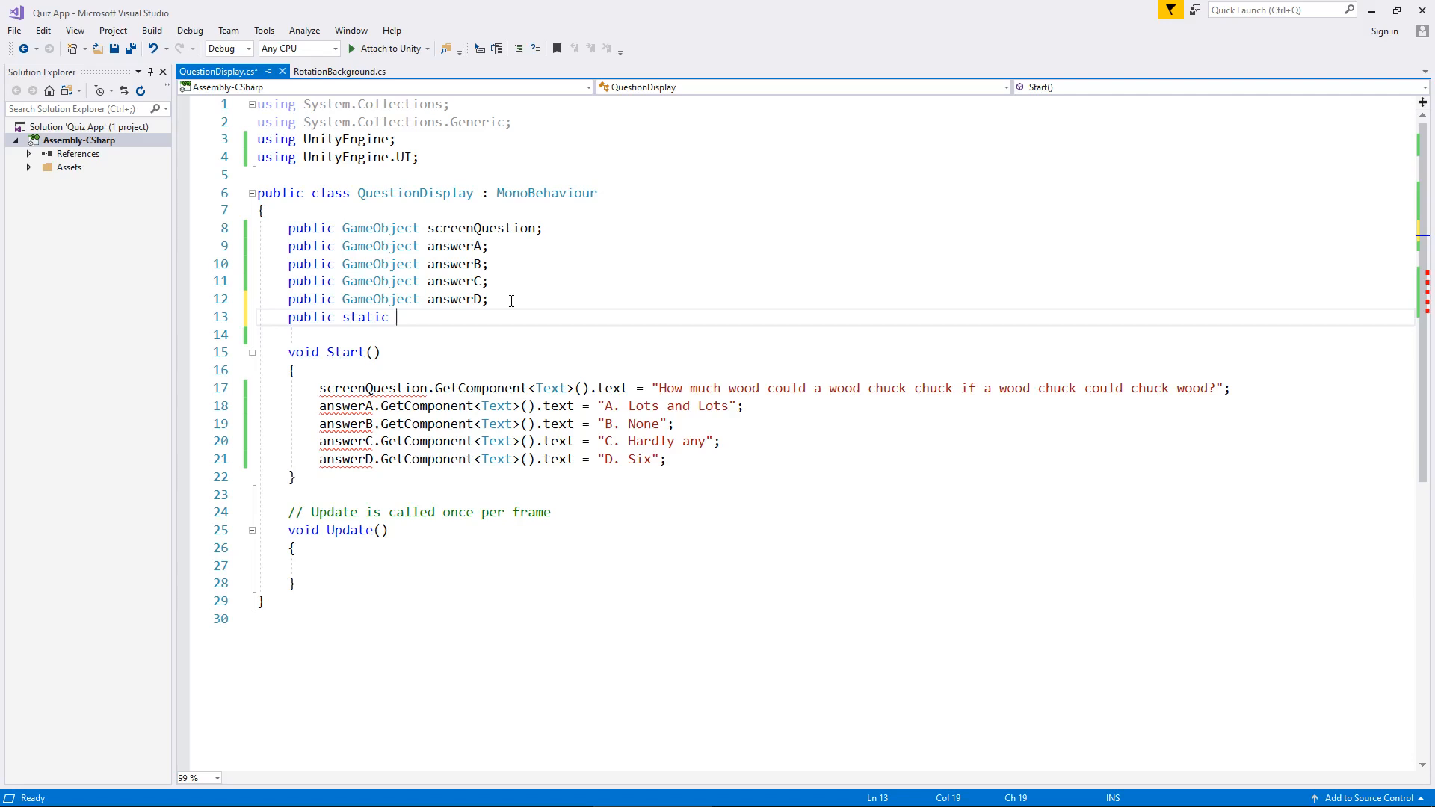
pyautogui.write('string')
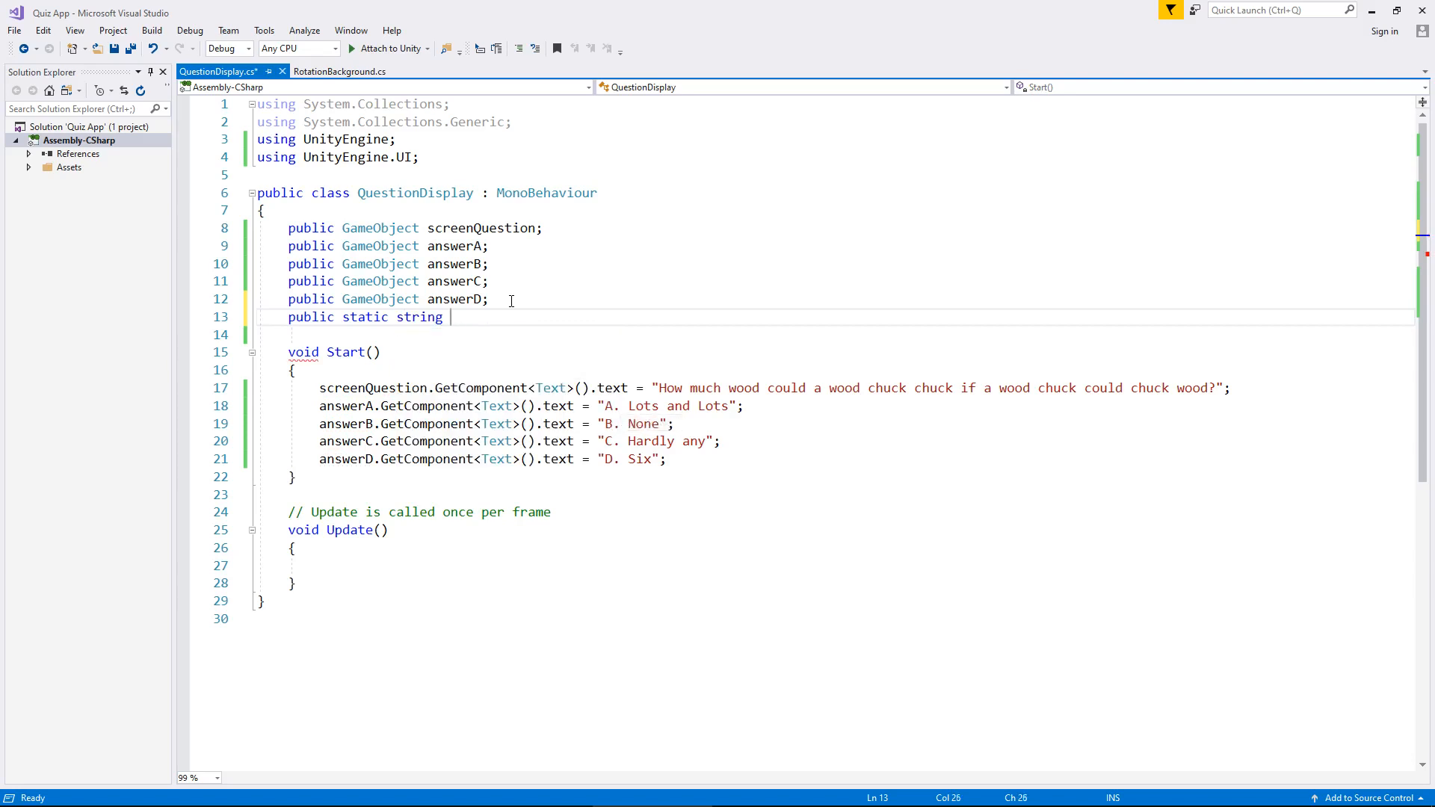
pyautogui.moveTo(619, 395)
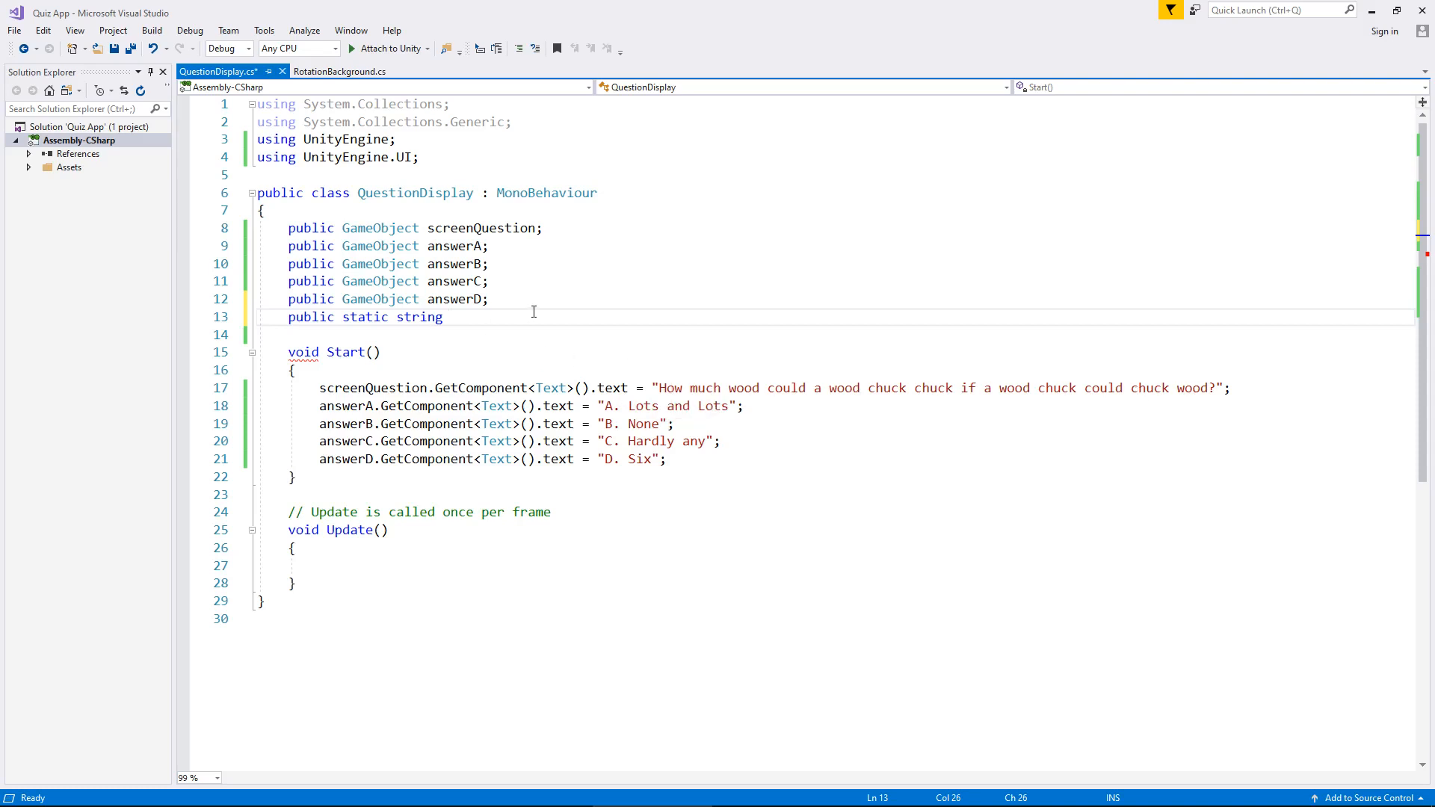
pyautogui.write('ne')
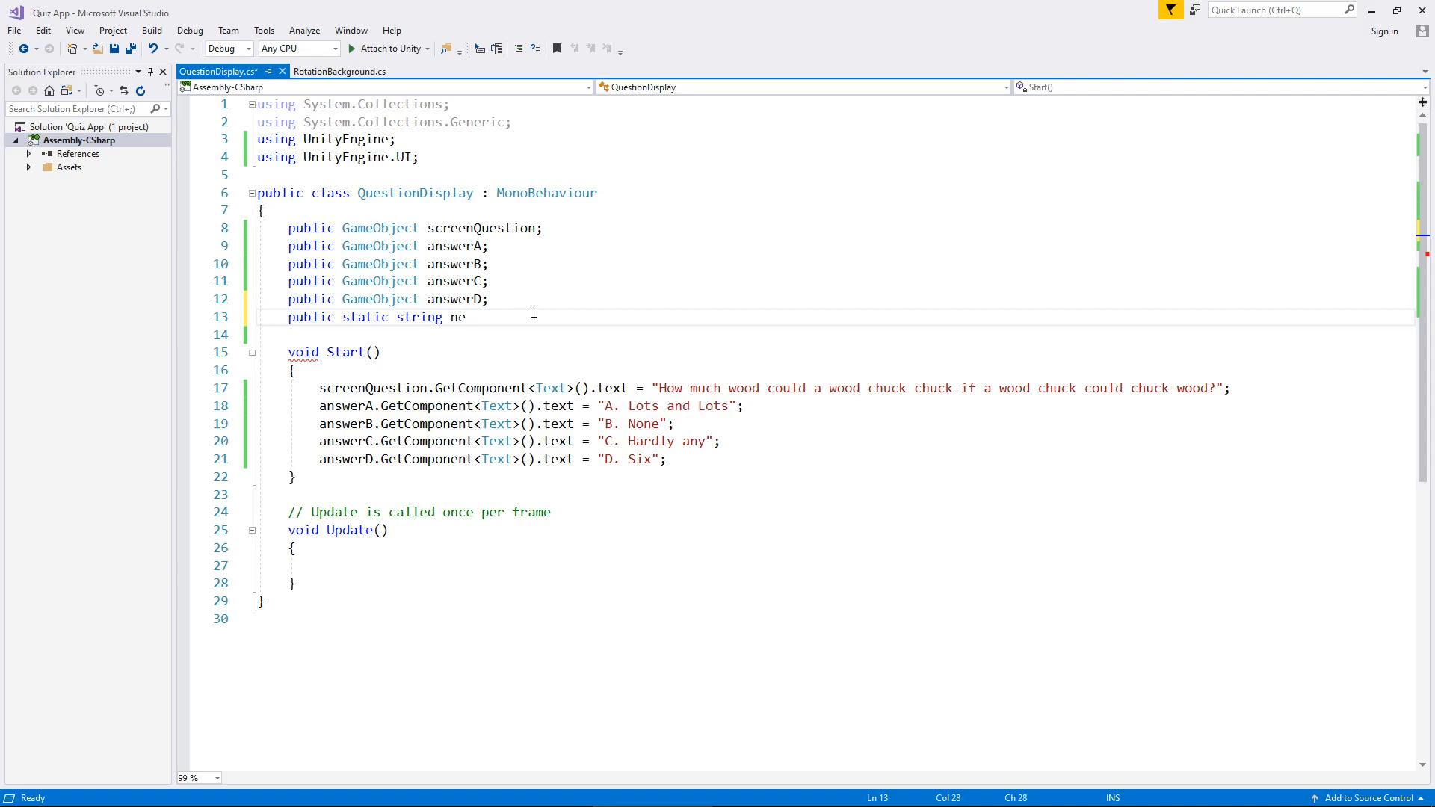
pyautogui.write('wSeq')
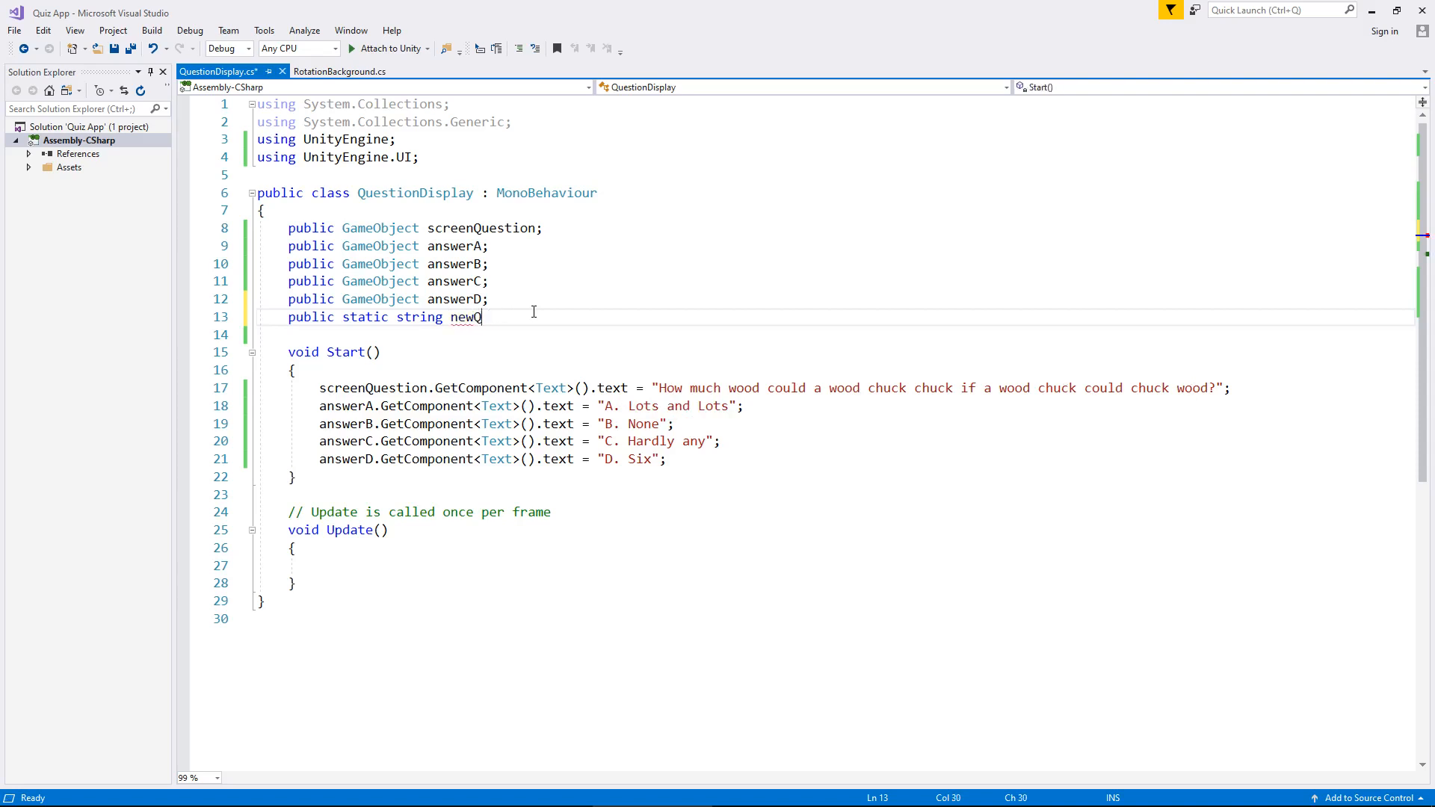
pyautogui.write('uestion')
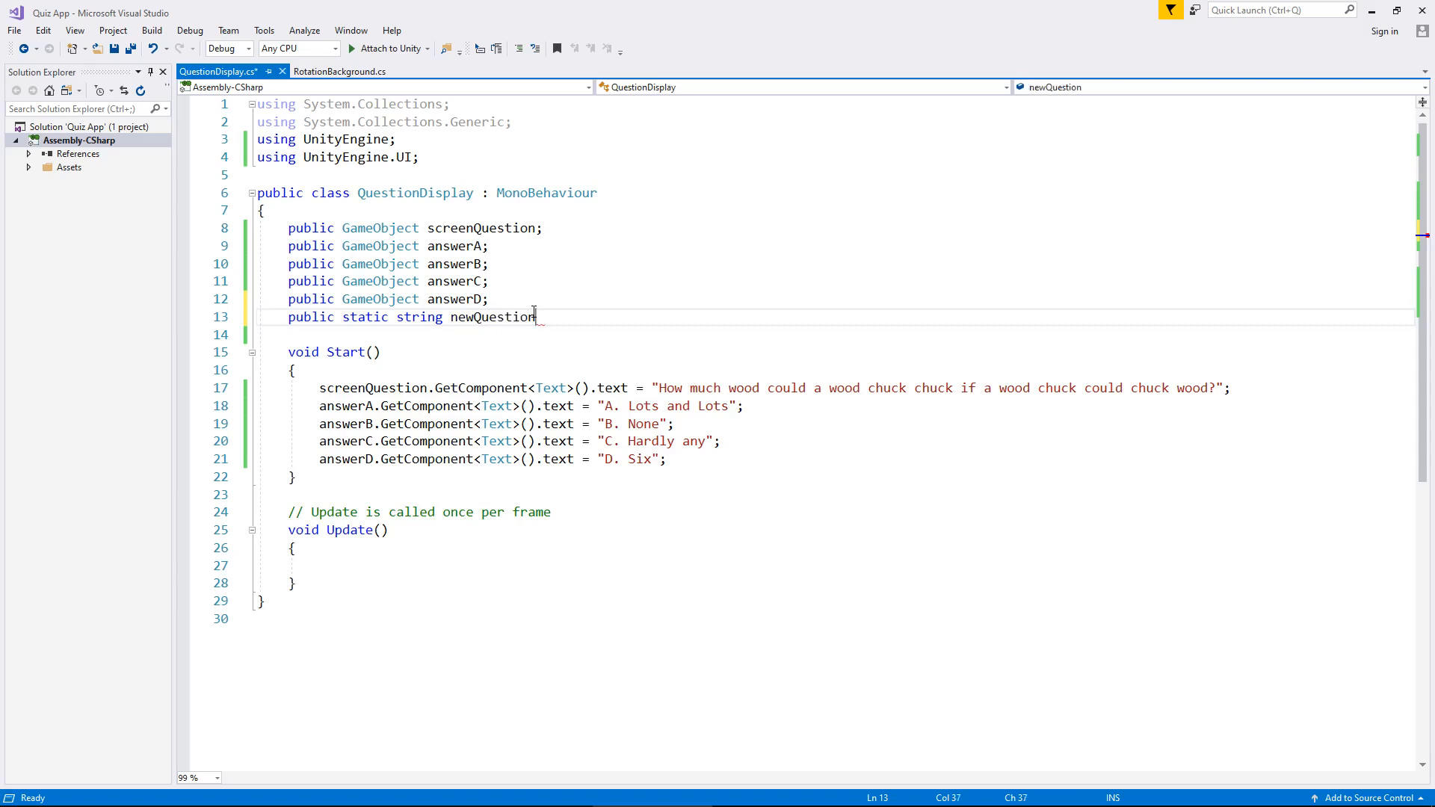
pyautogui.press('enter')
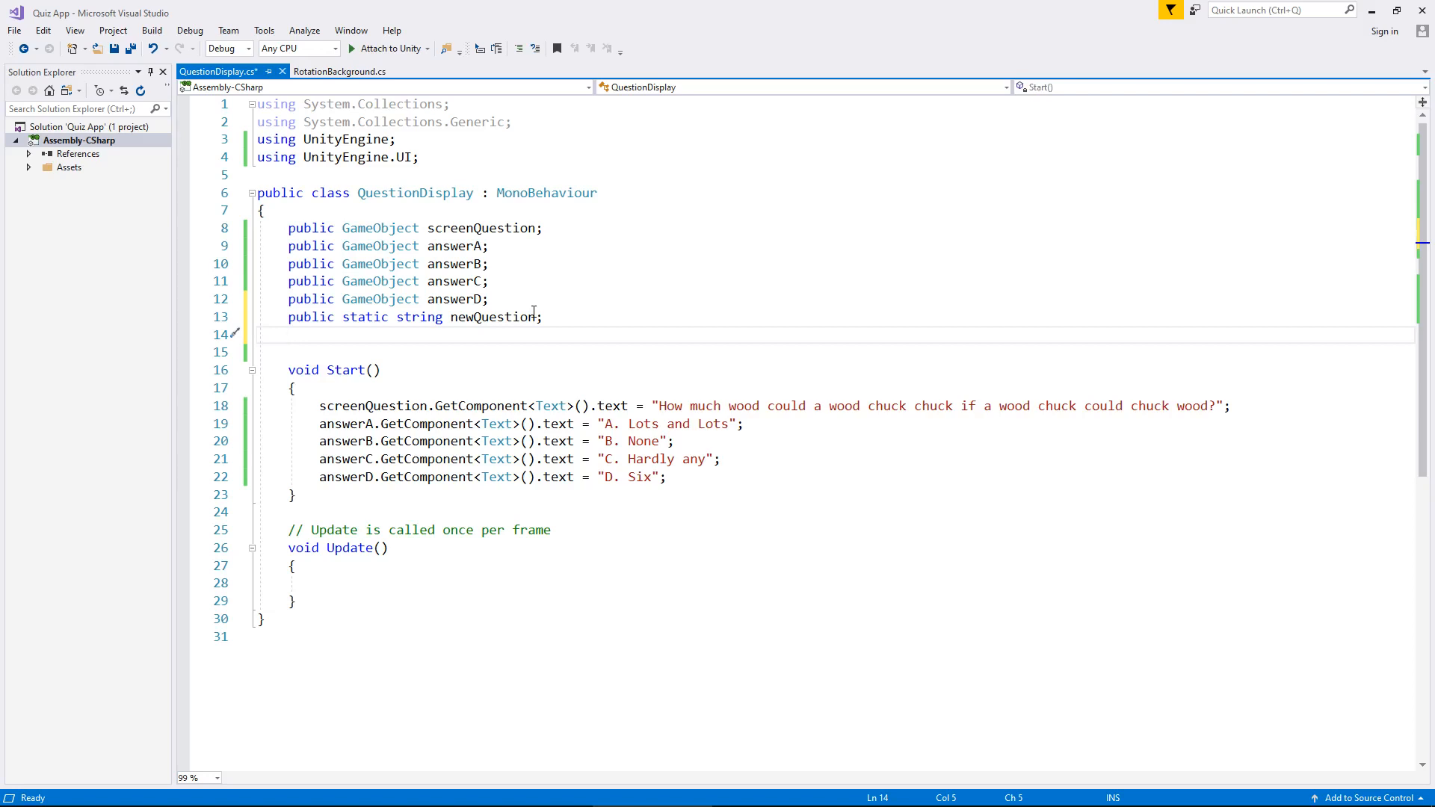
# - Declare public static string newA and the following answer fields on their own lines
pyautogui.write('public')
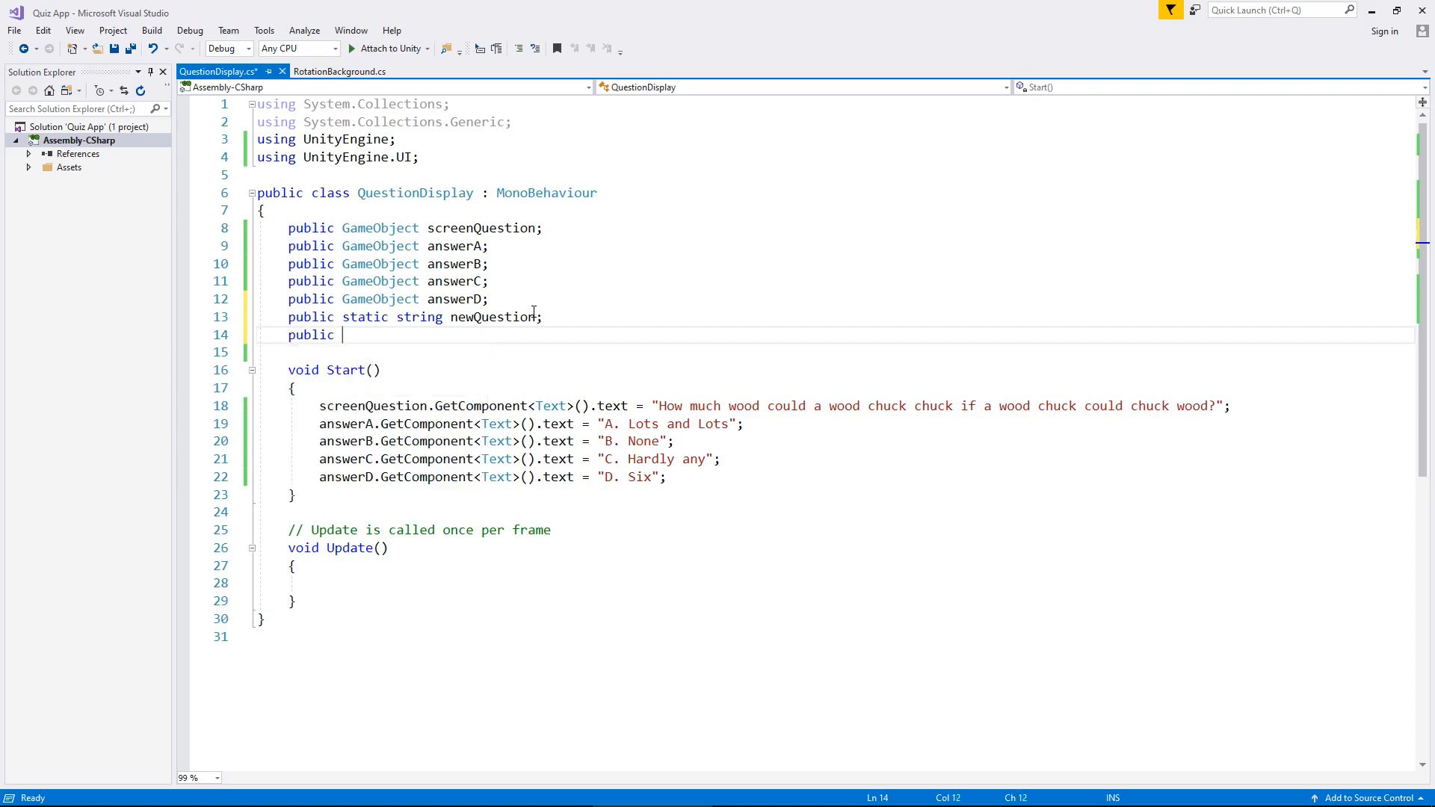
pyautogui.write('static string')
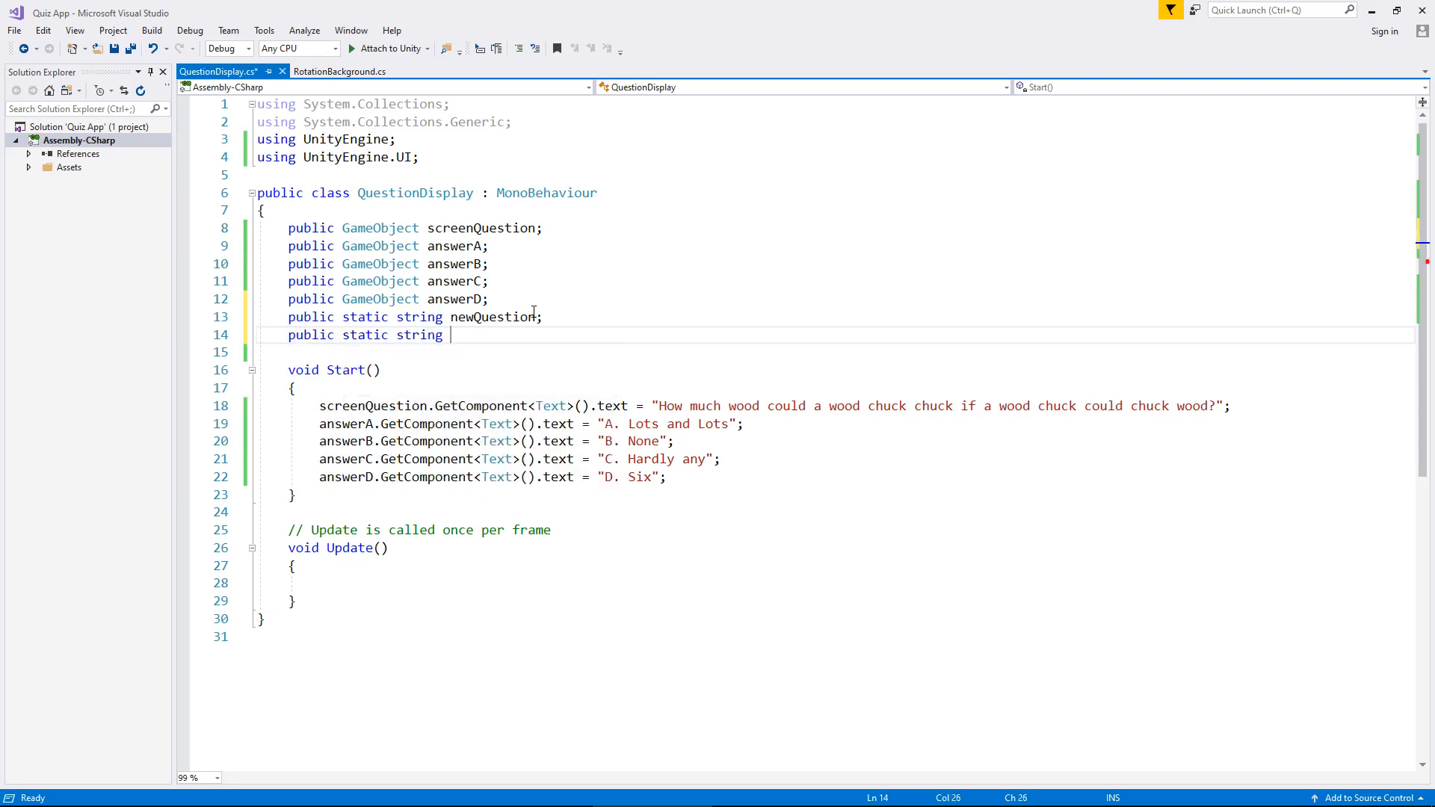
pyautogui.write('n')
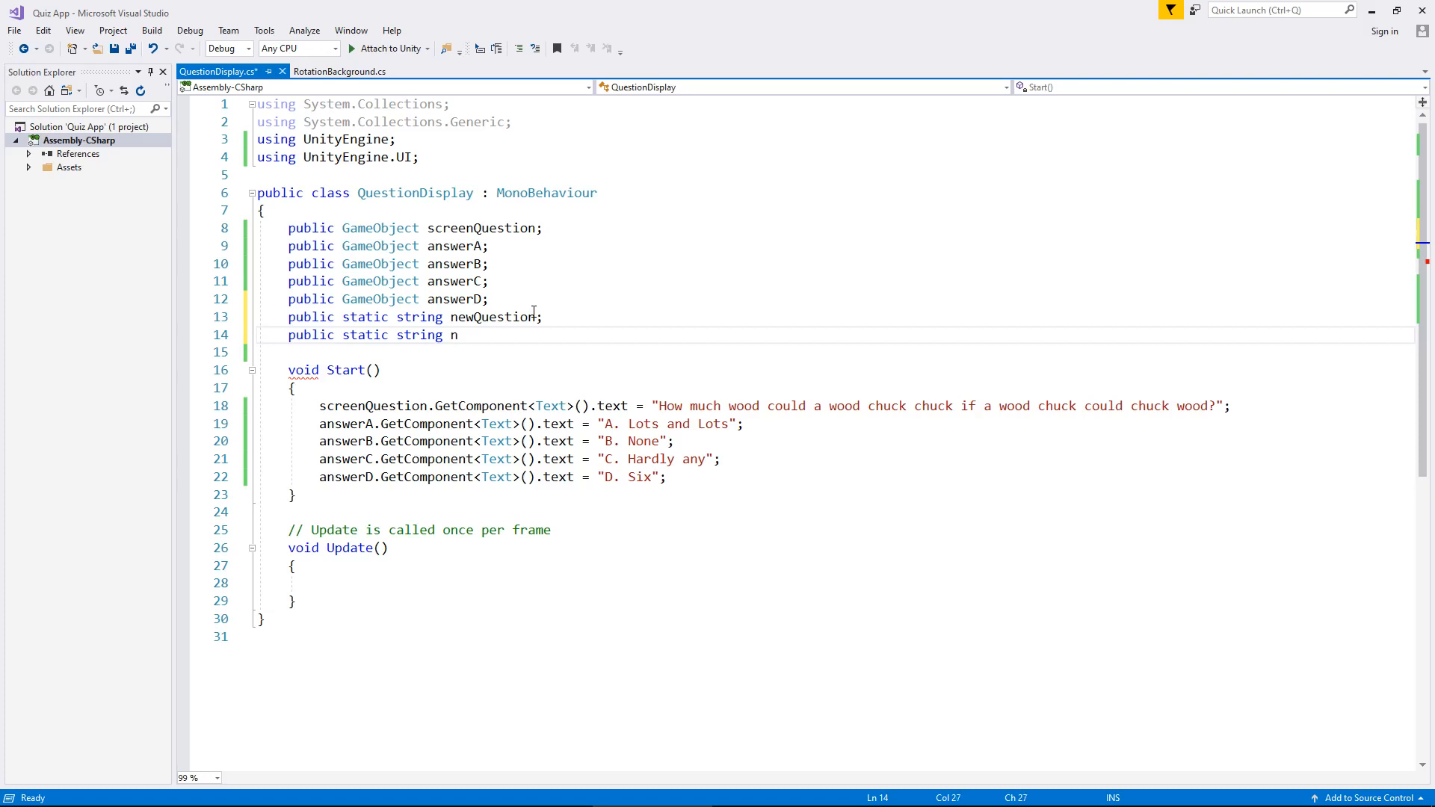
pyautogui.write('ewA;')
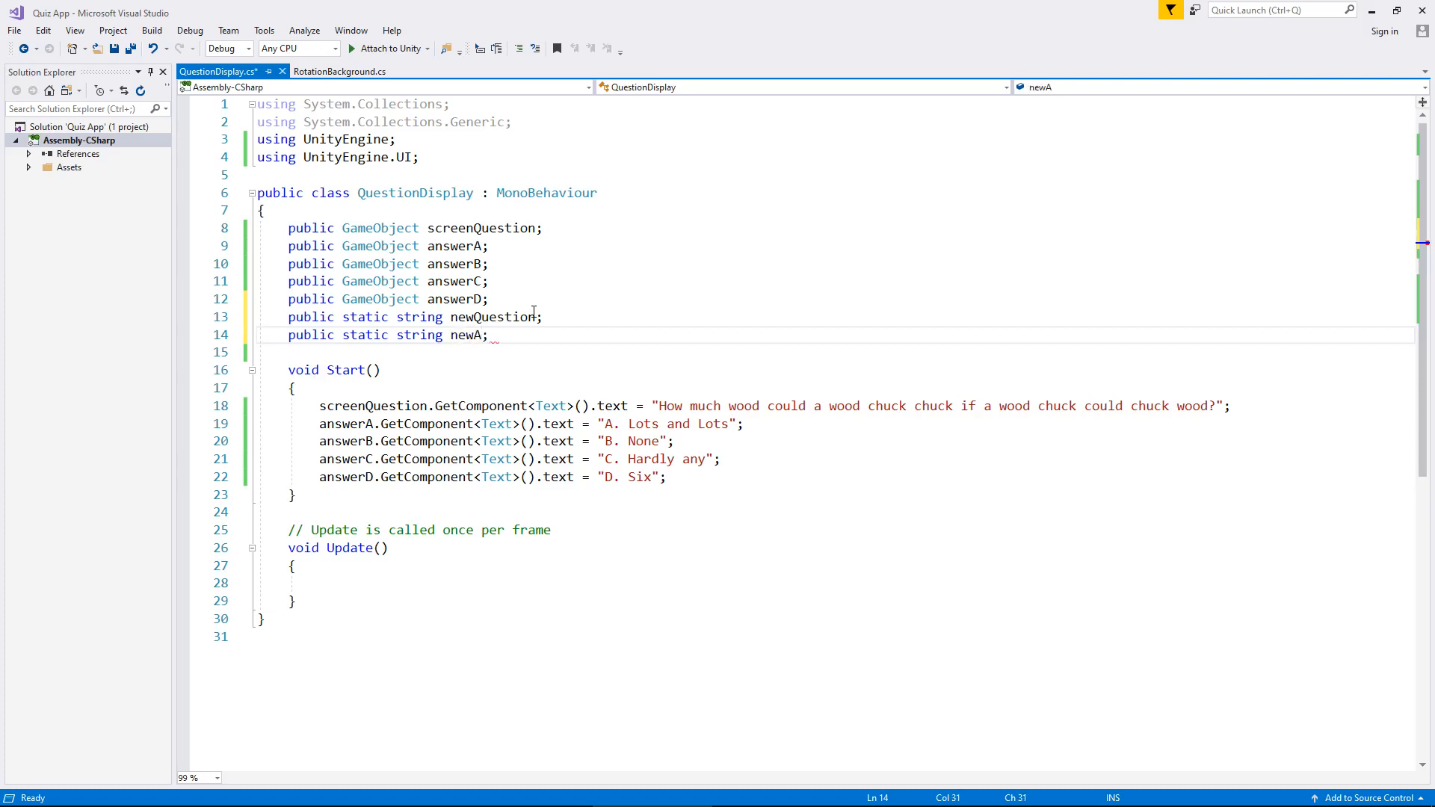
pyautogui.press('Return')
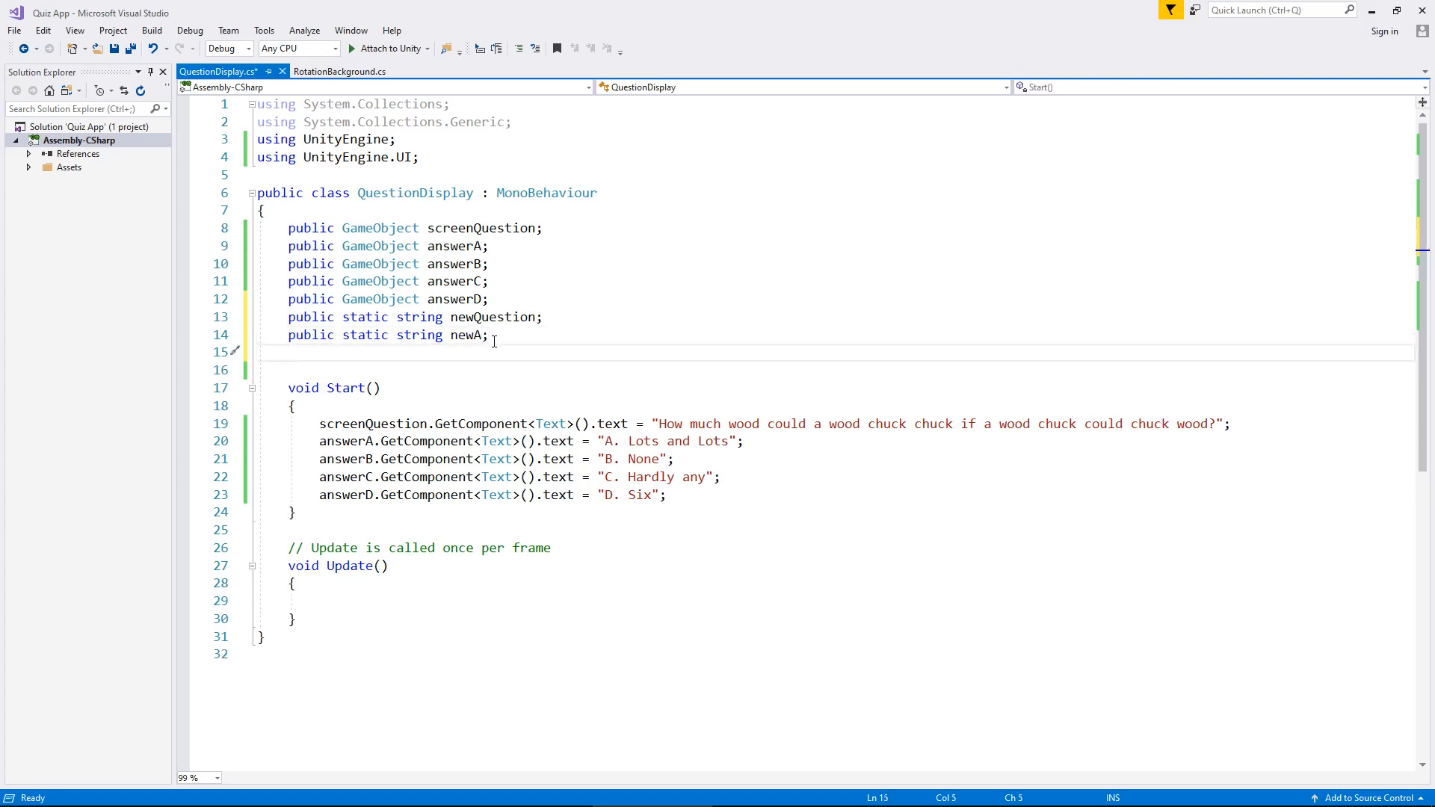
pyautogui.write('public static string newA;')
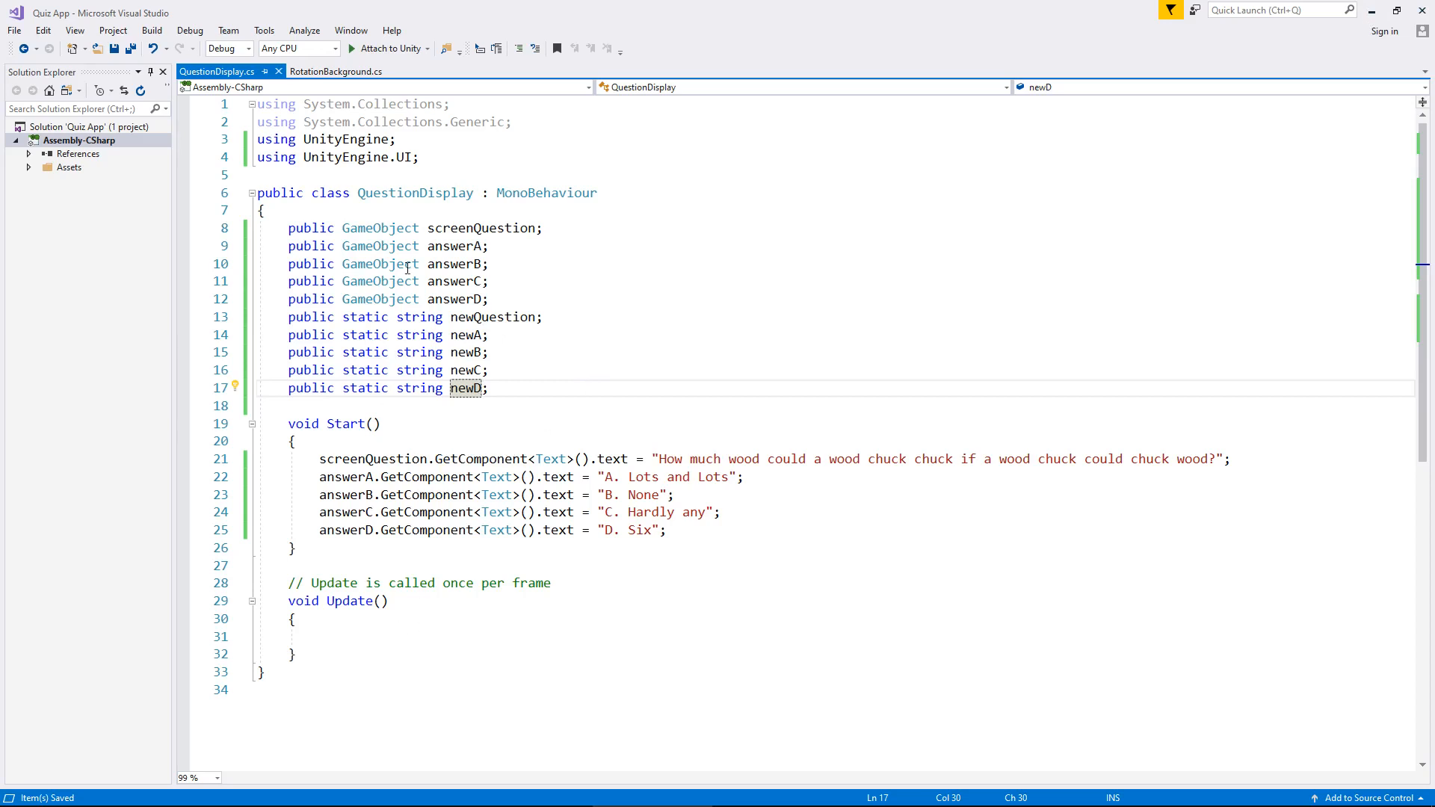
pyautogui.moveTo(419, 513)
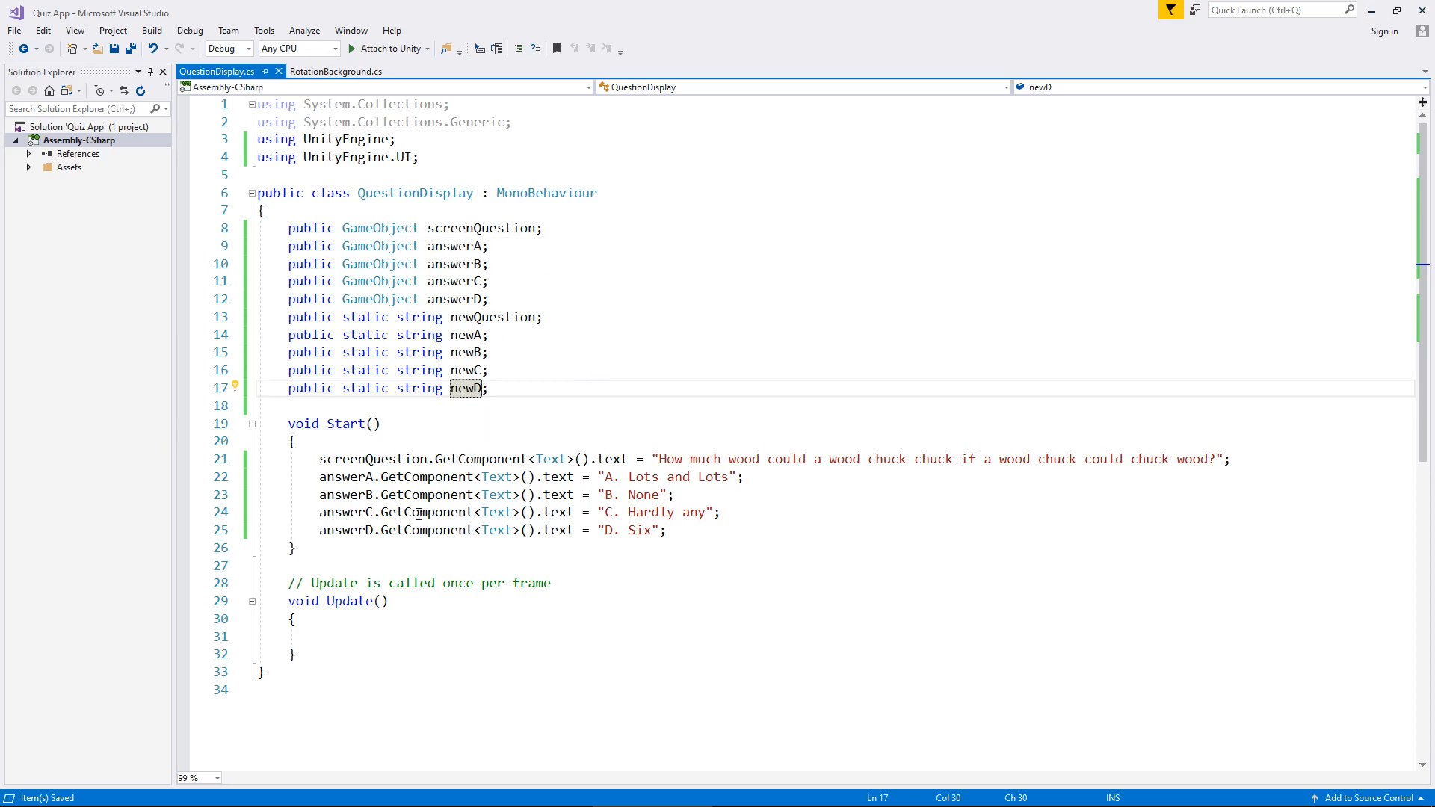
pyautogui.moveTo(419, 577)
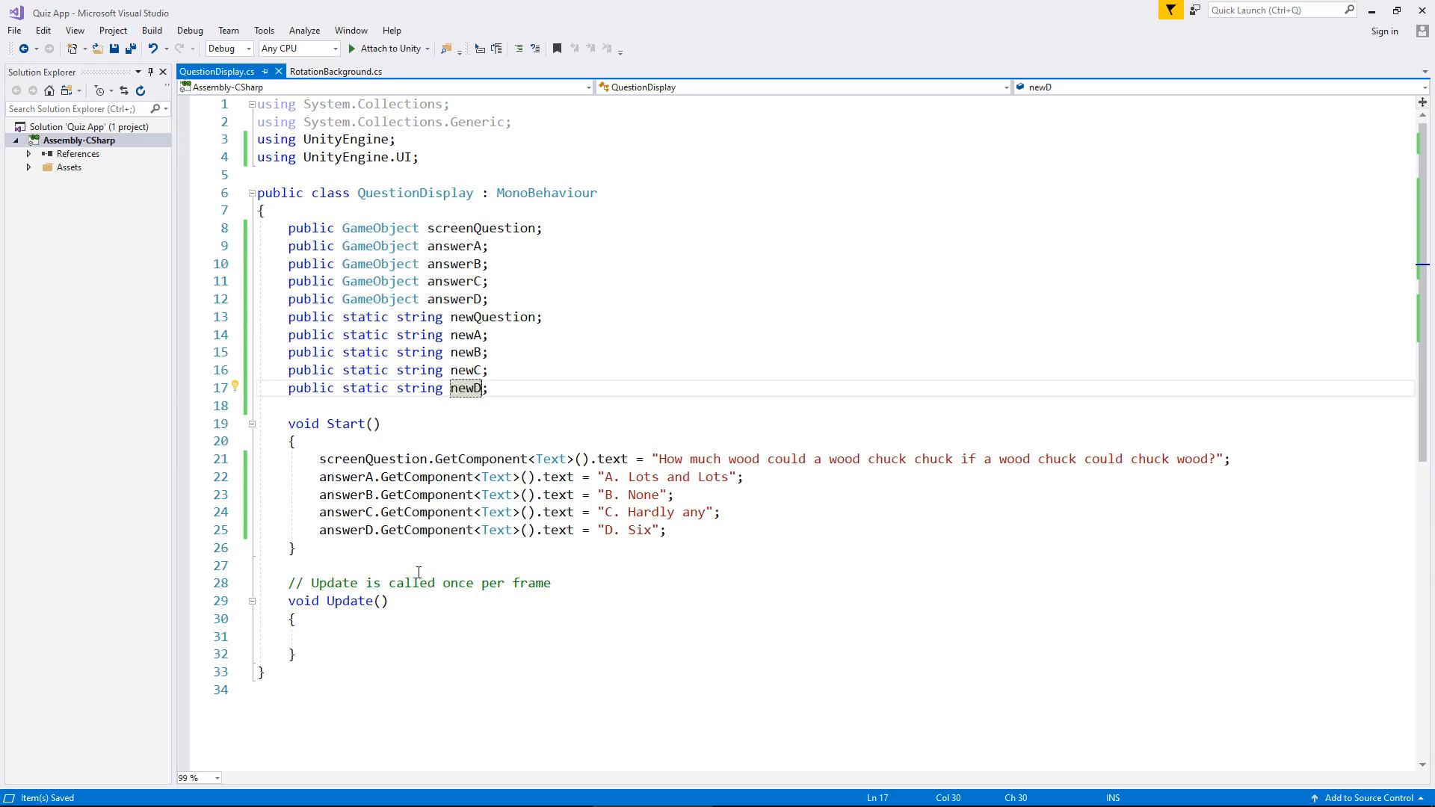
pyautogui.moveTo(429, 562)
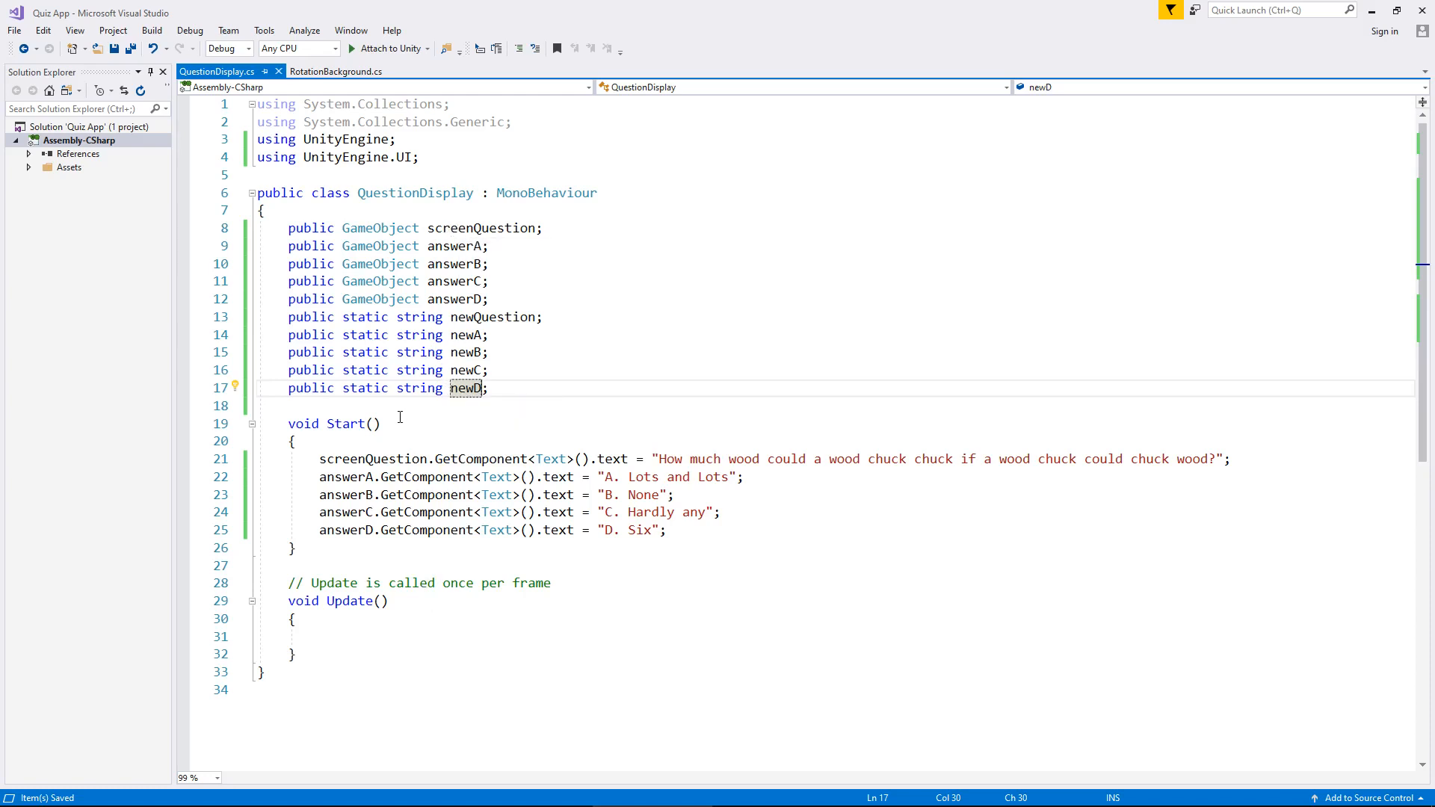
pyautogui.moveTo(430, 433)
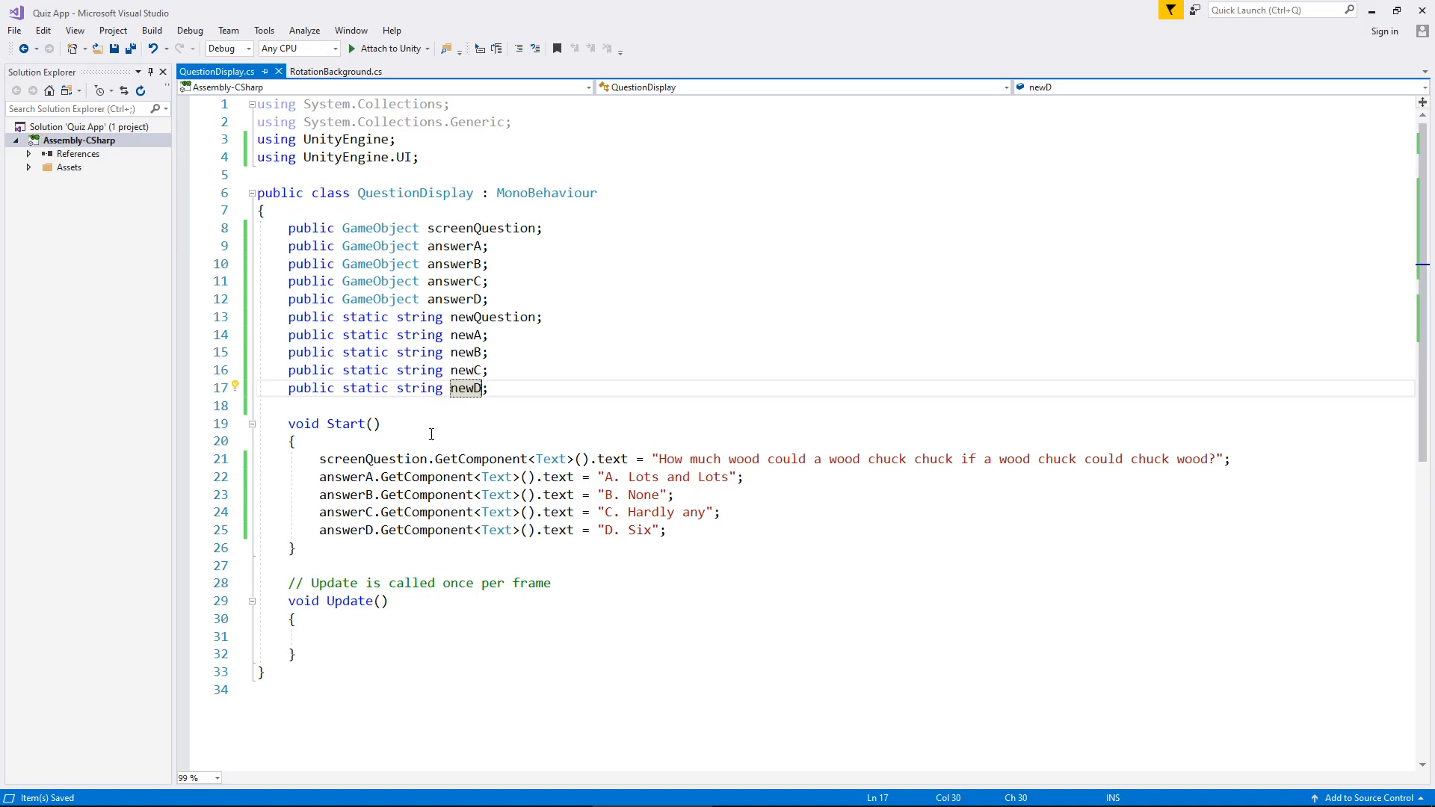
pyautogui.moveTo(442, 424)
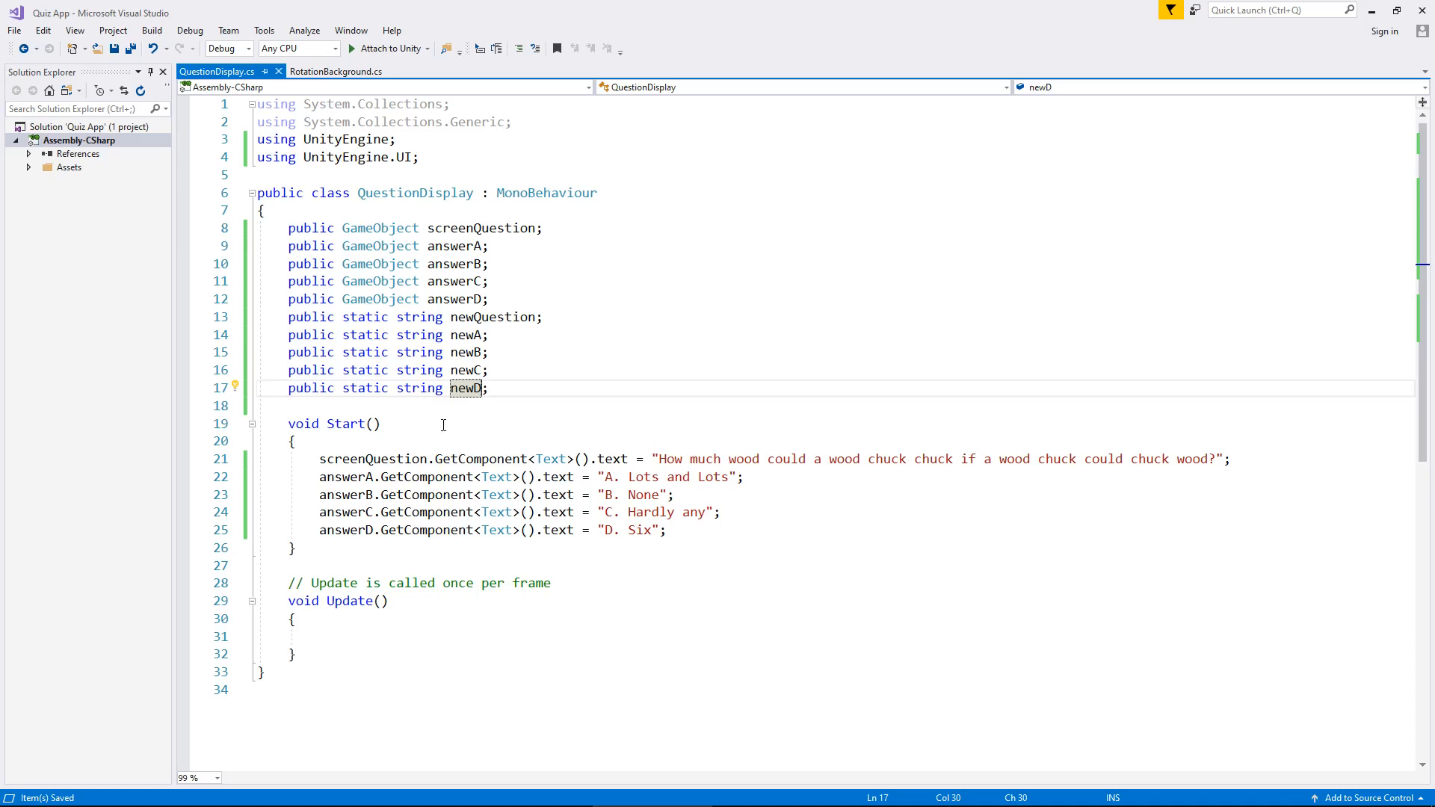
pyautogui.moveTo(557, 410)
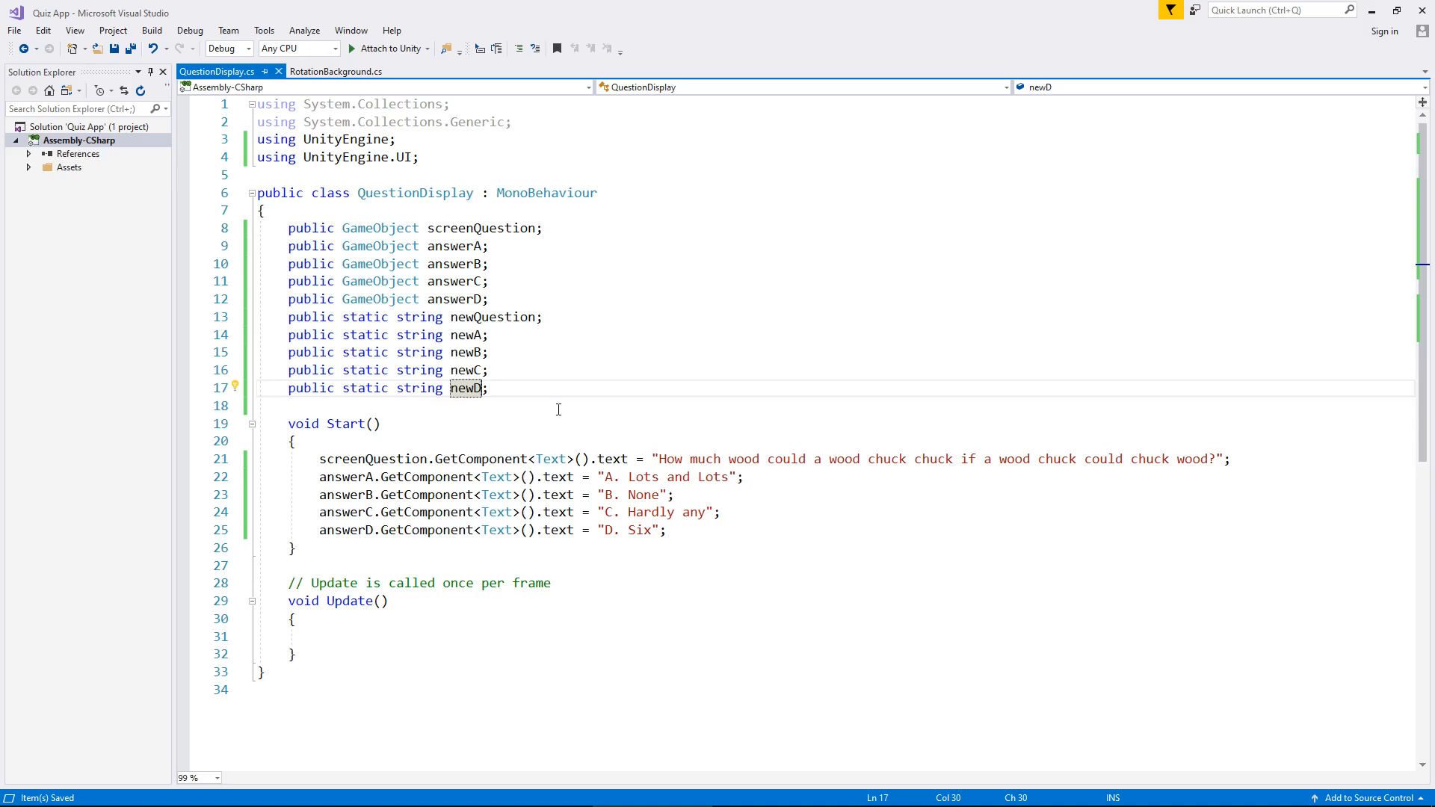
pyautogui.moveTo(576, 404)
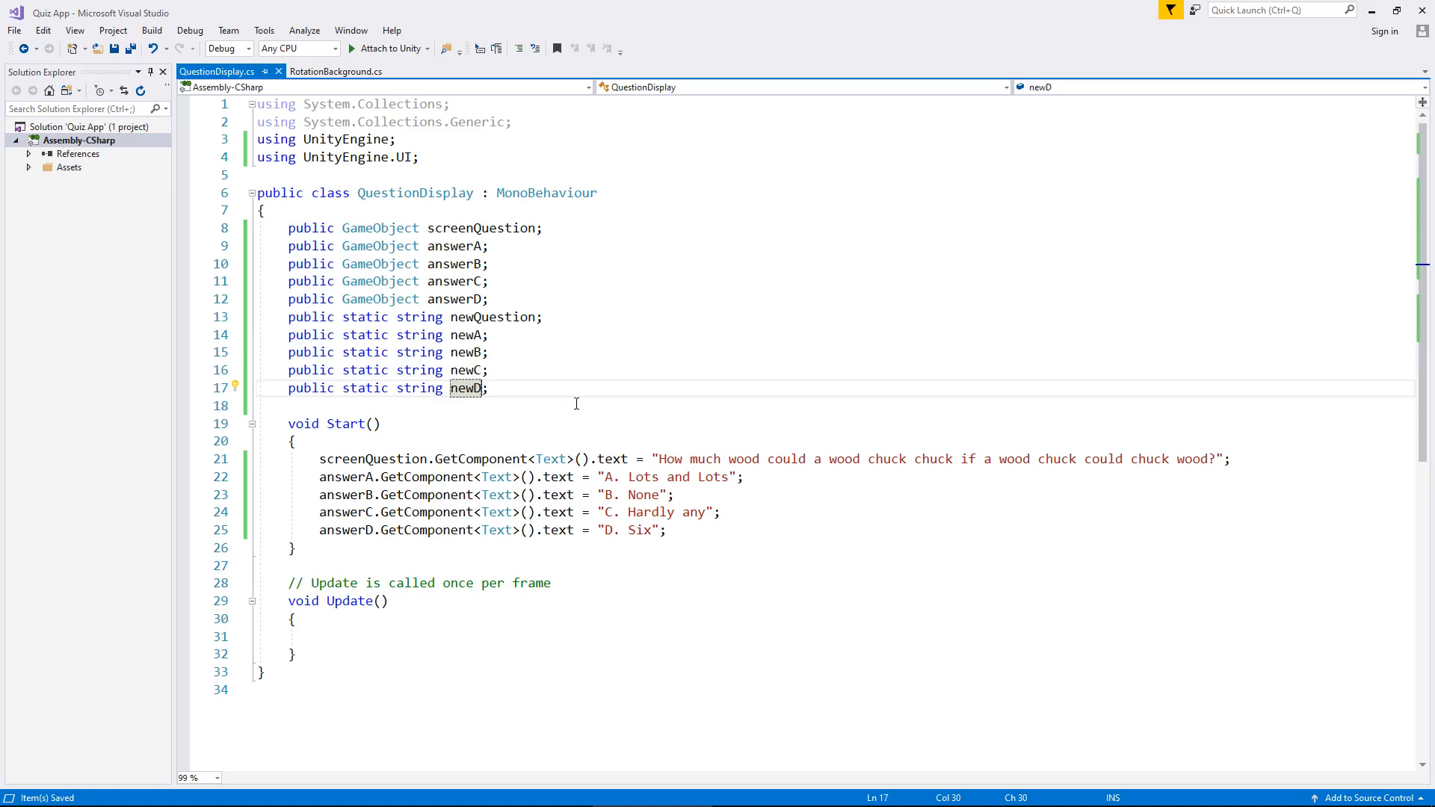